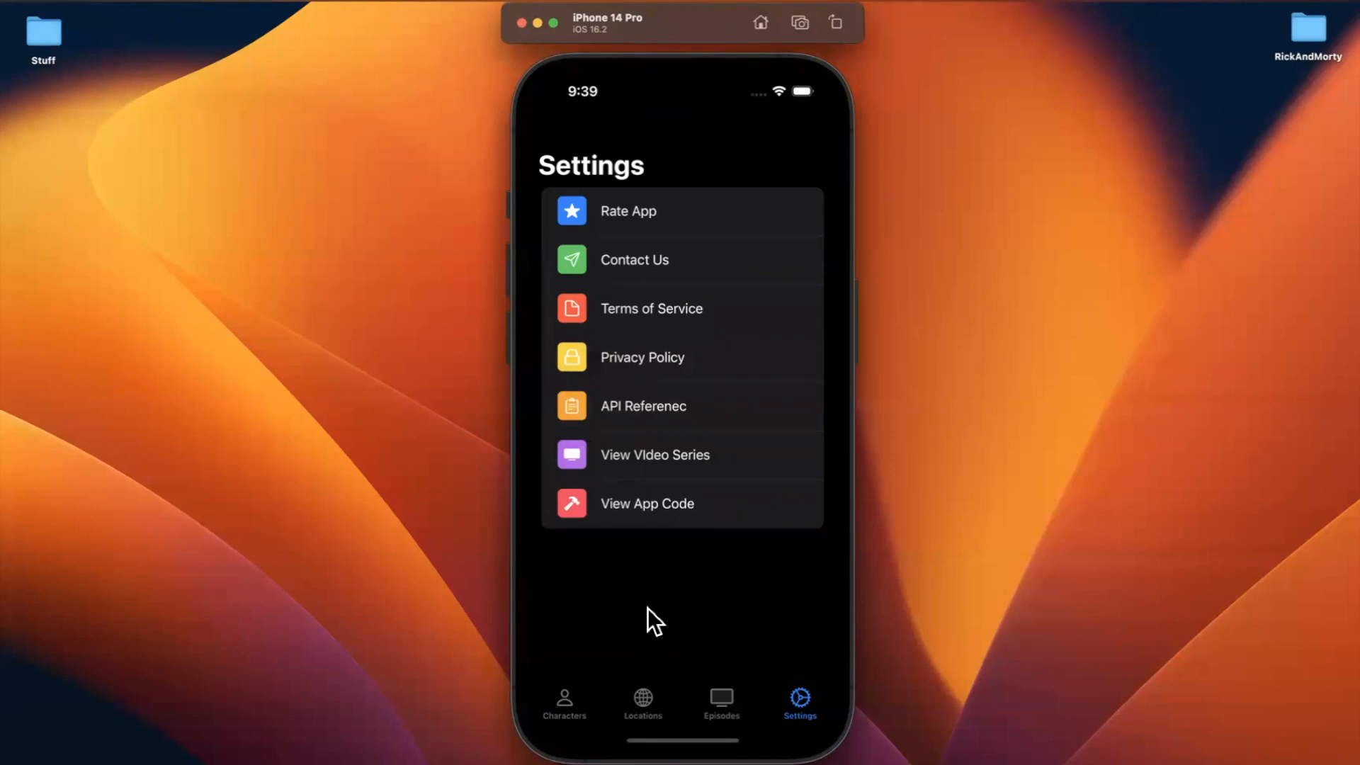
{"action": "mouse_move", "coordinate": [707, 330]}
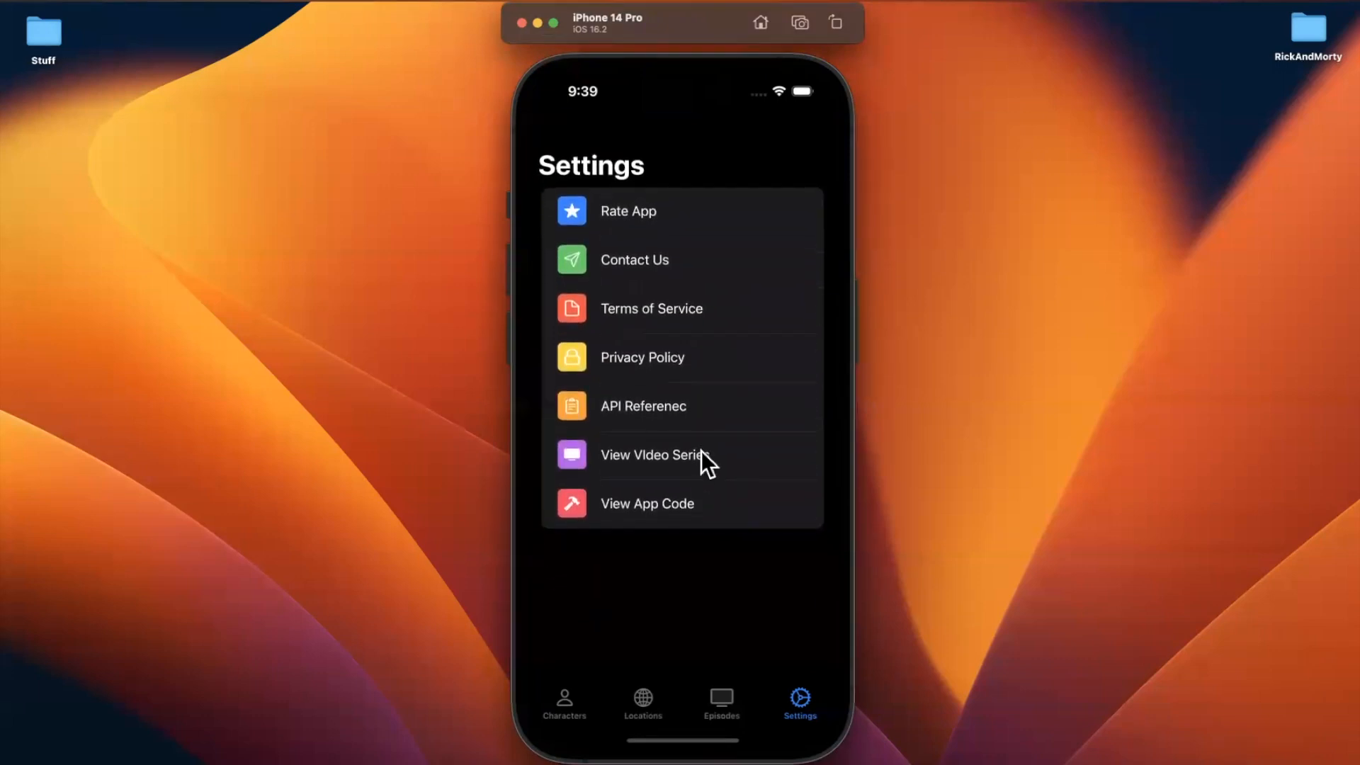
{"action": "mouse_move", "coordinate": [713, 346]}
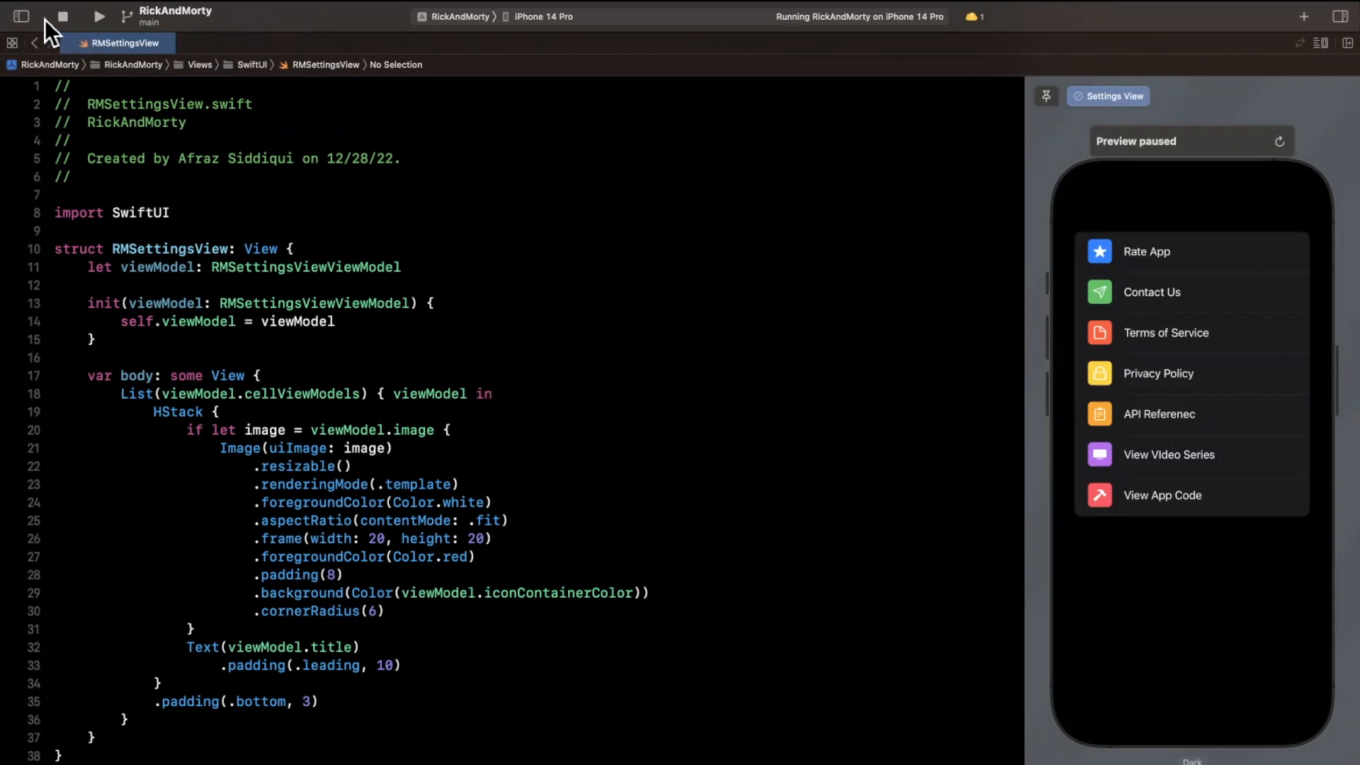
Stop the app, hide the Canvas via Editor Options, and collapse the ViewModels group.
{"action": "left_click", "coordinate": [20, 16]}
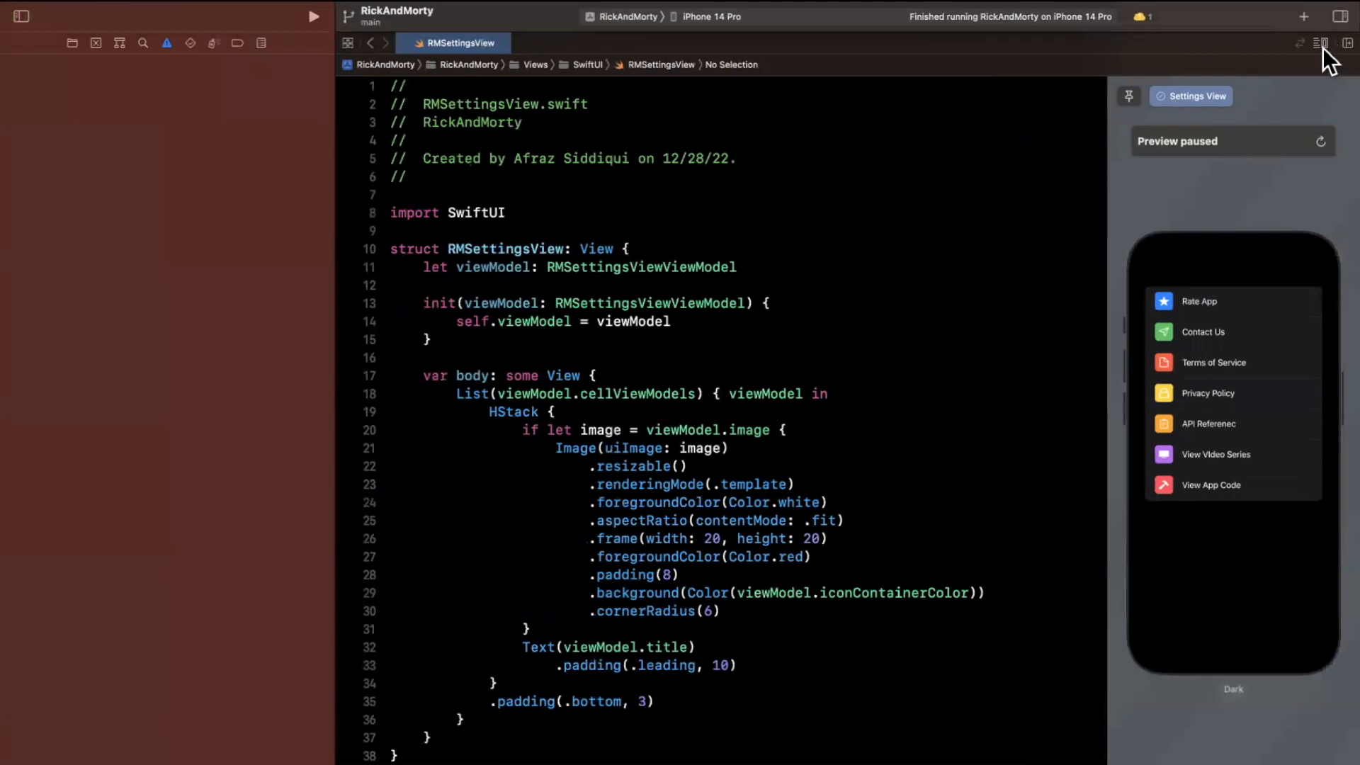
{"action": "left_click", "coordinate": [1322, 42]}
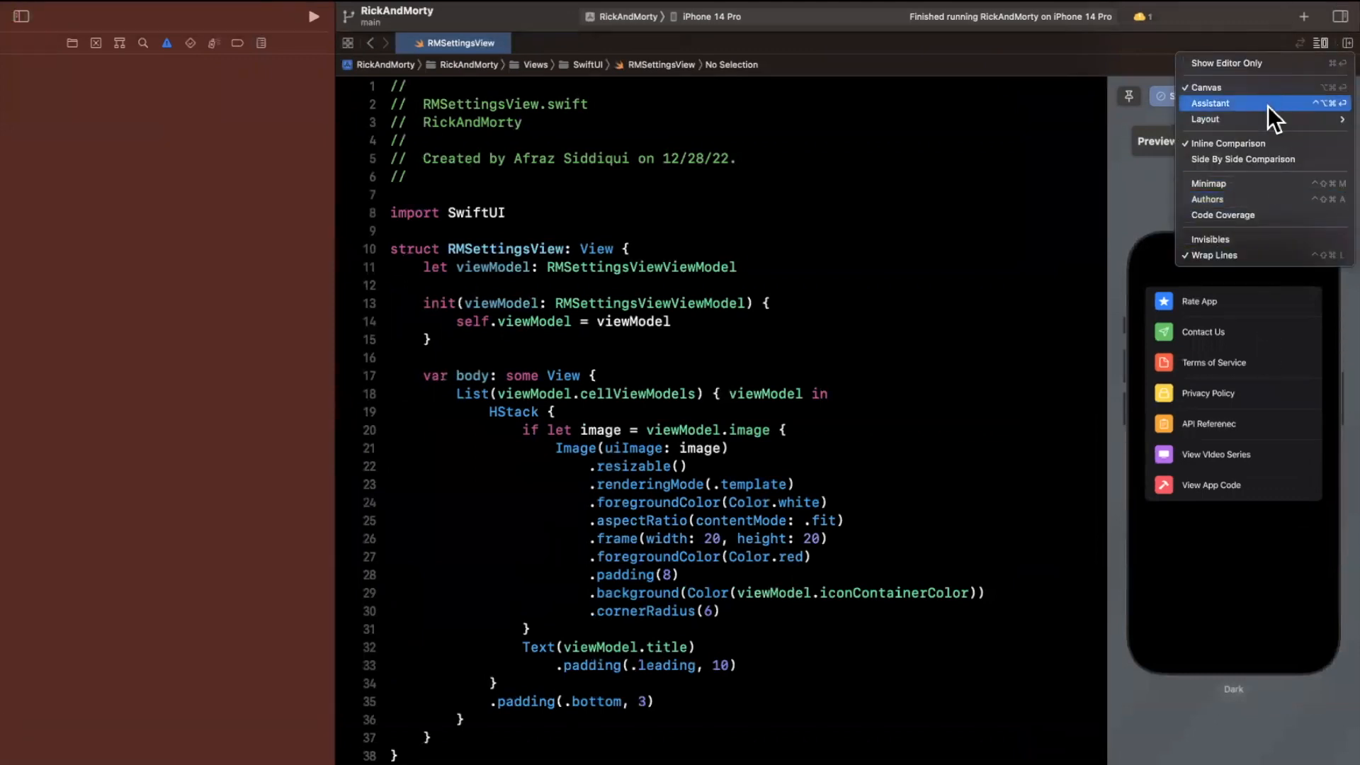
{"action": "left_click", "coordinate": [1204, 86]}
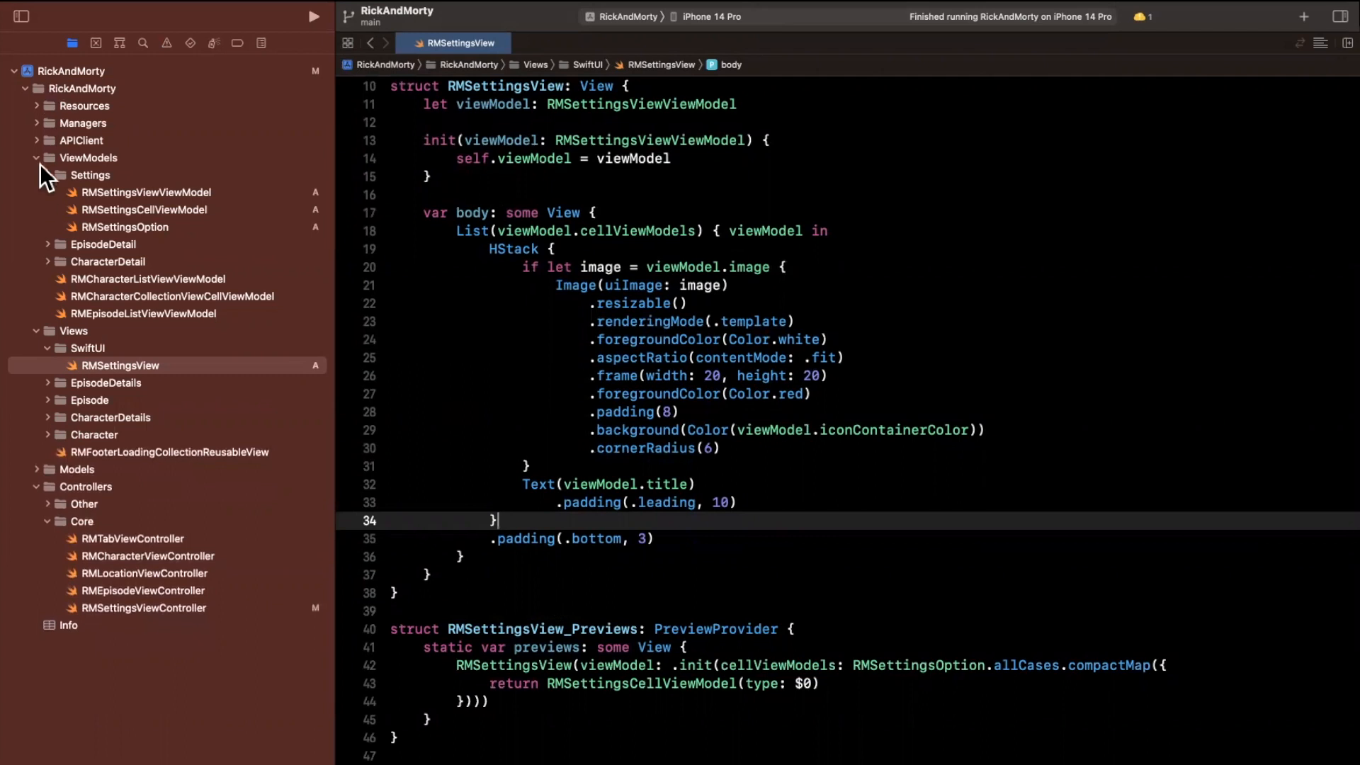
{"action": "left_click", "coordinate": [36, 174]}
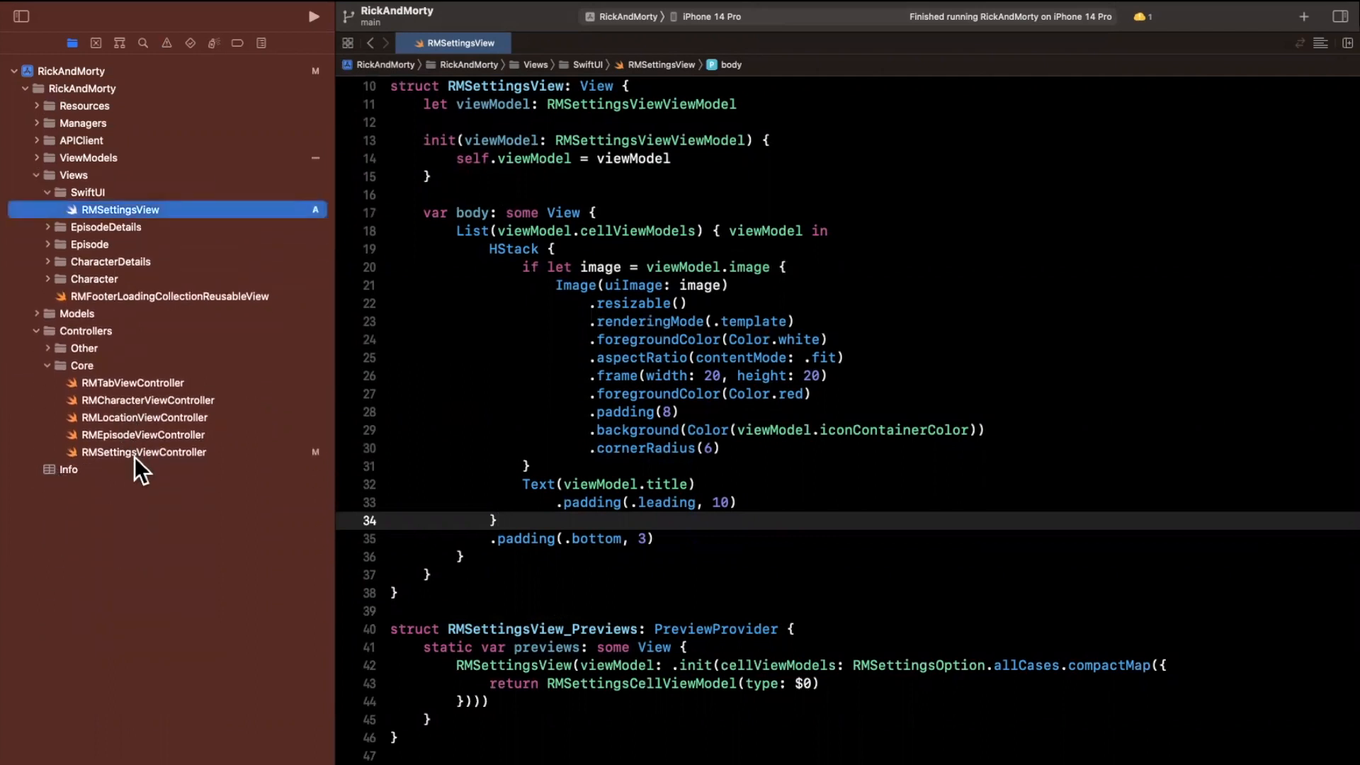
In RMSettingsViewController, declare an optional settingsSwiftUIController property and assign self.settingsSwiftUIController after setup.
{"action": "left_click", "coordinate": [145, 451]}
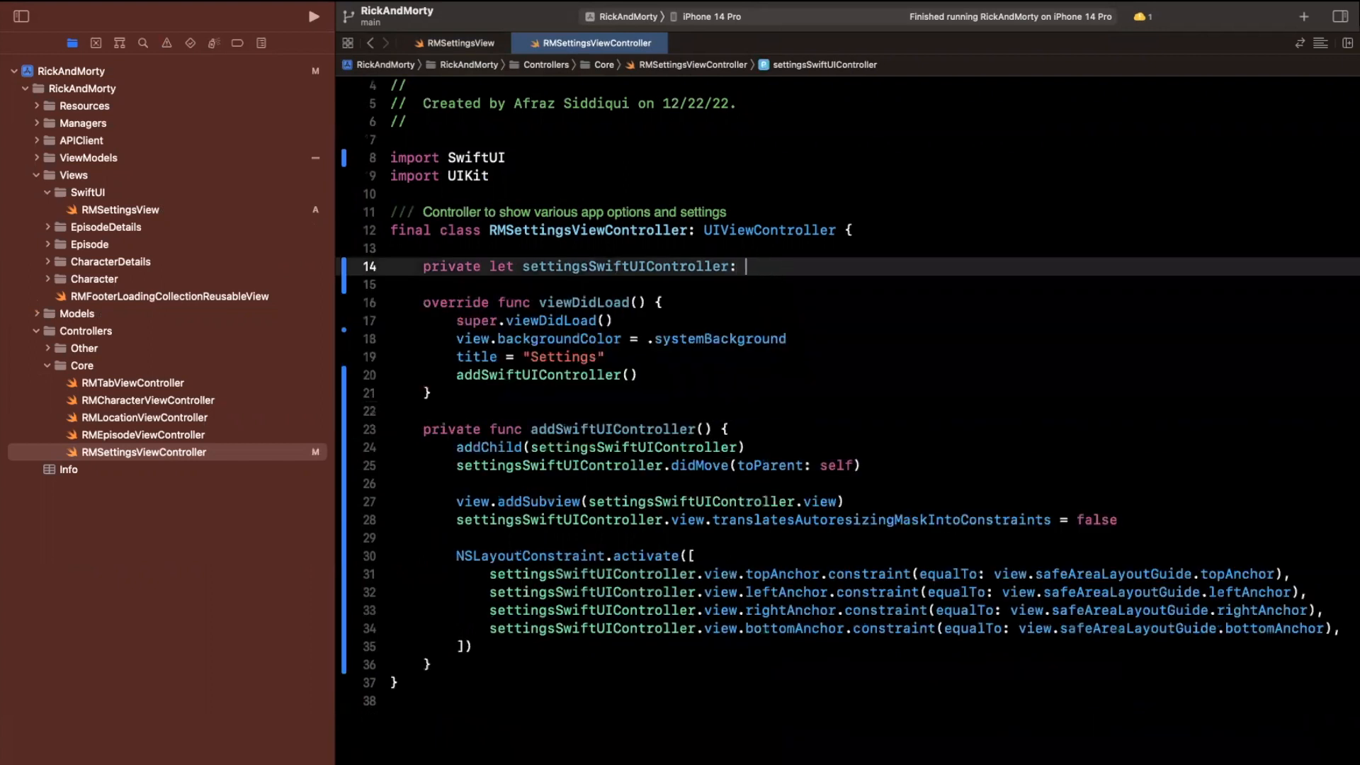
{"action": "type", "text": "UIHostingController"}
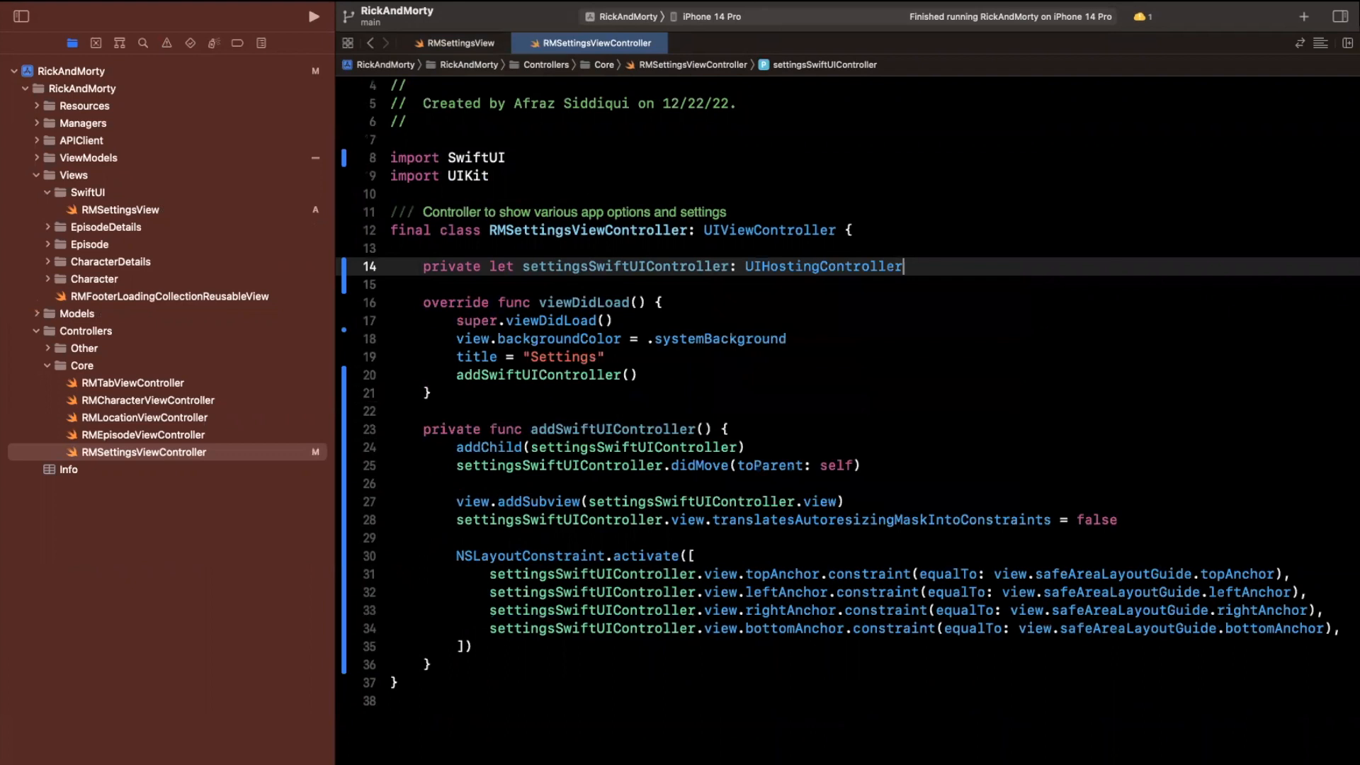
{"action": "type", "text": "?"}
{"action": "type", "text": "let"}
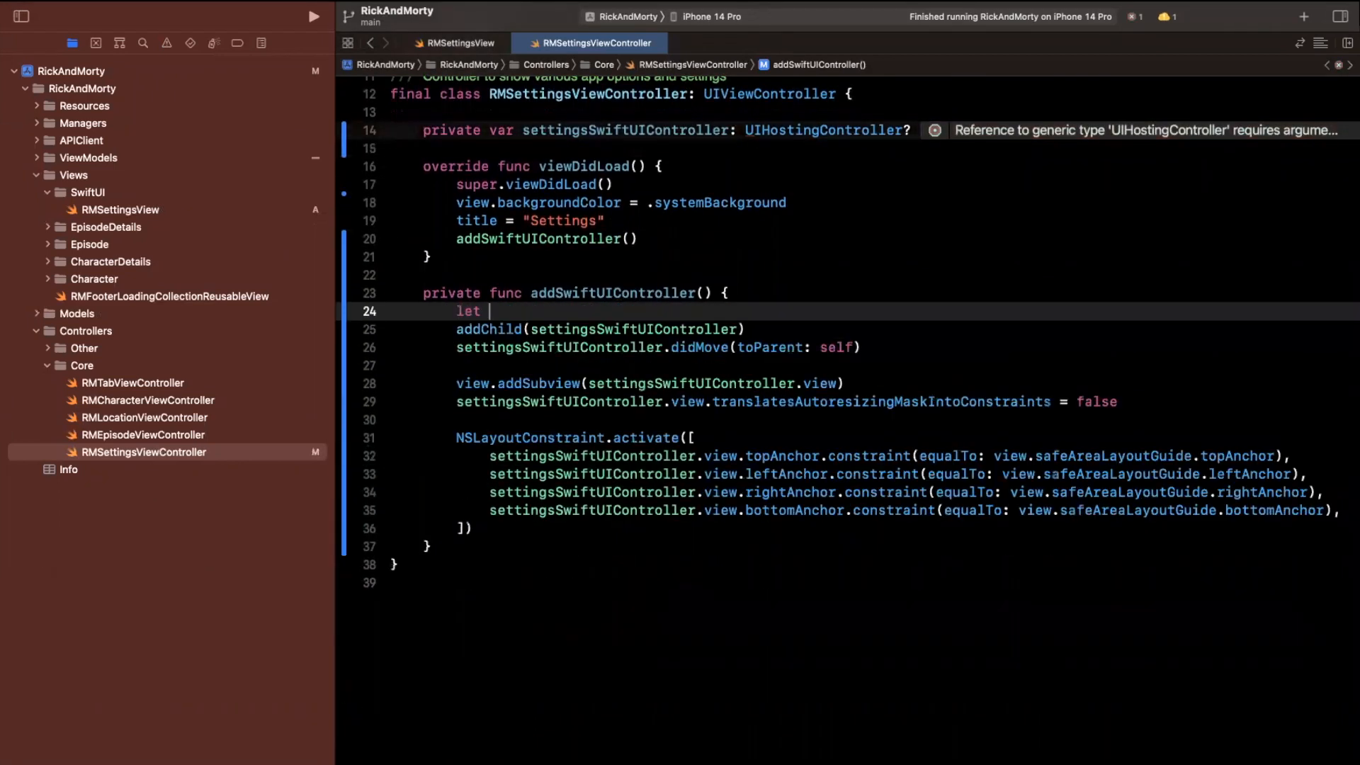
{"action": "type", "text": "settingsSwif"}
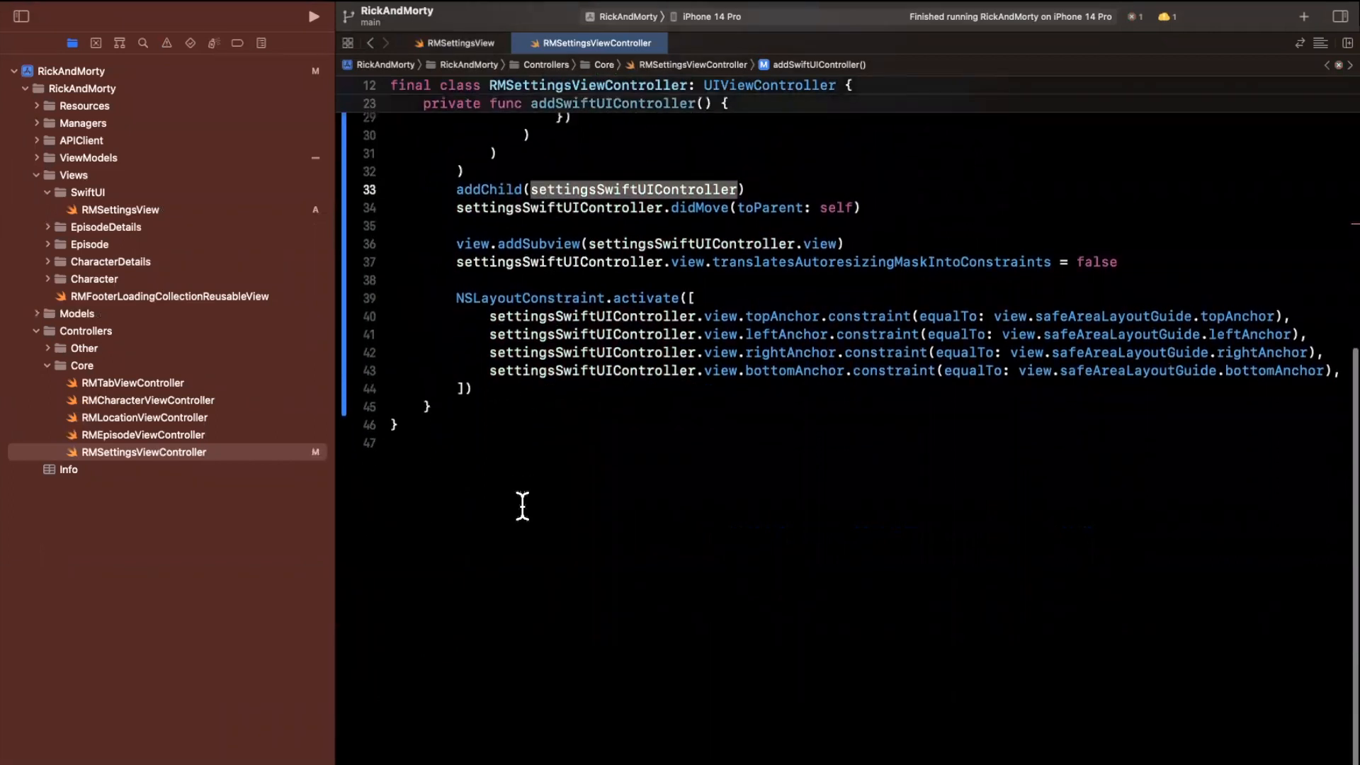
{"action": "type", "text": "self.settingsSwiftUIController"}
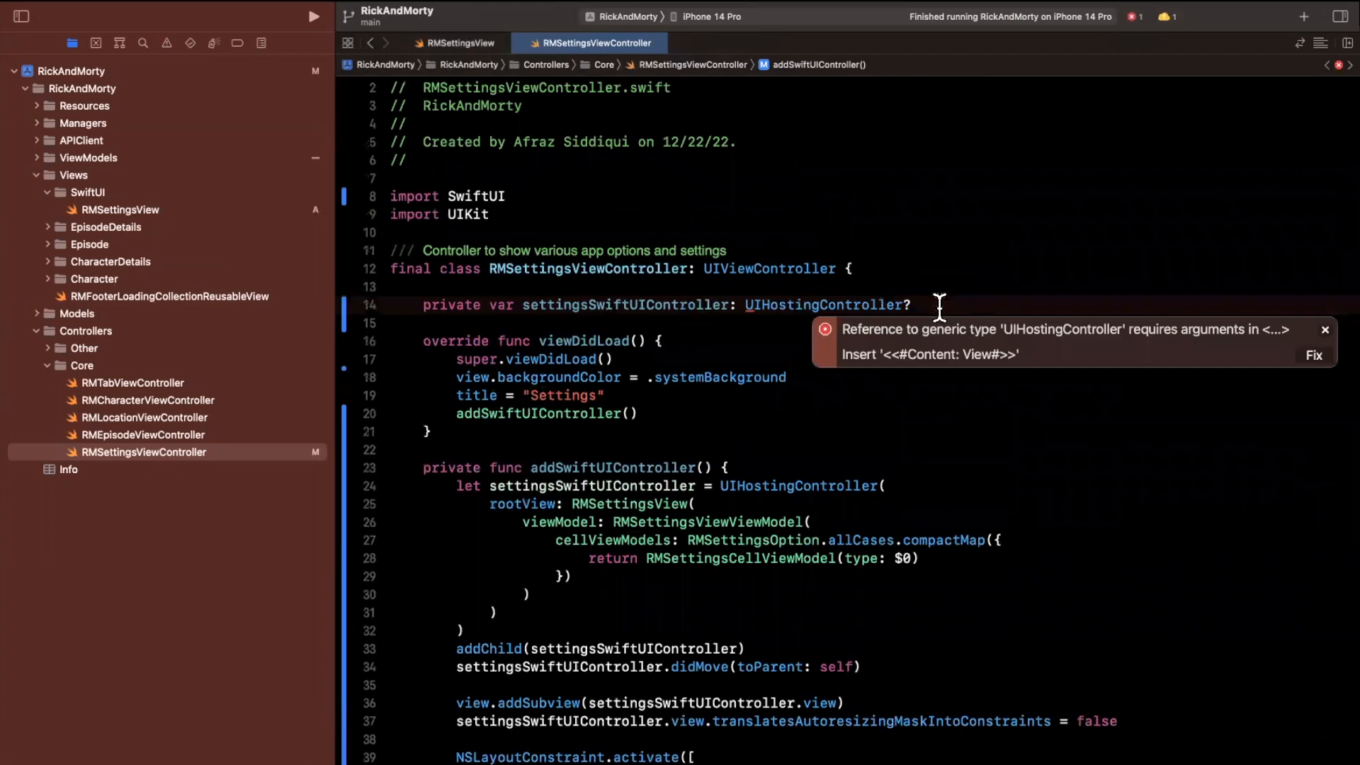
{"action": "mouse_move", "coordinate": [984, 441]}
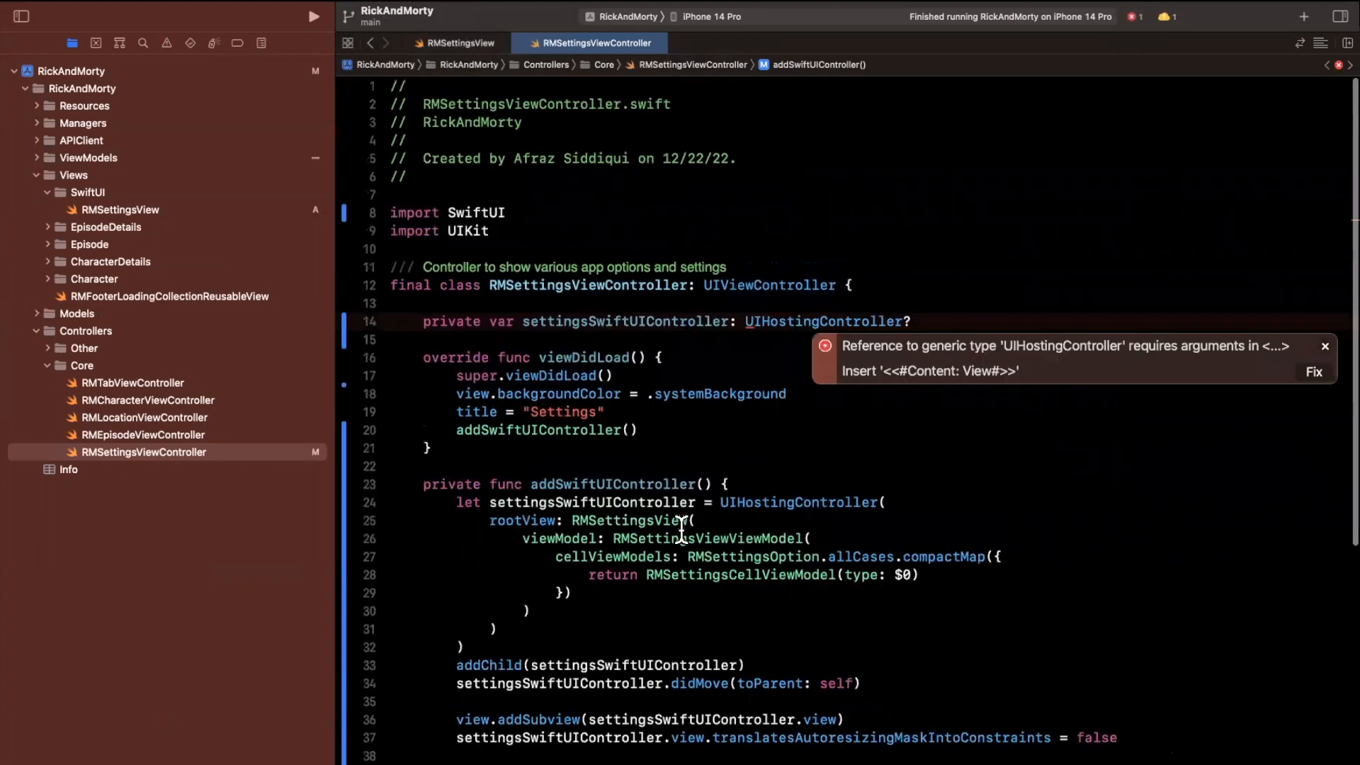
Type the stored property as UIHostingController<RMSettingsView>? and check the file builds cleanly.
{"action": "double_click", "coordinate": [706, 539]}
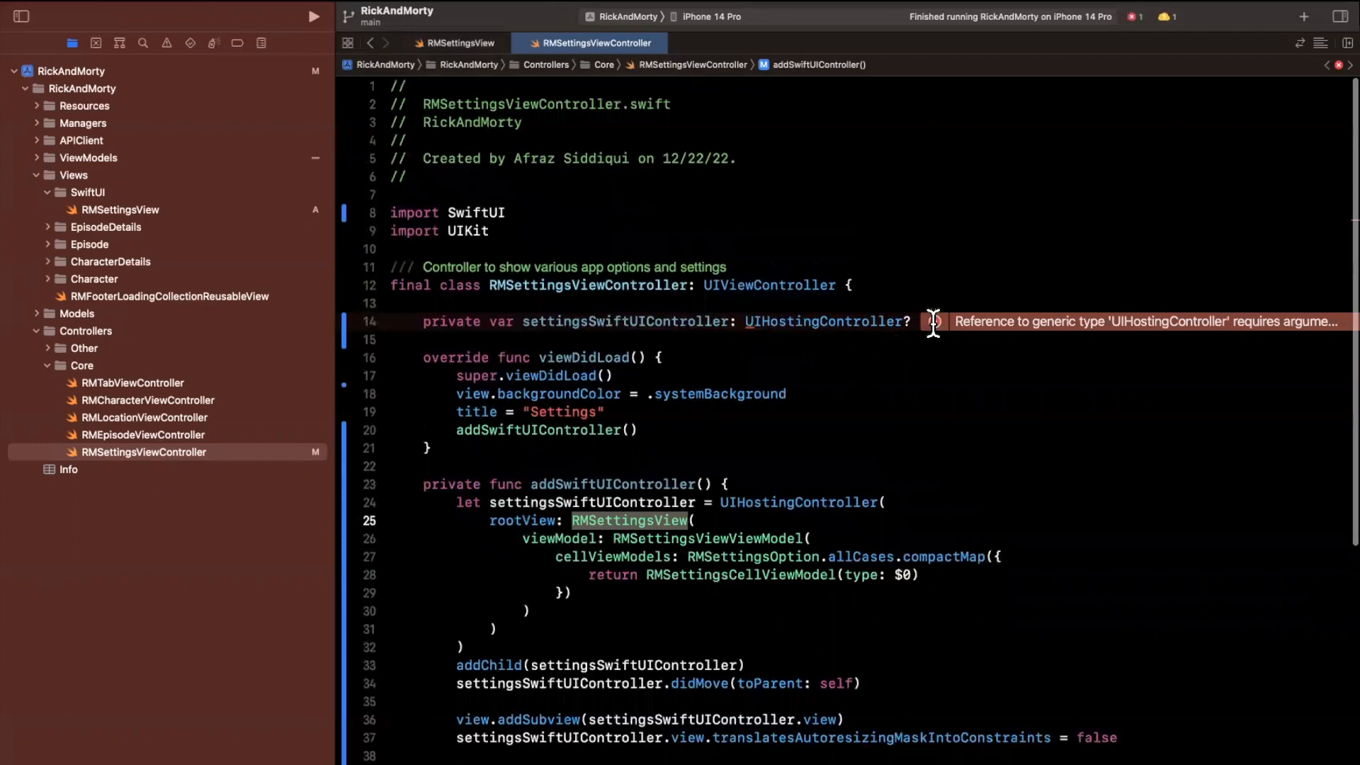
{"action": "type", "text": "<RMSettingsView>?"}
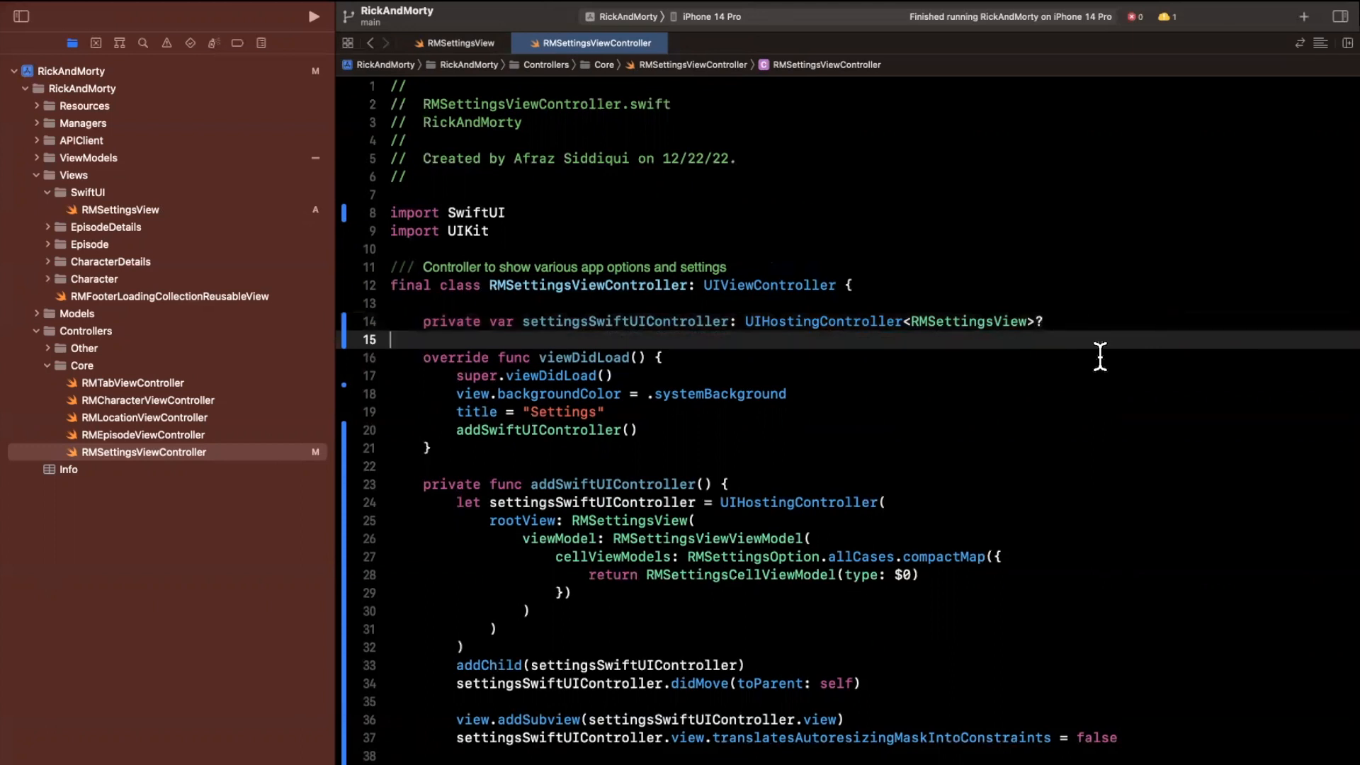
{"action": "scroll", "scroll_direction": "down", "scroll_amount": 3}
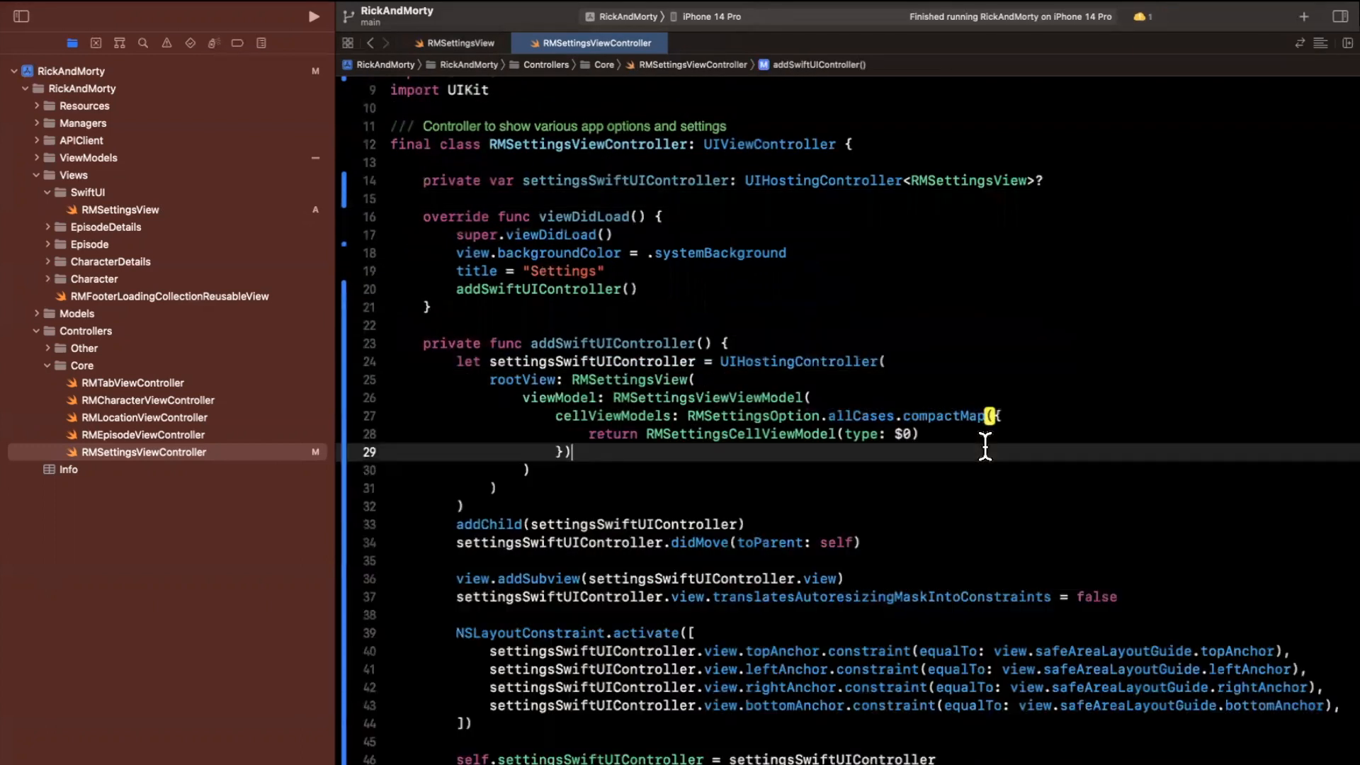
{"action": "scroll", "scroll_direction": "down", "scroll_amount": 3}
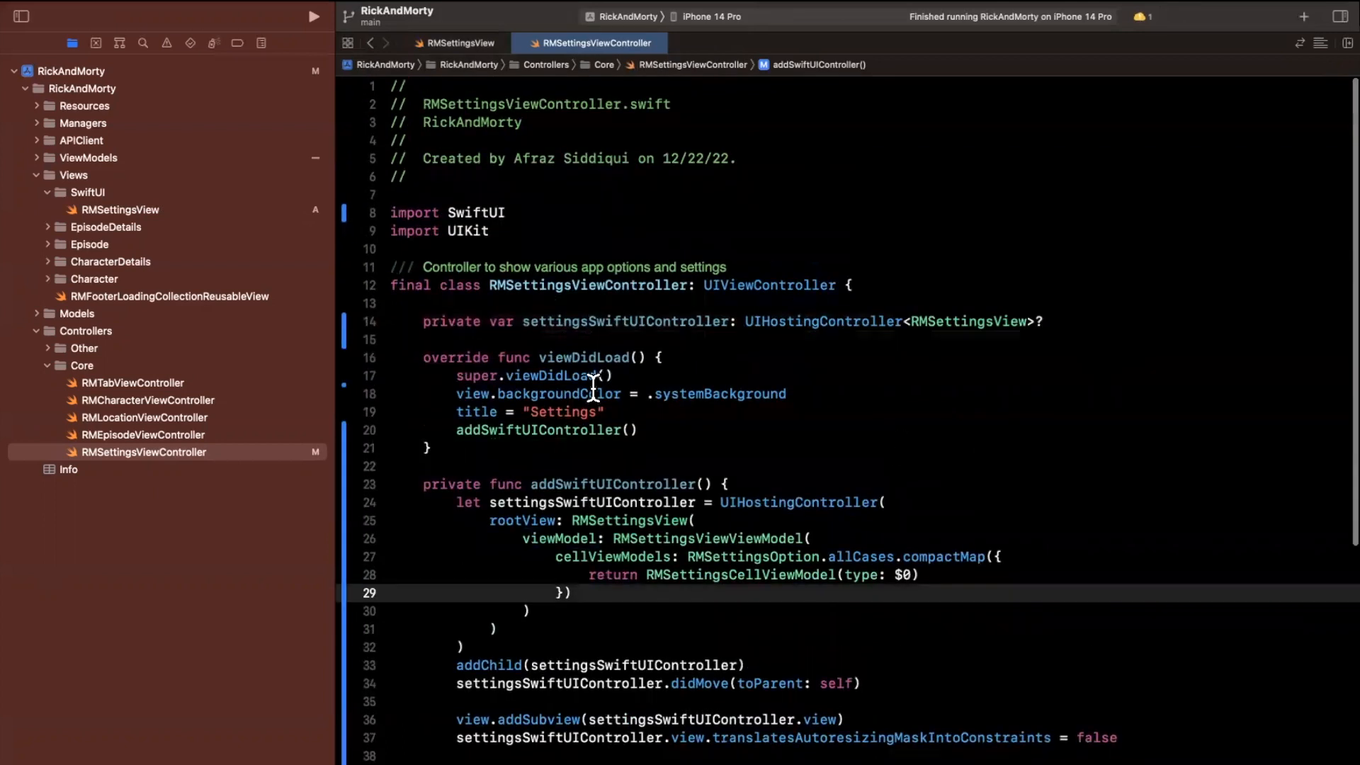
{"action": "mouse_move", "coordinate": [555, 633]}
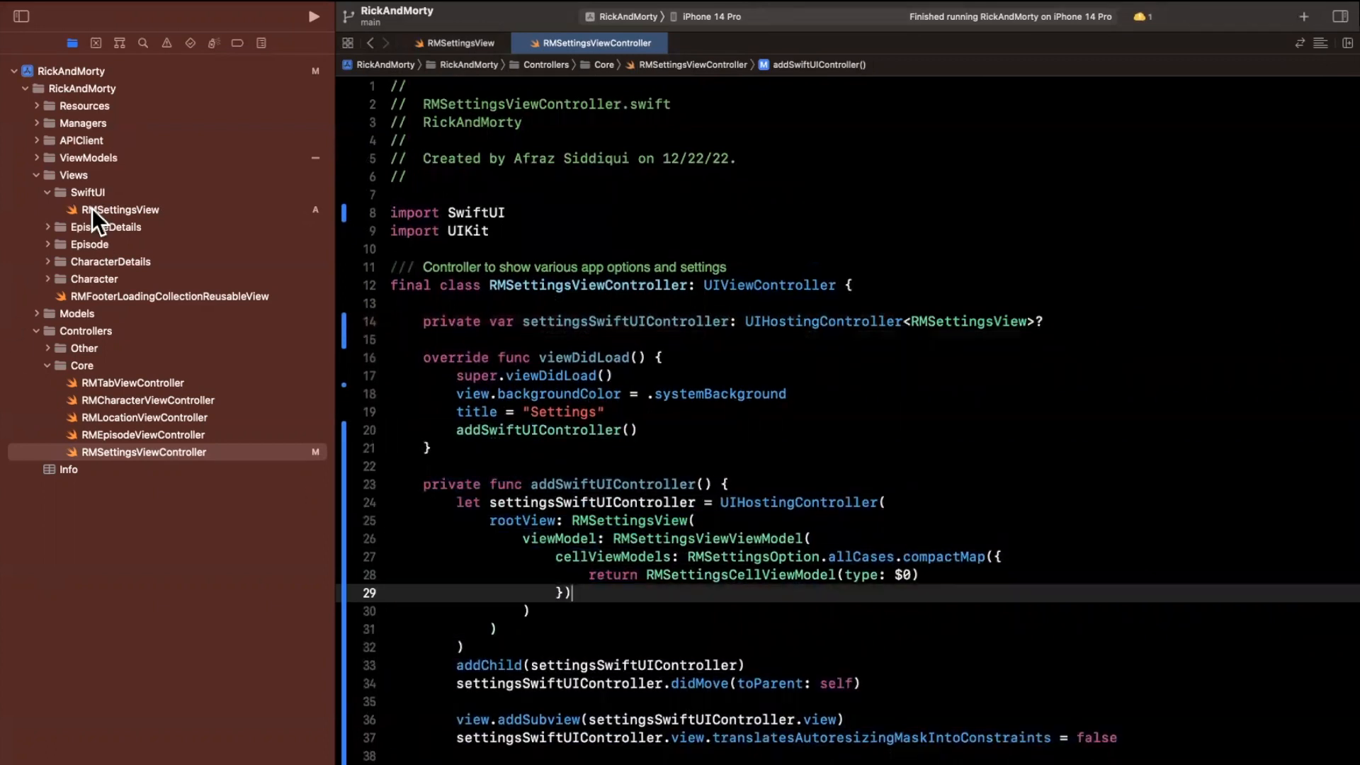
In RMSettingsView, add .onTapGesture { viewModel.didTapOption() } to each row and return to the view controller.
{"action": "left_click", "coordinate": [119, 210]}
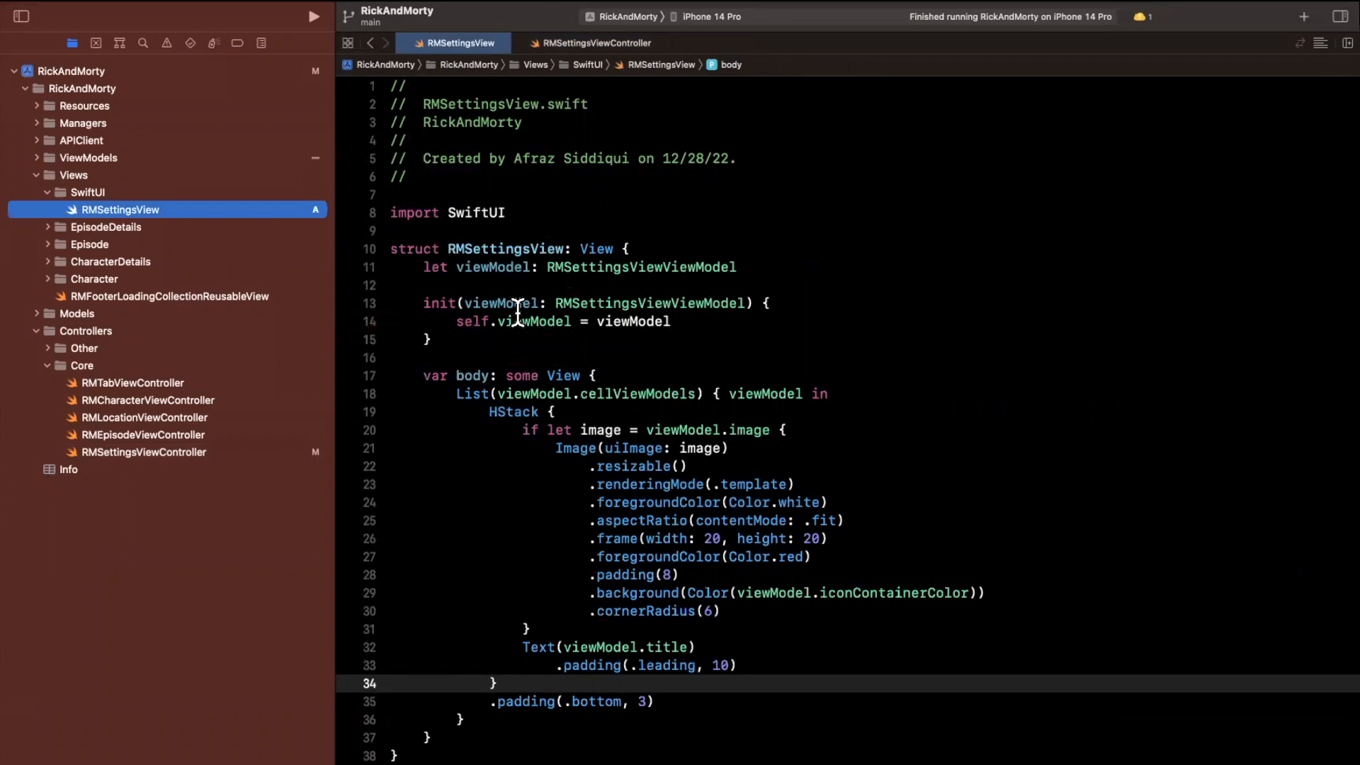
{"action": "scroll", "scroll_direction": "down", "scroll_amount": 3}
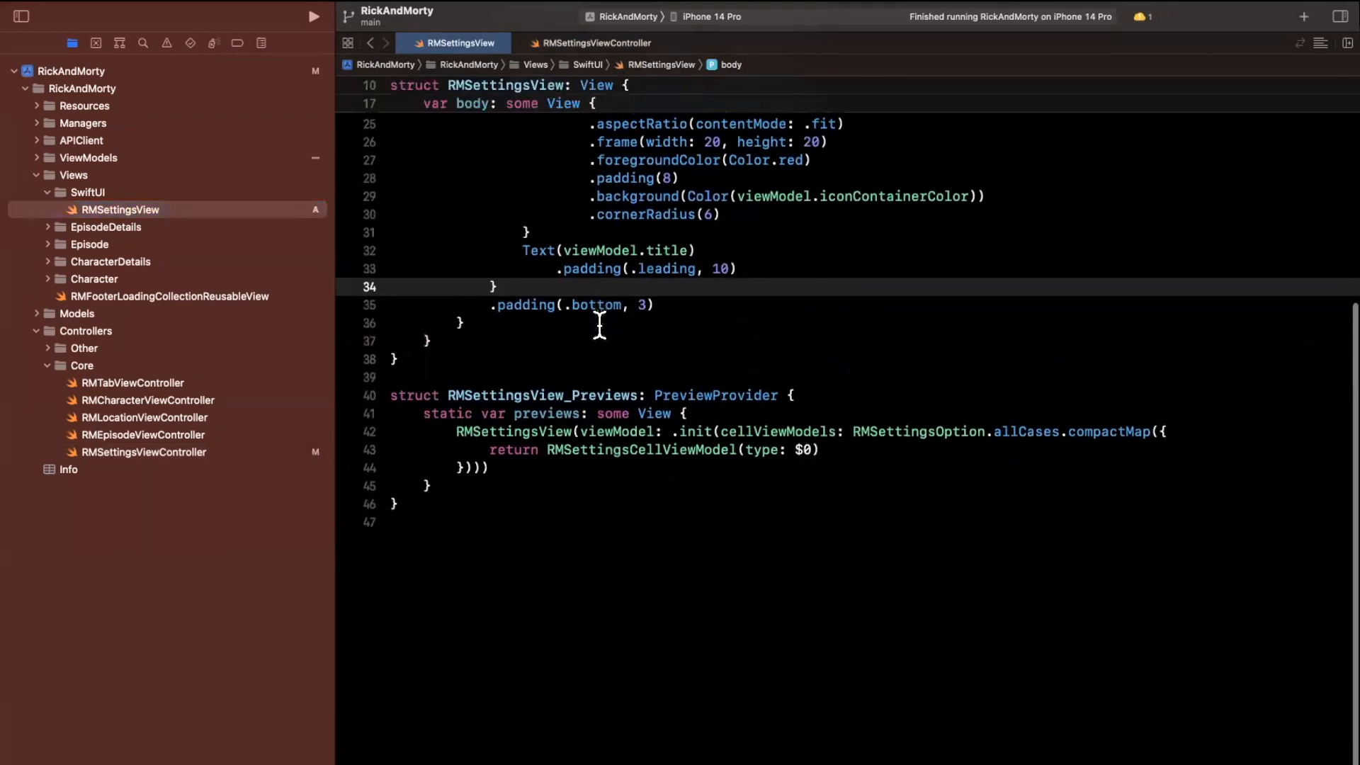
{"action": "type", "text": ".onta"}
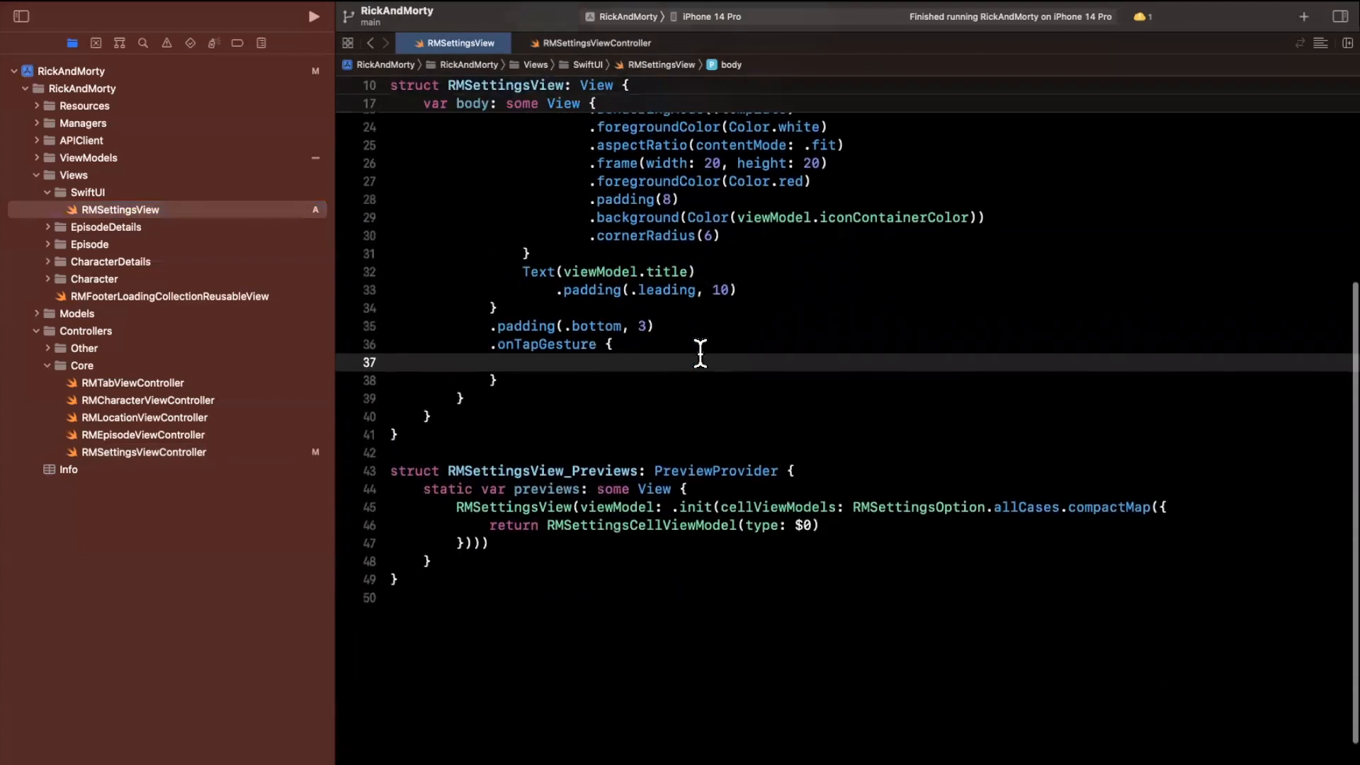
{"action": "type", "text": "viewodel."}
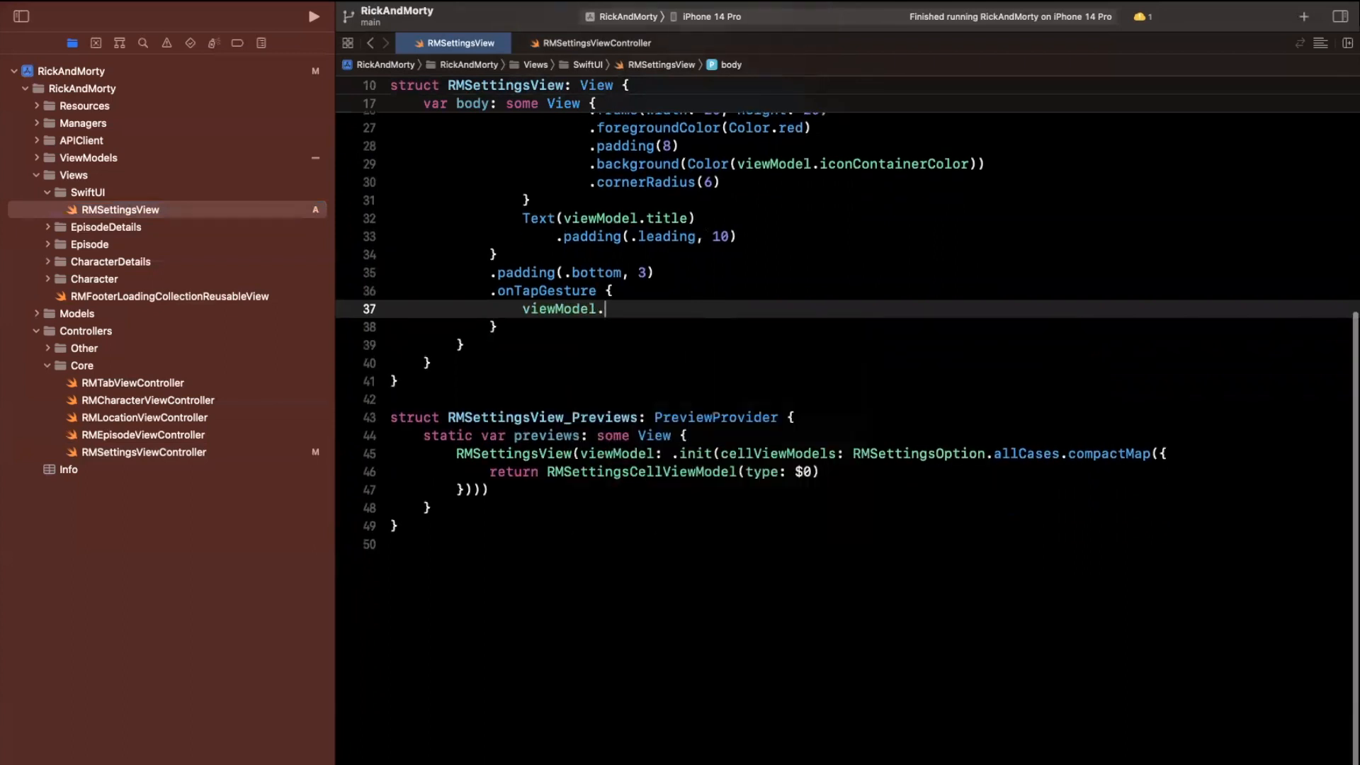
{"action": "type", "text": "didTa"}
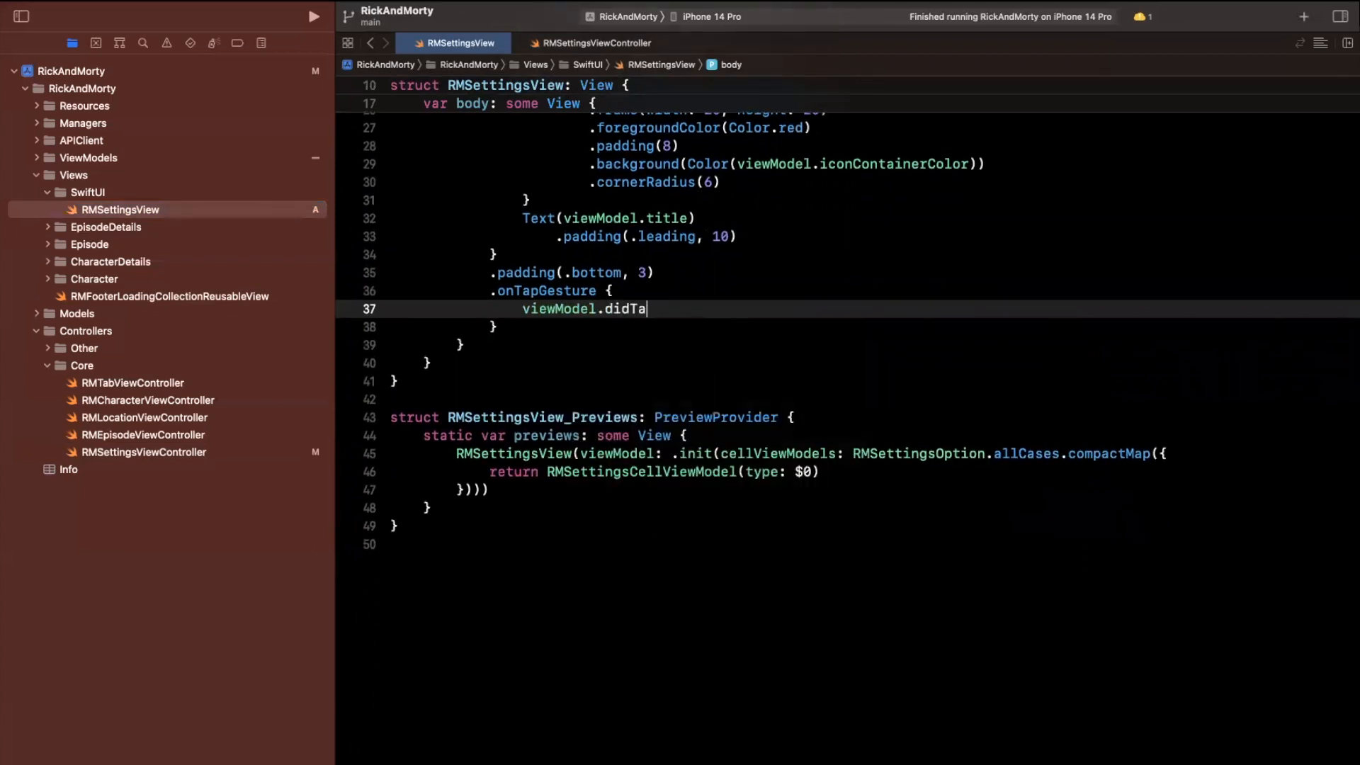
{"action": "type", "text": "p"}
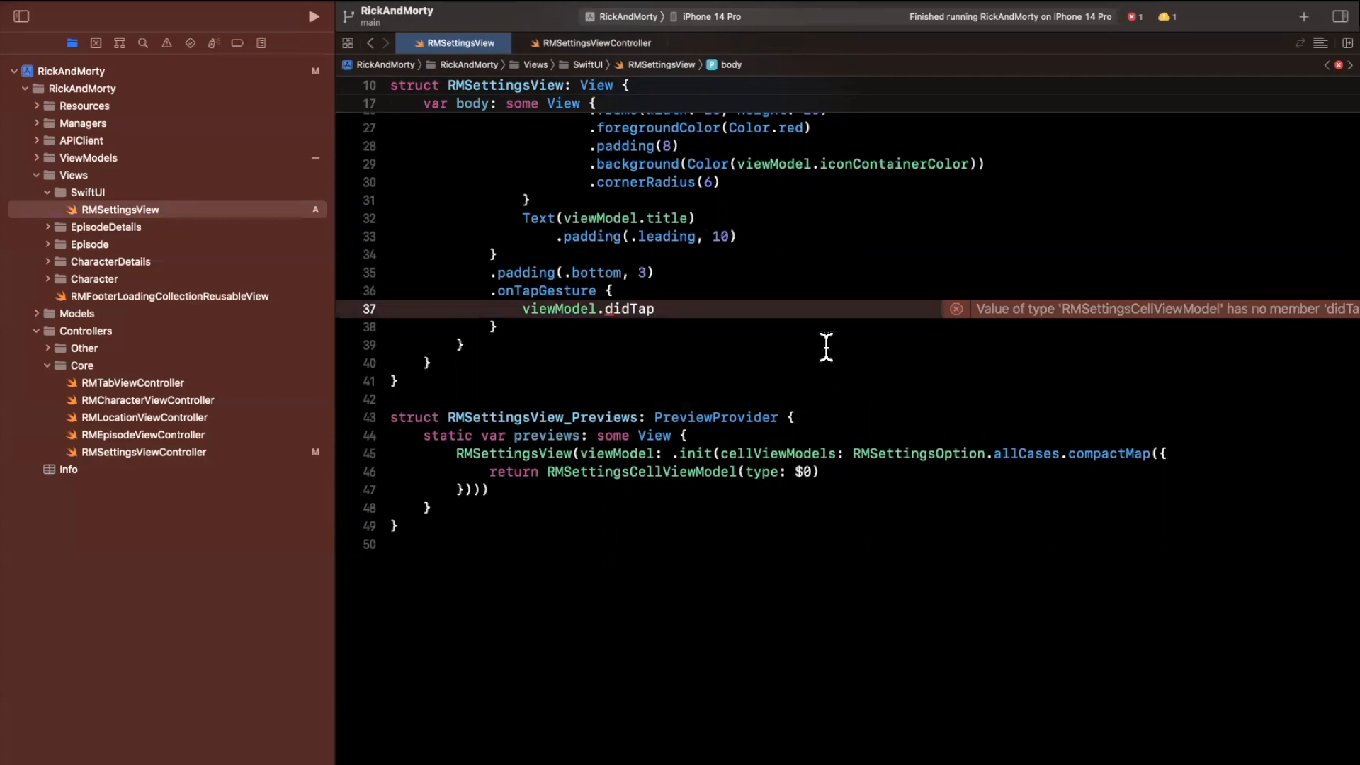
{"action": "type", "text": "Option("}
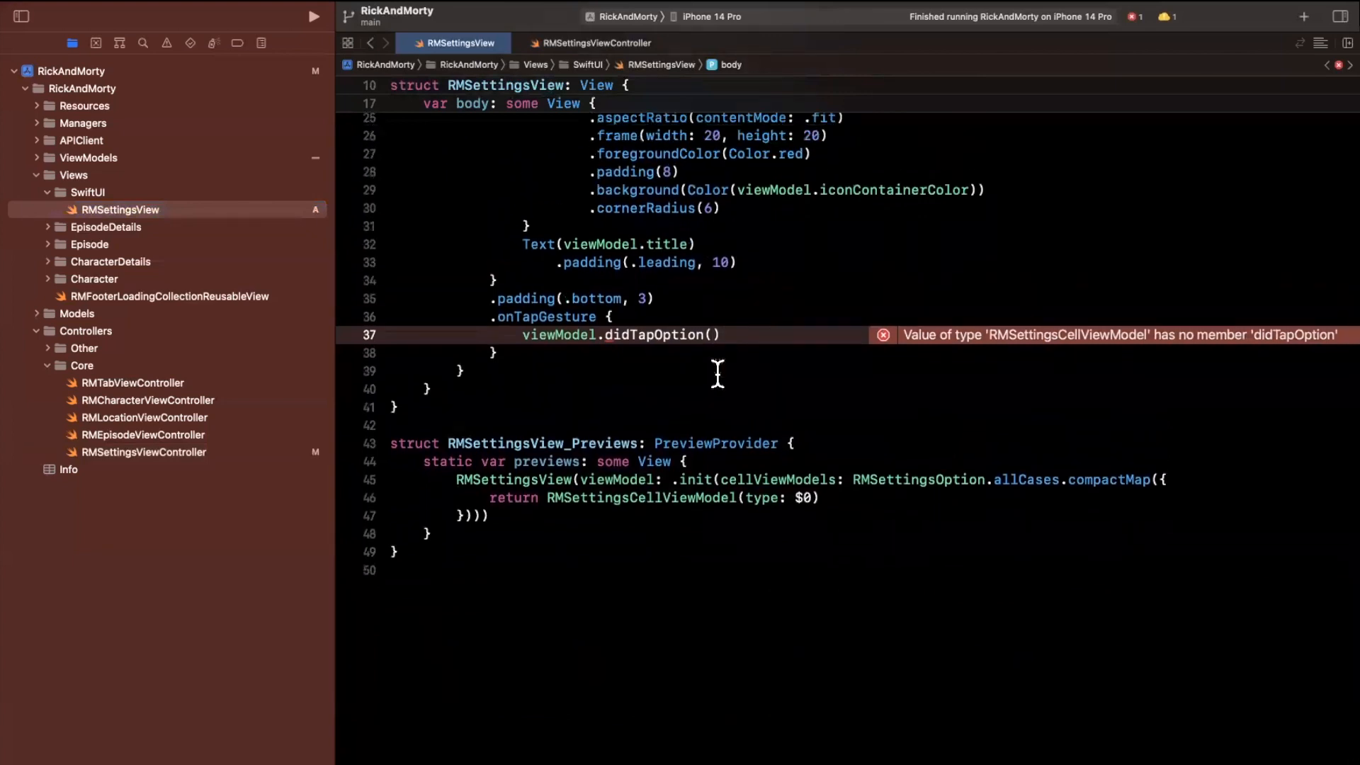
{"action": "double_click", "coordinate": [557, 334]}
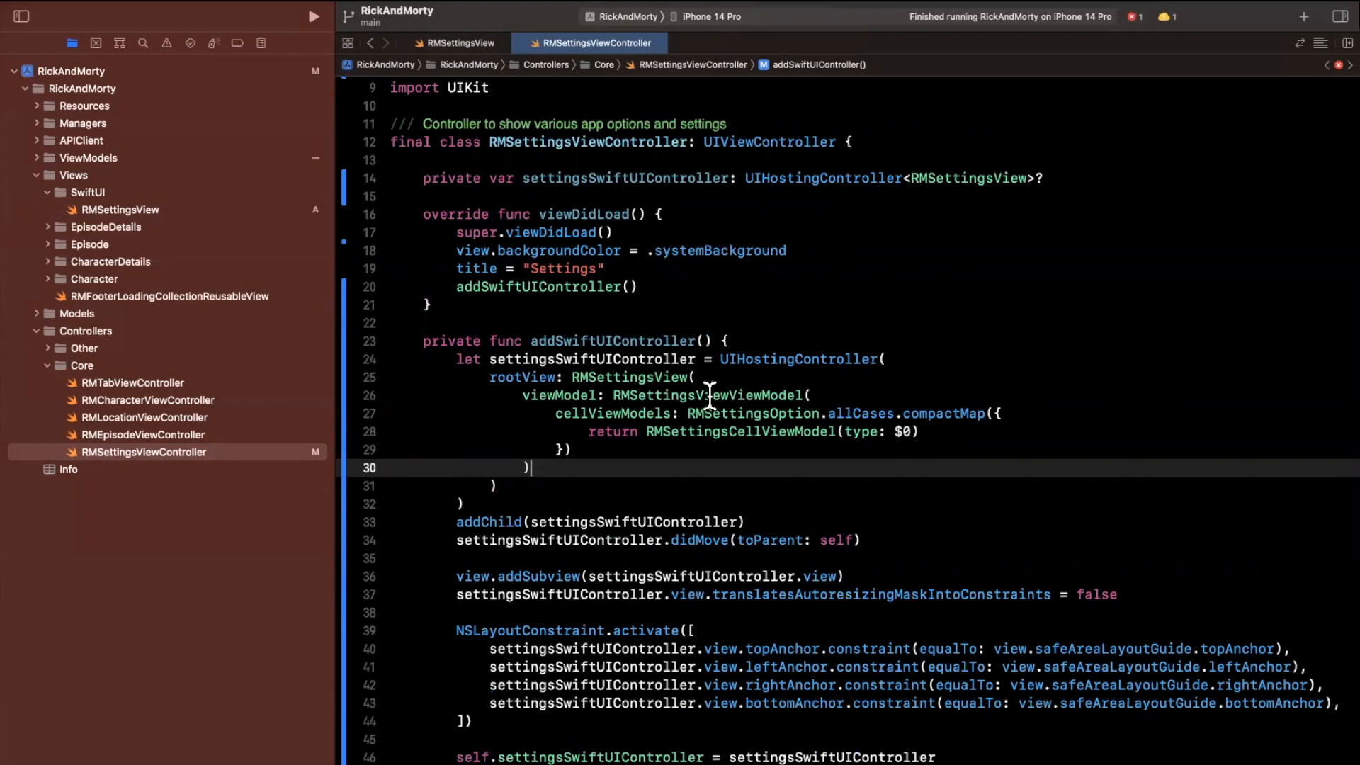
{"action": "double_click", "coordinate": [752, 413]}
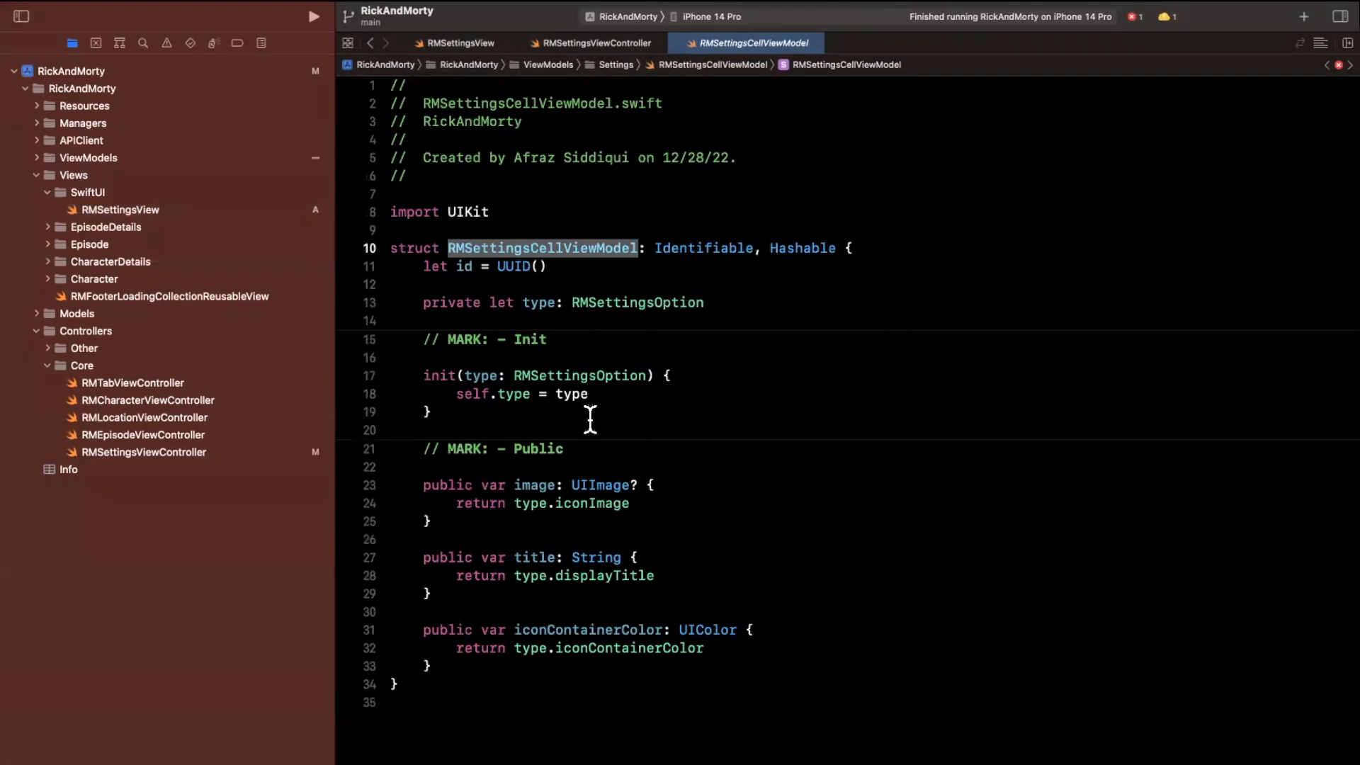
{"action": "double_click", "coordinate": [578, 375]}
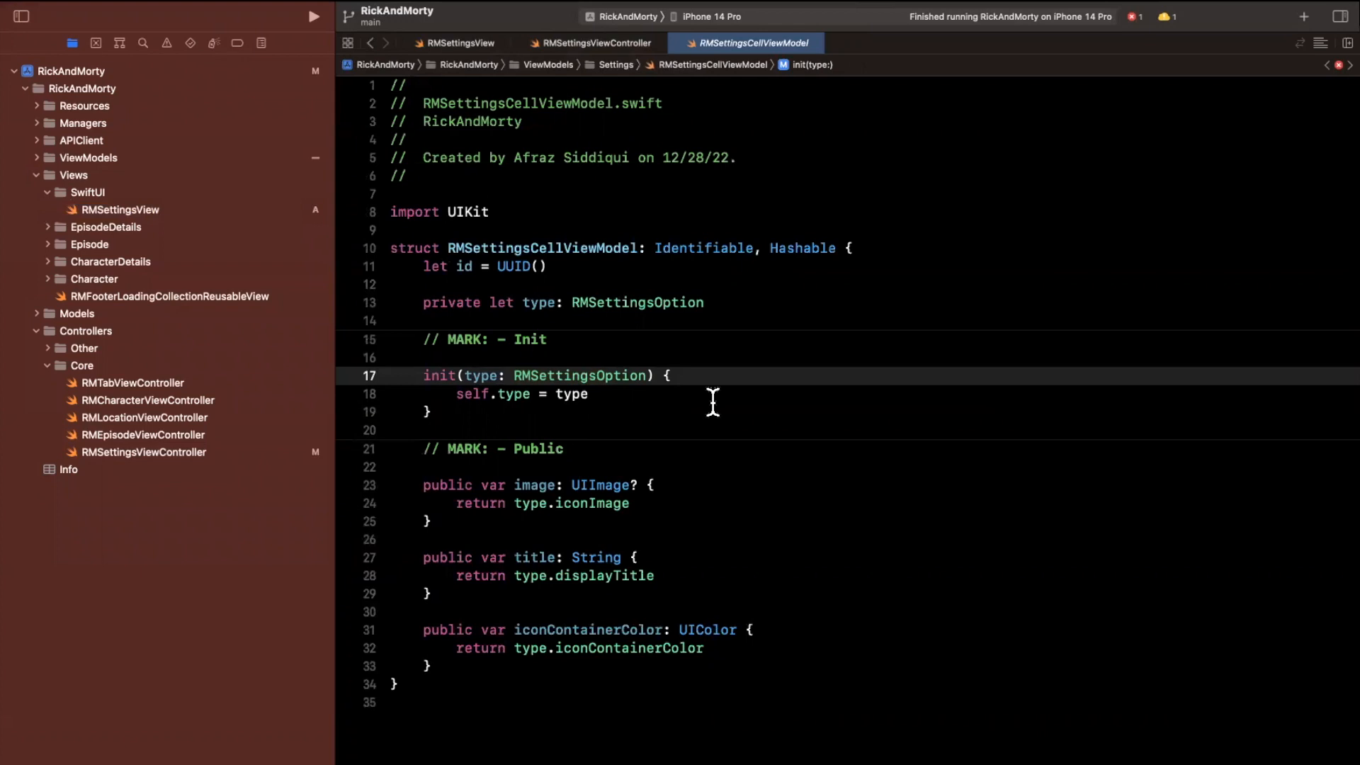
{"action": "type", "text": ","}
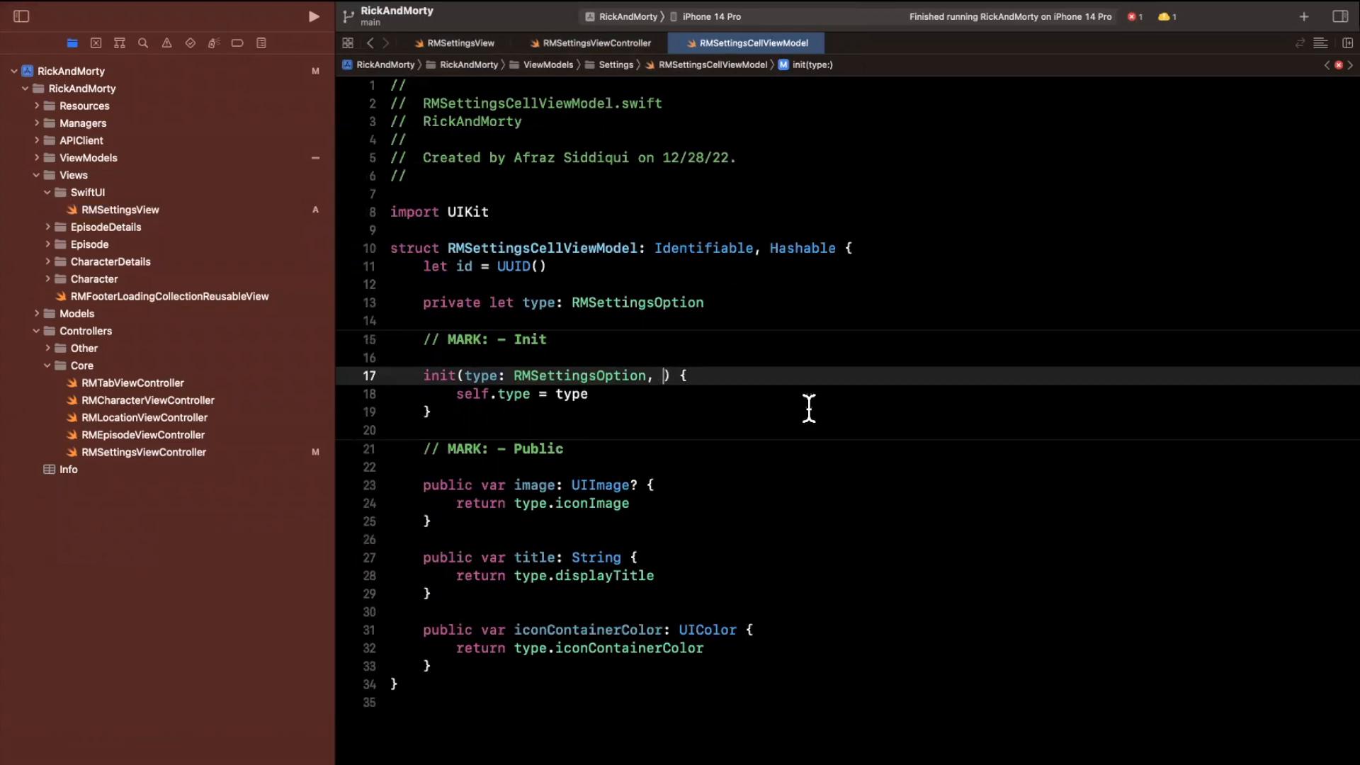
{"action": "type", "text": "onTapHanler: @escaping ("}
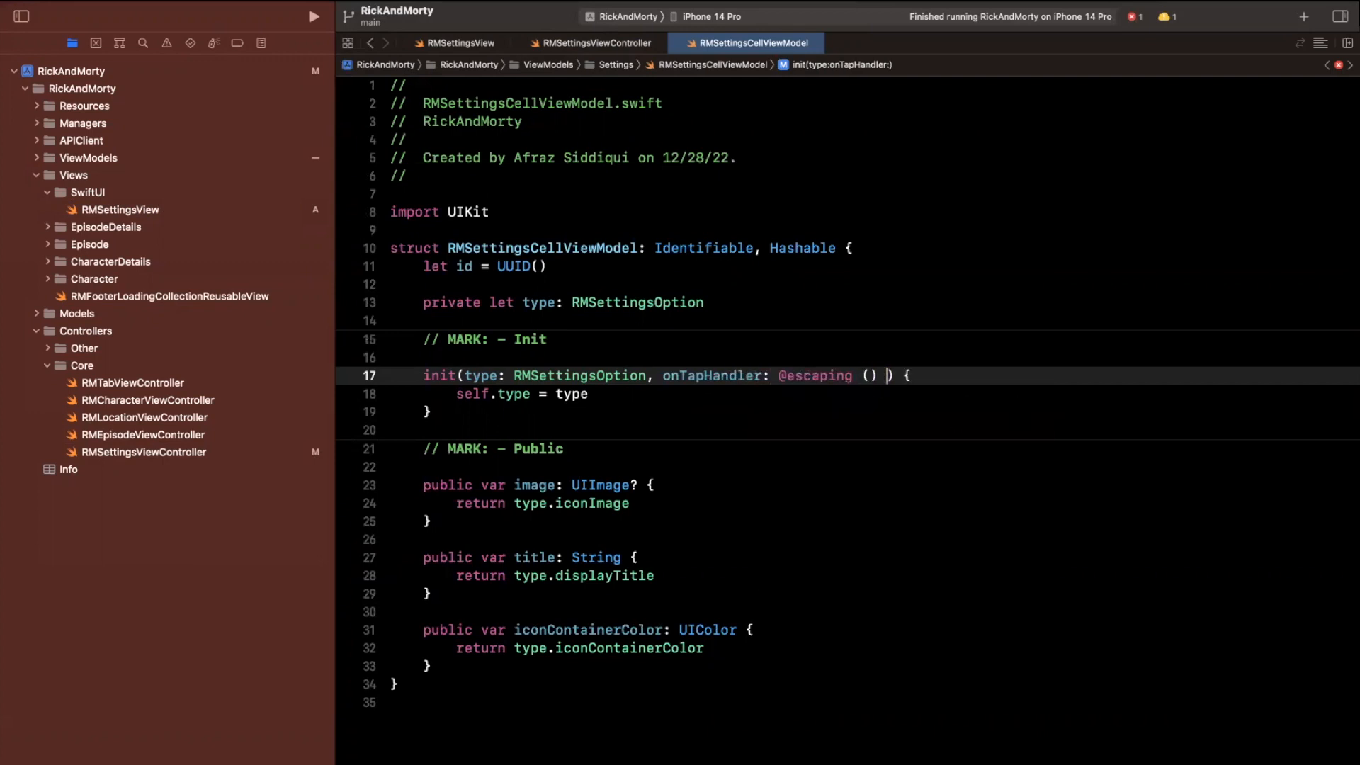
{"action": "type", "text": "-> Void"}
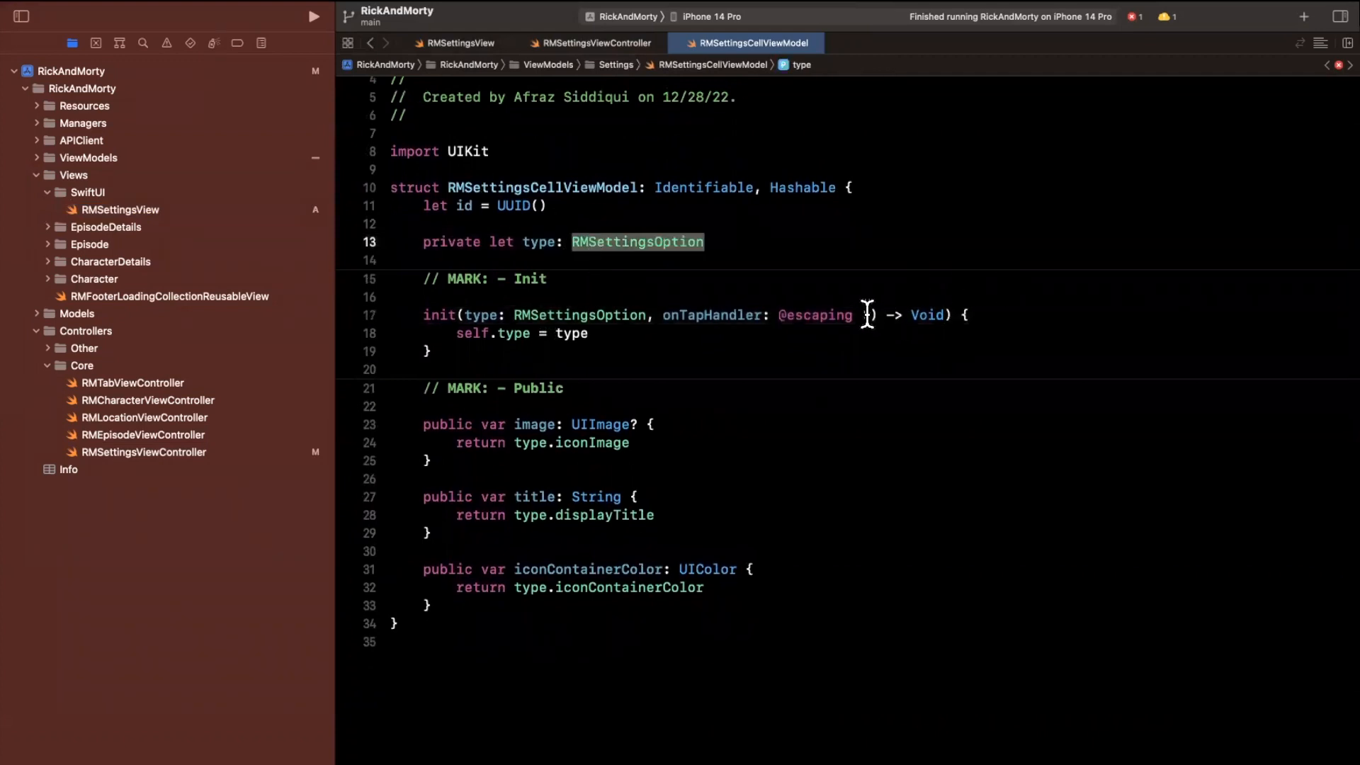
{"action": "type", "text": "RMSettingsOption"}
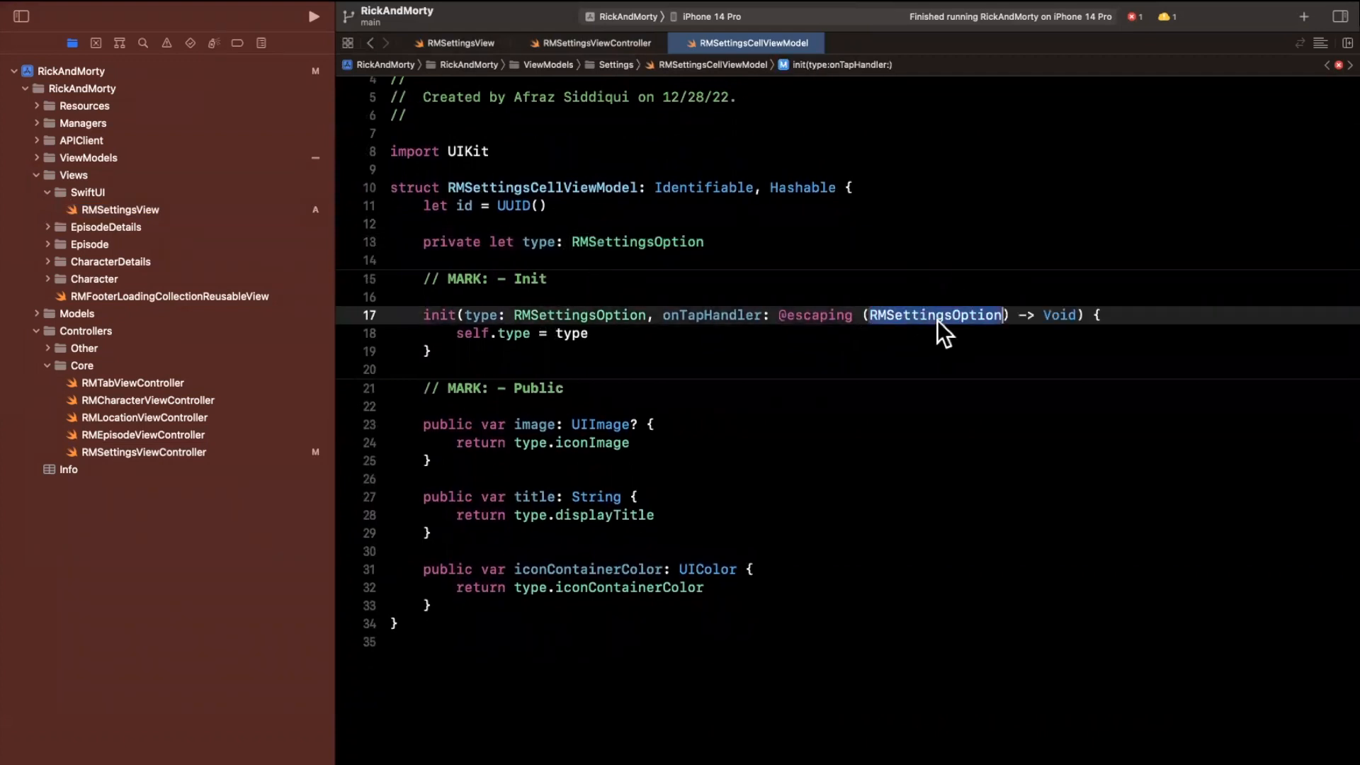
Assign self.onTapHandler = onTapHandler in init and declare a private let onTapHandler property.
{"action": "double_click", "coordinate": [712, 314]}
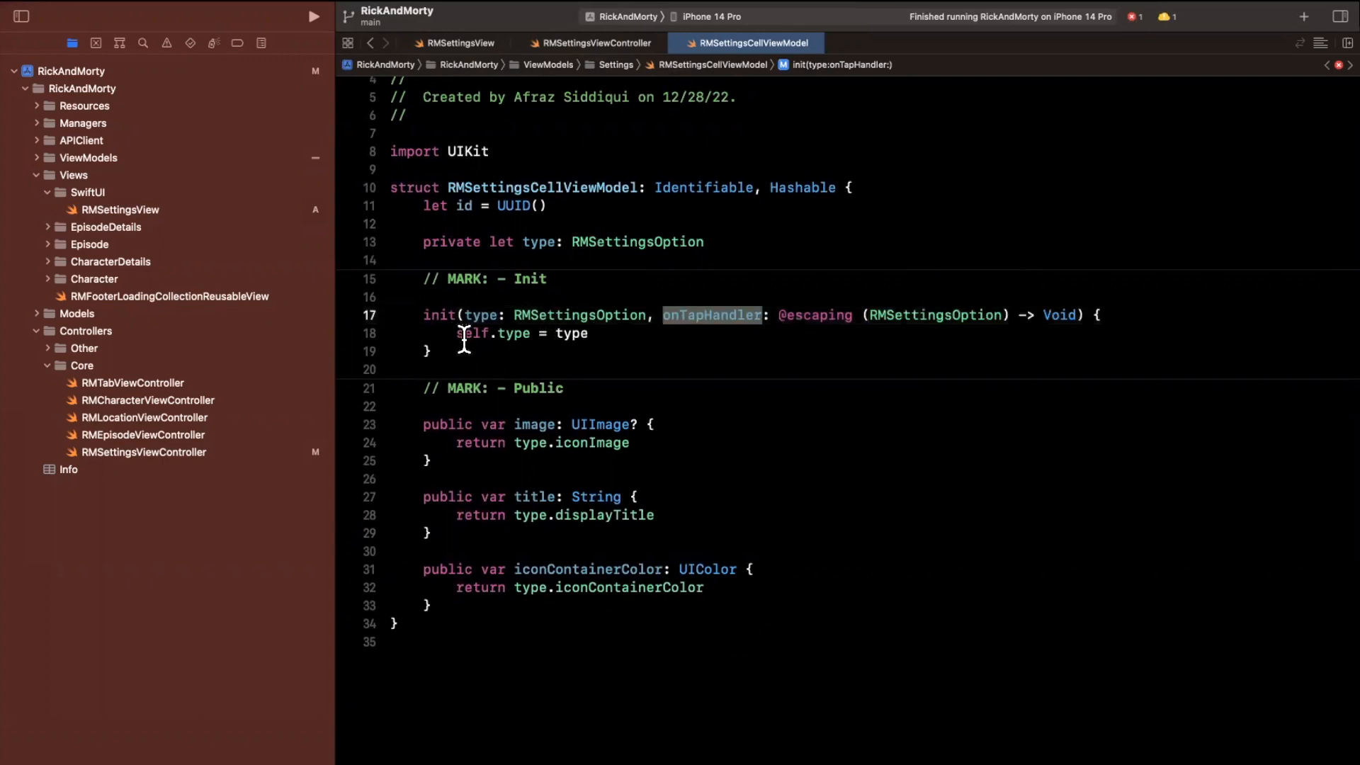
{"action": "type", "text": "self."}
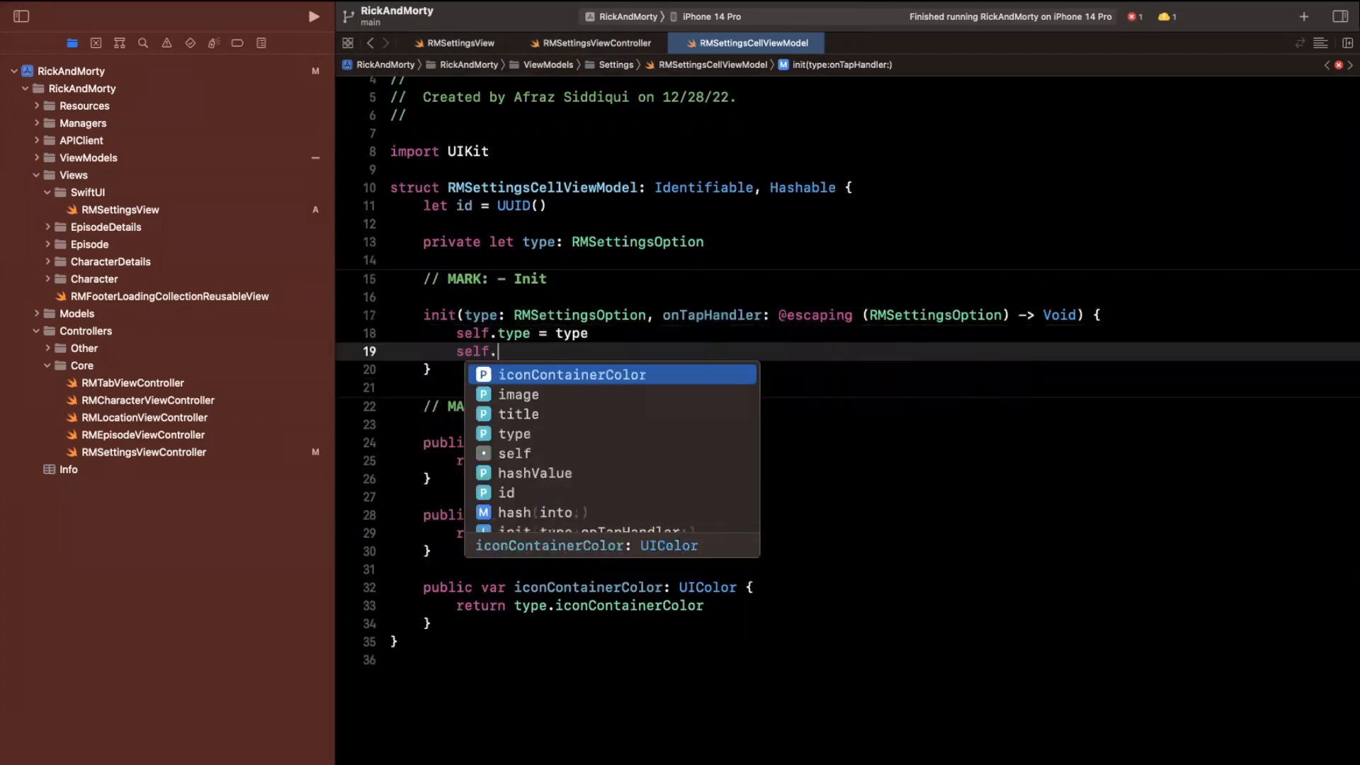
{"action": "type", "text": "onTapHandler = onTapHandler"}
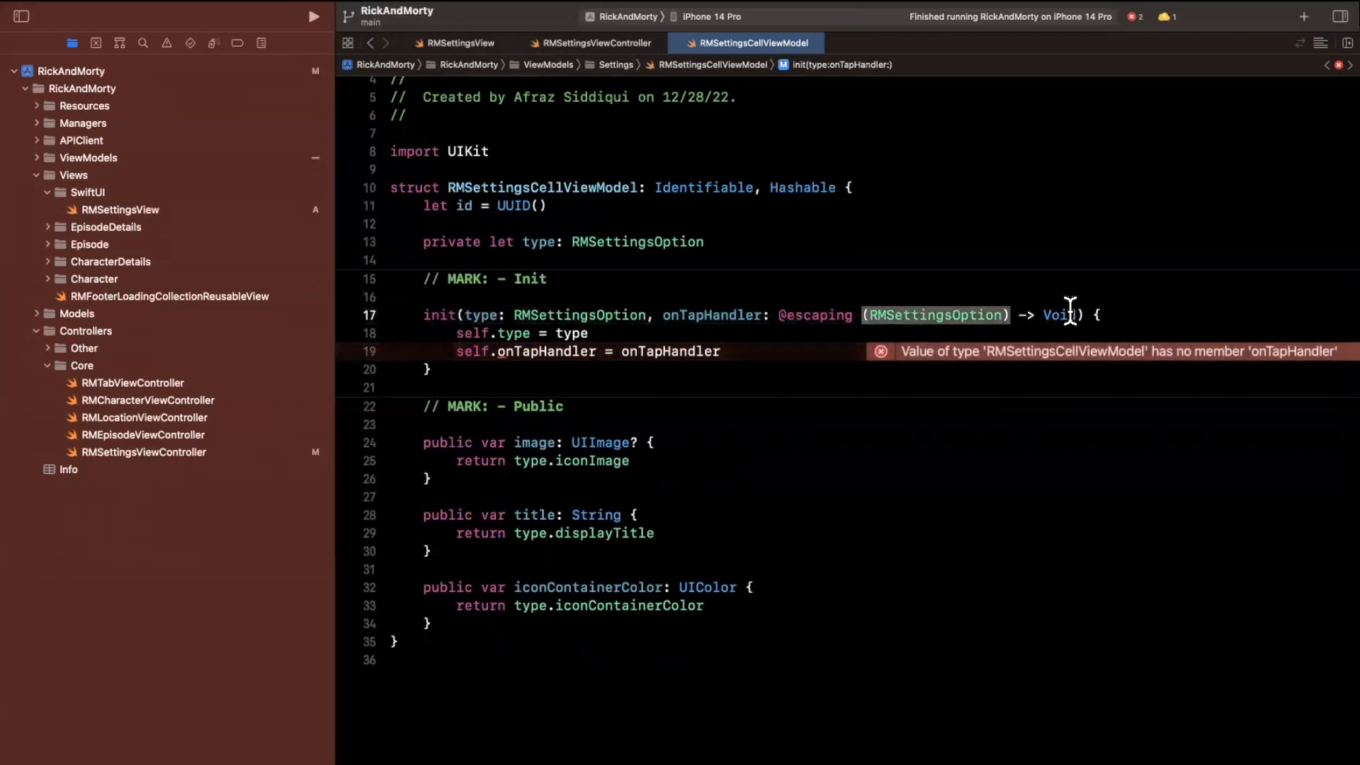
{"action": "type", "text": "private let"}
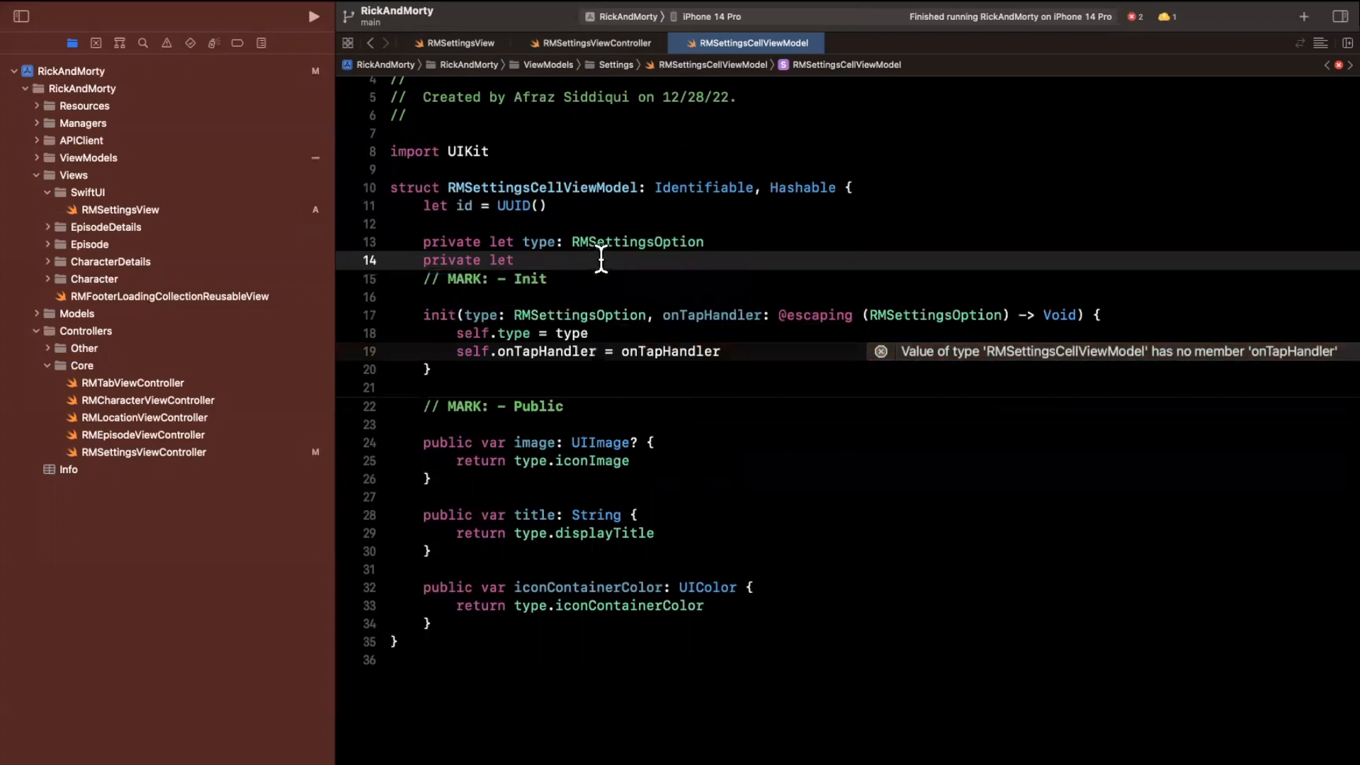
{"action": "type", "text": "onTapHandler: (RMSettingsOption) -> Void"}
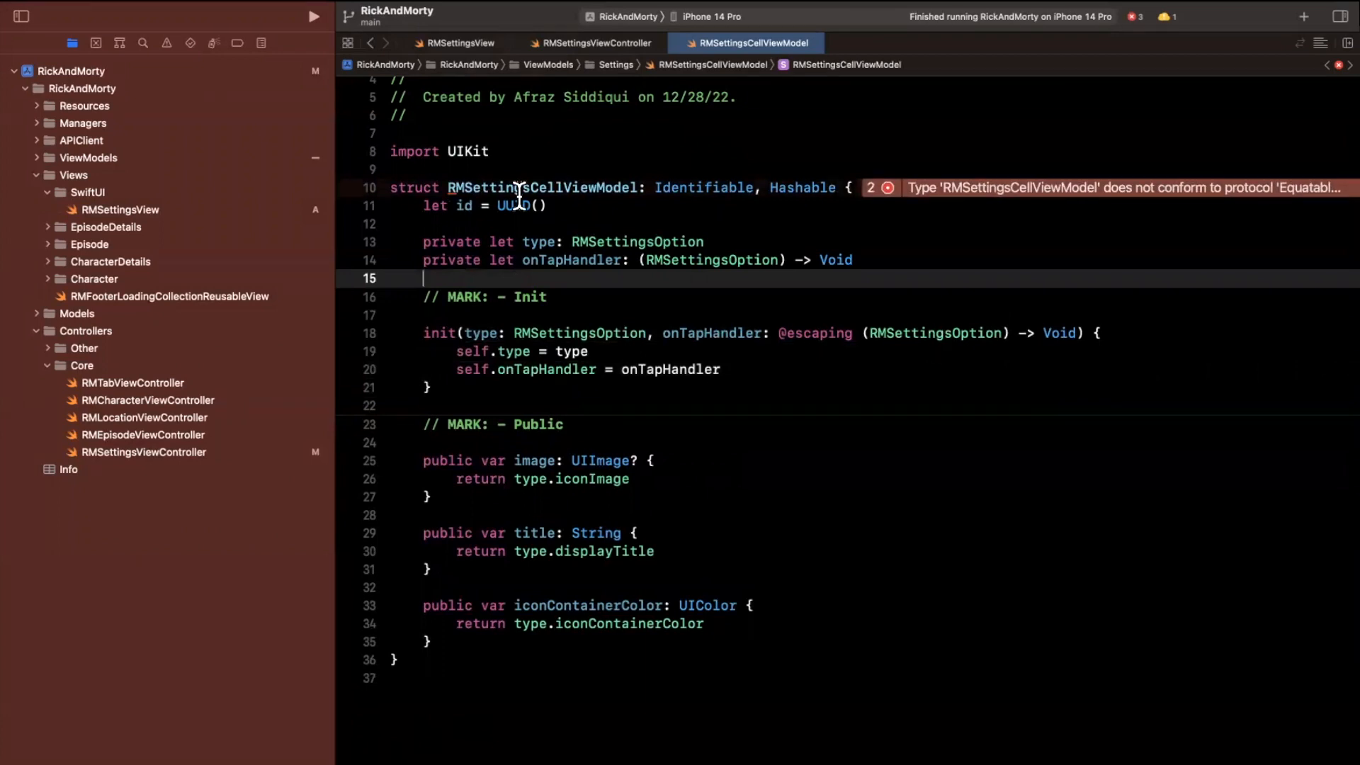
{"action": "mouse_move", "coordinate": [924, 183]}
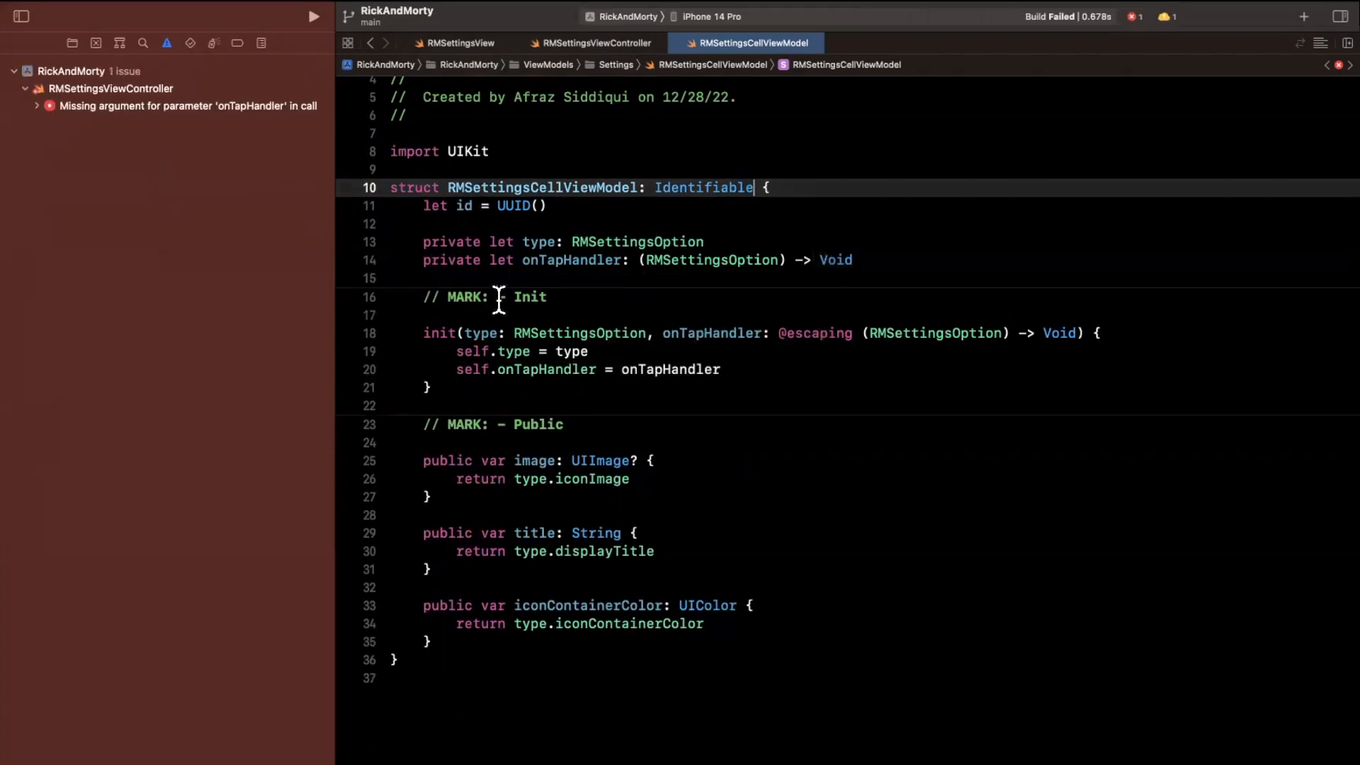
{"action": "mouse_move", "coordinate": [689, 238]}
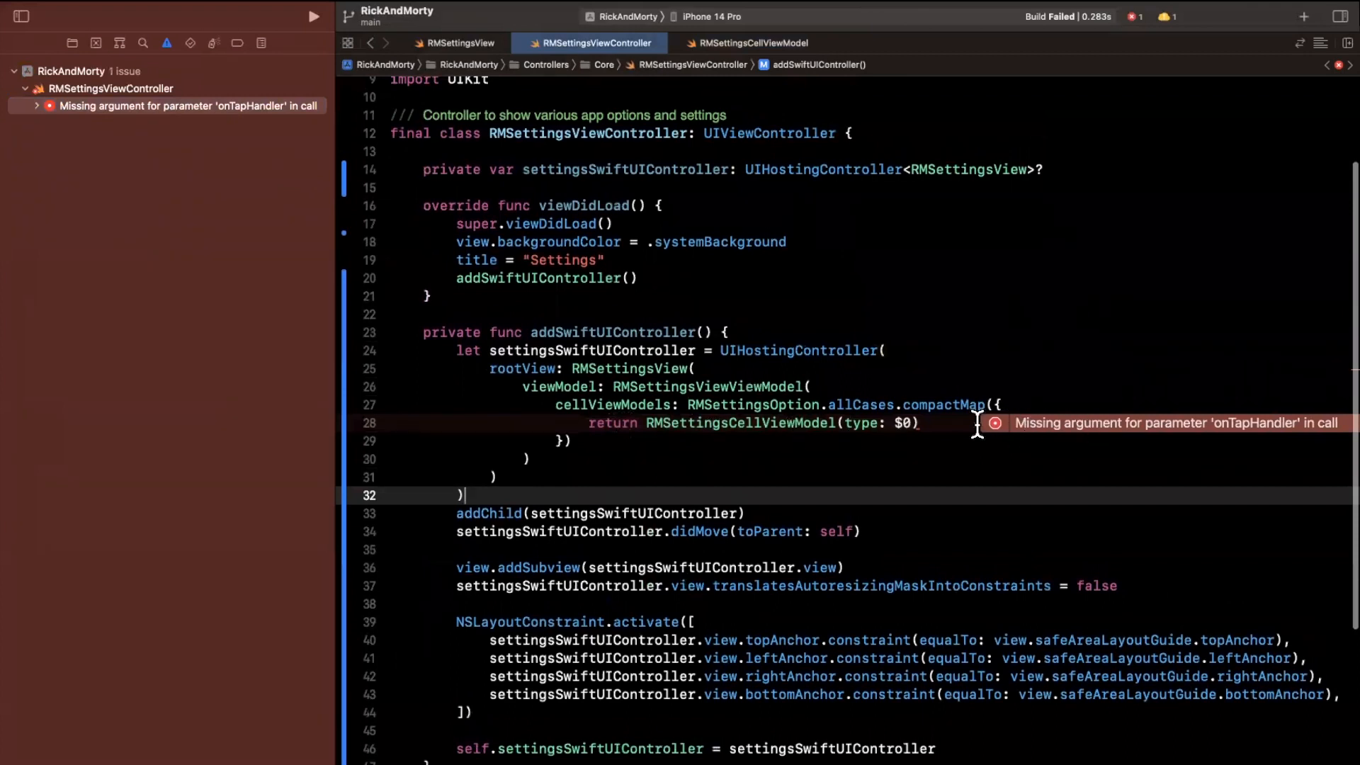
Create each RMSettingsCellViewModel with a trailing closure { option in print(option.displayTitle) }.
{"action": "type", "text": ", ontap"}
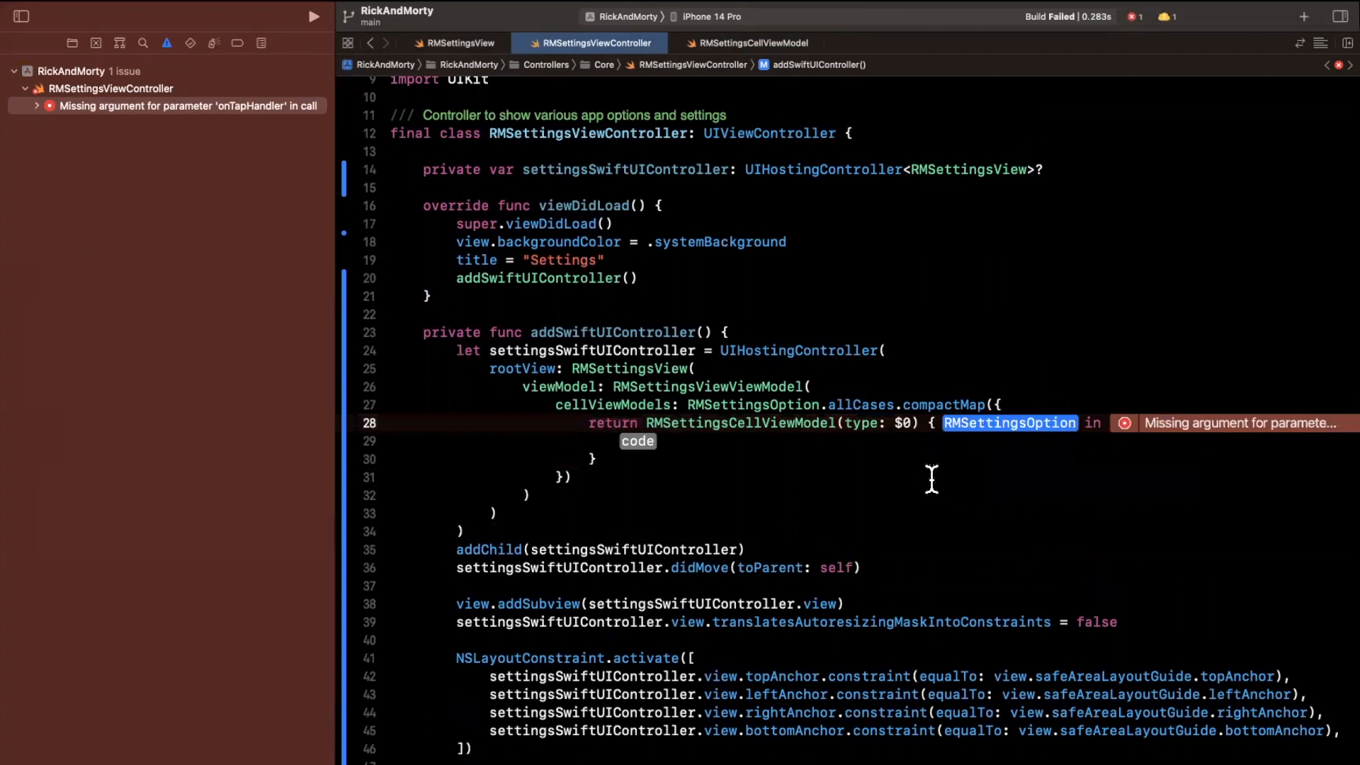
{"action": "type", "text": "op"}
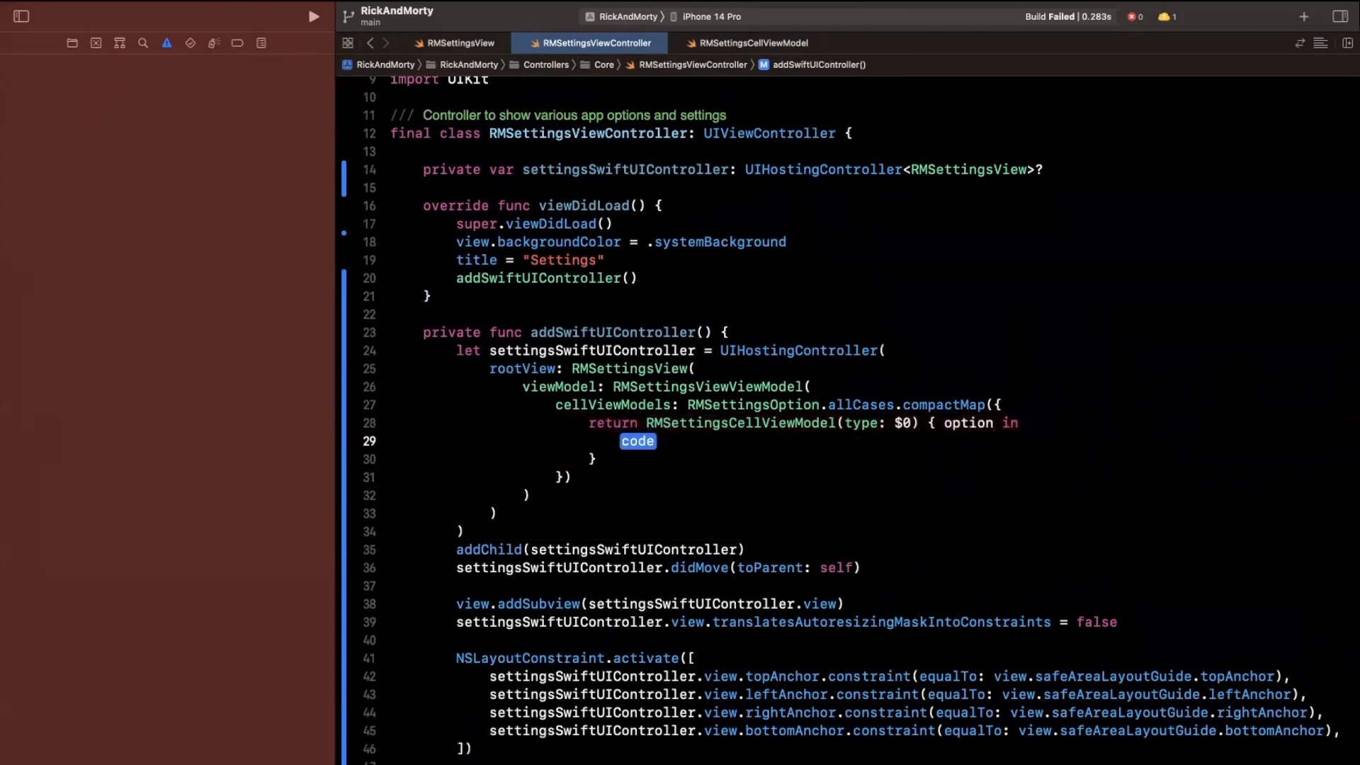
{"action": "key", "text": "Delete"}
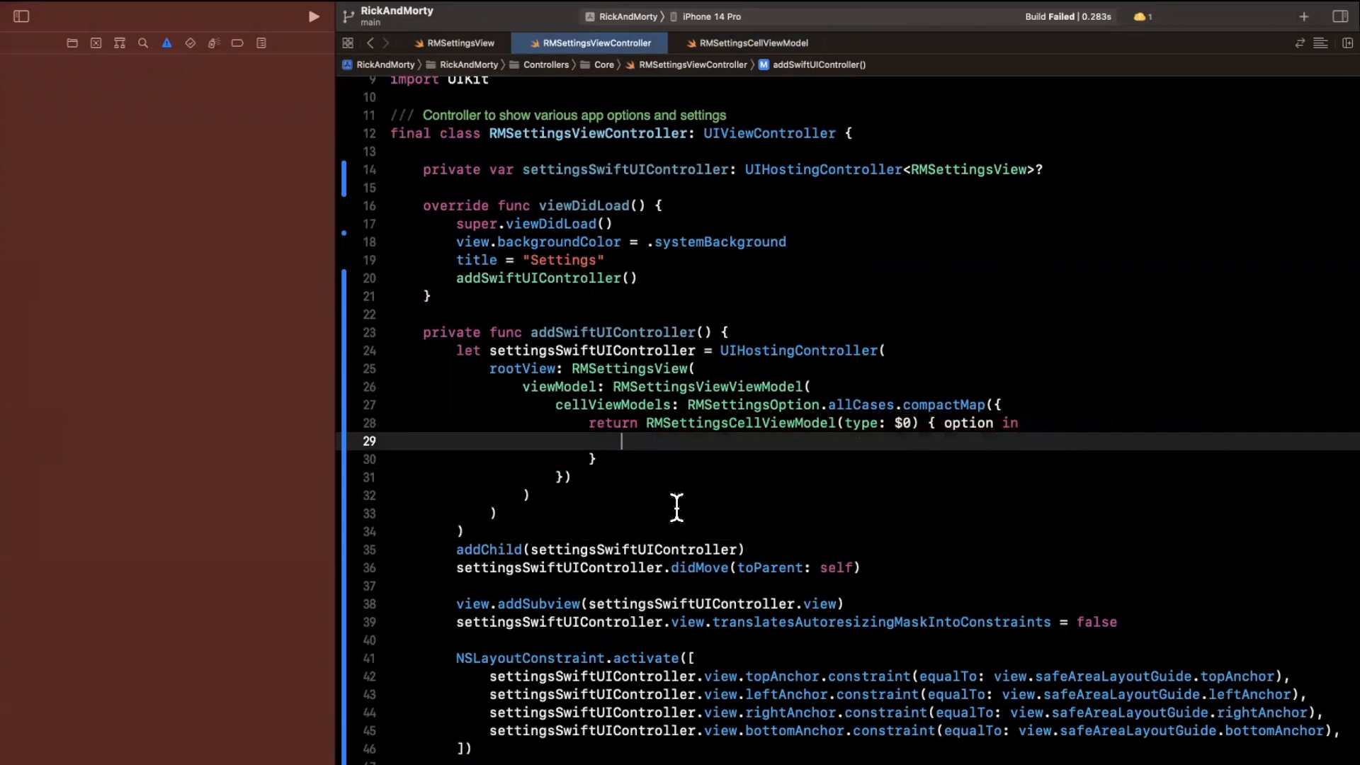
{"action": "type", "text": "print("}
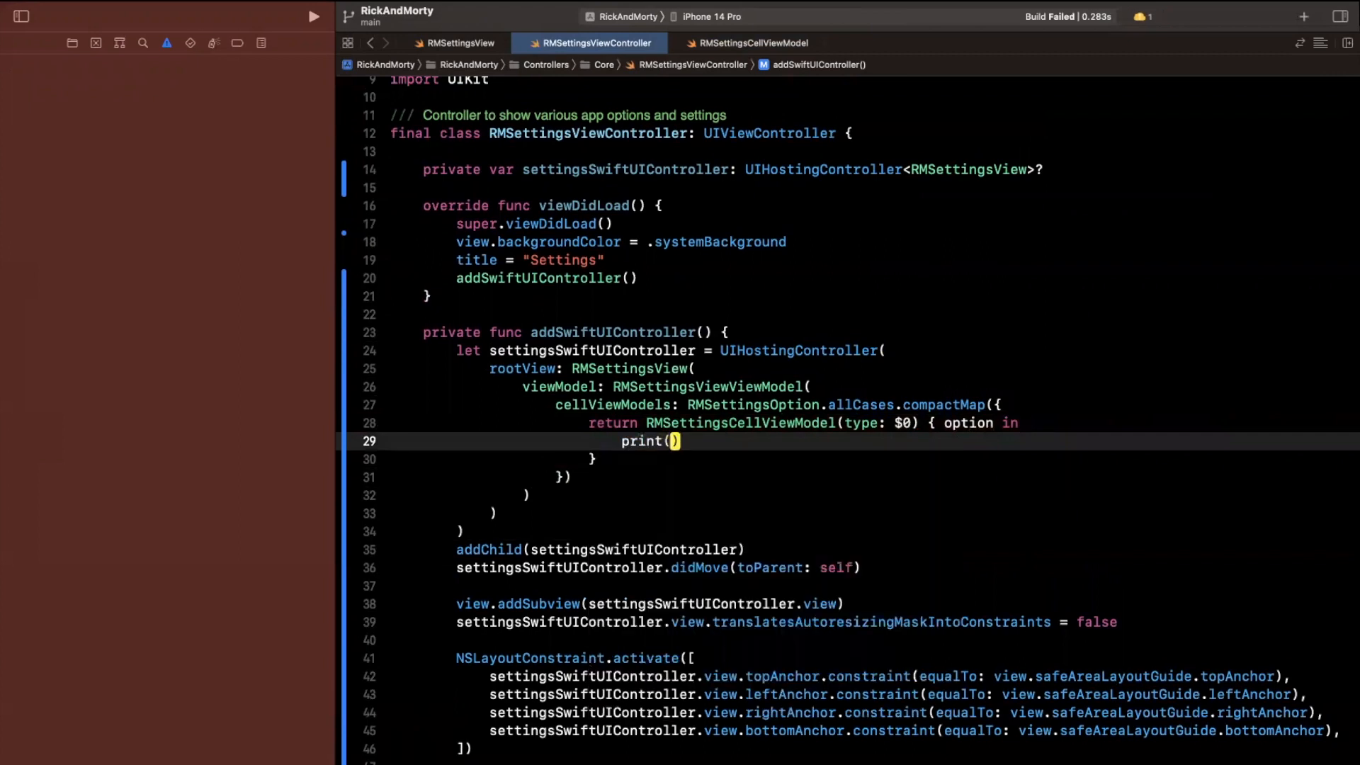
{"action": "type", "text": "option.displayTitle"}
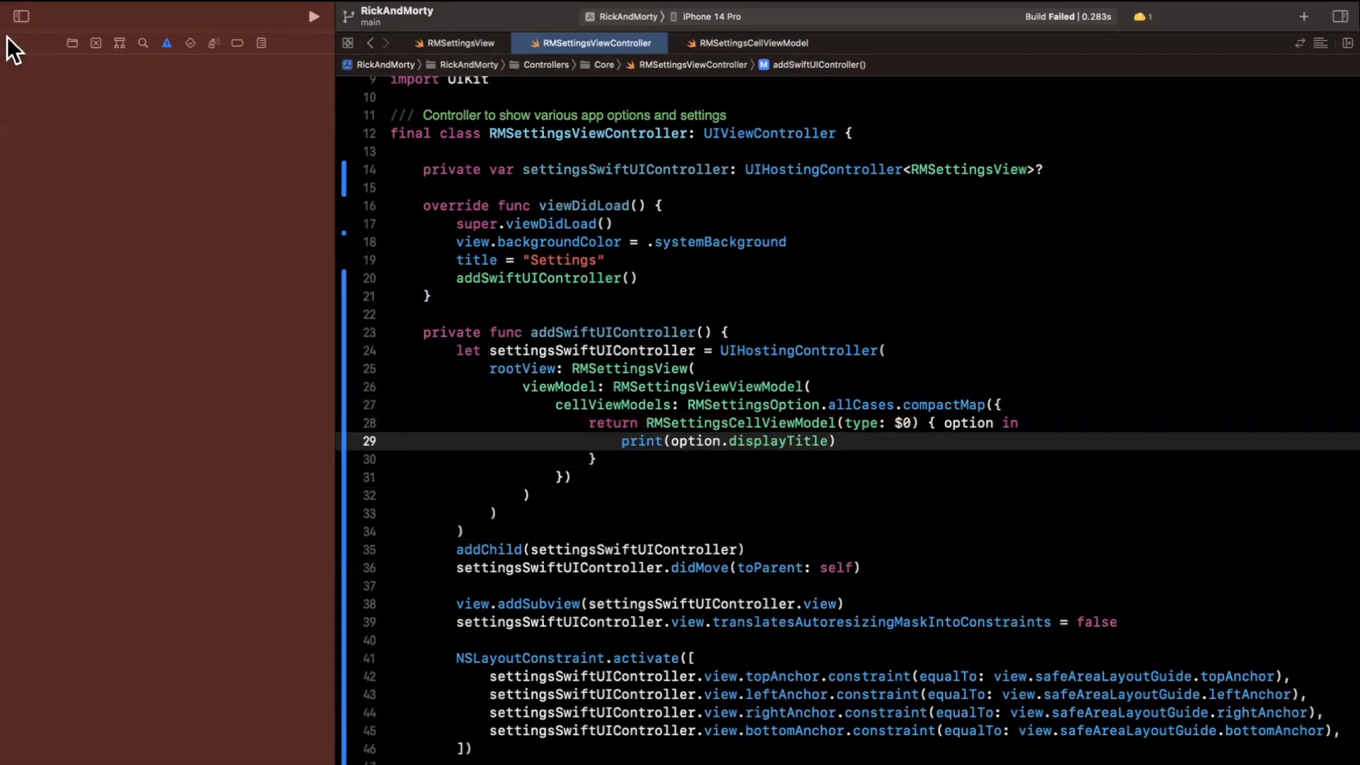
Make onTapHandler public and call viewModel.onTapHandler(viewModel.type) from the row's tap gesture.
{"action": "left_click", "coordinate": [19, 15]}
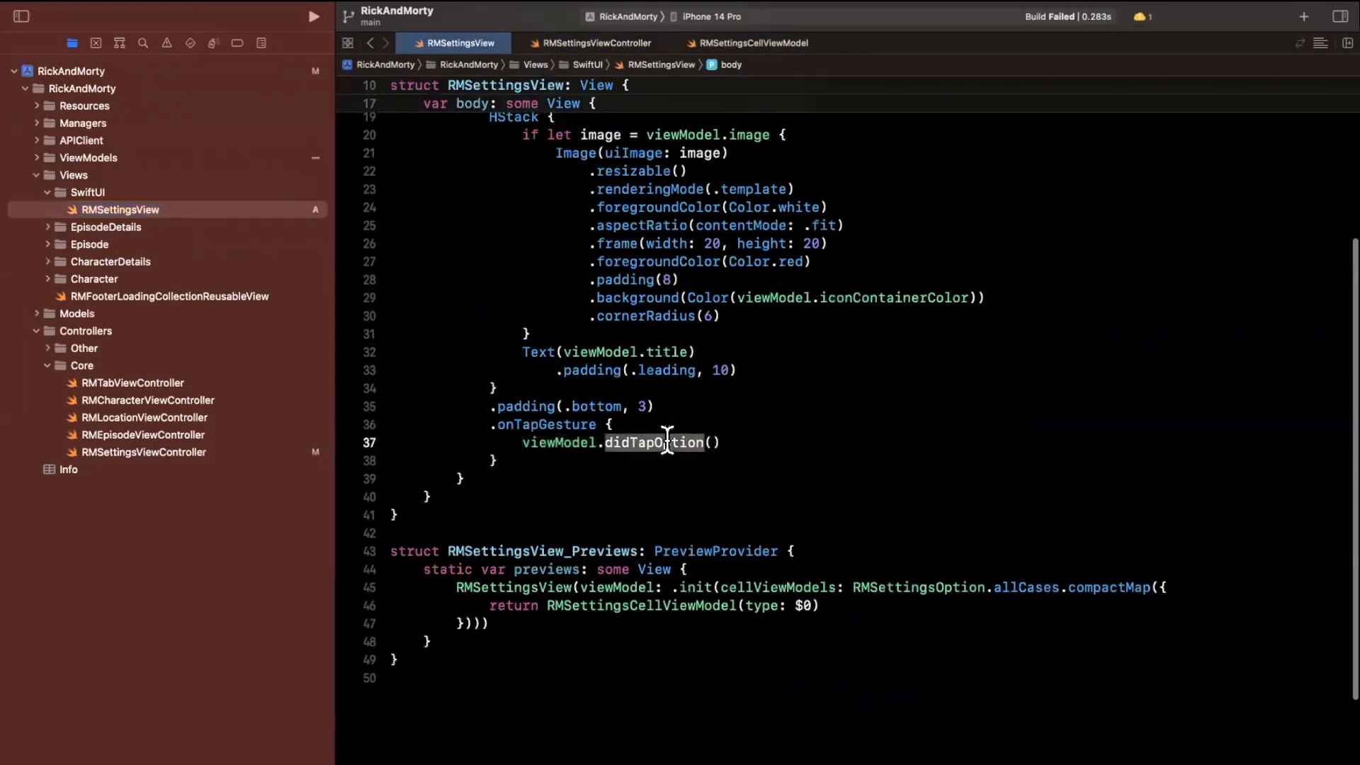
{"action": "type", "text": "ontap"}
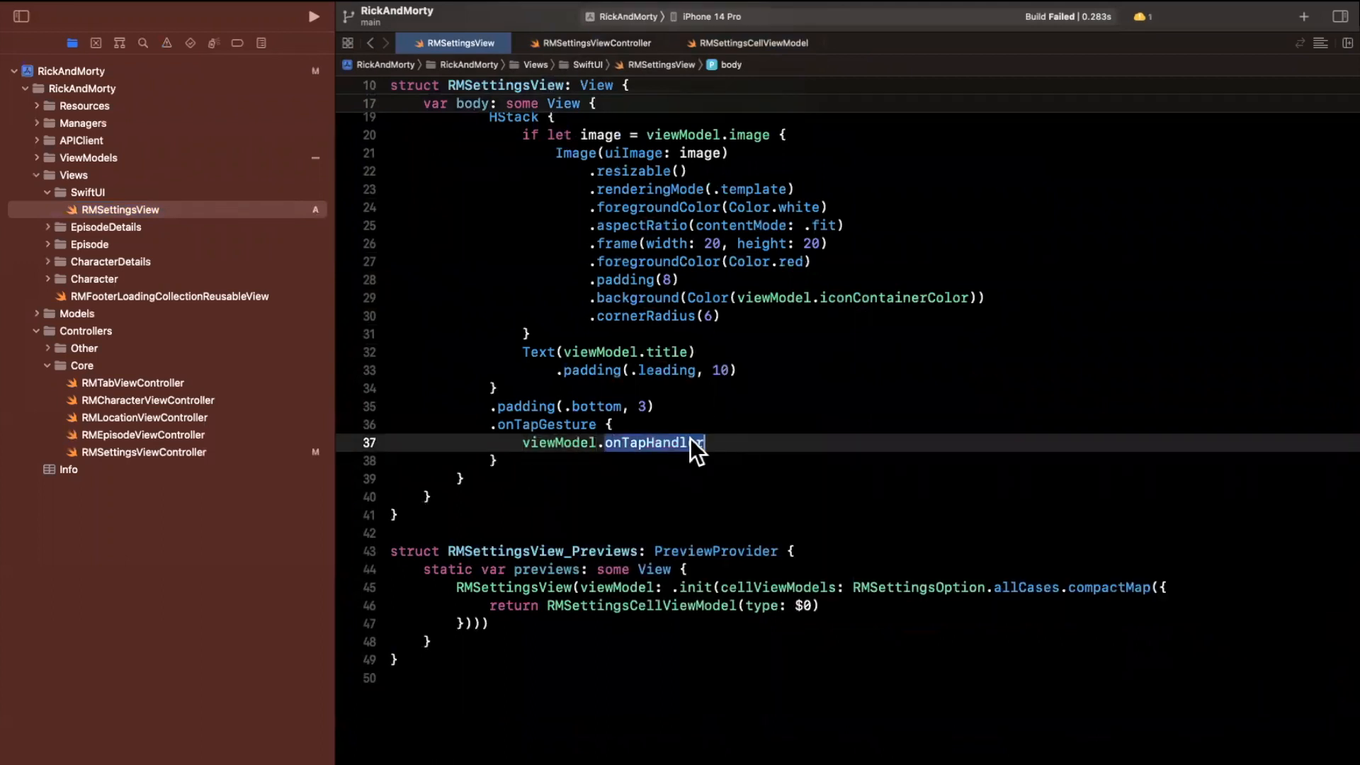
{"action": "left_click", "coordinate": [752, 42]}
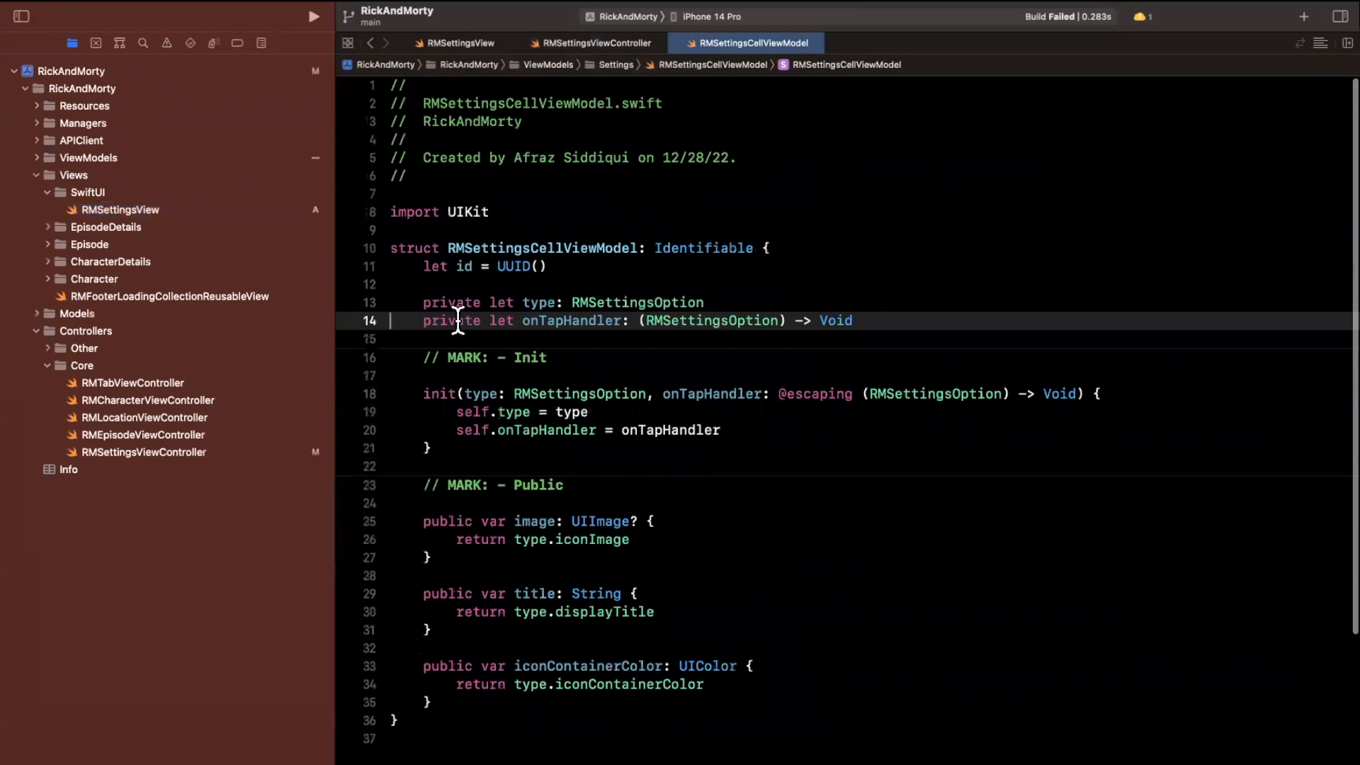
{"action": "type", "text": "public"}
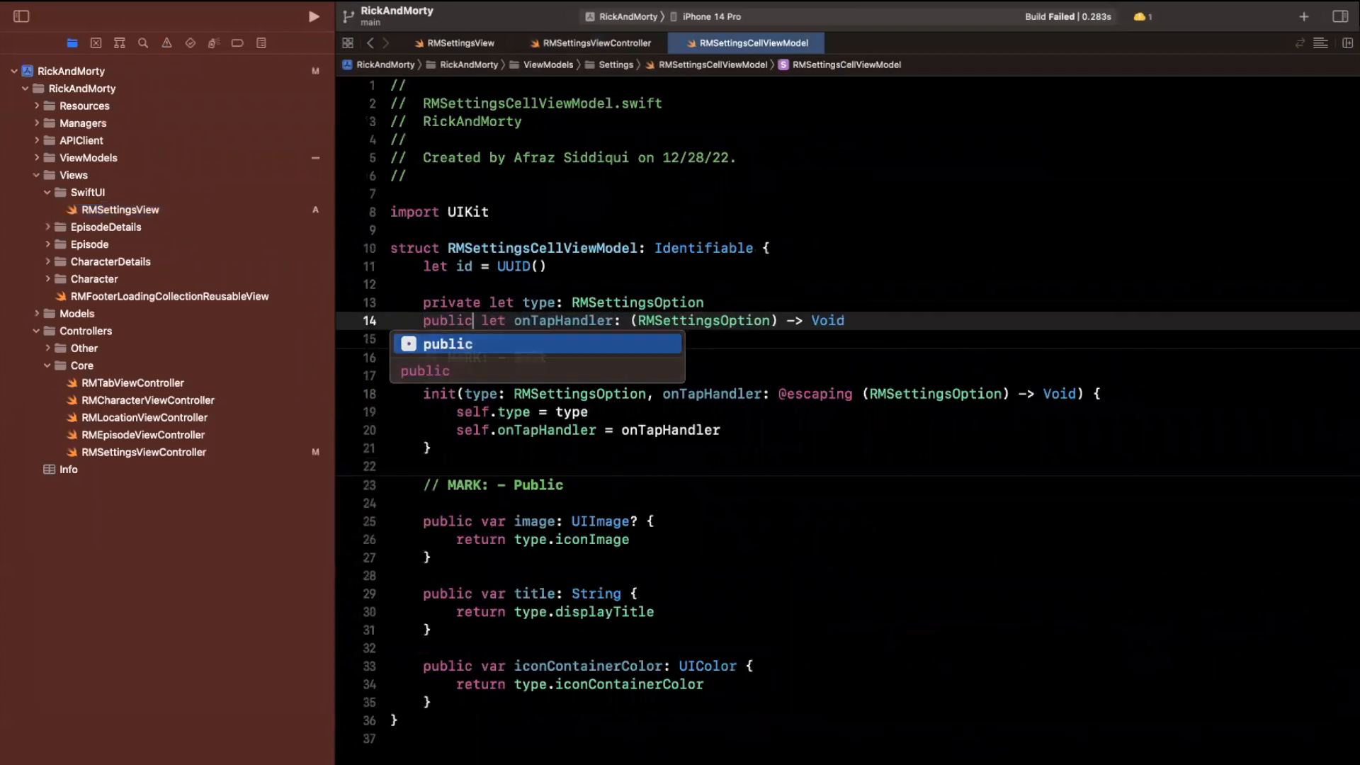
{"action": "left_click", "coordinate": [457, 43]}
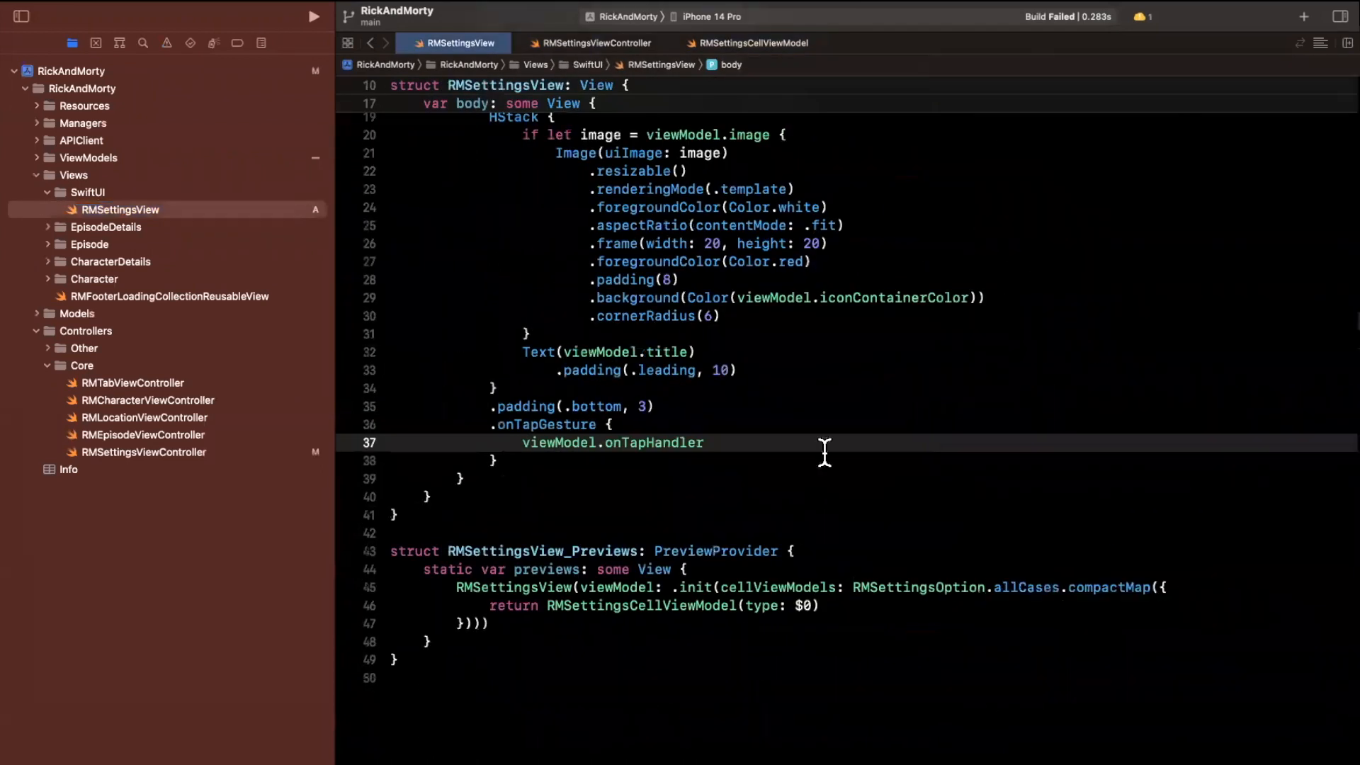
{"action": "type", "text": "()"}
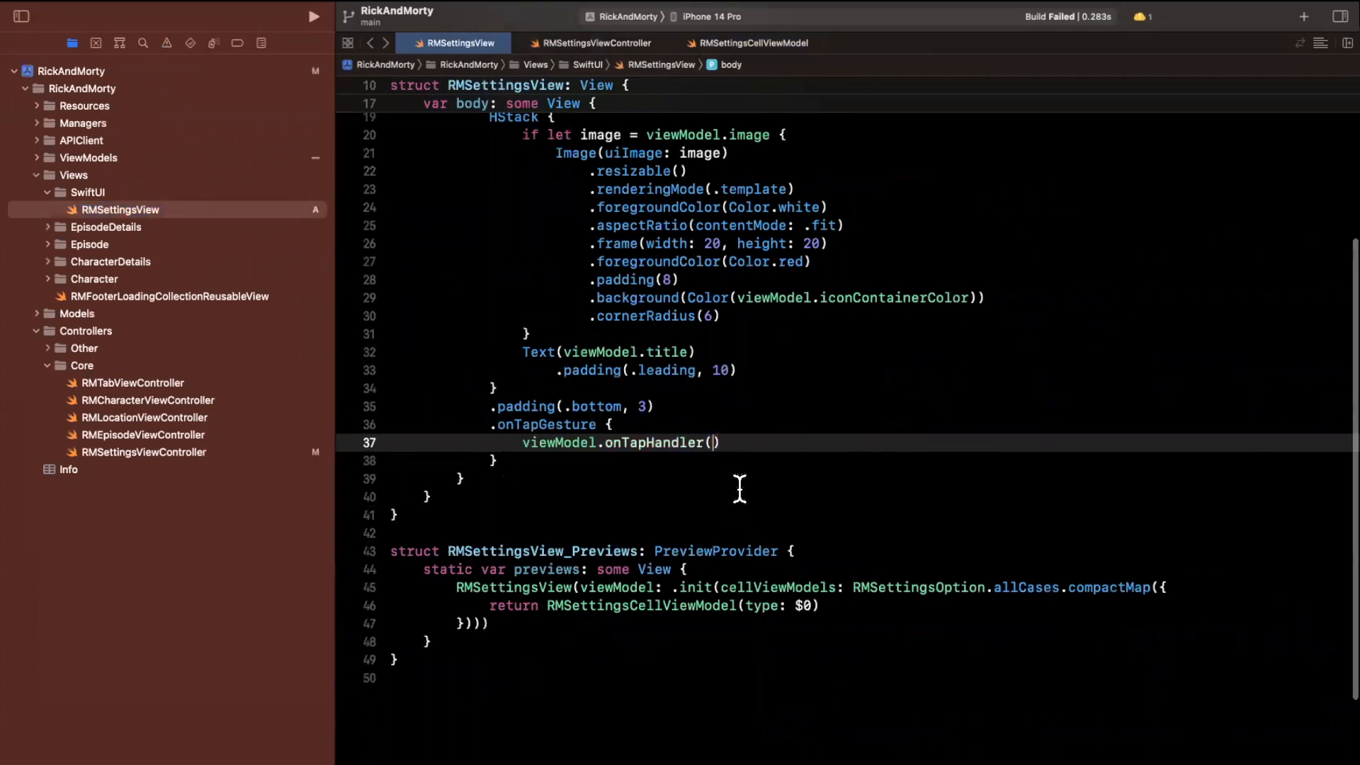
{"action": "type", "text": "viewModel.type"}
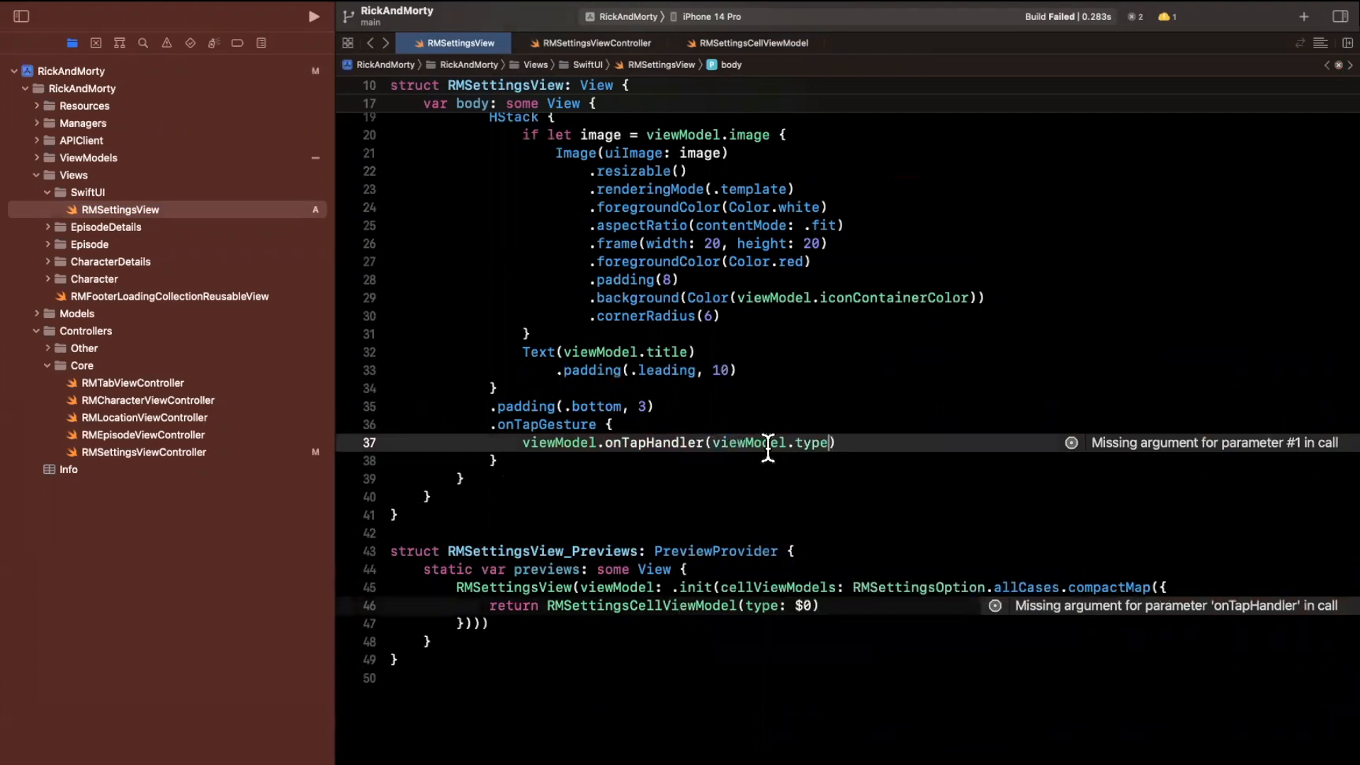
Make the type property public, run the app, and give the preview's cell view models an empty { option in } closure.
{"action": "left_click", "coordinate": [812, 441]}
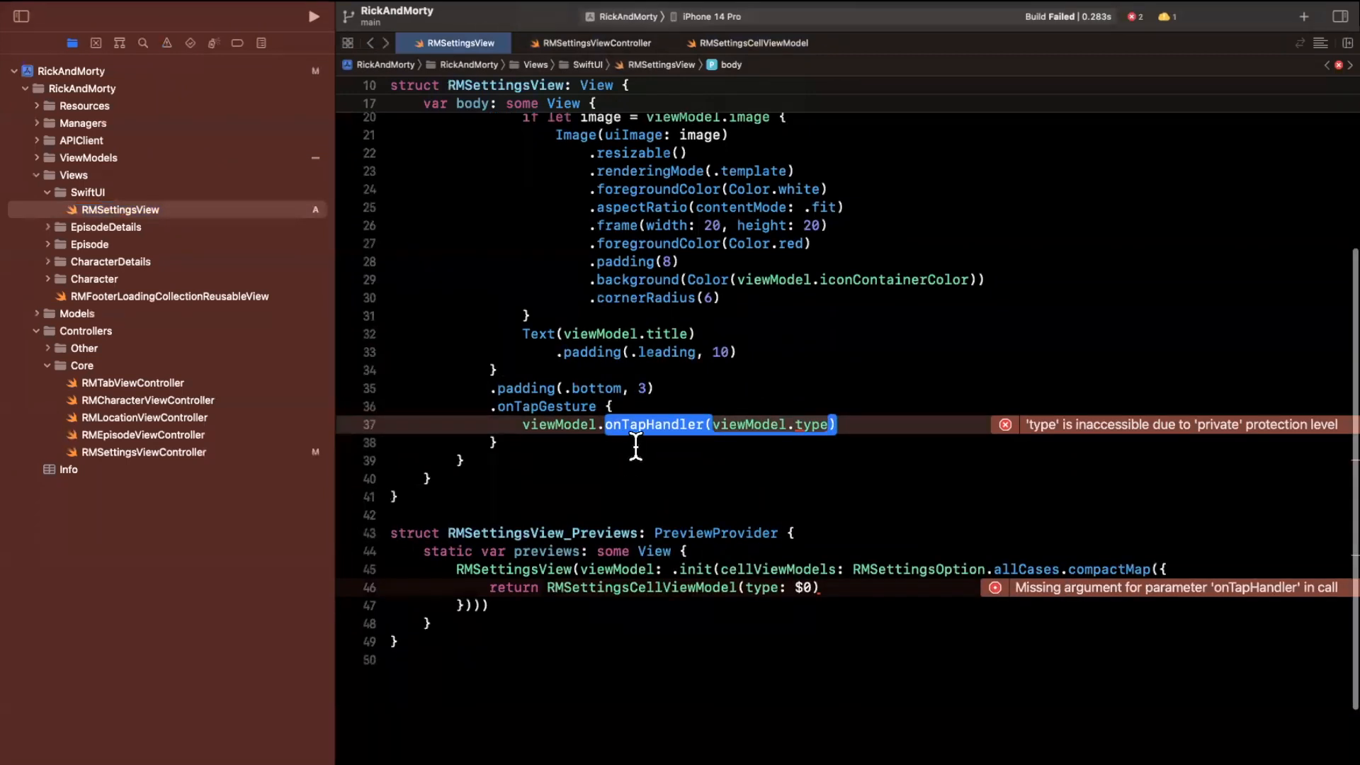
{"action": "left_click", "coordinate": [752, 43]}
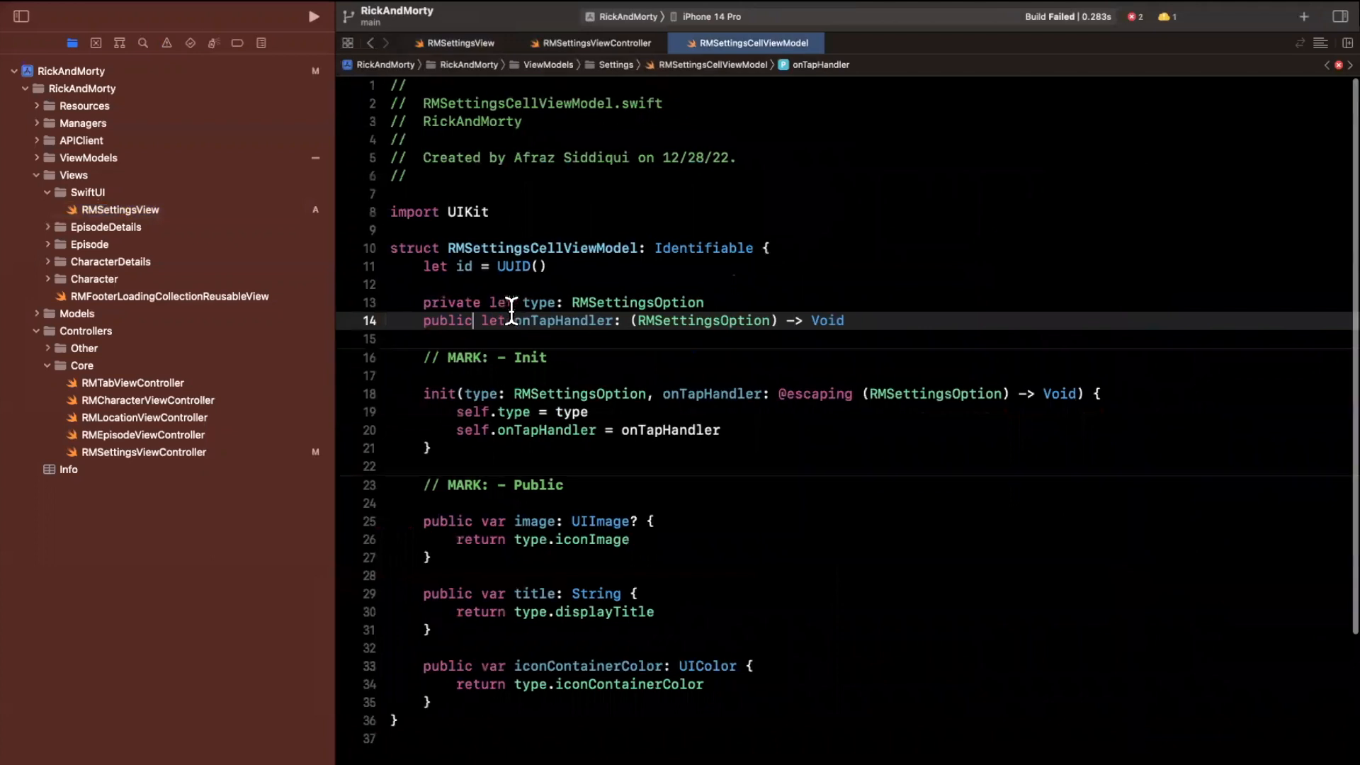
{"action": "type", "text": "public"}
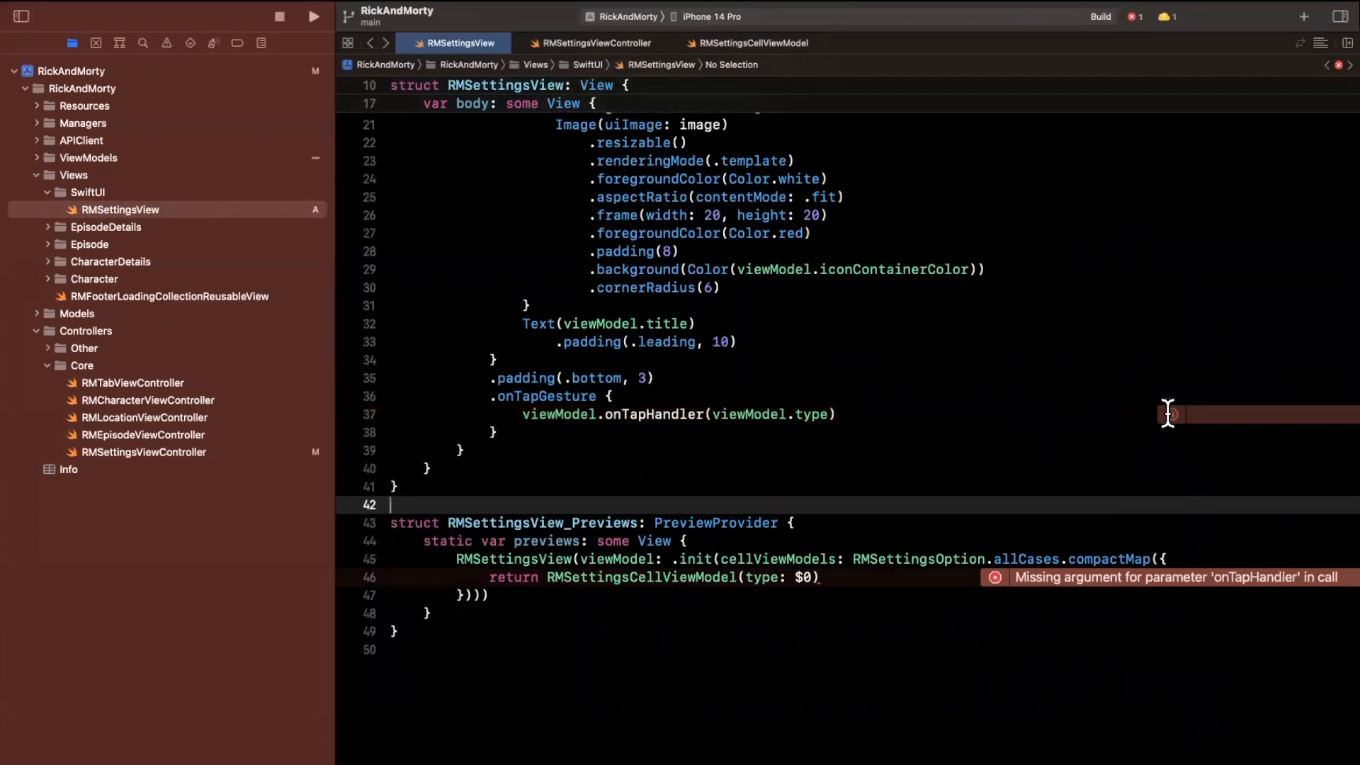
{"action": "left_click", "coordinate": [314, 15]}
{"action": "type", "text": " {"}
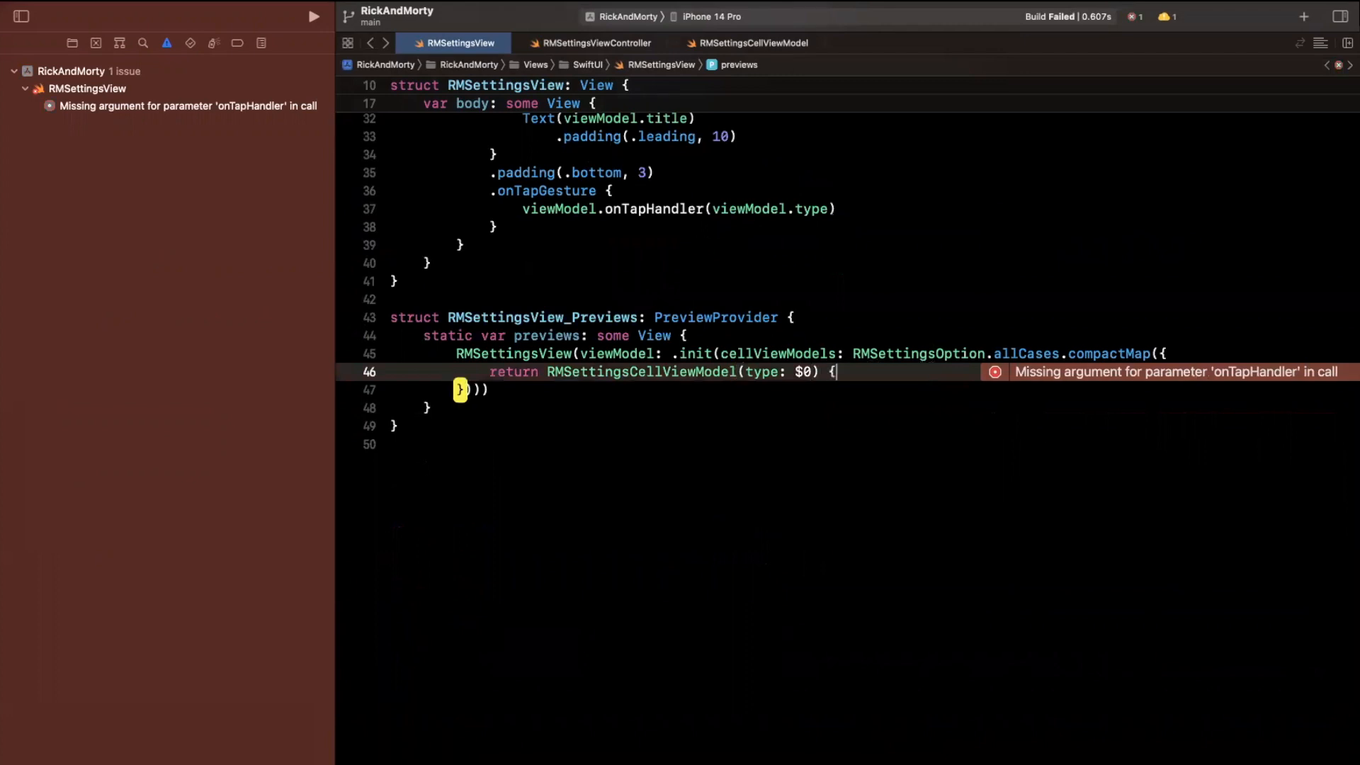
{"action": "type", "text": "option in"}
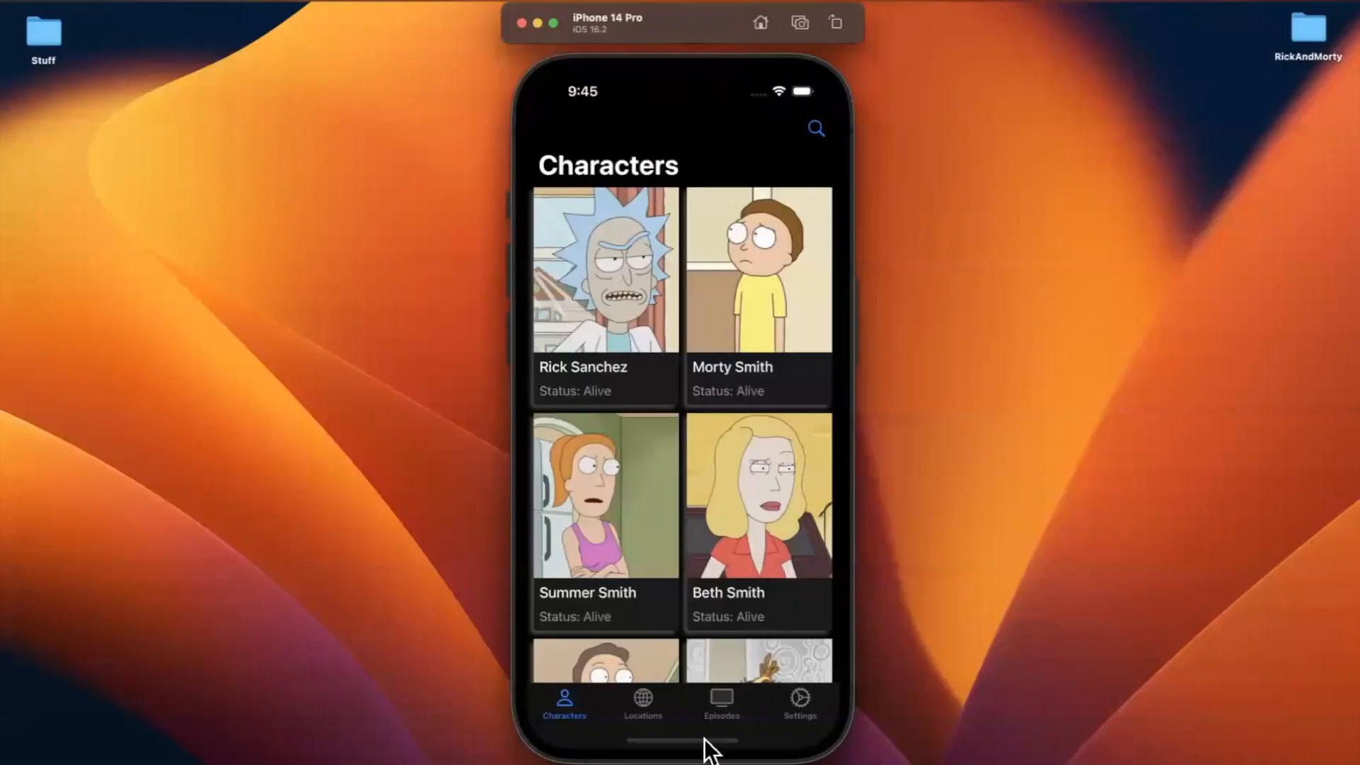
Open the app's Settings screen in the Simulator and tap rows so Rate App and View App Code print in the console.
{"action": "left_click", "coordinate": [799, 701]}
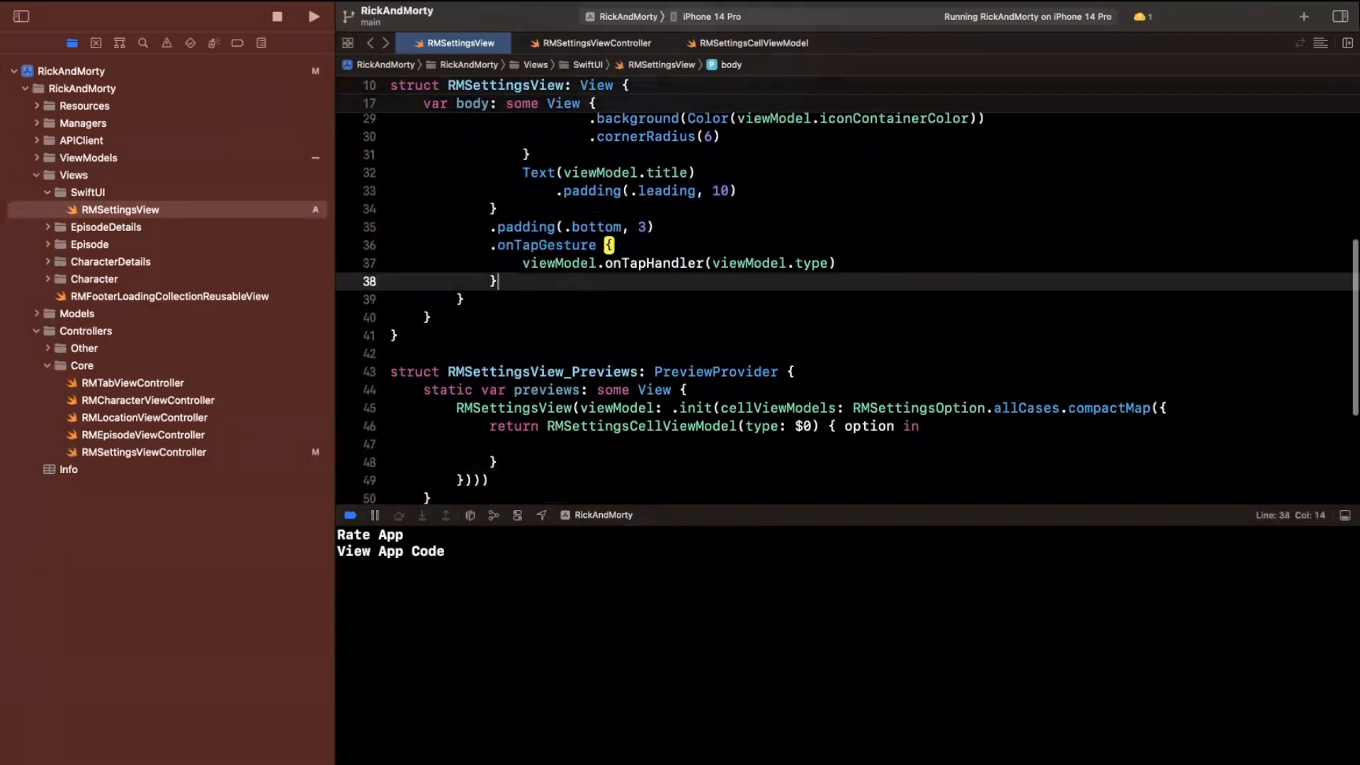
{"action": "type", "text": ".backGrounf"}
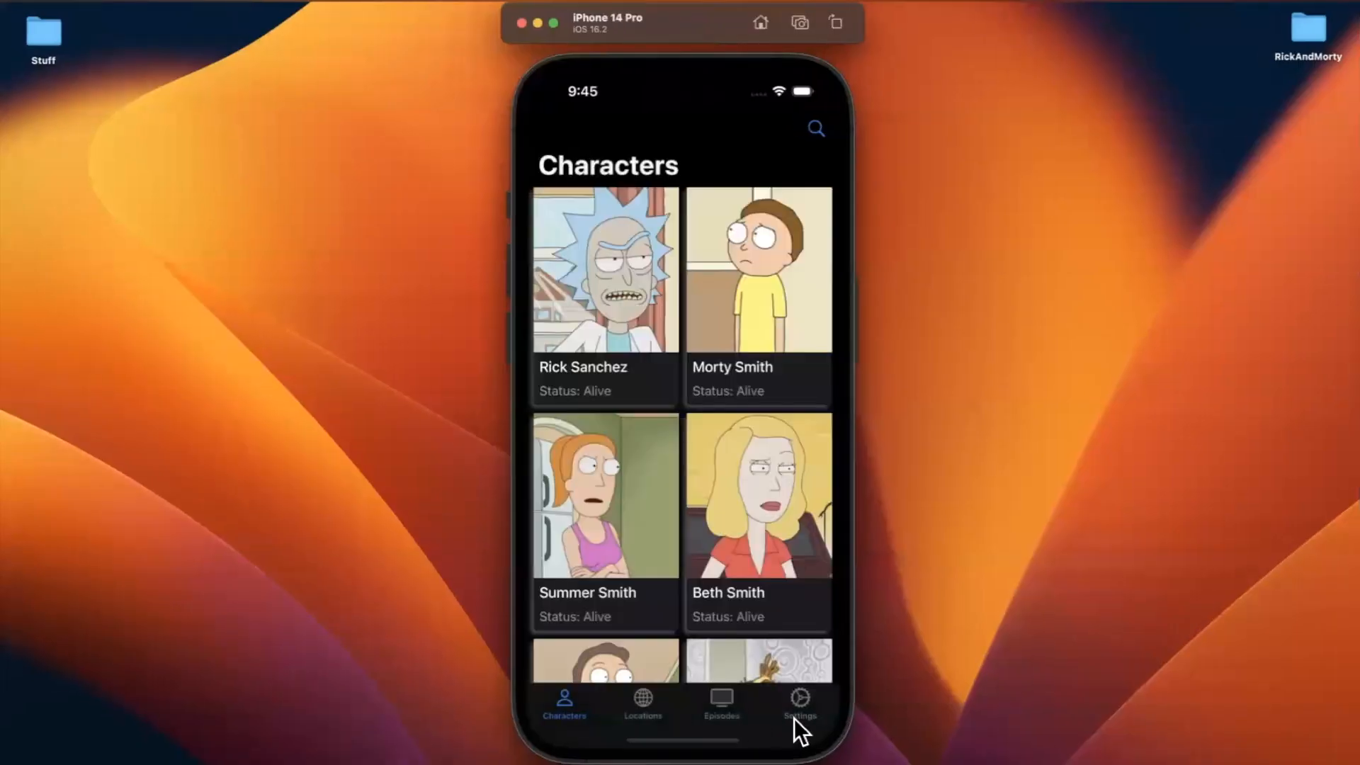
{"action": "left_click", "coordinate": [797, 701]}
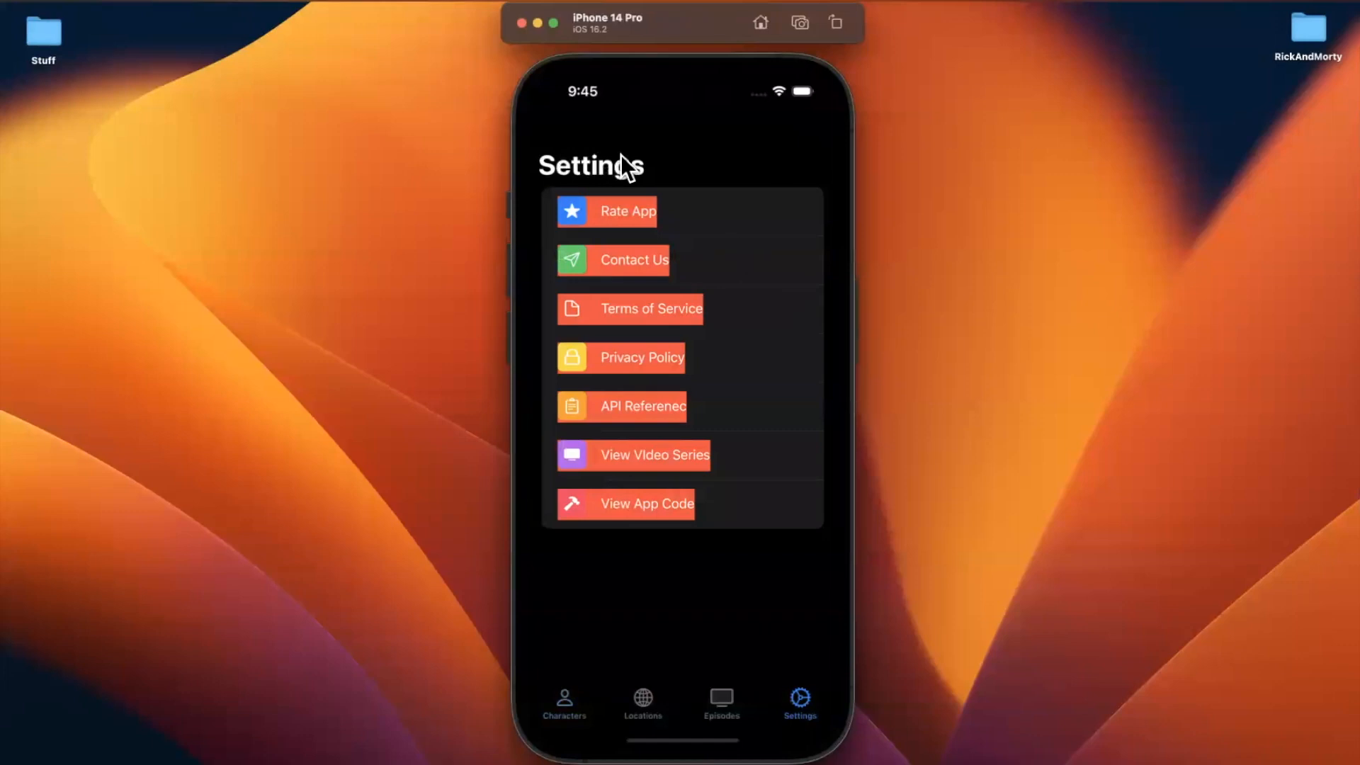
{"action": "mouse_move", "coordinate": [694, 226]}
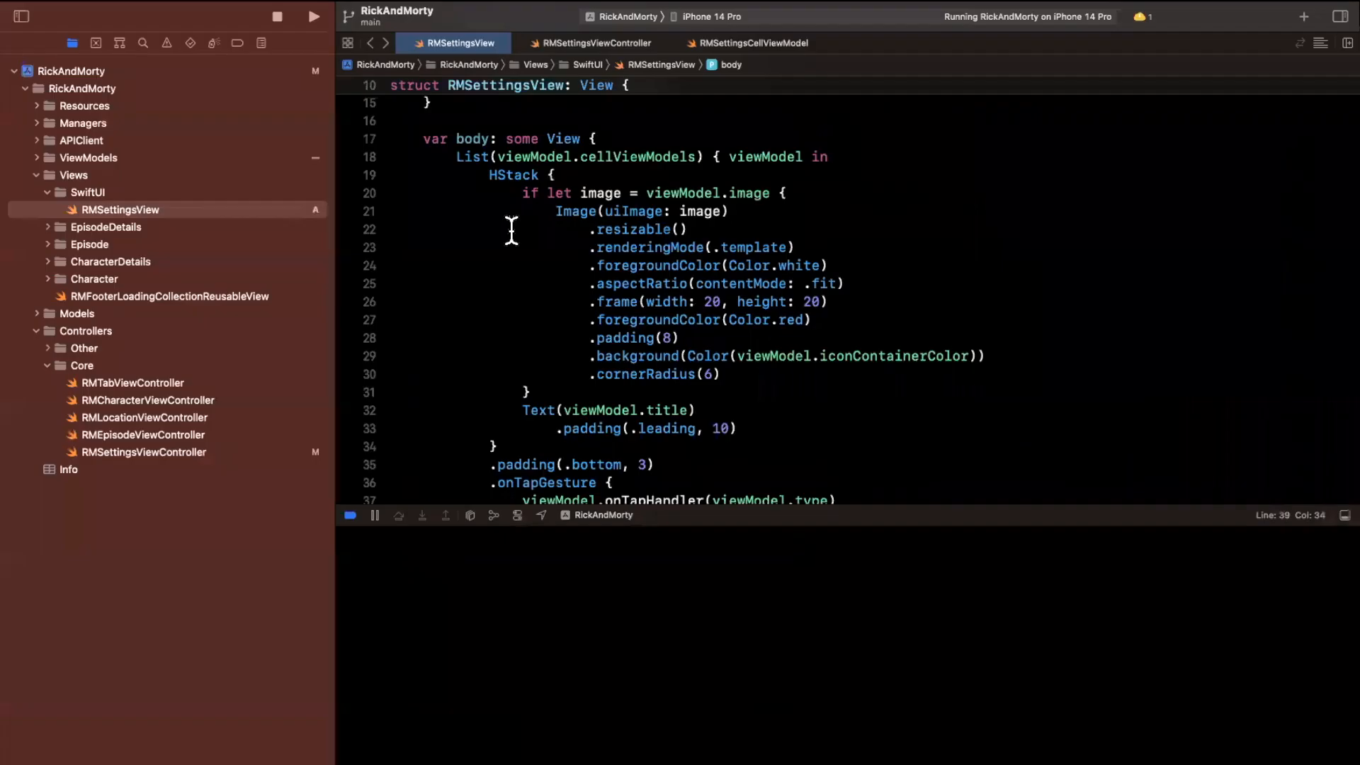
Add Spacer() after the row's title Text, test the tap width, and remove the temporary red background.
{"action": "scroll", "scroll_direction": "down", "scroll_amount": 3}
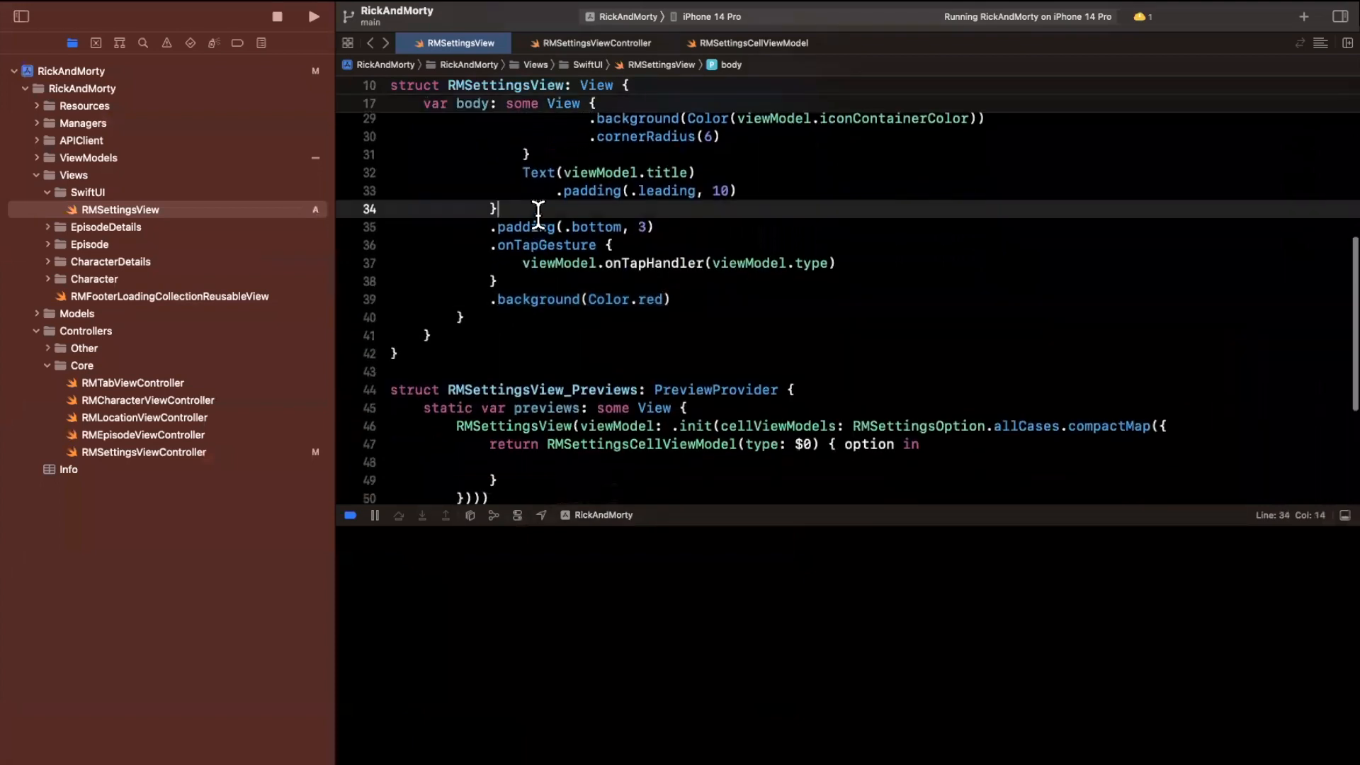
{"action": "type", "text": "Spacer"}
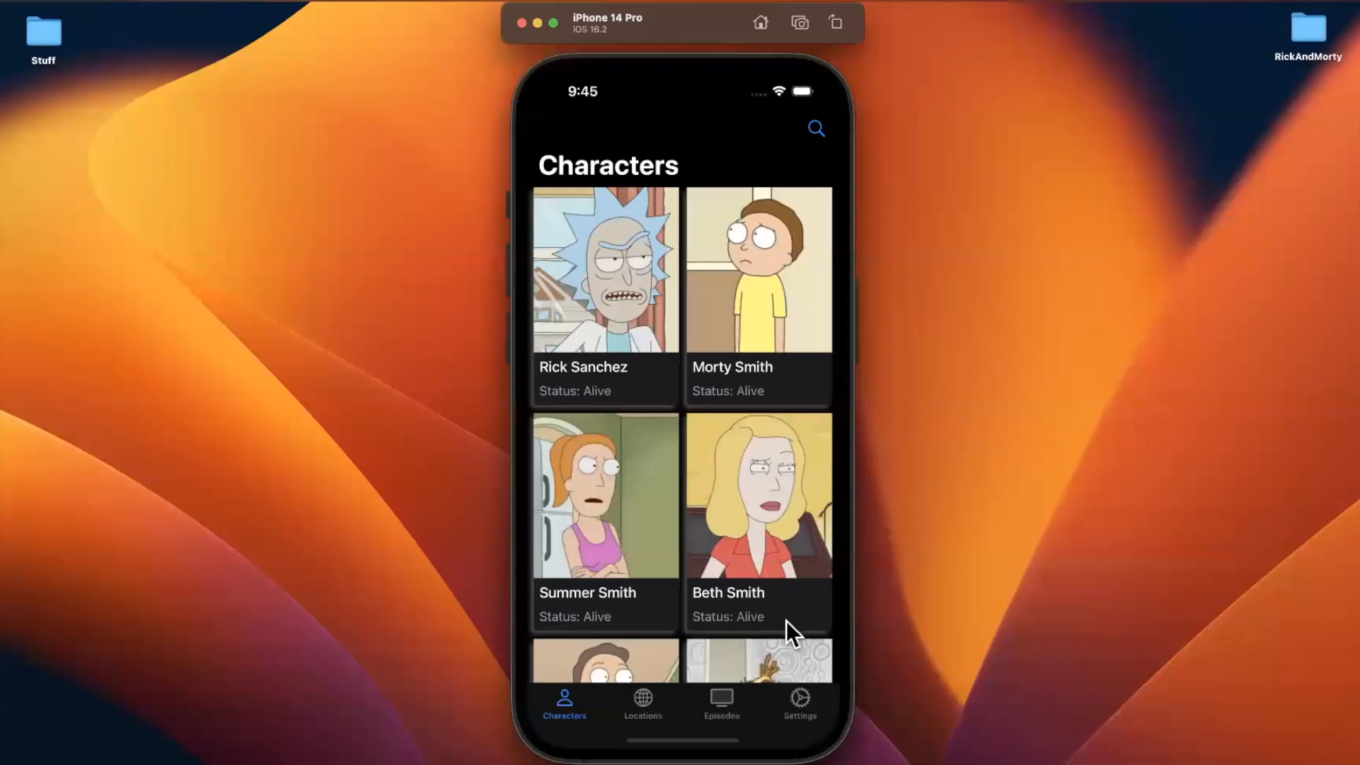
{"action": "left_click", "coordinate": [799, 701]}
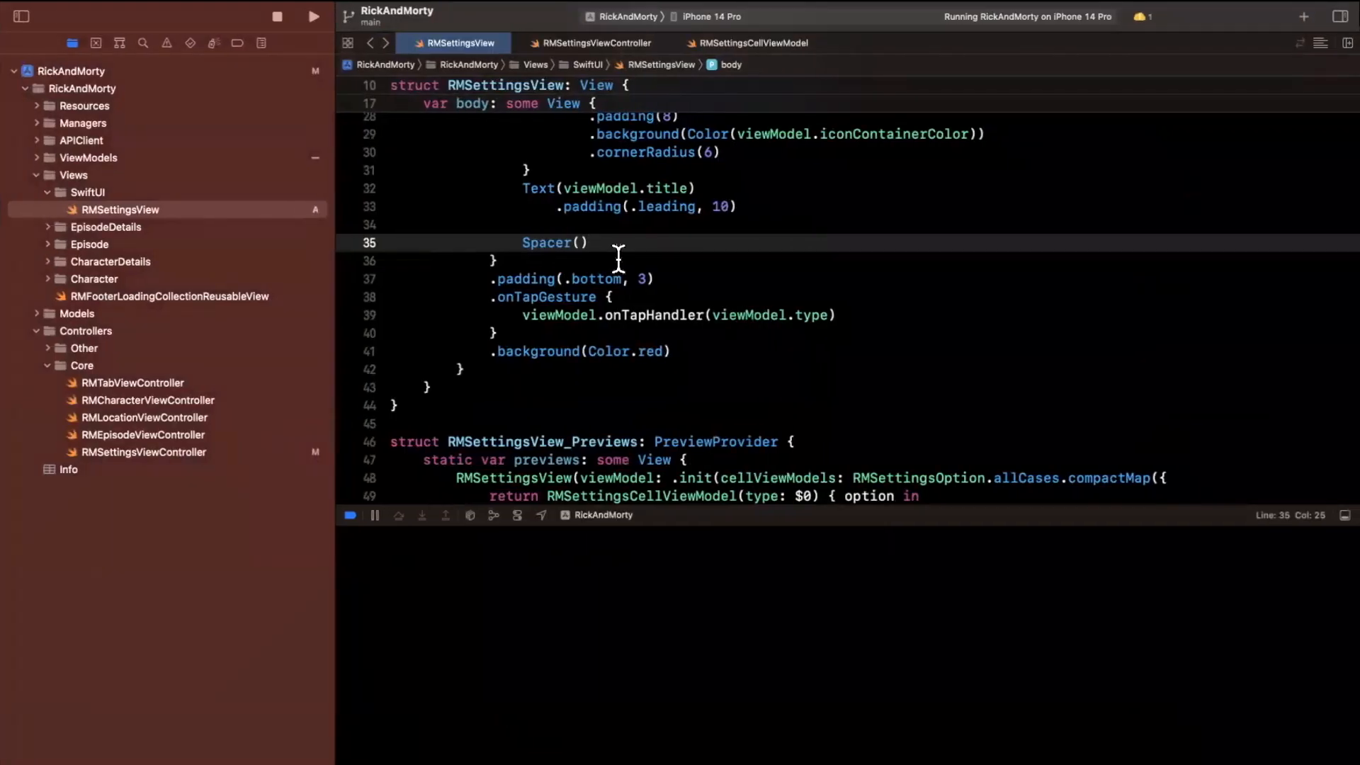
{"action": "mouse_move", "coordinate": [493, 359]}
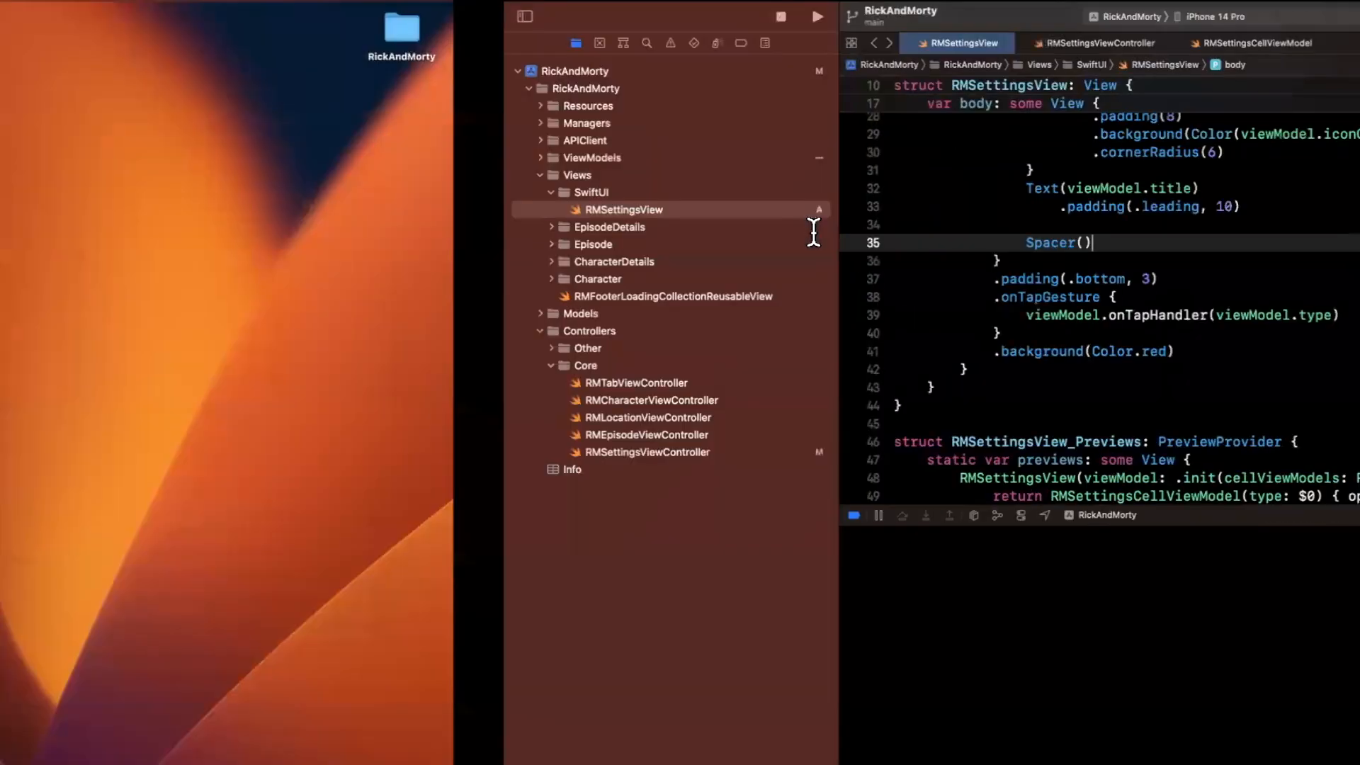
{"action": "left_click", "coordinate": [814, 15]}
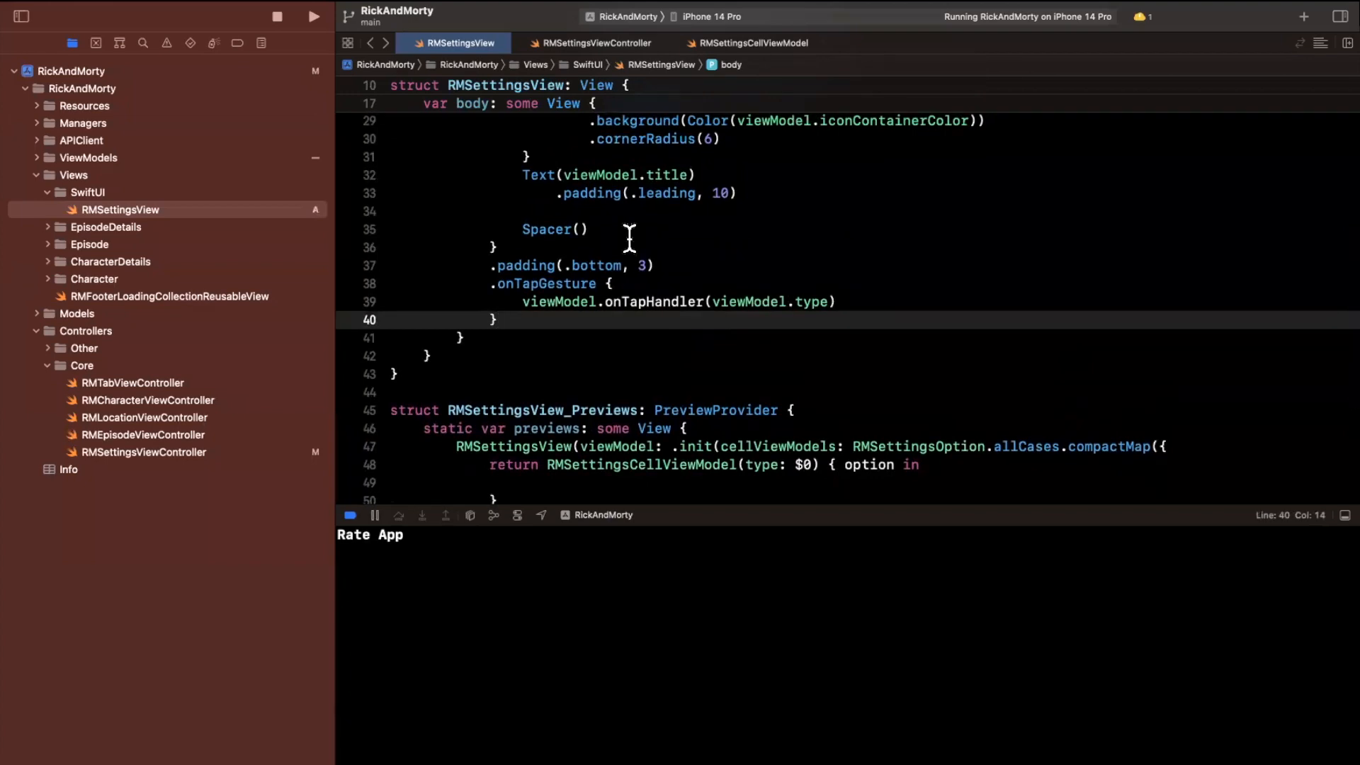
{"action": "left_click", "coordinate": [499, 319]}
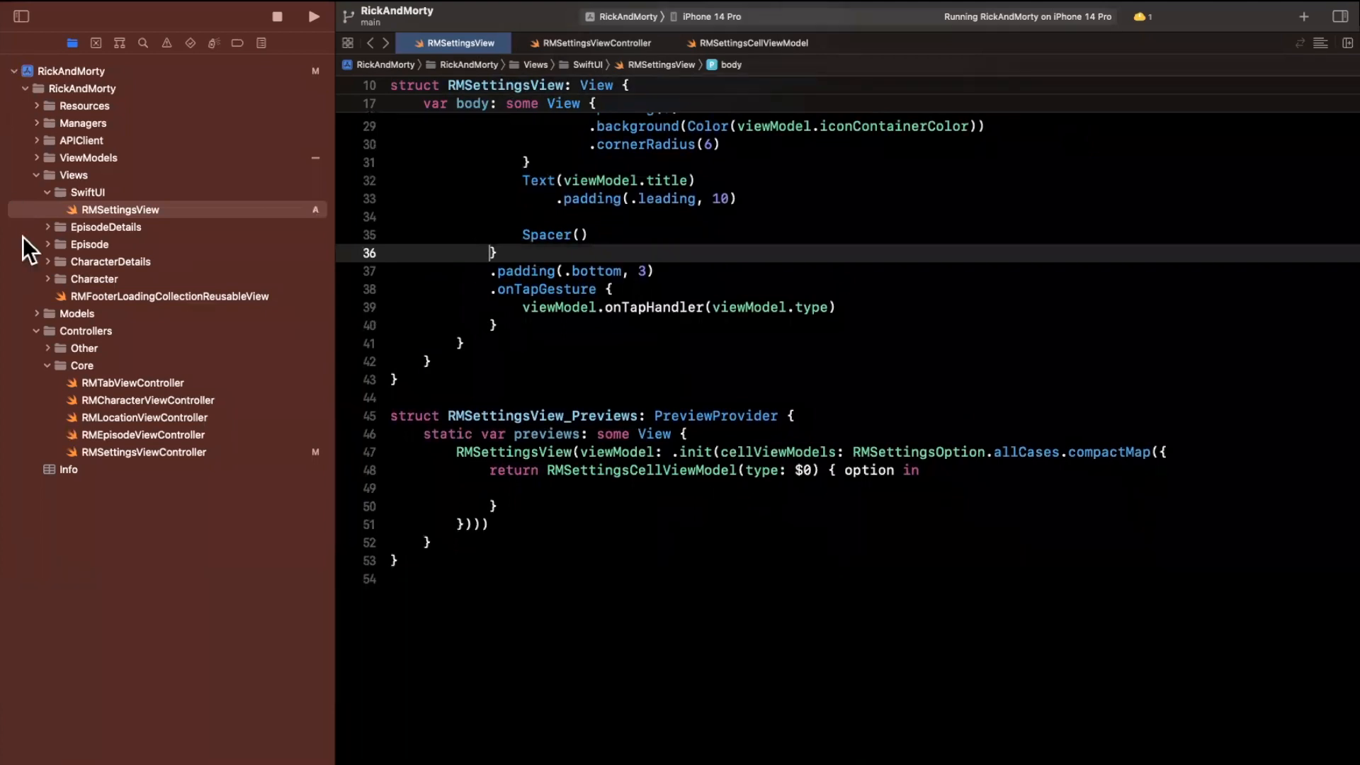
Add private func handleTap(option: RMSettingsOption) and route the cell's tap closure to self?.handleTap with [weak self].
{"action": "left_click", "coordinate": [596, 42]}
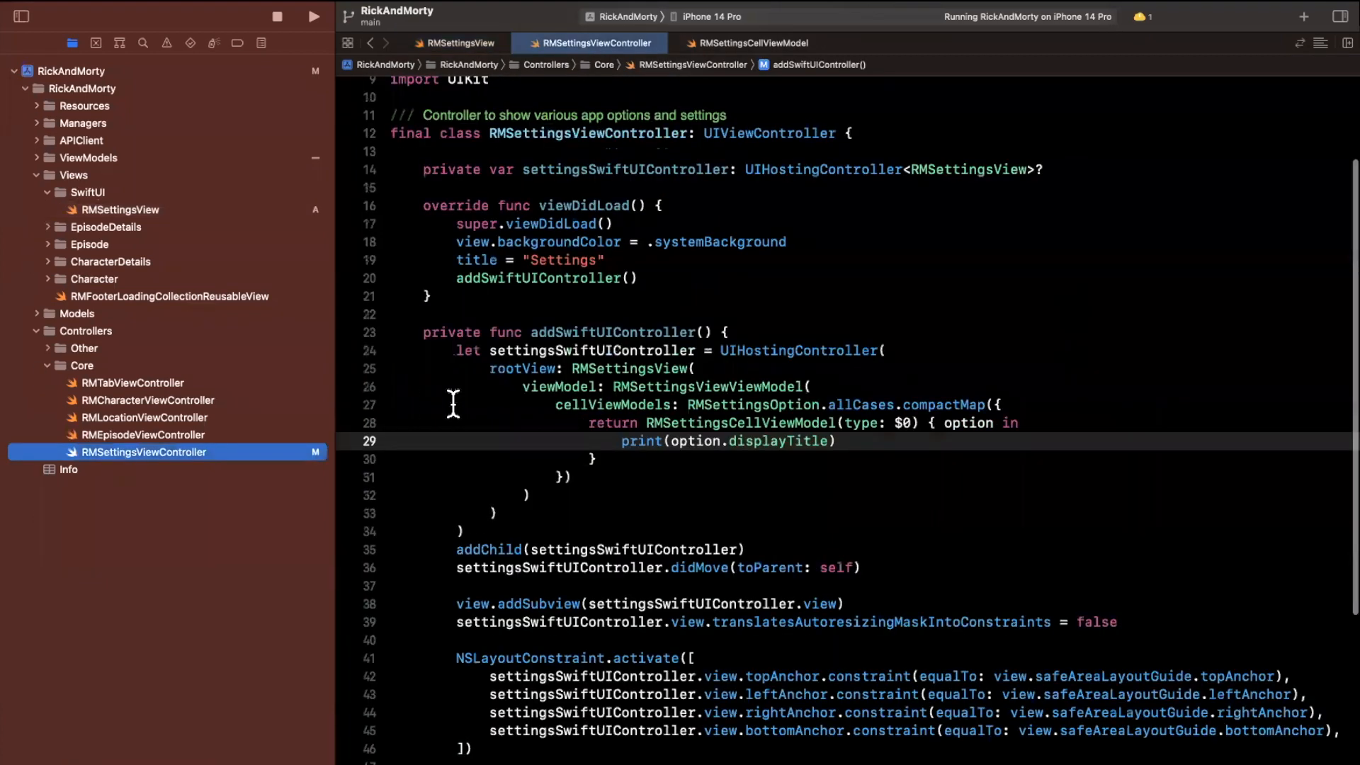
{"action": "left_click", "coordinate": [590, 459]}
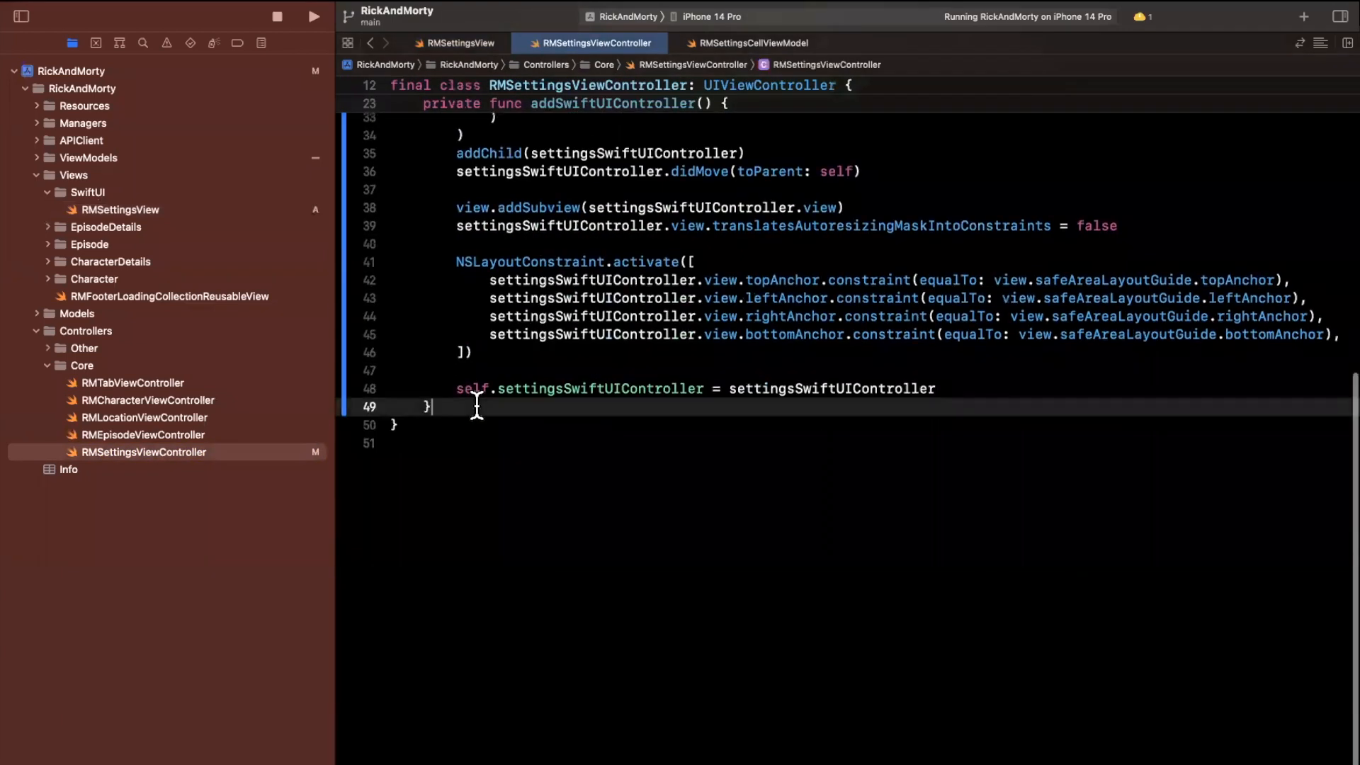
{"action": "type", "text": "private"}
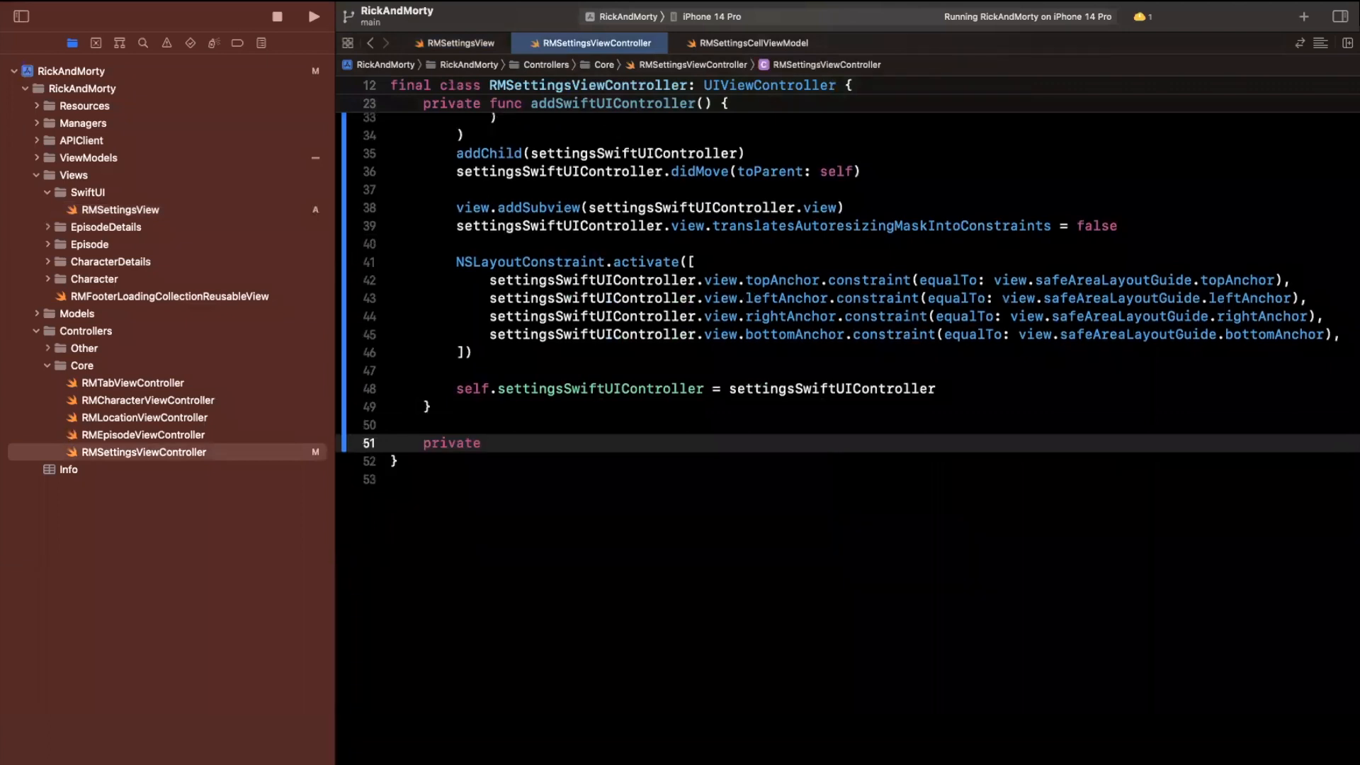
{"action": "type", "text": "func"}
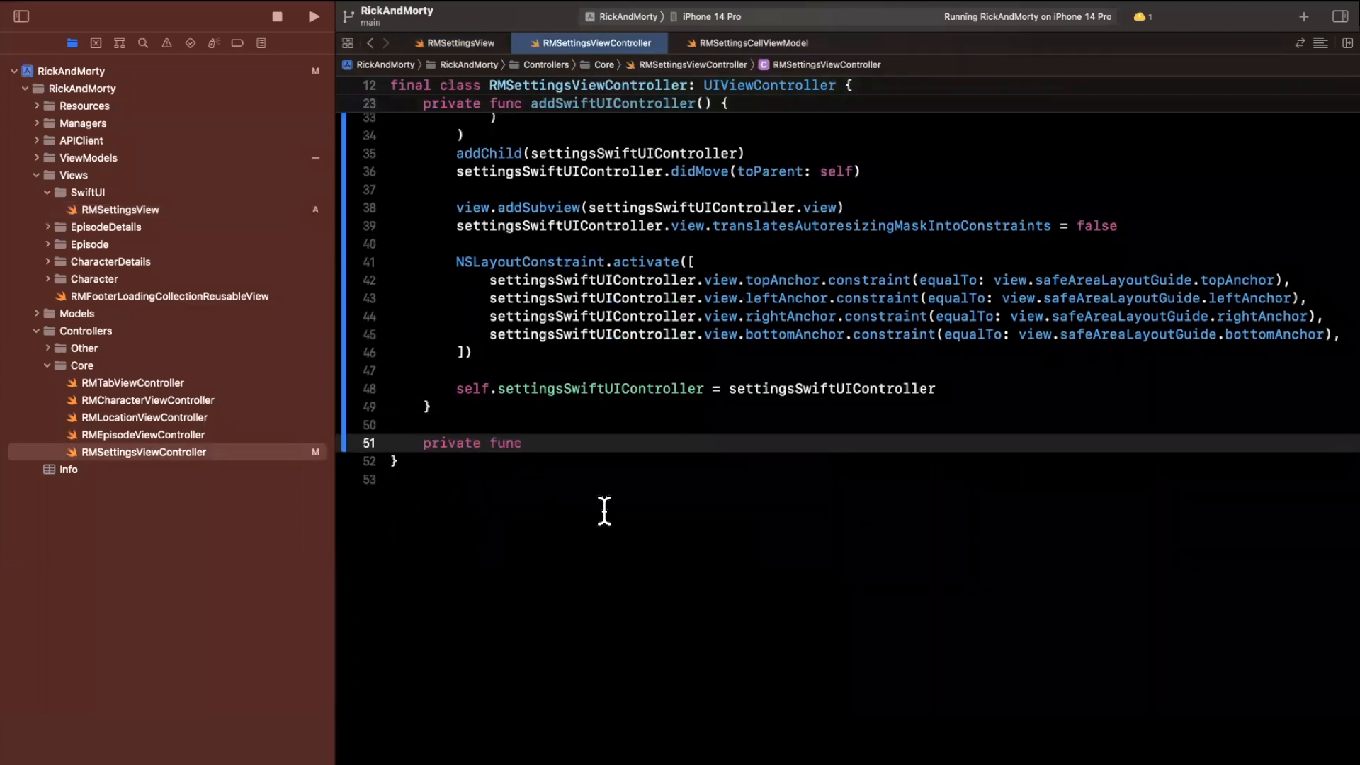
{"action": "type", "text": "handle"}
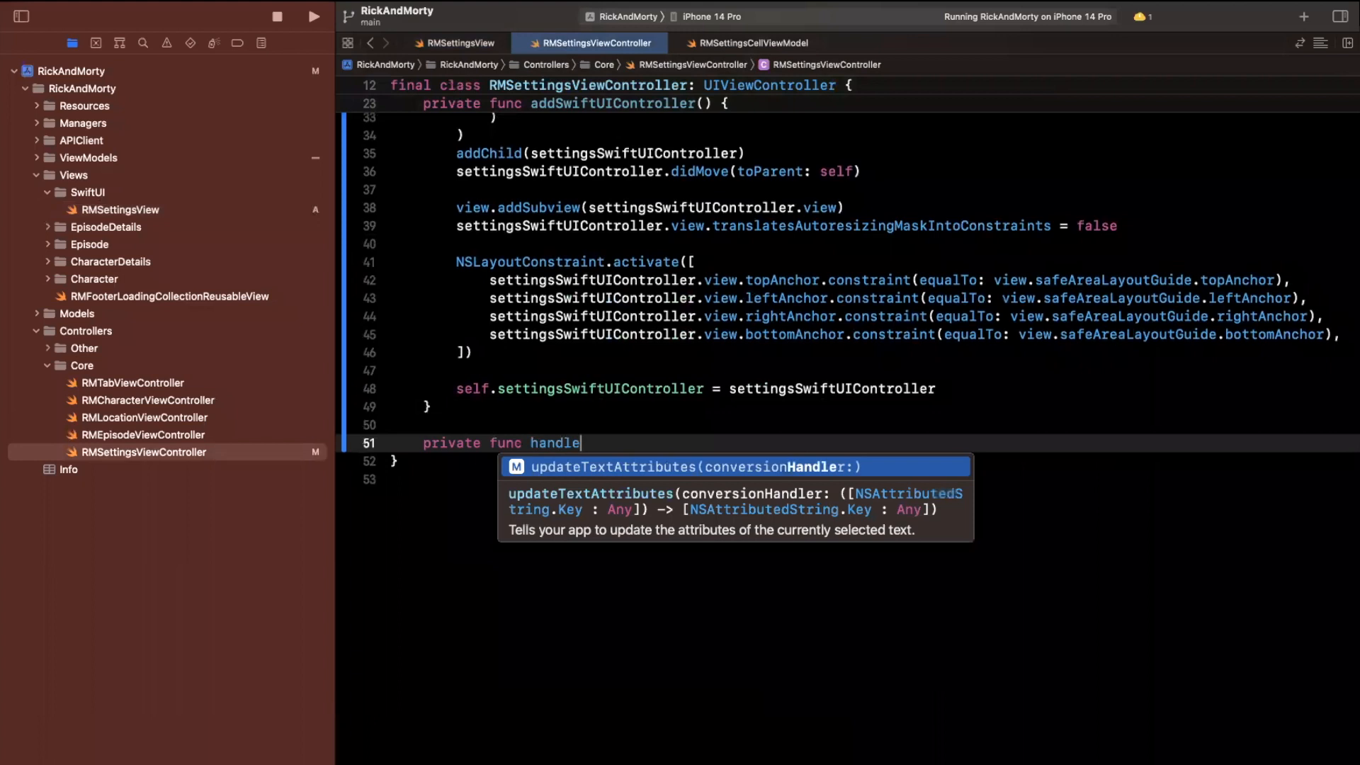
{"action": "type", "text": "Tap(option:"}
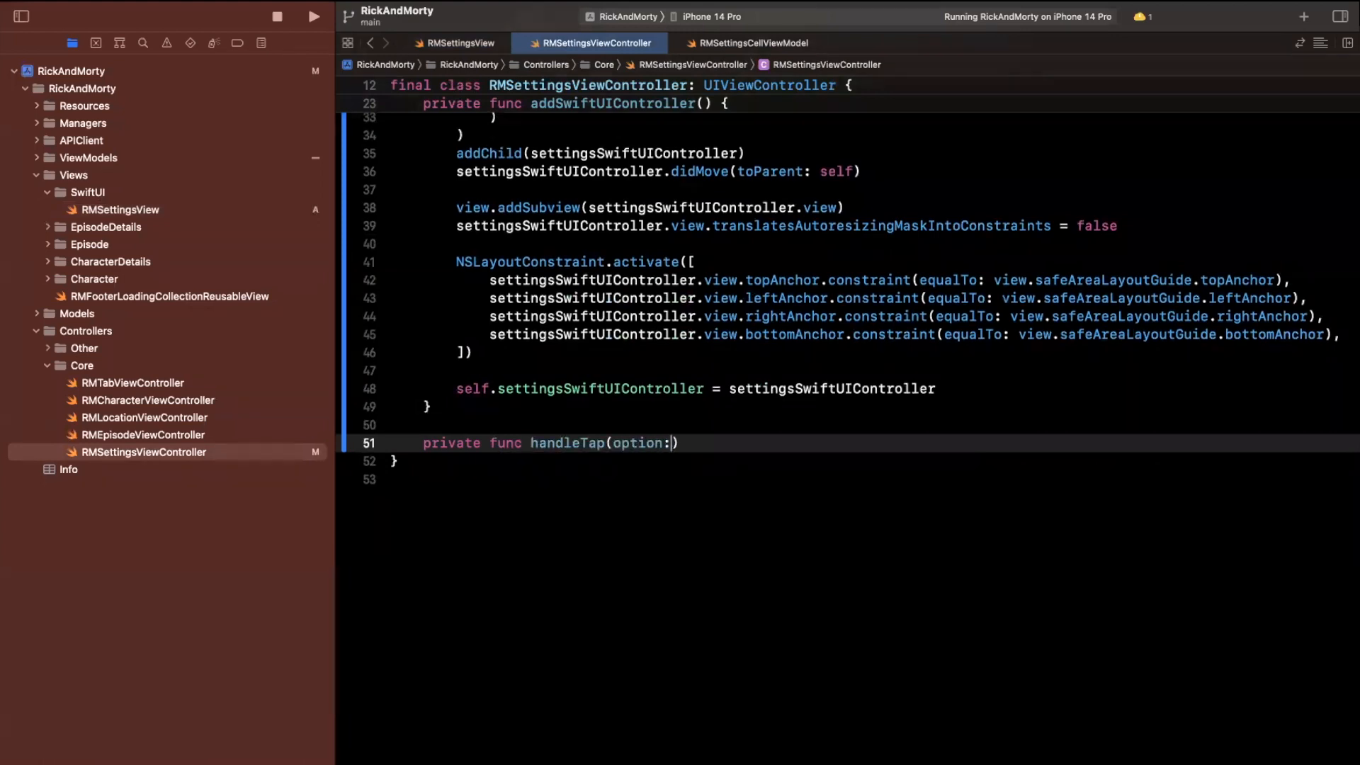
{"action": "type", "text": "RMSettingsOption"}
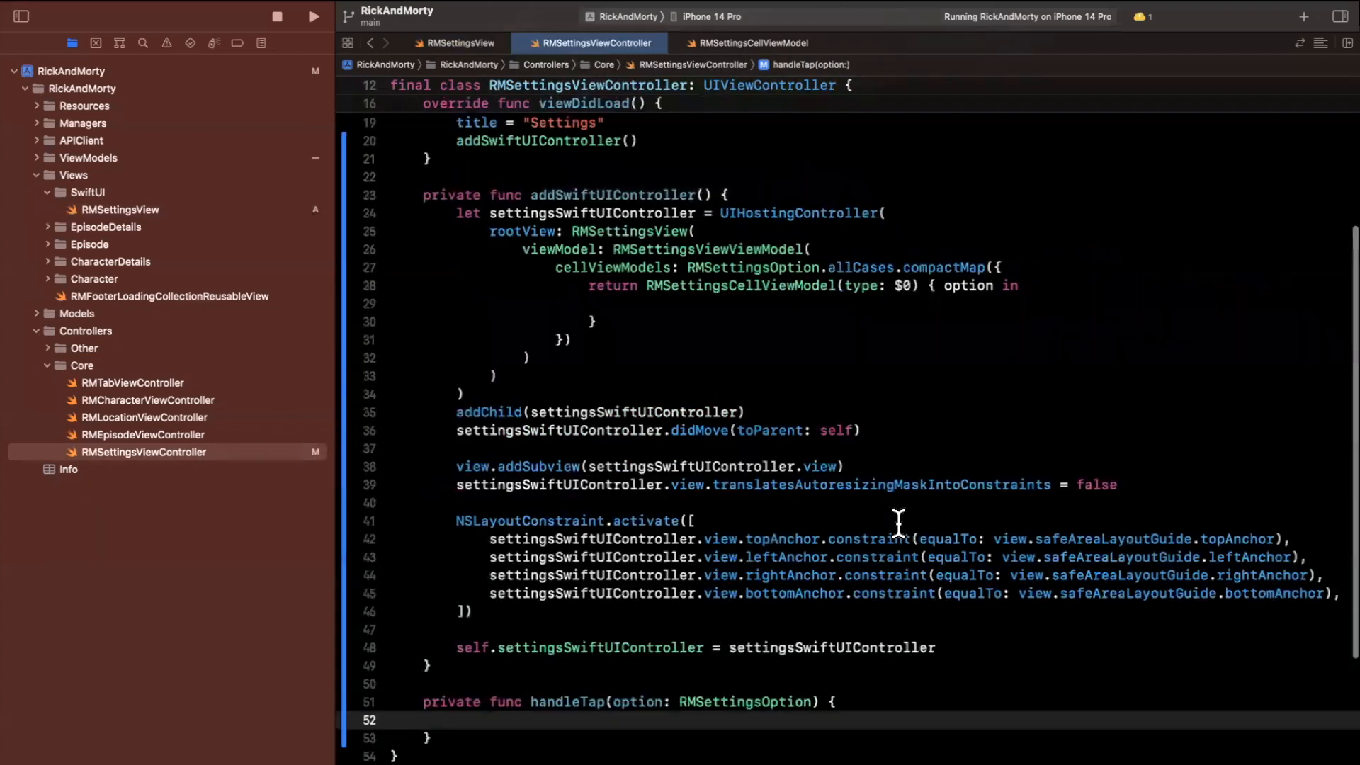
{"action": "type", "text": "self.handleTap(option: RMSettingsOption"}
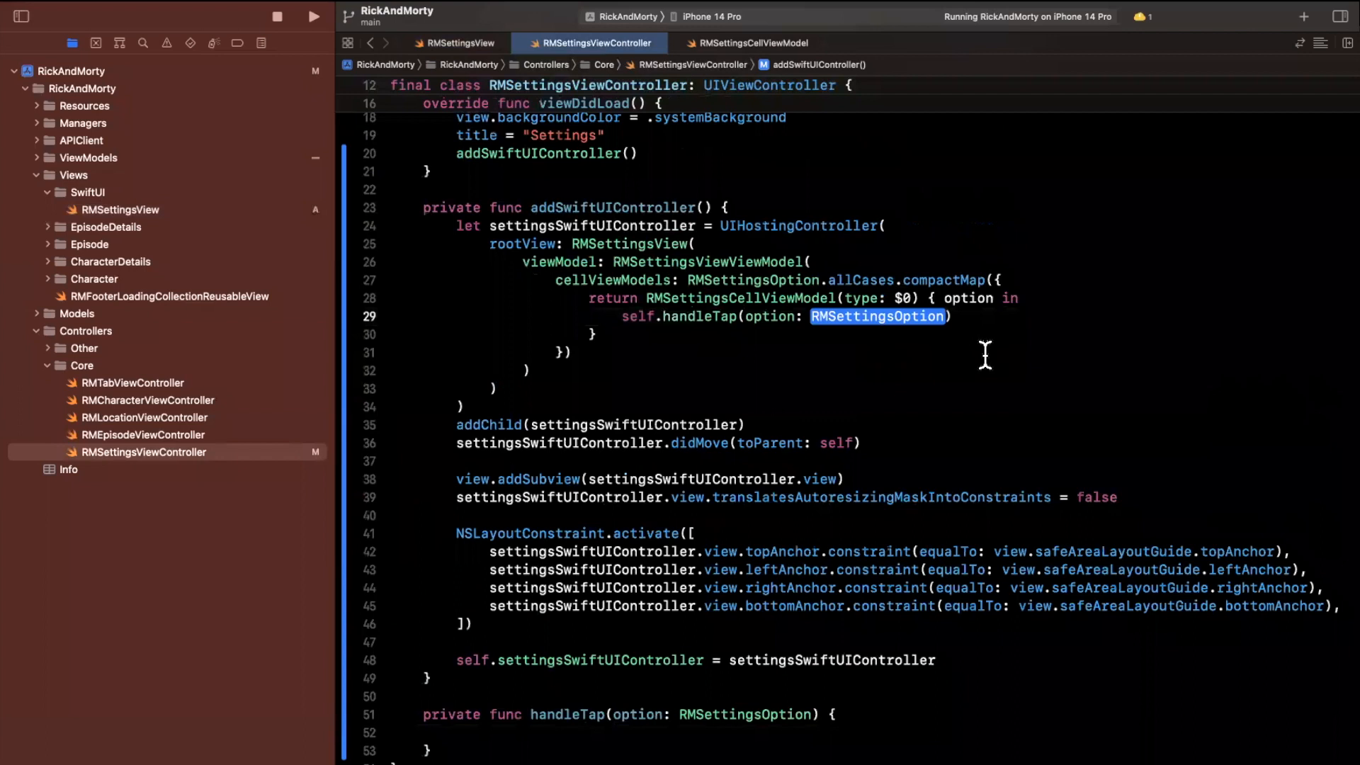
{"action": "type", "text": "option"}
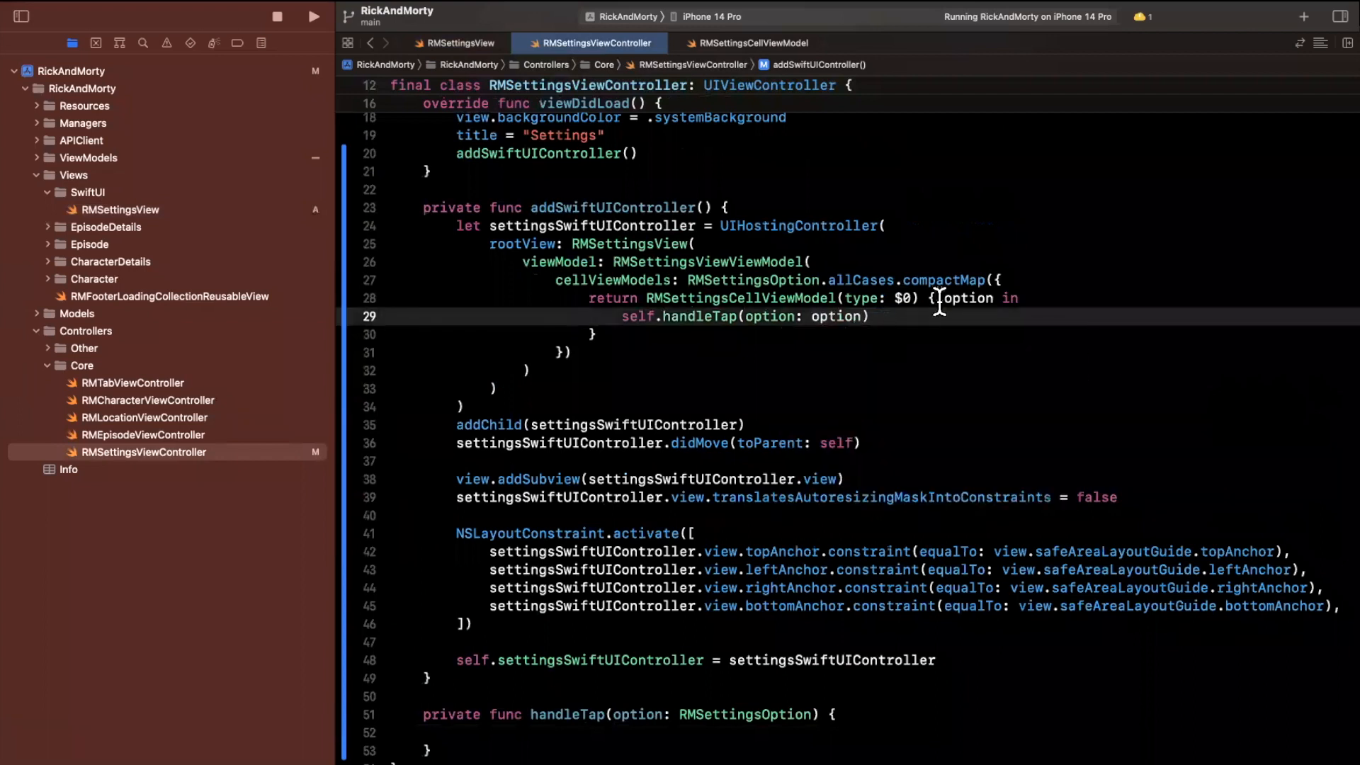
{"action": "type", "text": "[weak self"}
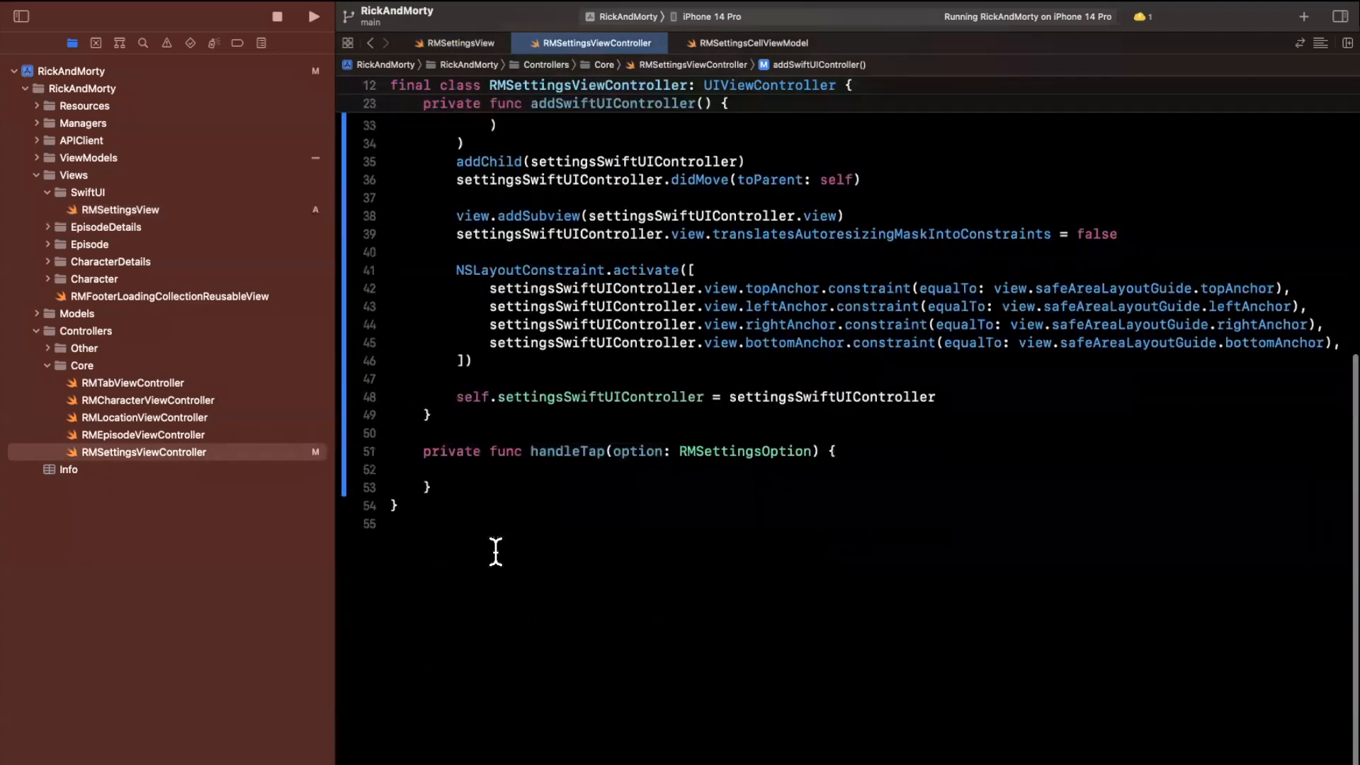
Guard handleTap on Thread.current.isMainThread else { return }.
{"action": "type", "text": "g"}
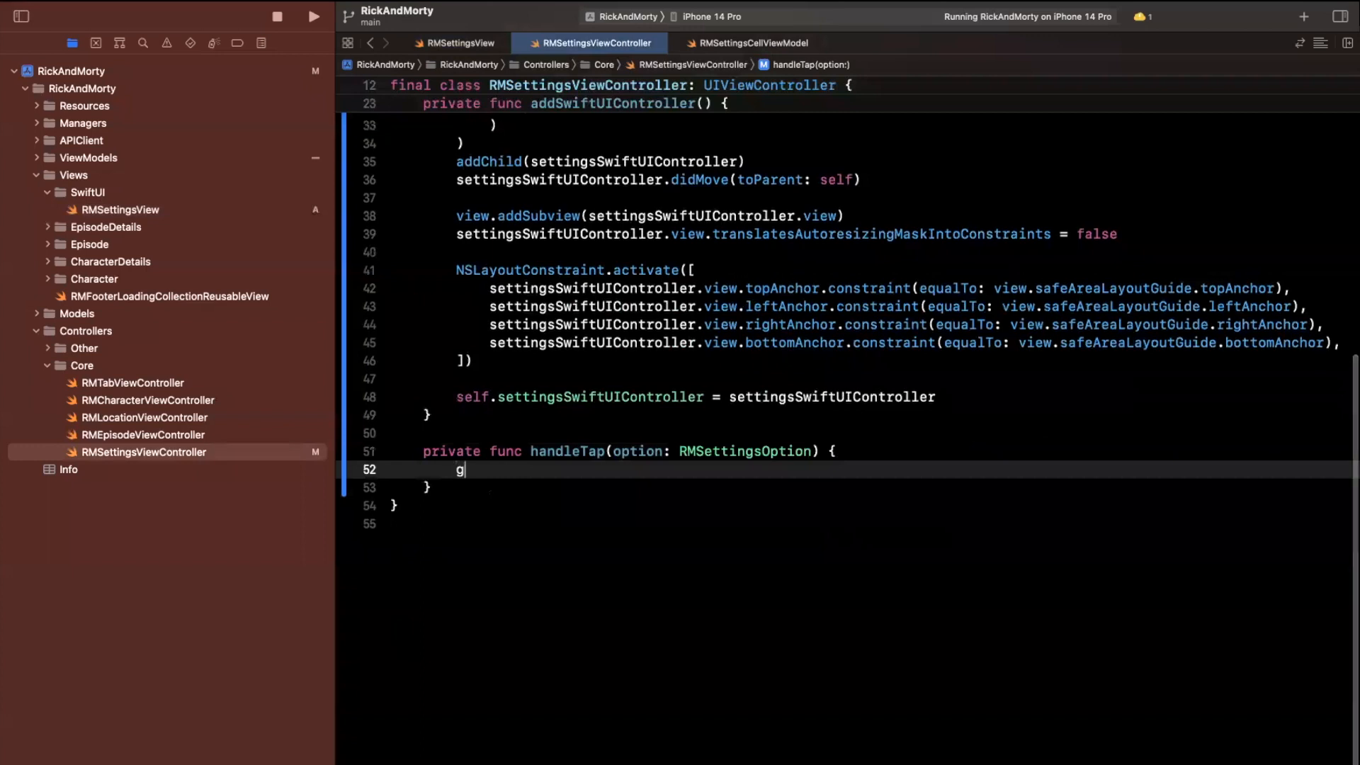
{"action": "type", "text": "uard"}
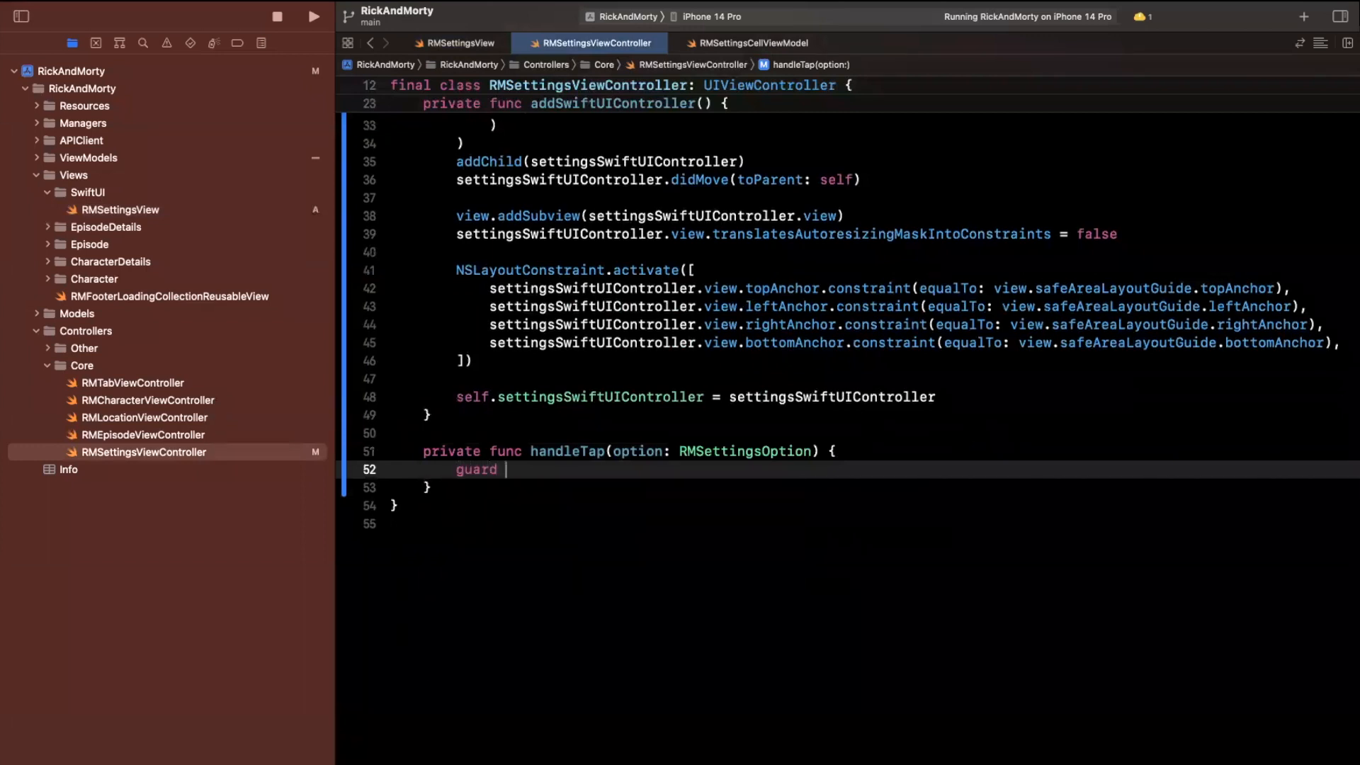
{"action": "type", "text": "Thread."}
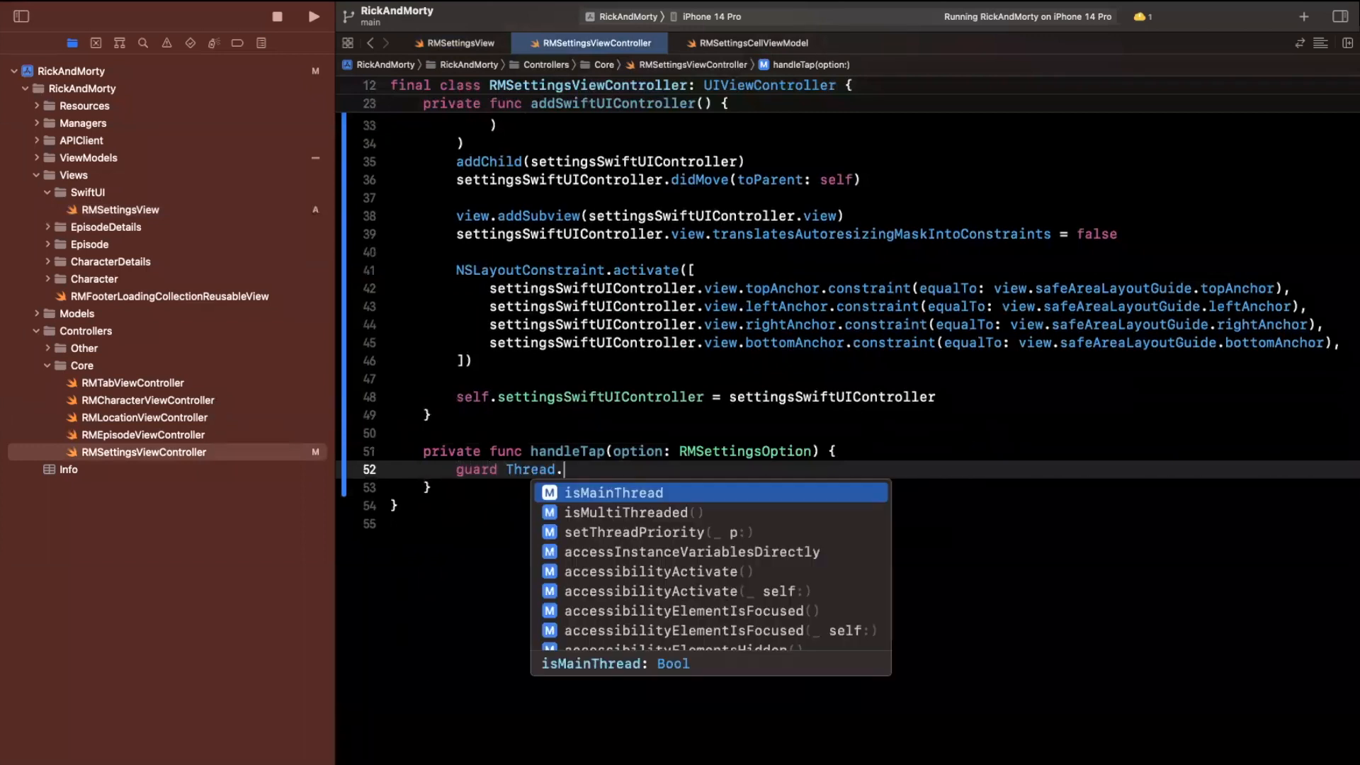
{"action": "type", "text": "current.isFinished"}
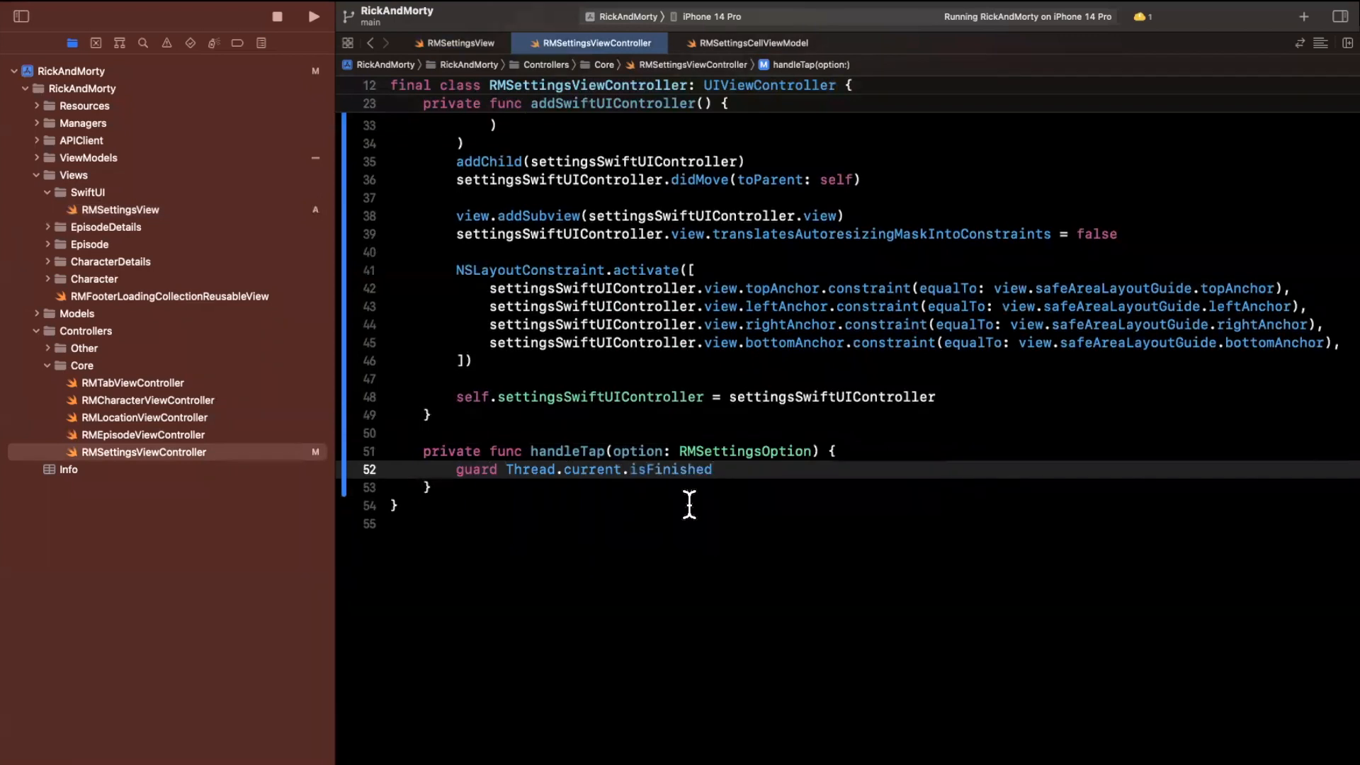
{"action": "key", "text": "Backspace"}
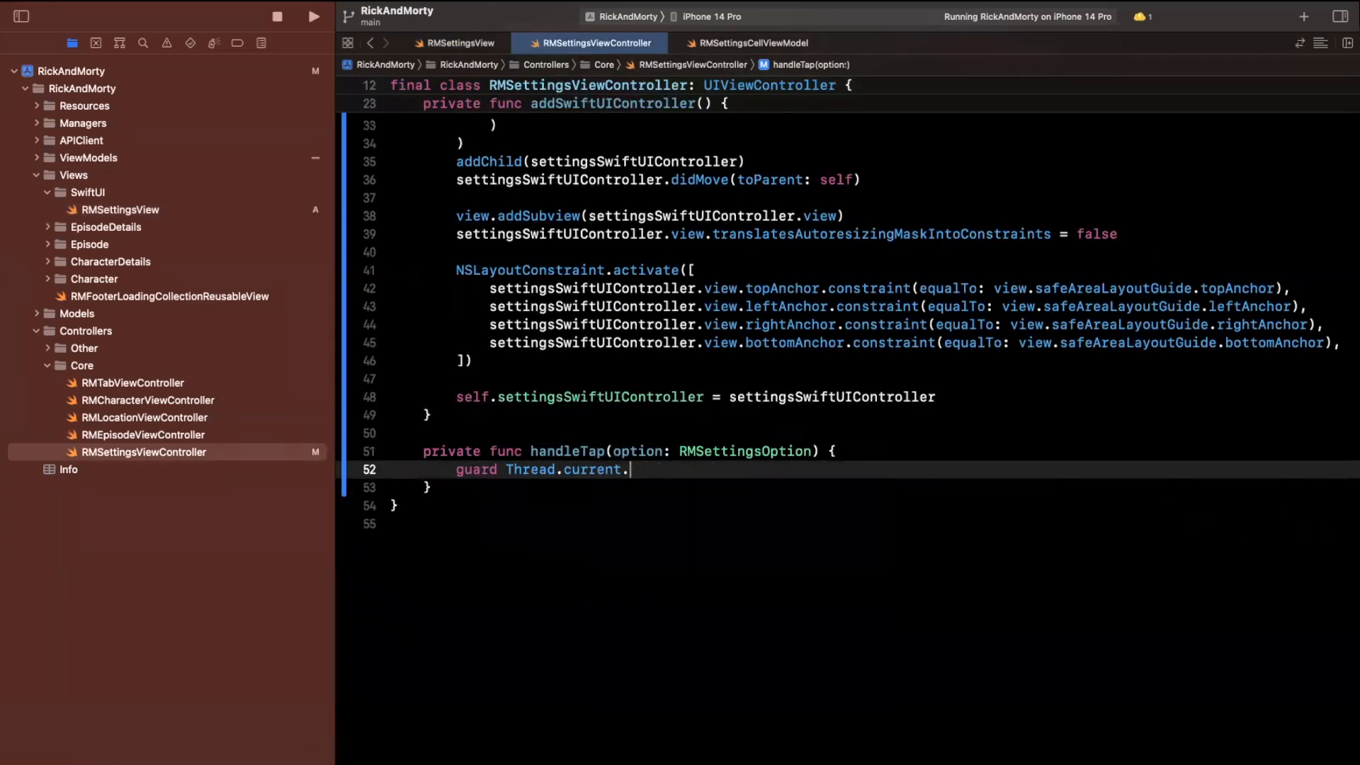
{"action": "type", "text": "isMainThread else {"}
{"action": "type", "text": "return"}
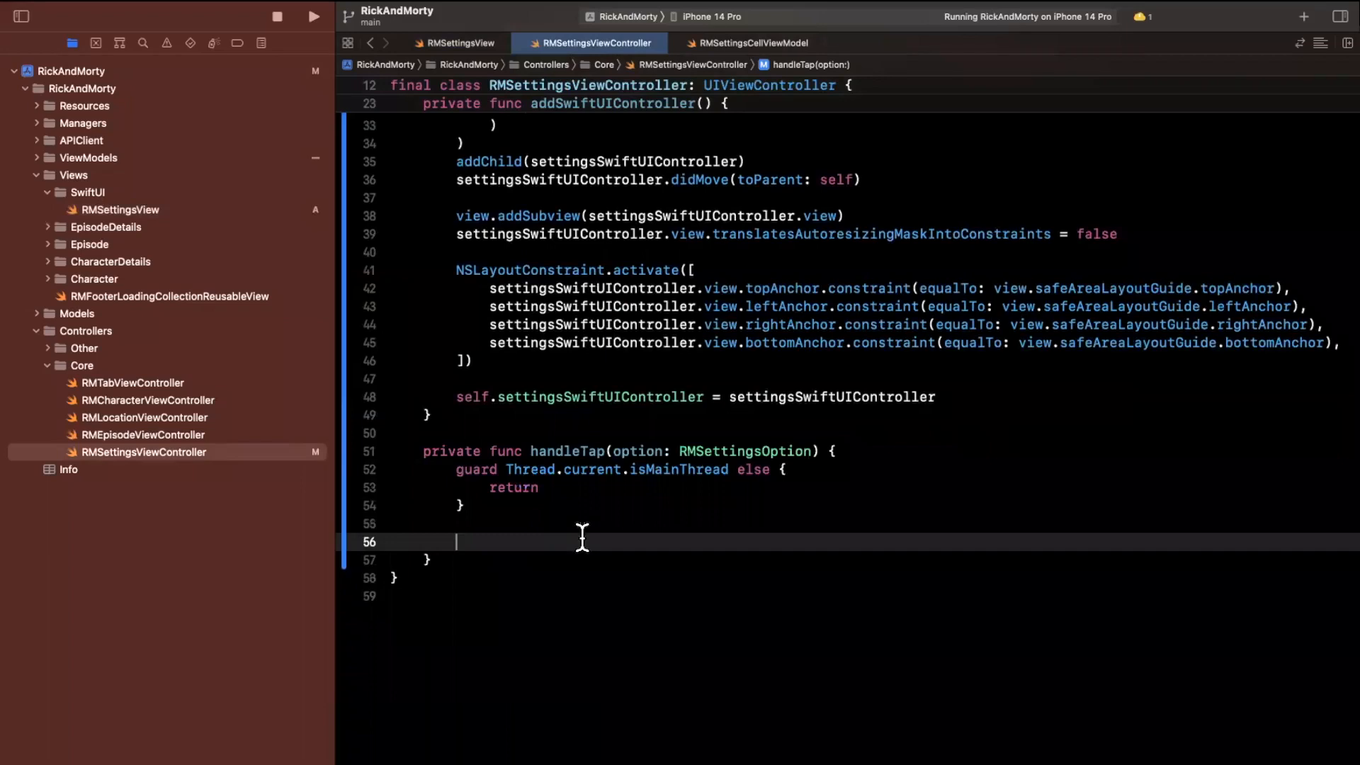
Replace the guard's follow-up with switch option over all cases, marking .rateApp with // Show prompt and break.
{"action": "left_click_drag", "start_coordinate": [457, 468], "coordinate": [465, 542]}
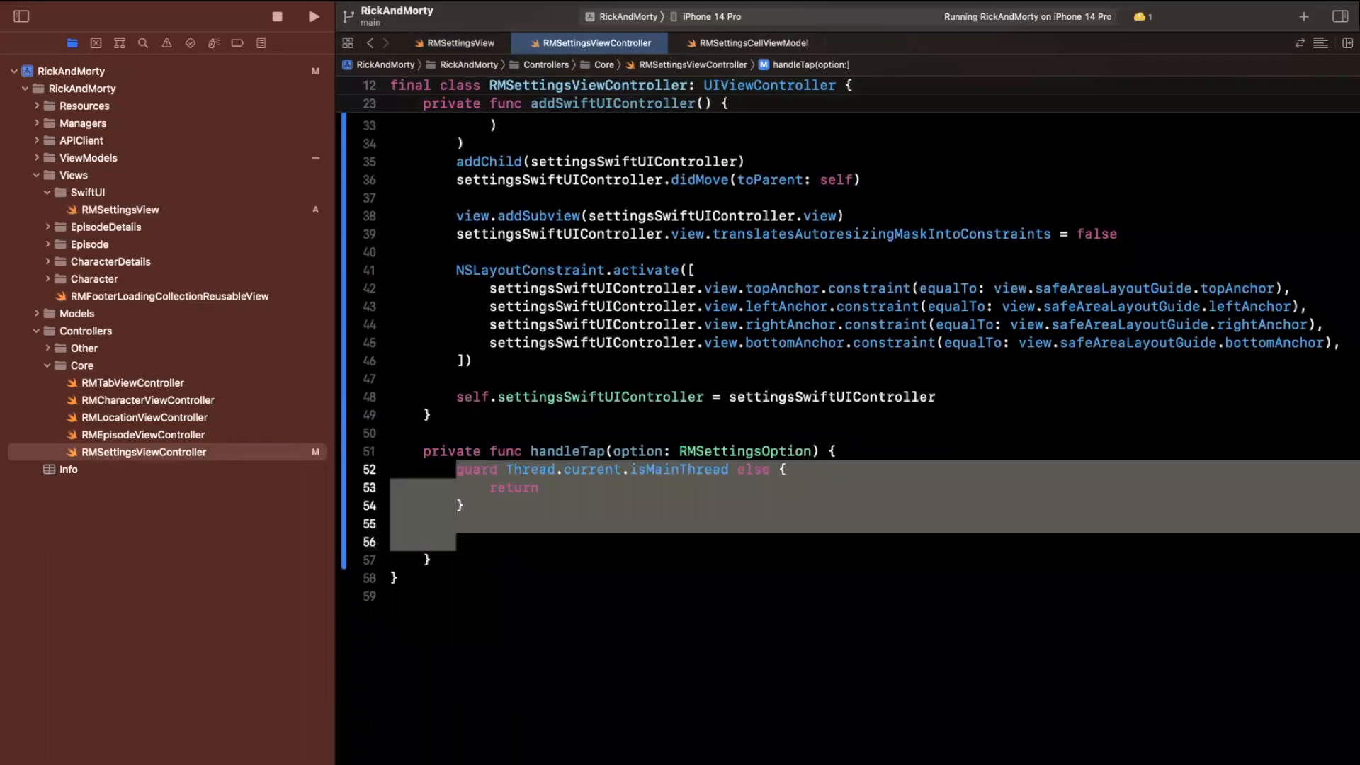
{"action": "type", "text": "switch"}
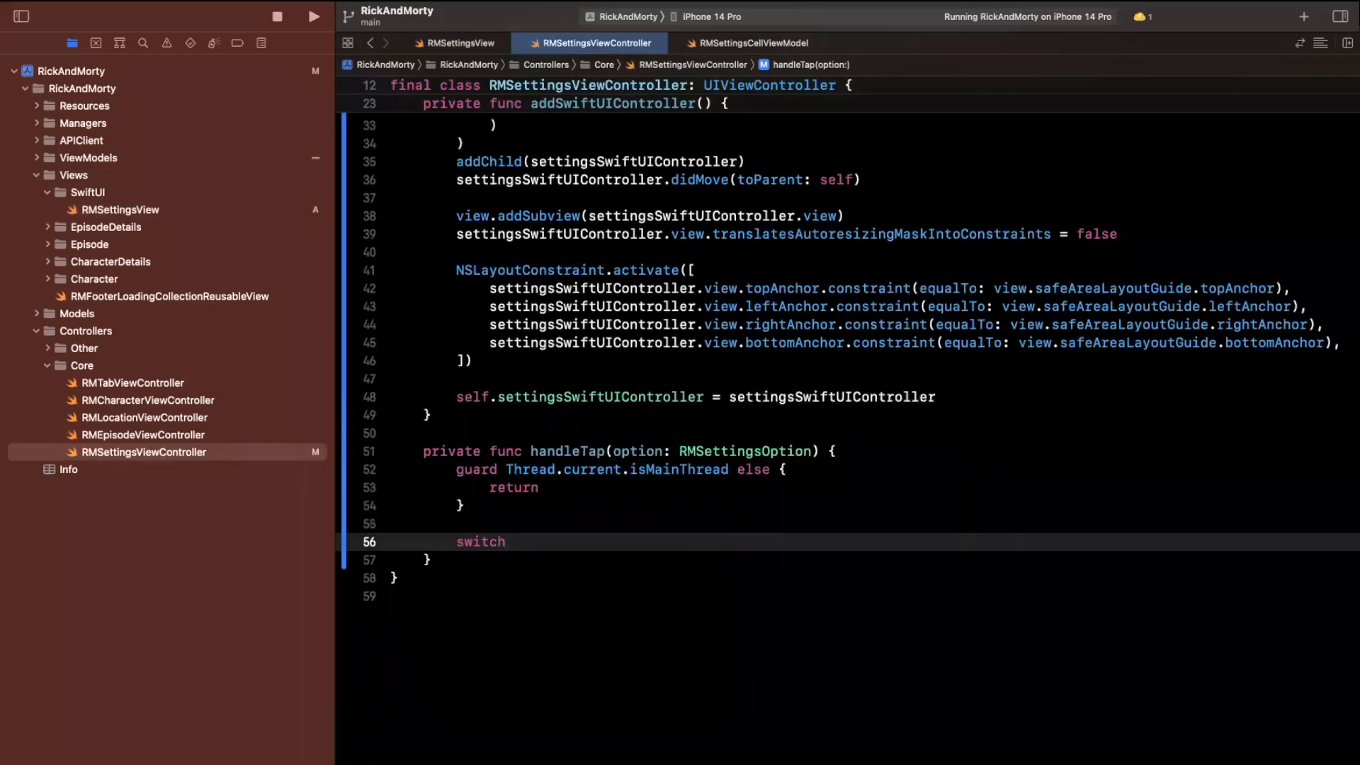
{"action": "type", "text": "option {"}
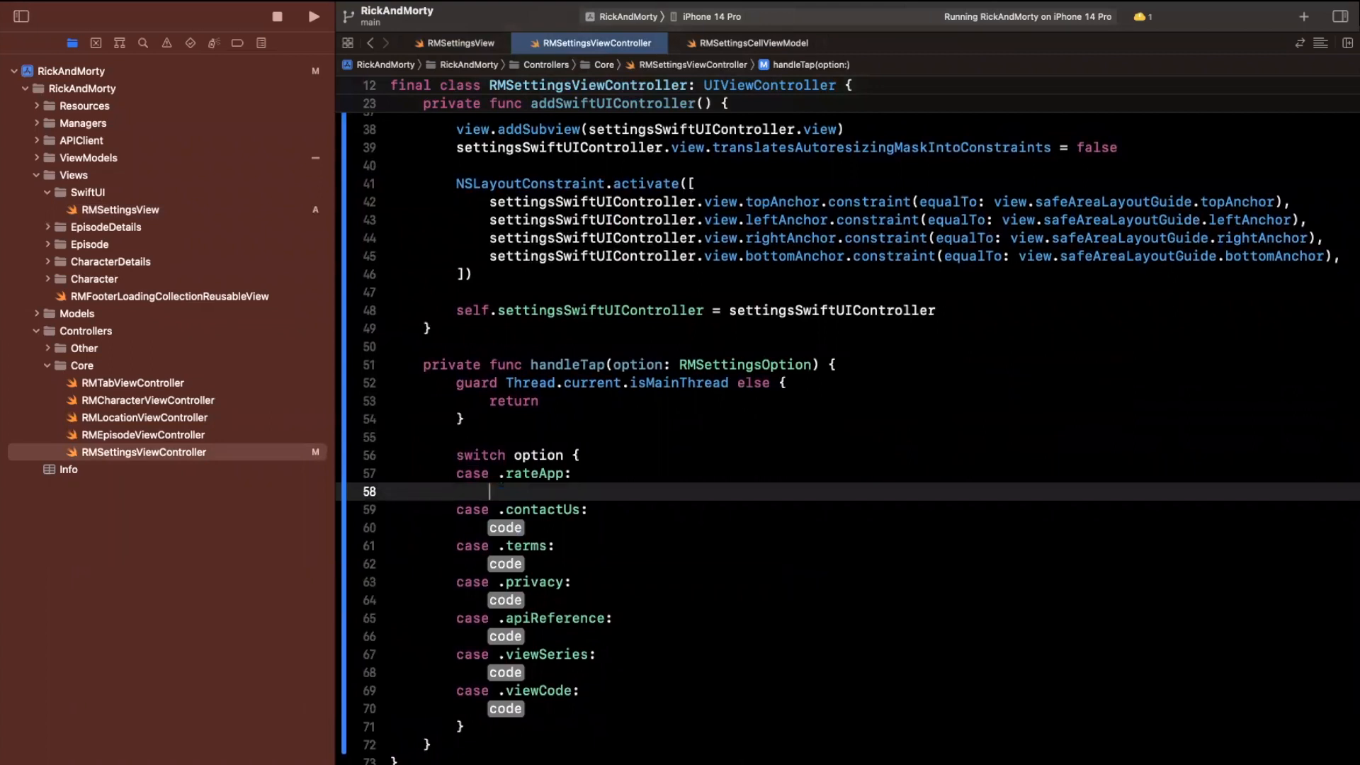
{"action": "type", "text": "// Show prompt"}
{"action": "type", "text": "break"}
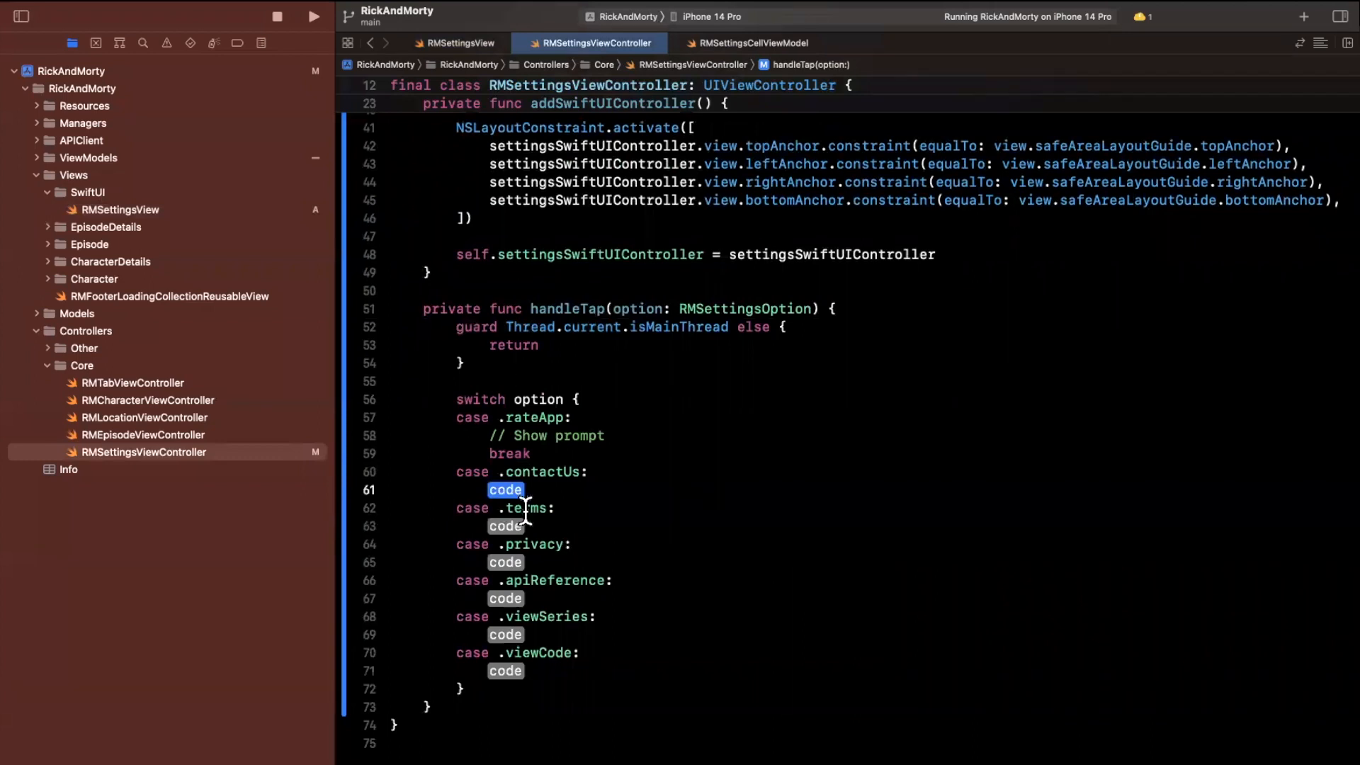
{"action": "left_click", "coordinate": [524, 507]}
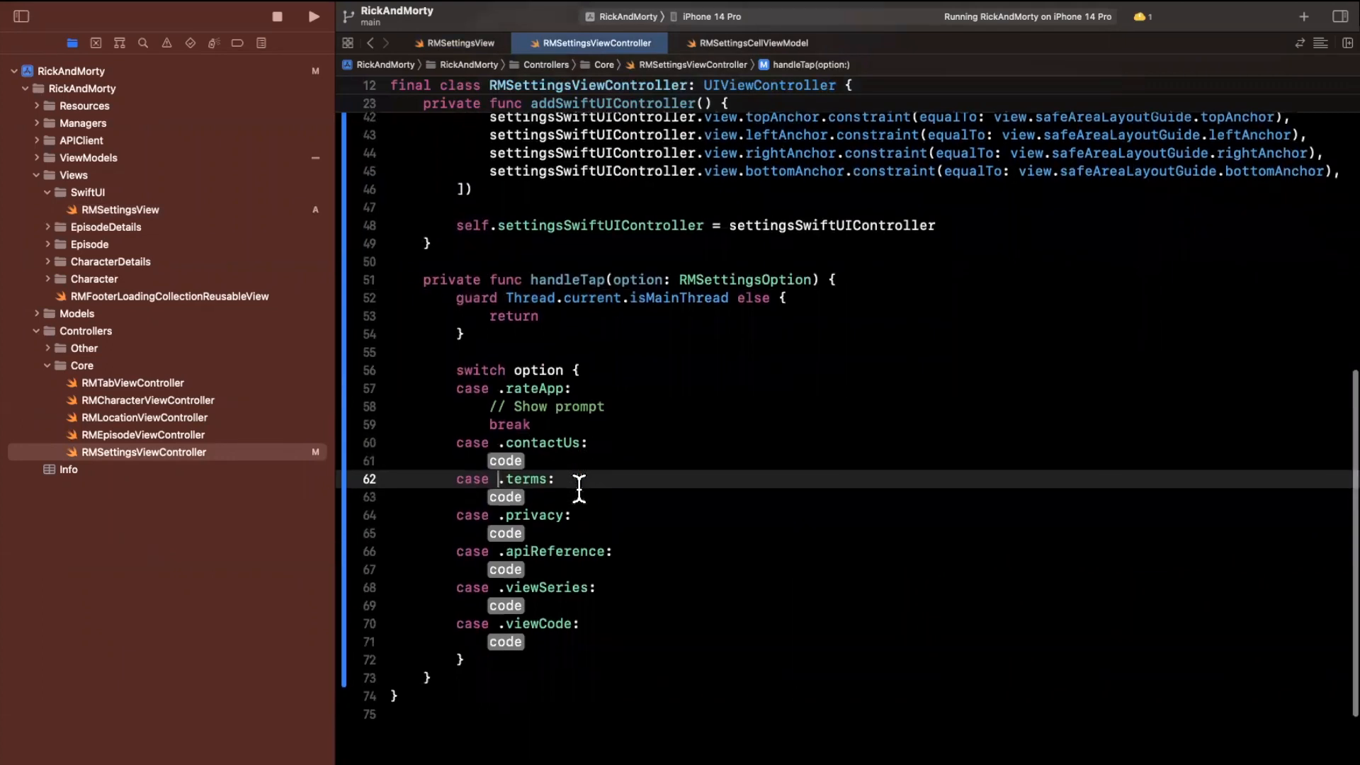
{"action": "double_click", "coordinate": [504, 532]}
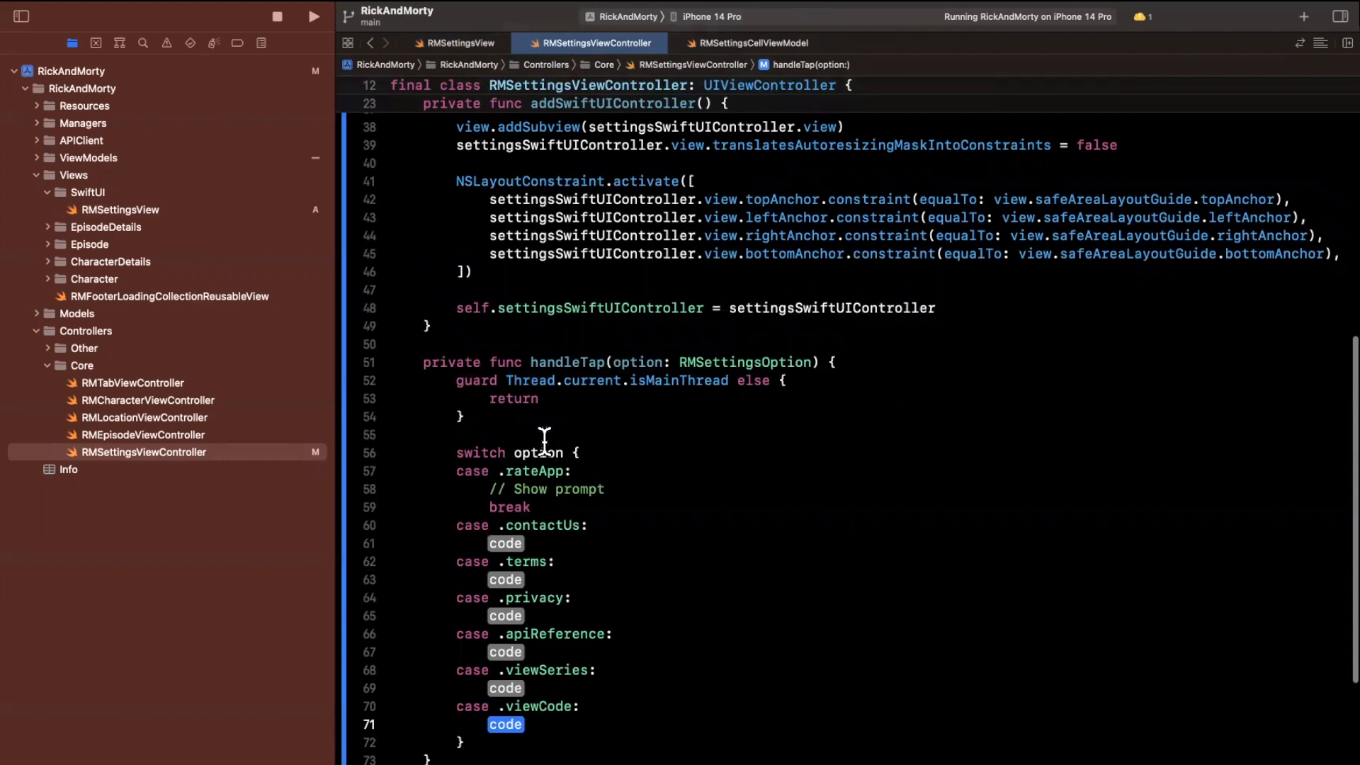
{"action": "mouse_move", "coordinate": [538, 535]}
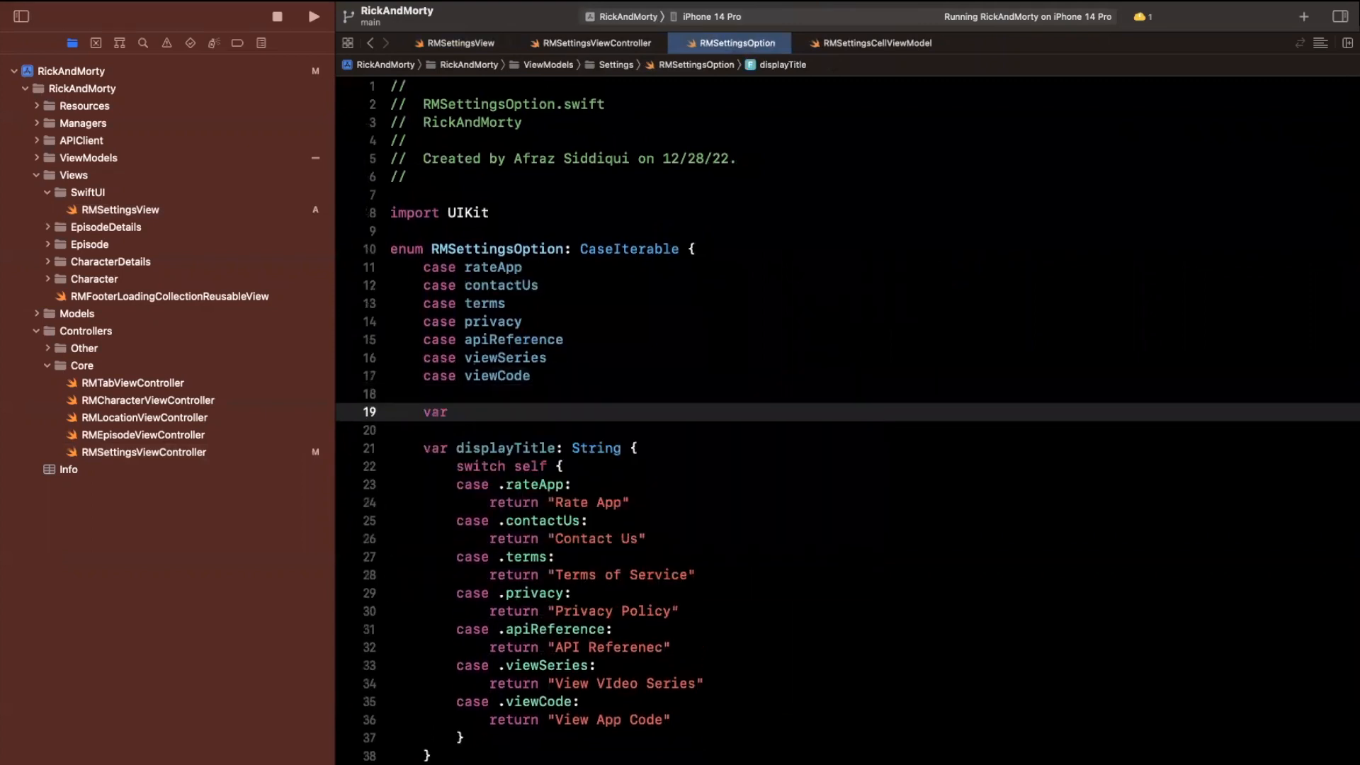
Declare a targetUrl: URL? computed property on RMSettingsOption that switches over self.
{"action": "type", "text": "targ"}
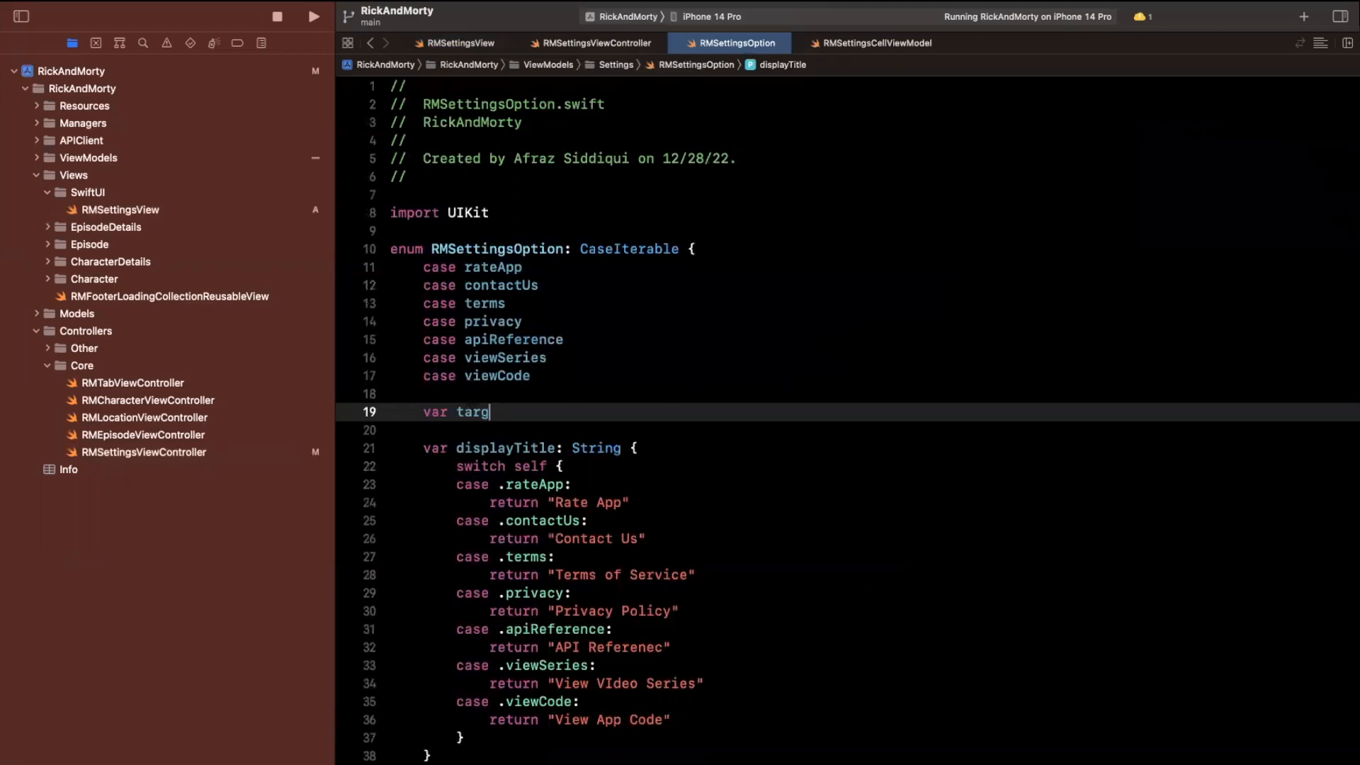
{"action": "type", "text": "etUrl: URL?"}
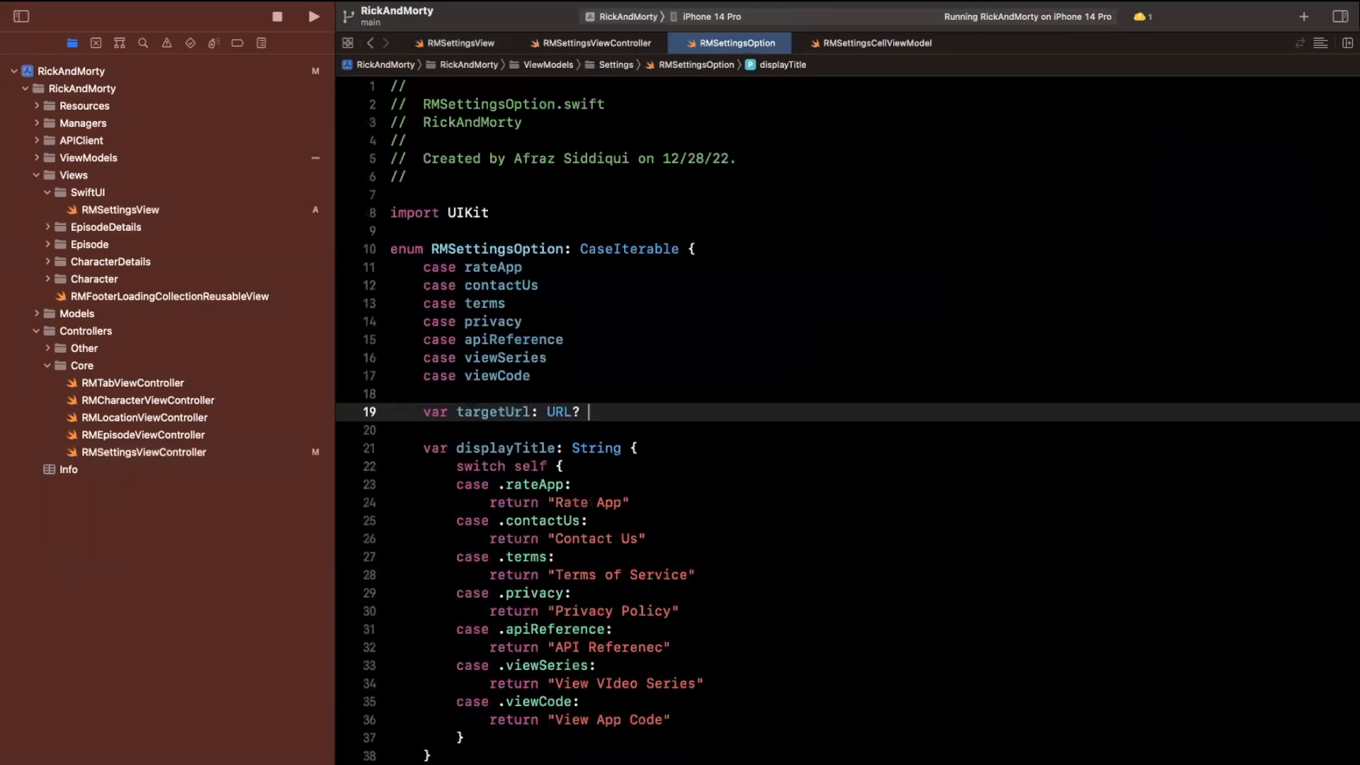
{"action": "type", "text": "{"}
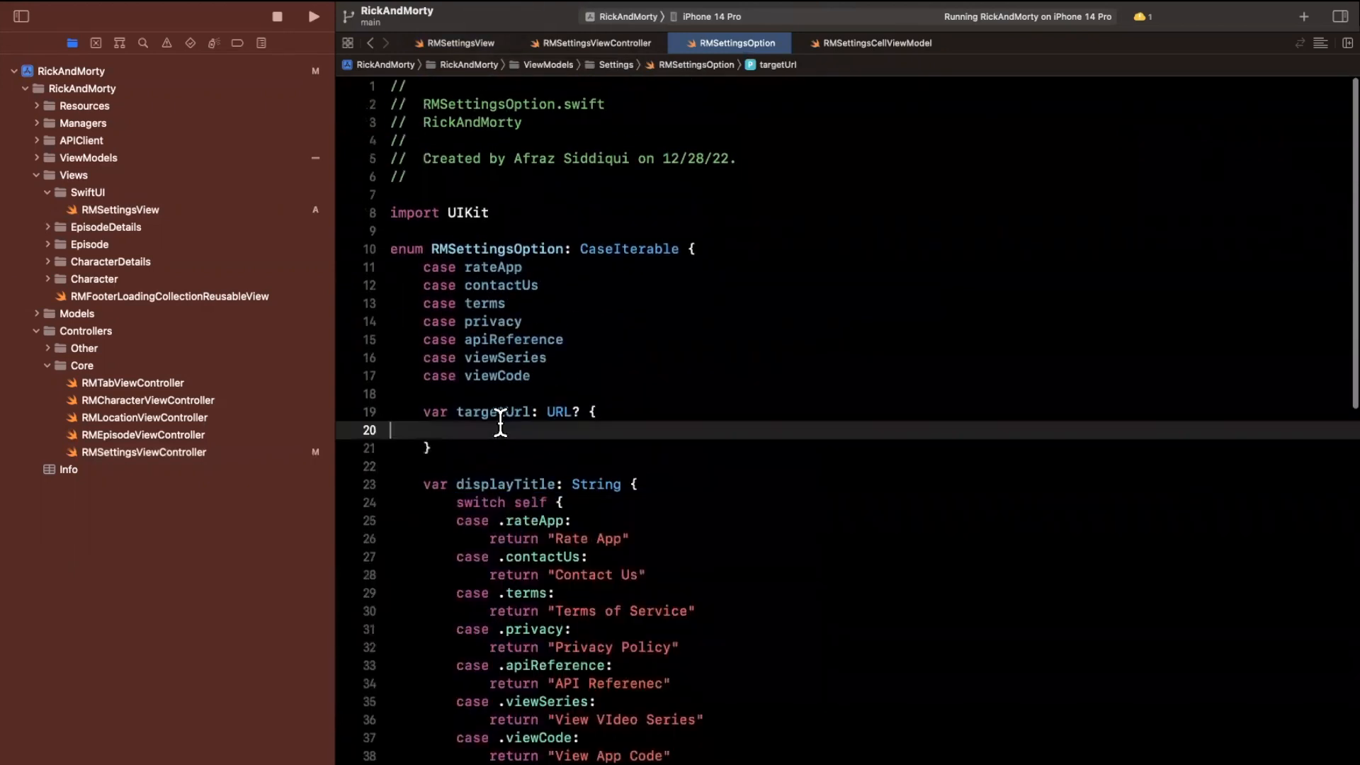
{"action": "type", "text": "switch self {"}
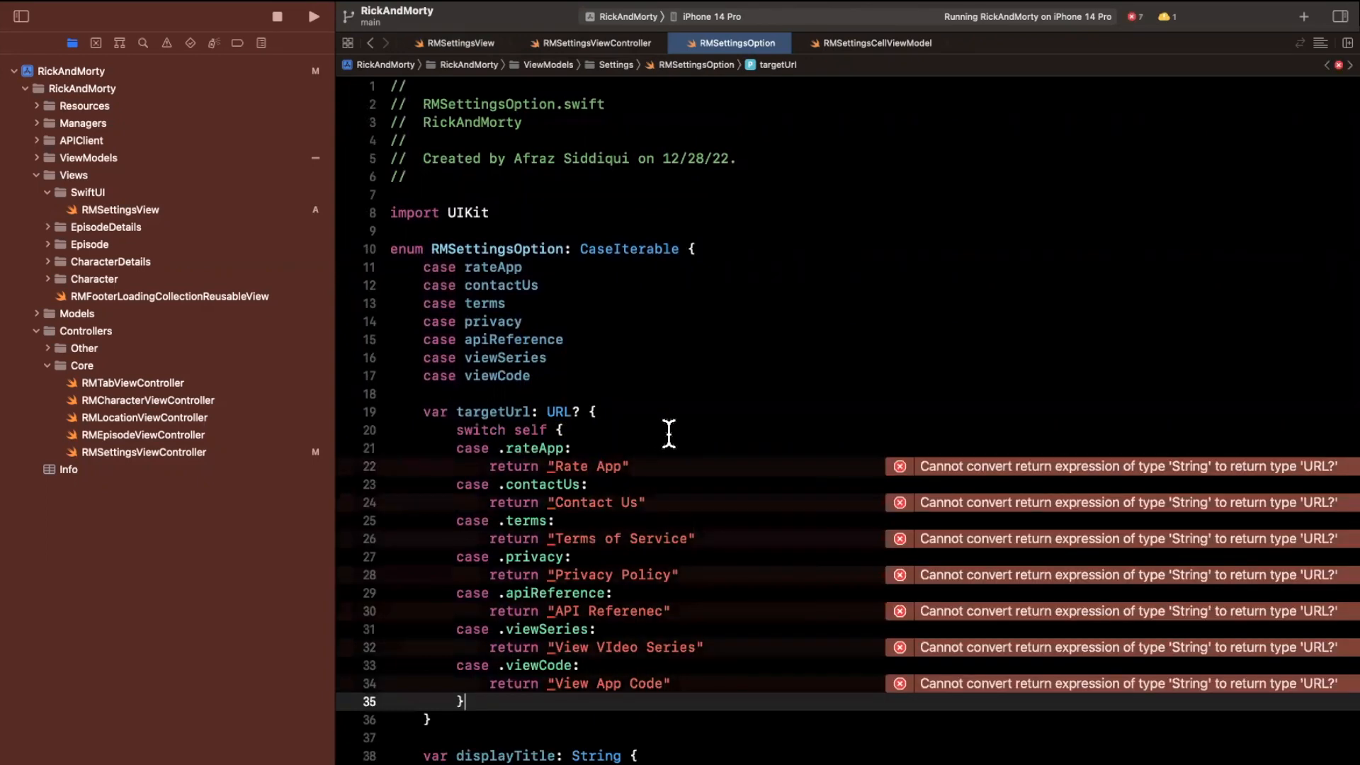
{"action": "mouse_move", "coordinate": [544, 467]}
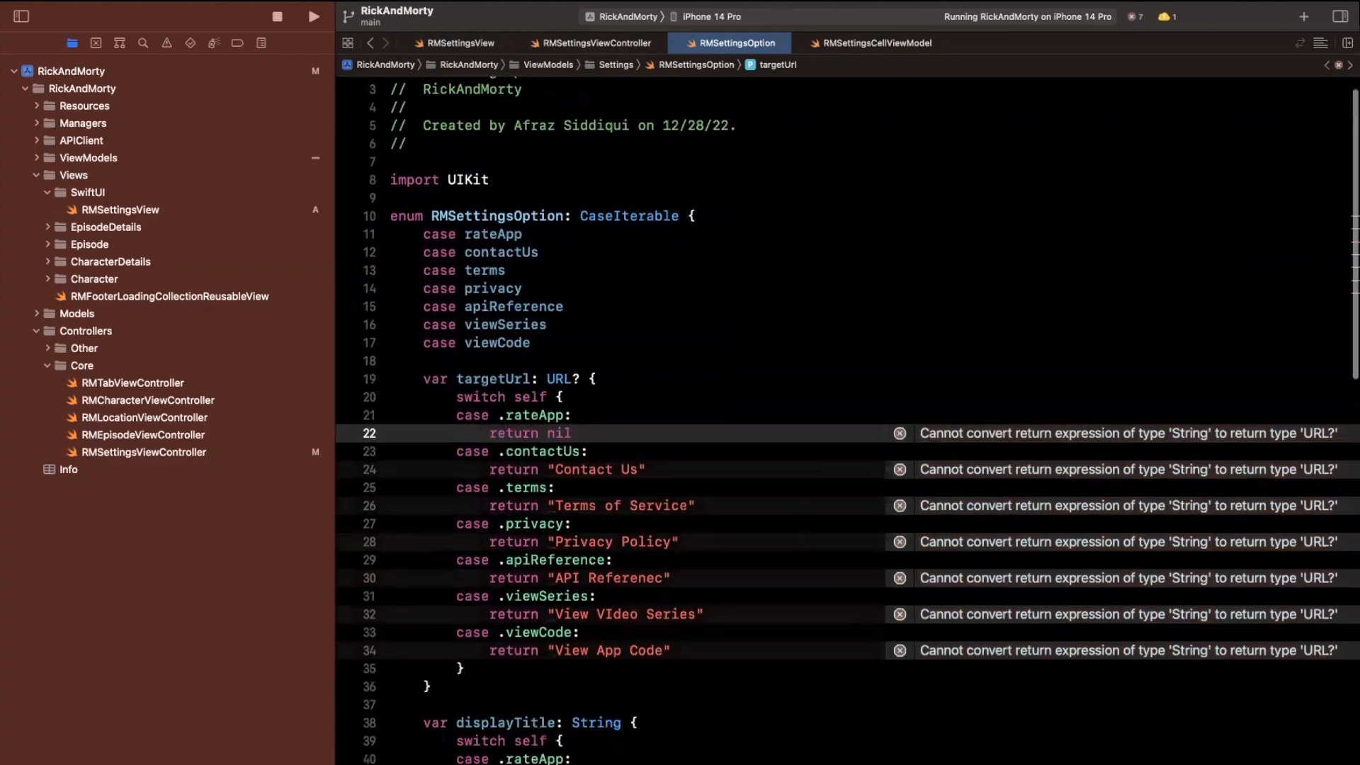
Return iosacademy.io URLs (including /terms) and the rickandmortyapi.com documentation URL for the relevant cases.
{"action": "type", "text": "URL(string: \""}
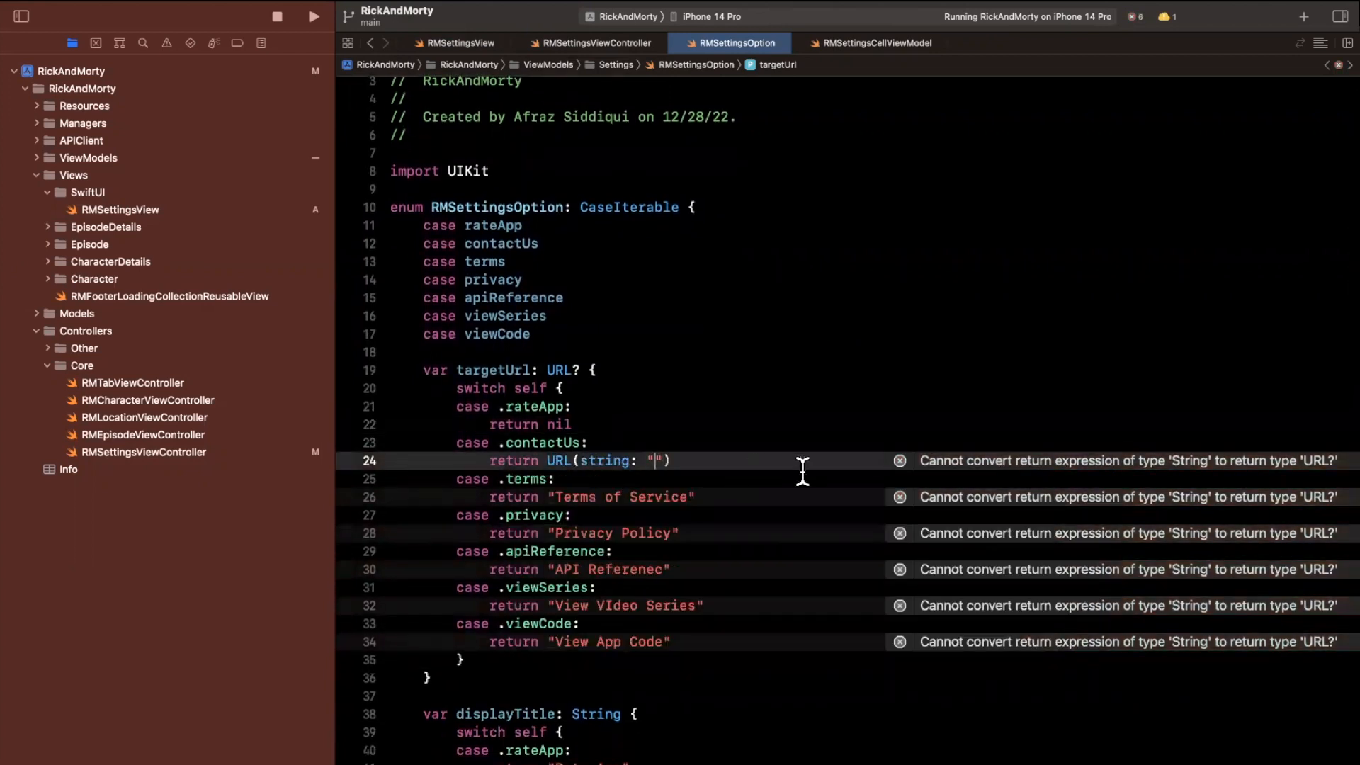
{"action": "type", "text": "https://iosacademy.io"}
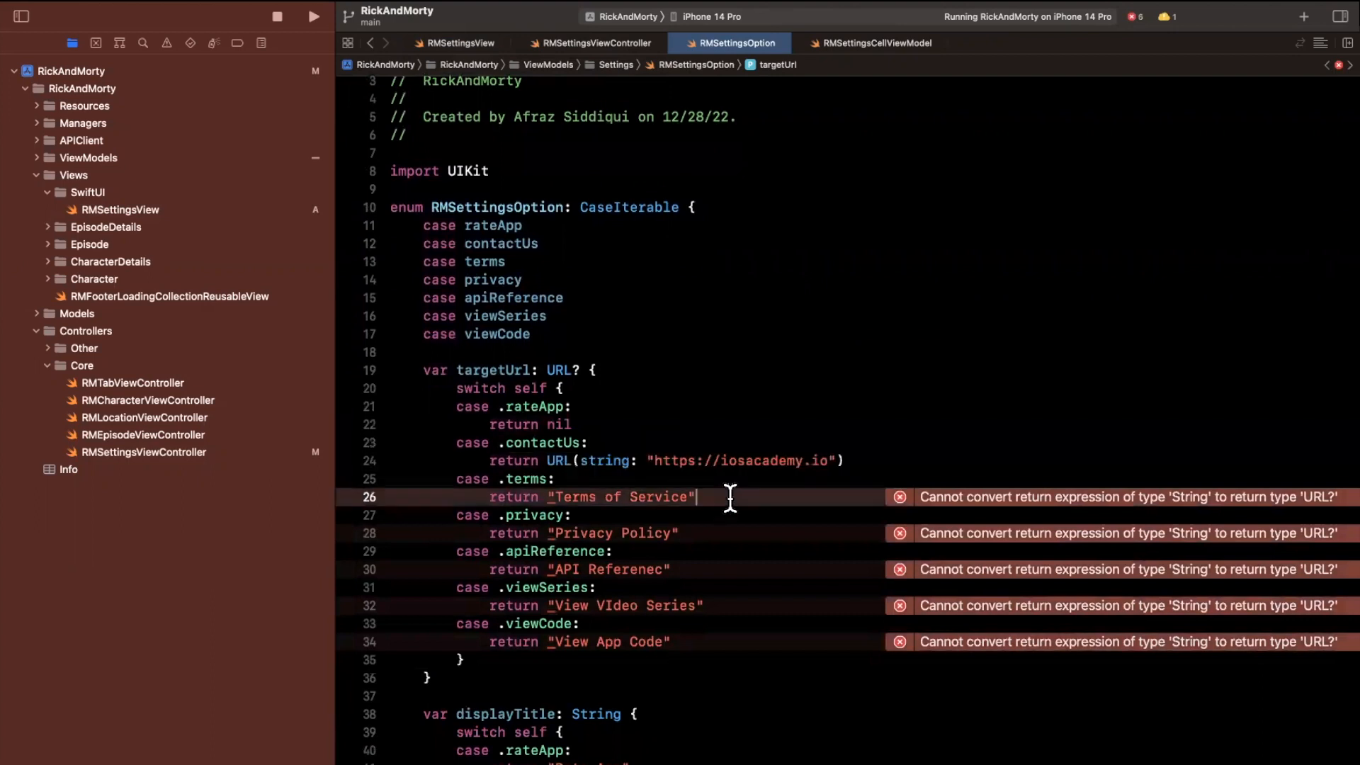
{"action": "type", "text": "URL(string: \"https://iosacademy.io/ter\")"}
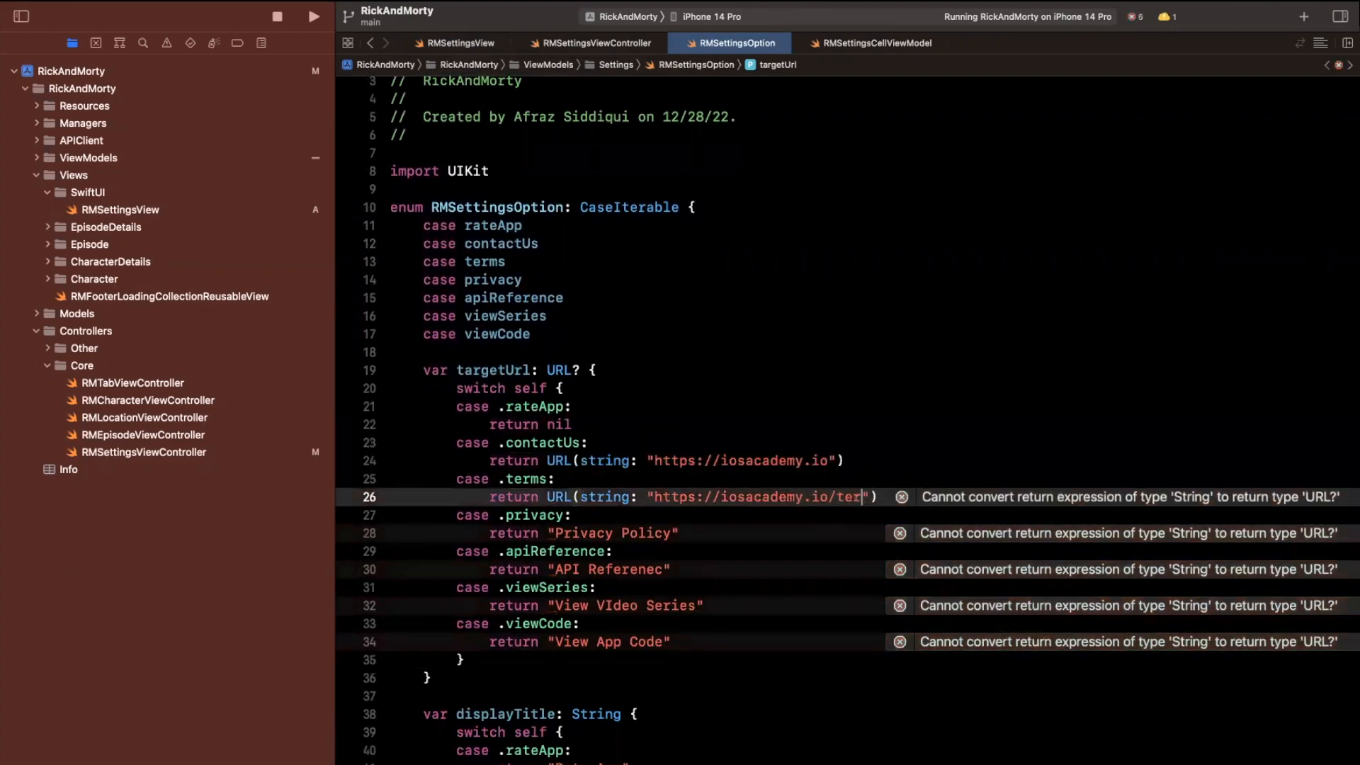
{"action": "type", "text": "ms"}
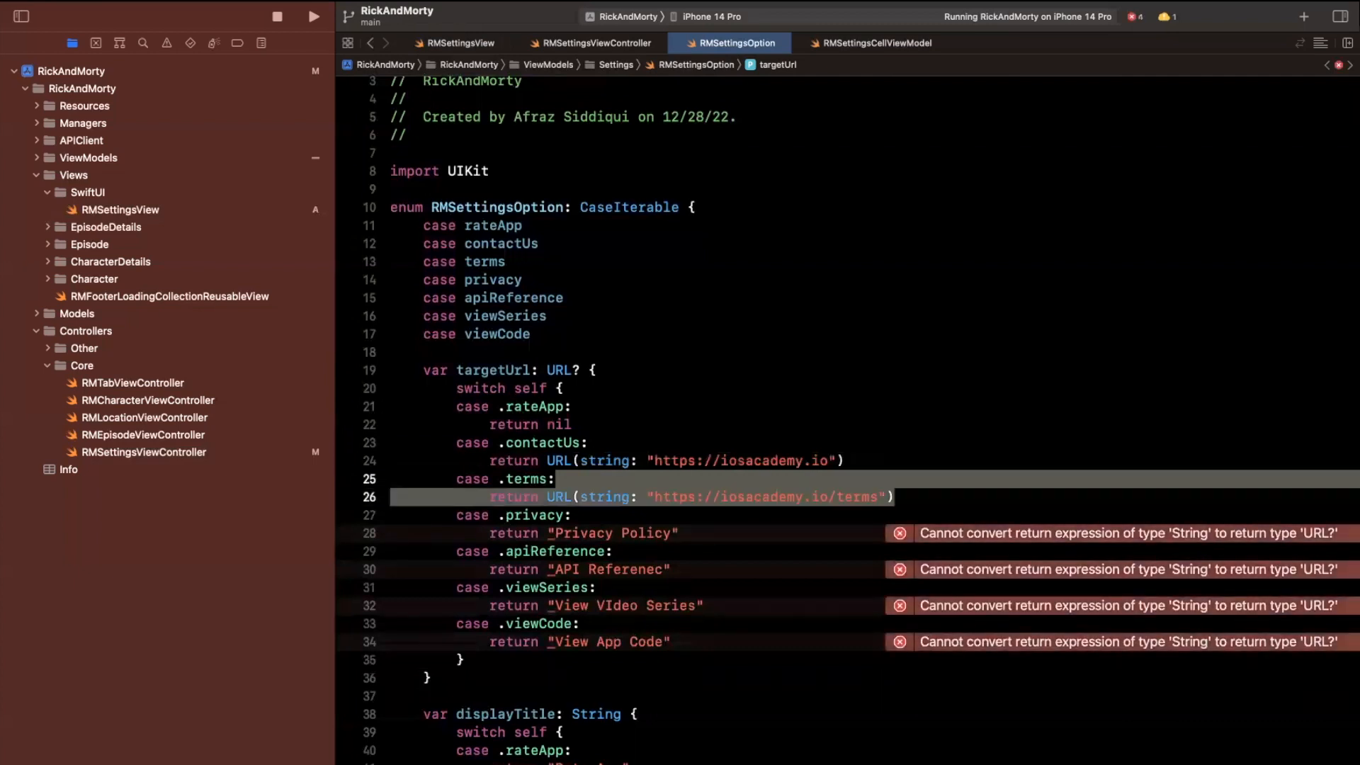
{"action": "scroll", "scroll_direction": "down", "scroll_amount": 3}
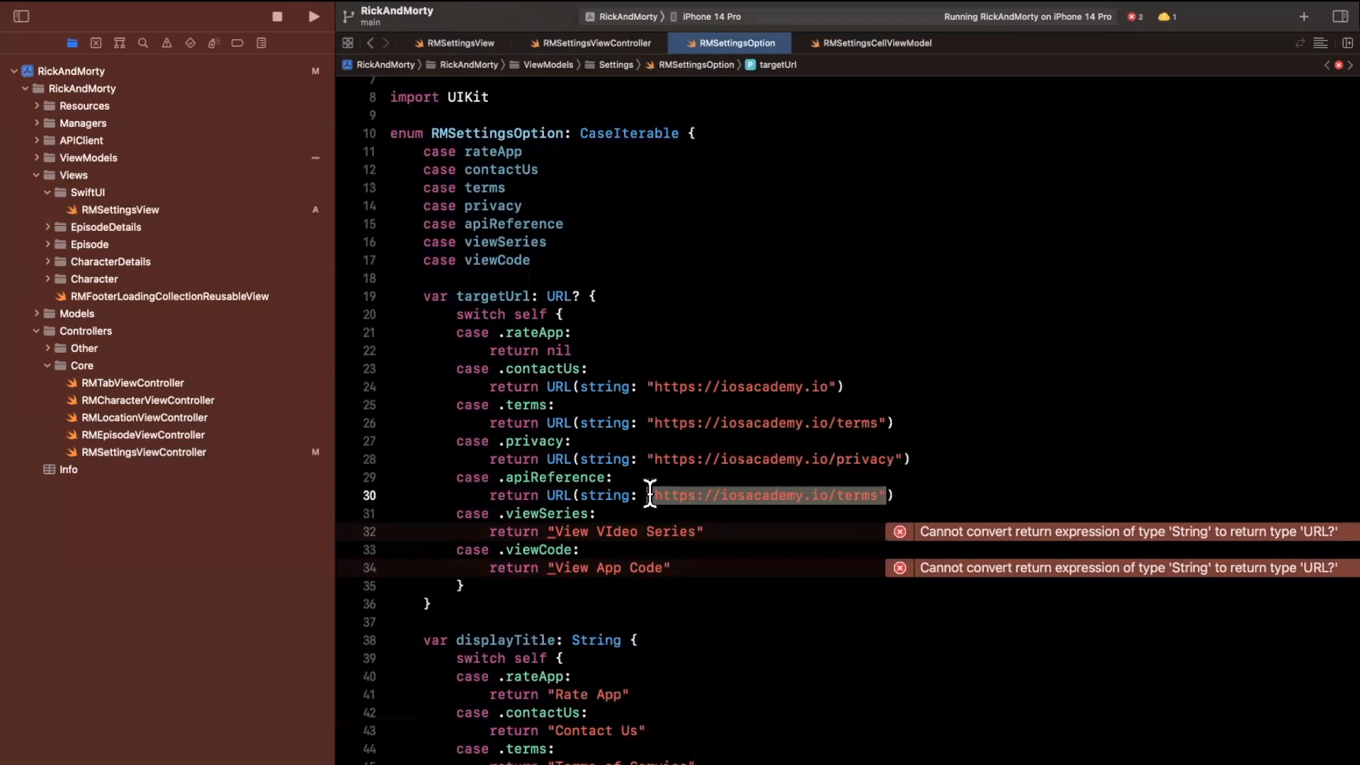
{"action": "type", "text": "https://rickandmortyapi.com/documentation/#get-a-single-episode"}
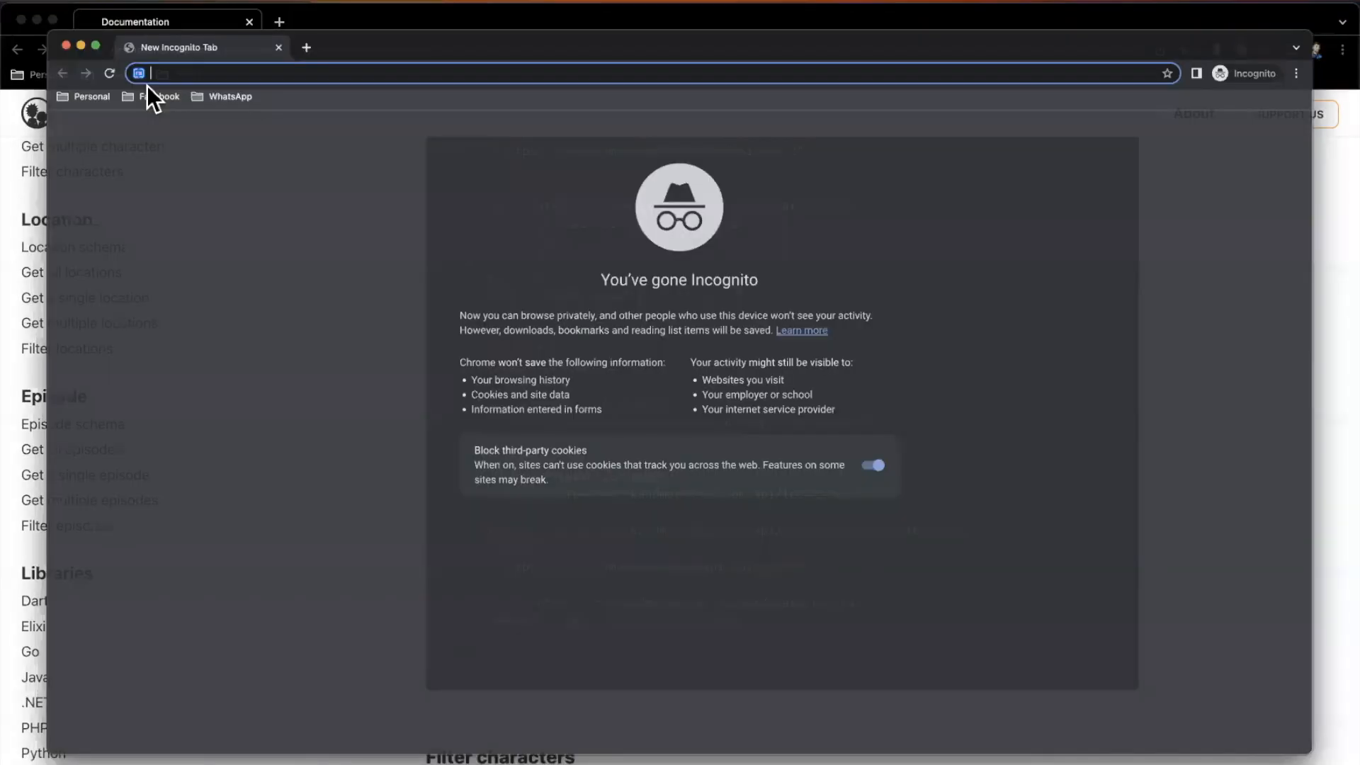
{"action": "type", "text": "youtube.com/@iosacademy"}
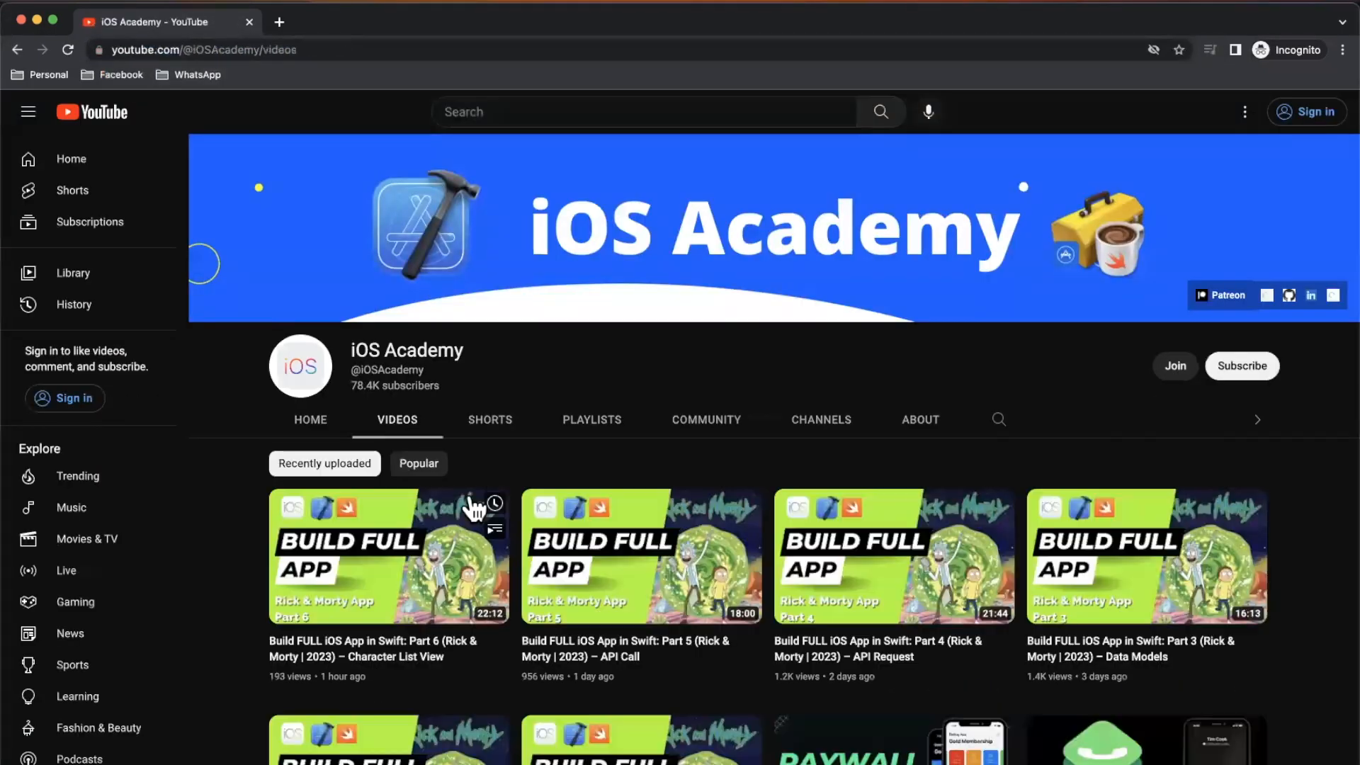
{"action": "scroll", "scroll_direction": "down", "scroll_amount": 3}
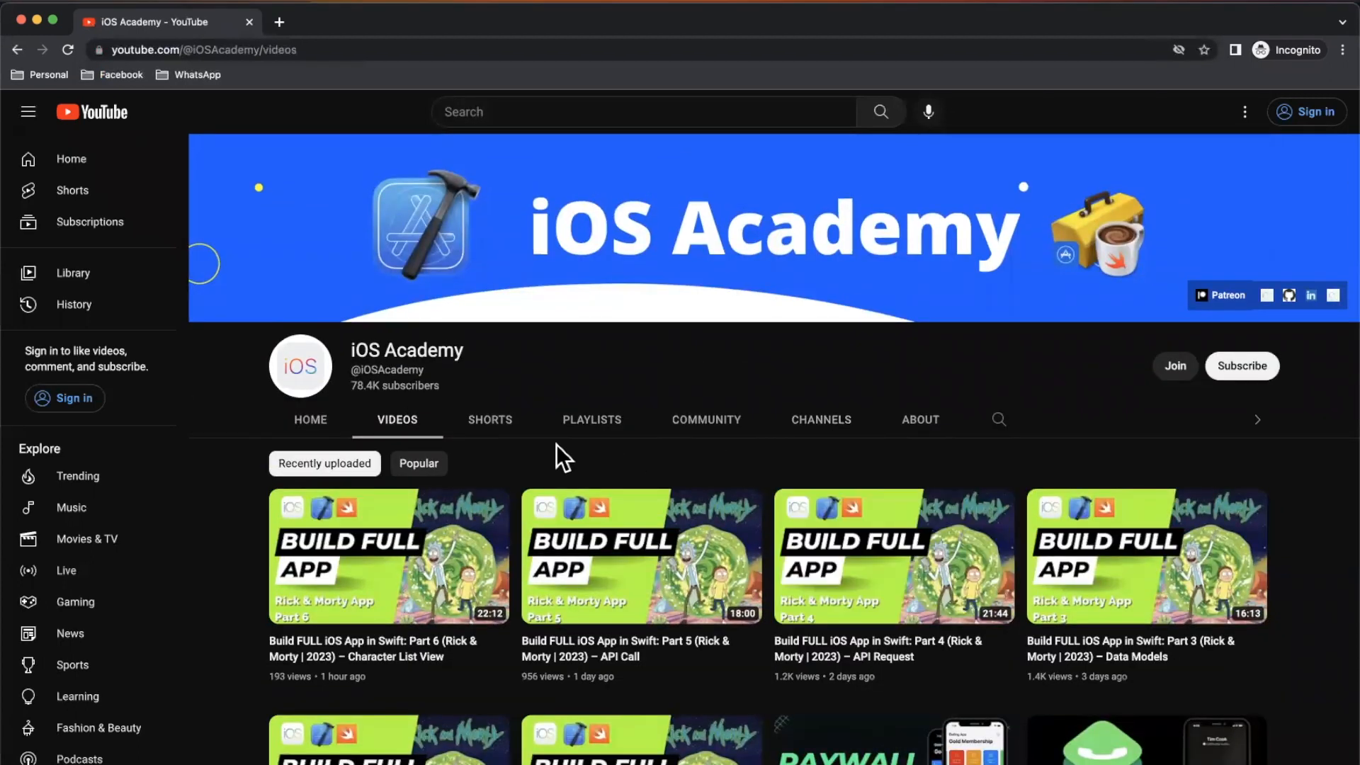
{"action": "left_click", "coordinate": [592, 419]}
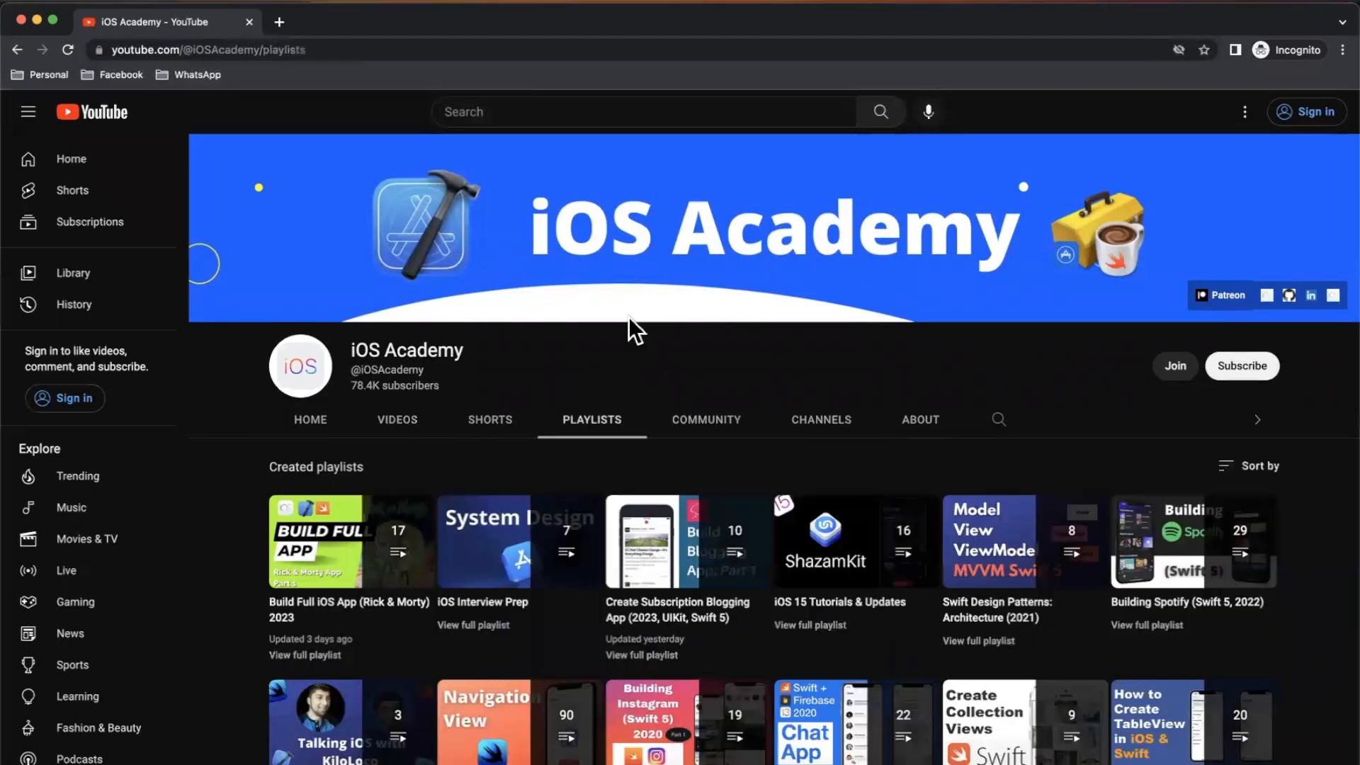
Open the Rick & Morty full-app playlist and grab its address from the address bar.
{"action": "scroll", "scroll_direction": "down", "scroll_amount": 3}
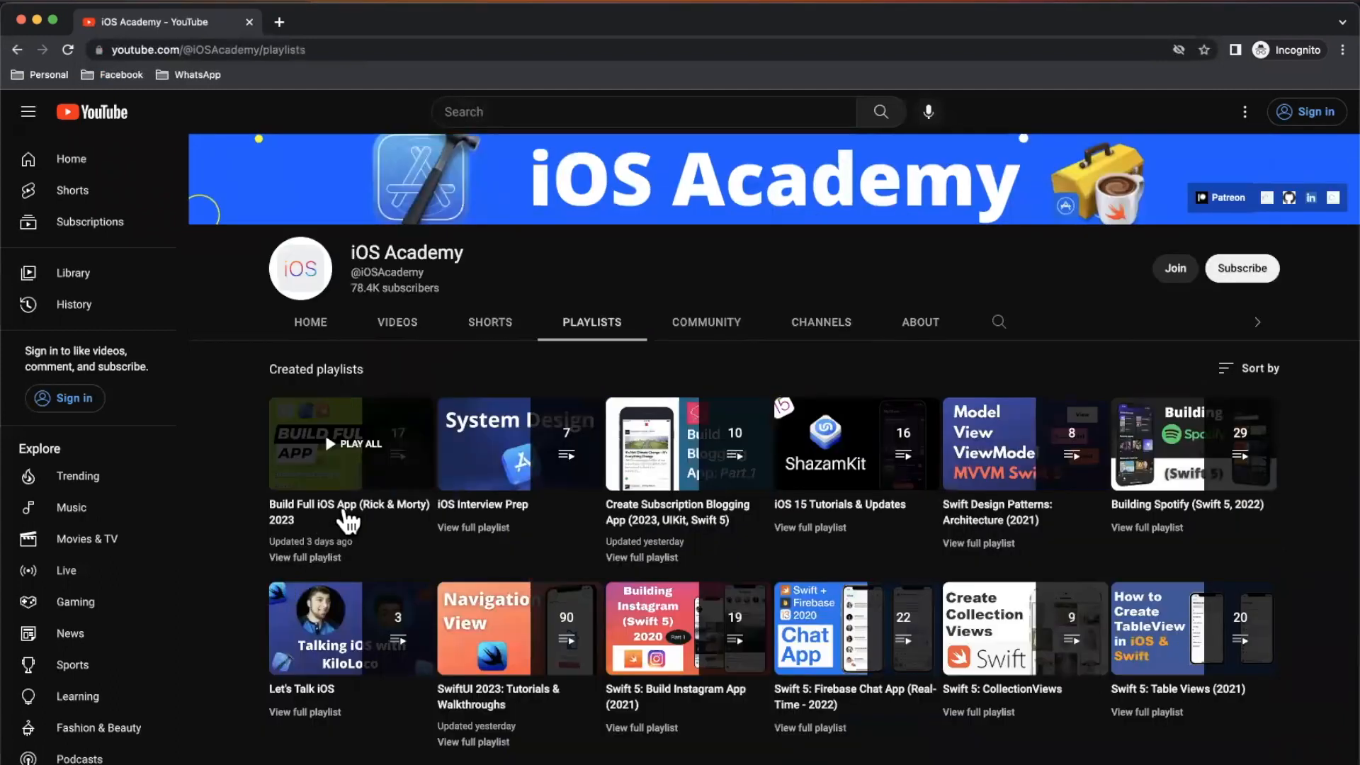
{"action": "left_click", "coordinate": [356, 443]}
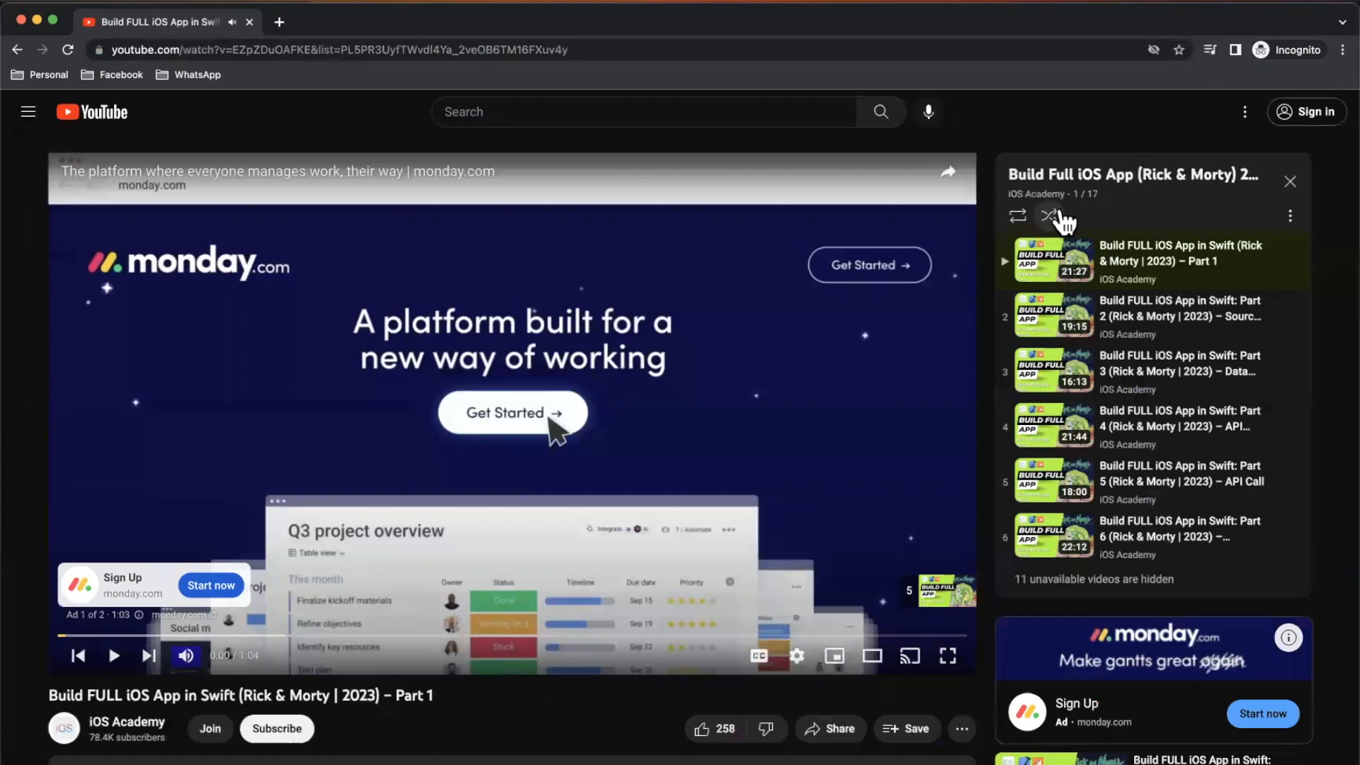
{"action": "left_click", "coordinate": [1129, 174]}
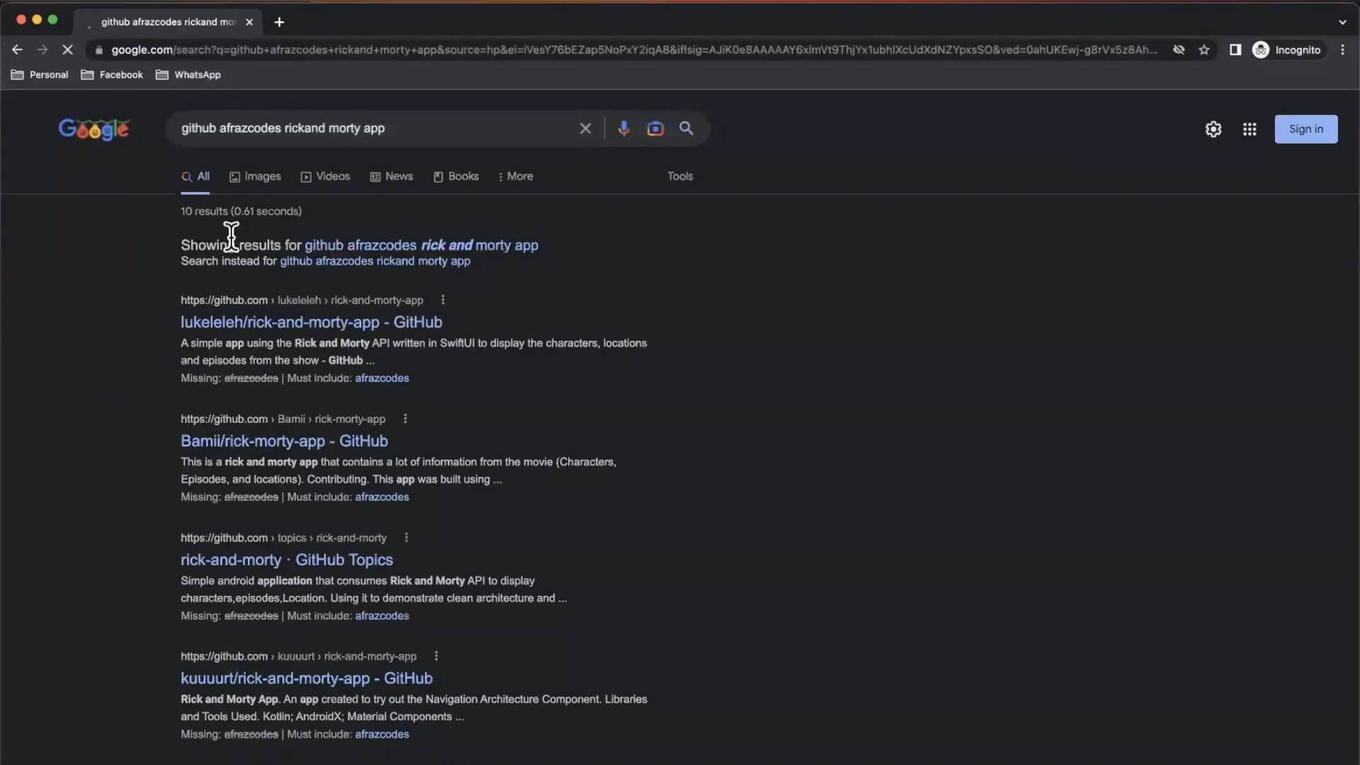
Filter GitHub repositories by "rick" and open the RickAndMortyiOSApp repository.
{"action": "scroll", "scroll_direction": "down", "scroll_amount": 3}
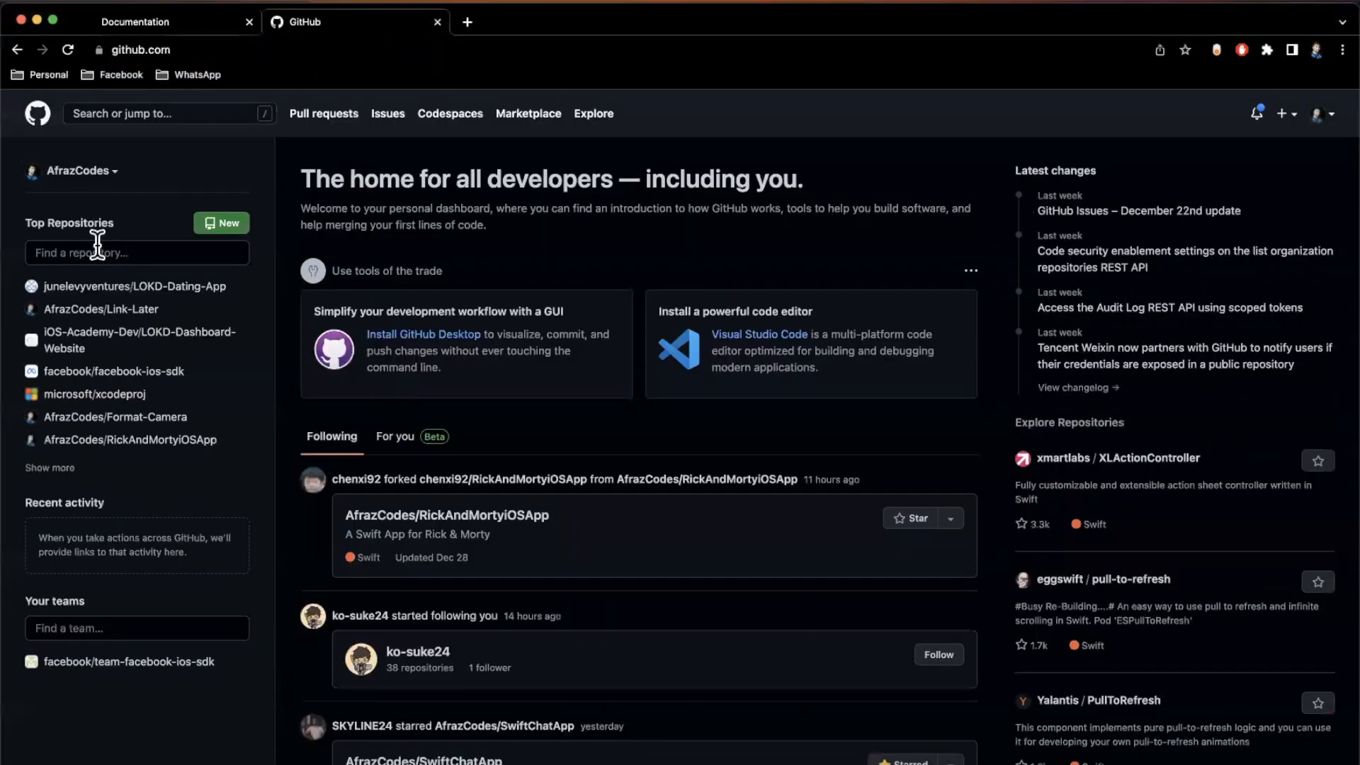
{"action": "type", "text": "rick"}
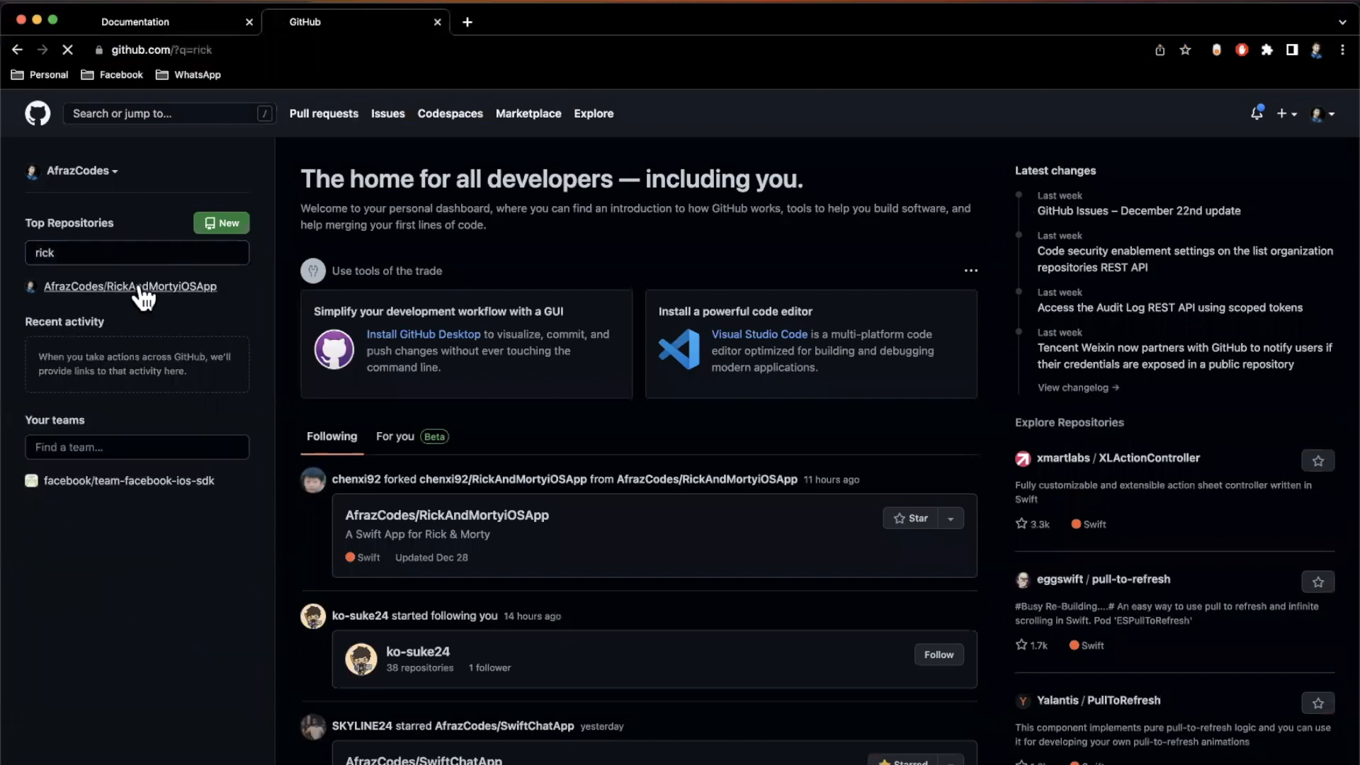
{"action": "left_click", "coordinate": [129, 286]}
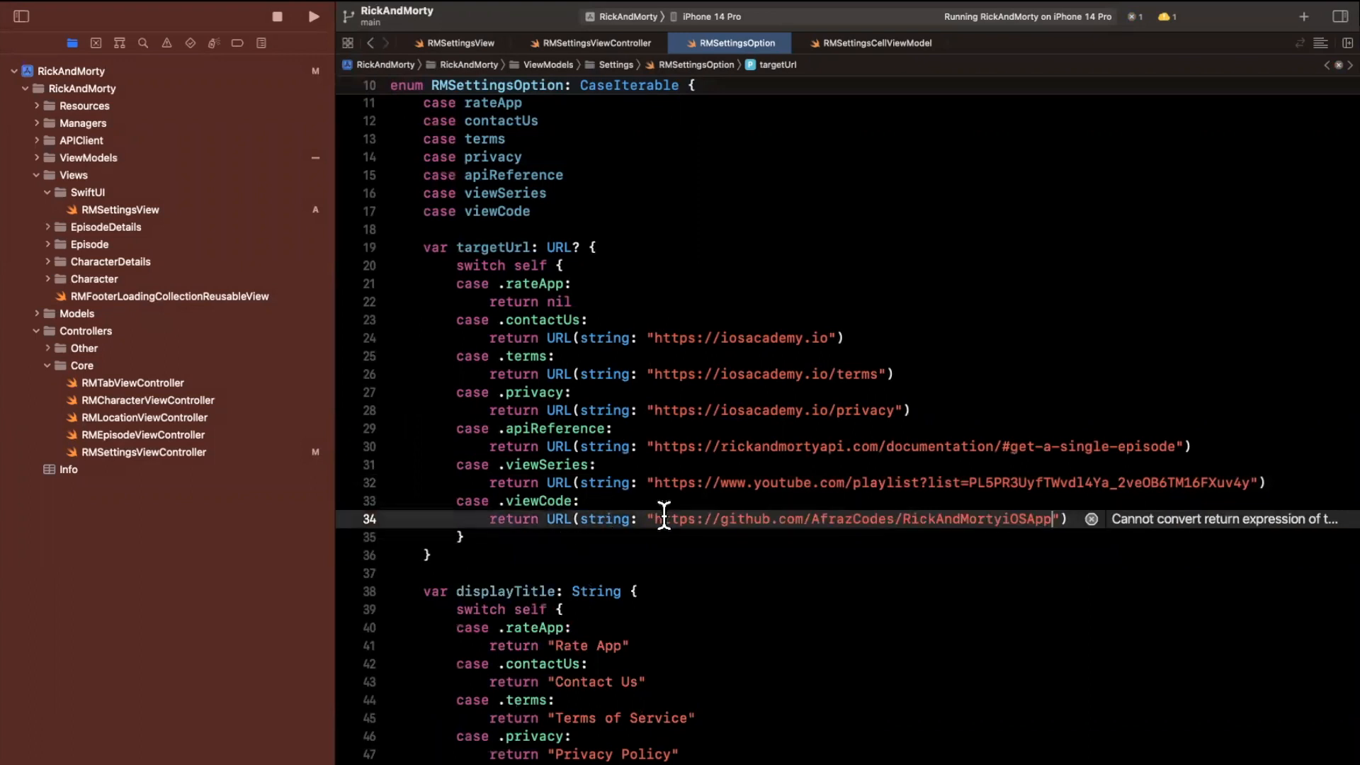
In handleTap, unwrap option.targetUrl with an if-let and an // Open website placeholder.
{"action": "left_click", "coordinate": [597, 43]}
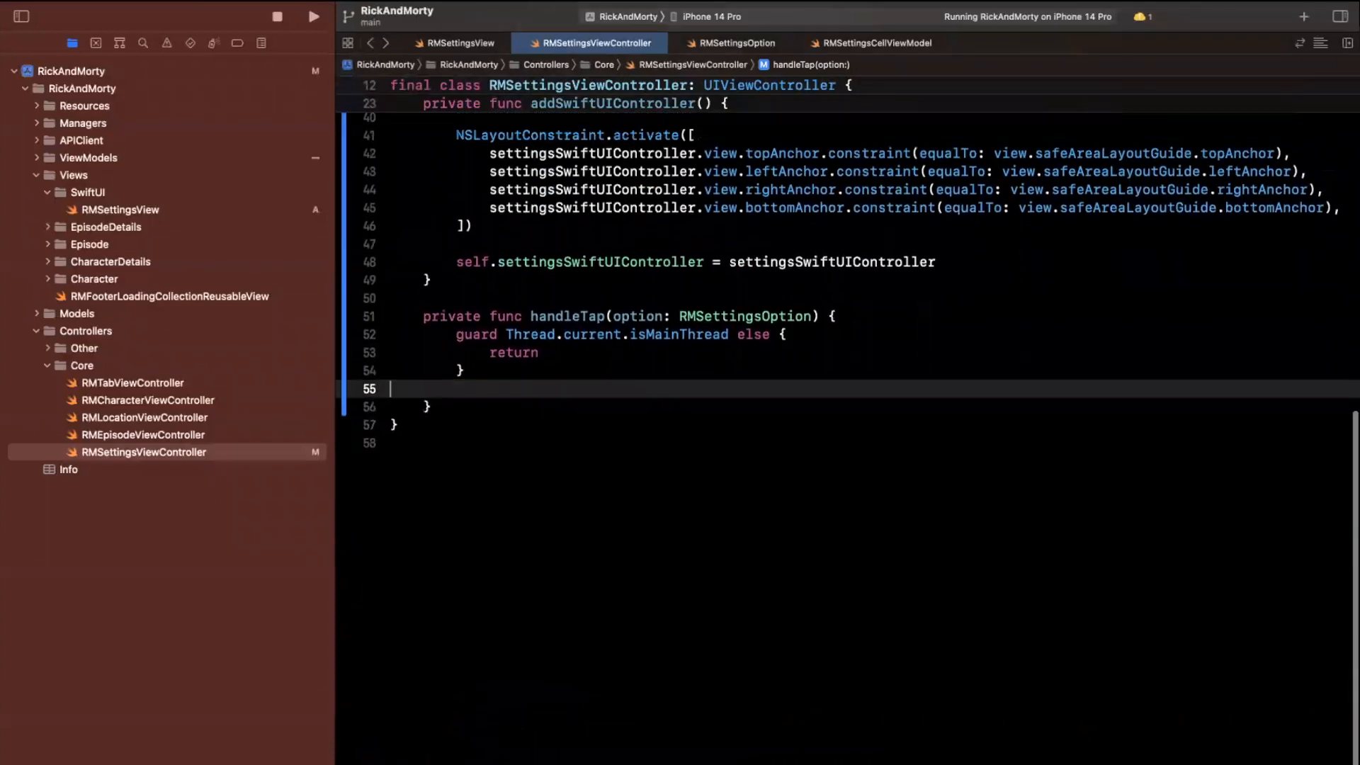
{"action": "type", "text": "if let url = option."}
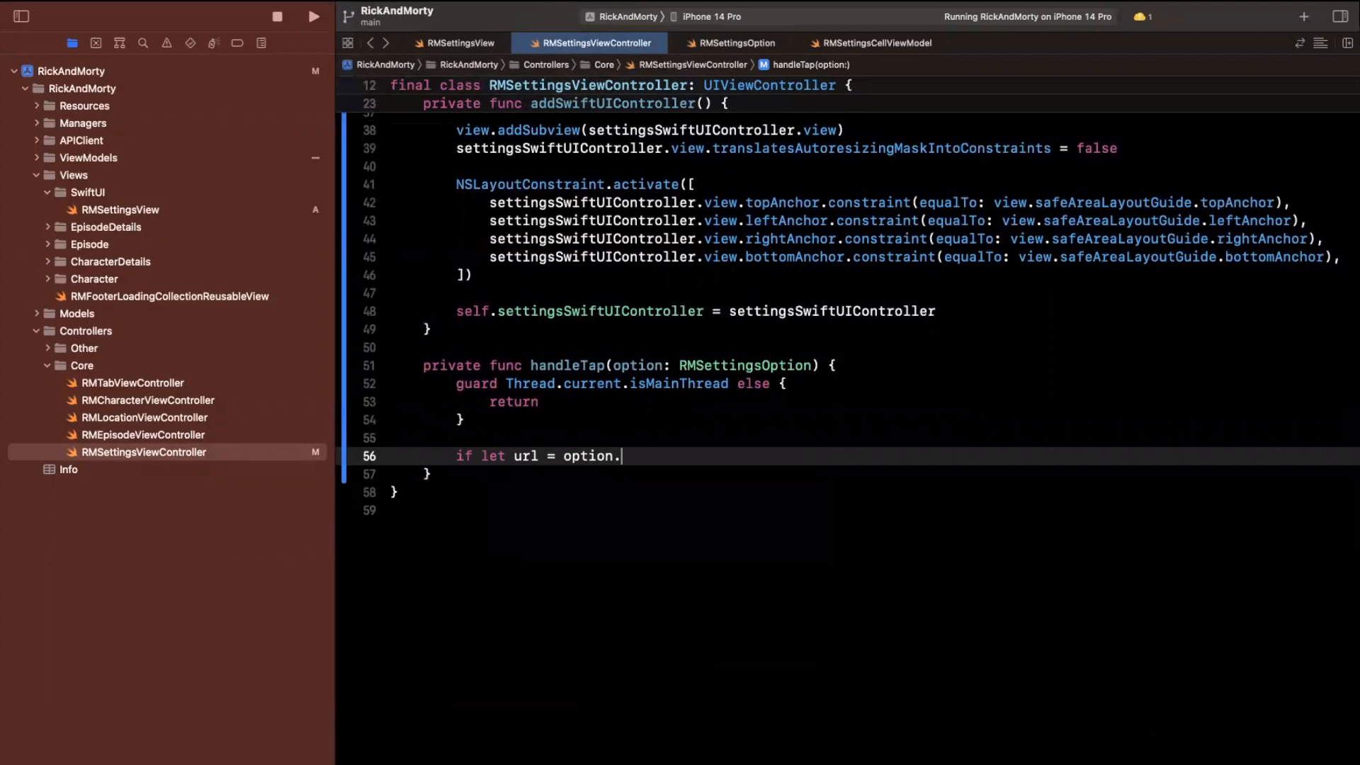
{"action": "type", "text": "targetUrl {"}
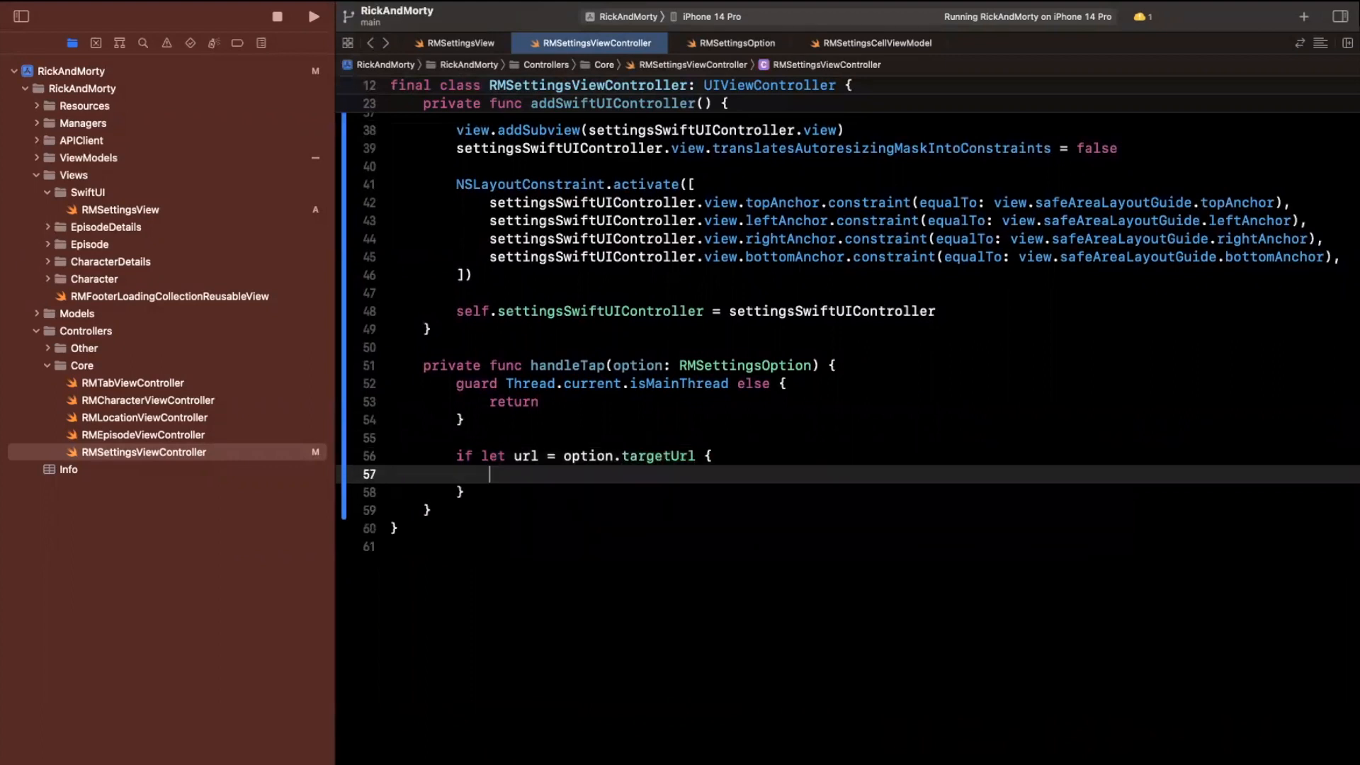
{"action": "type", "text": "// Open website"}
{"action": "left_click", "coordinate": [853, 490]}
{"action": "type", "text": " else"}
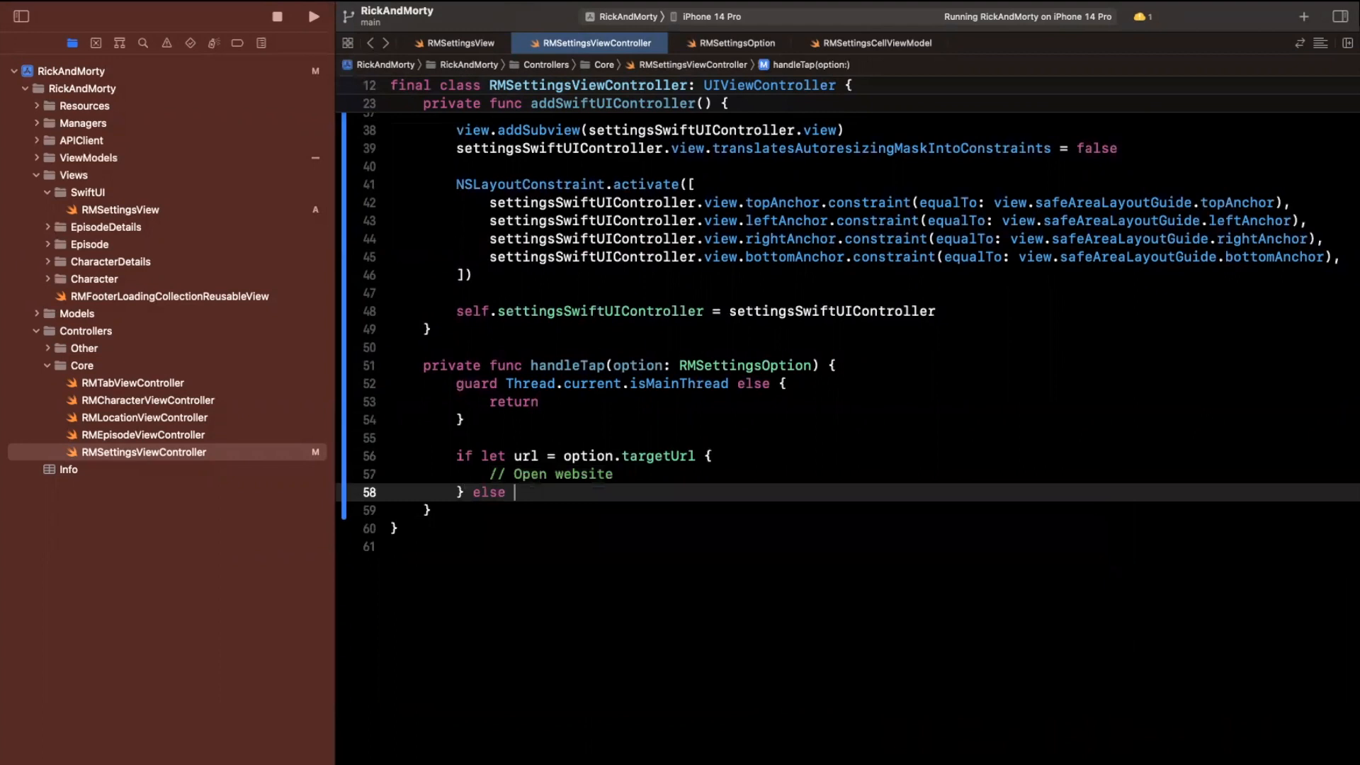
Add an else-if for option == .rateApp with a // Show rating prompt placeholder.
{"action": "type", "text": "if option =="}
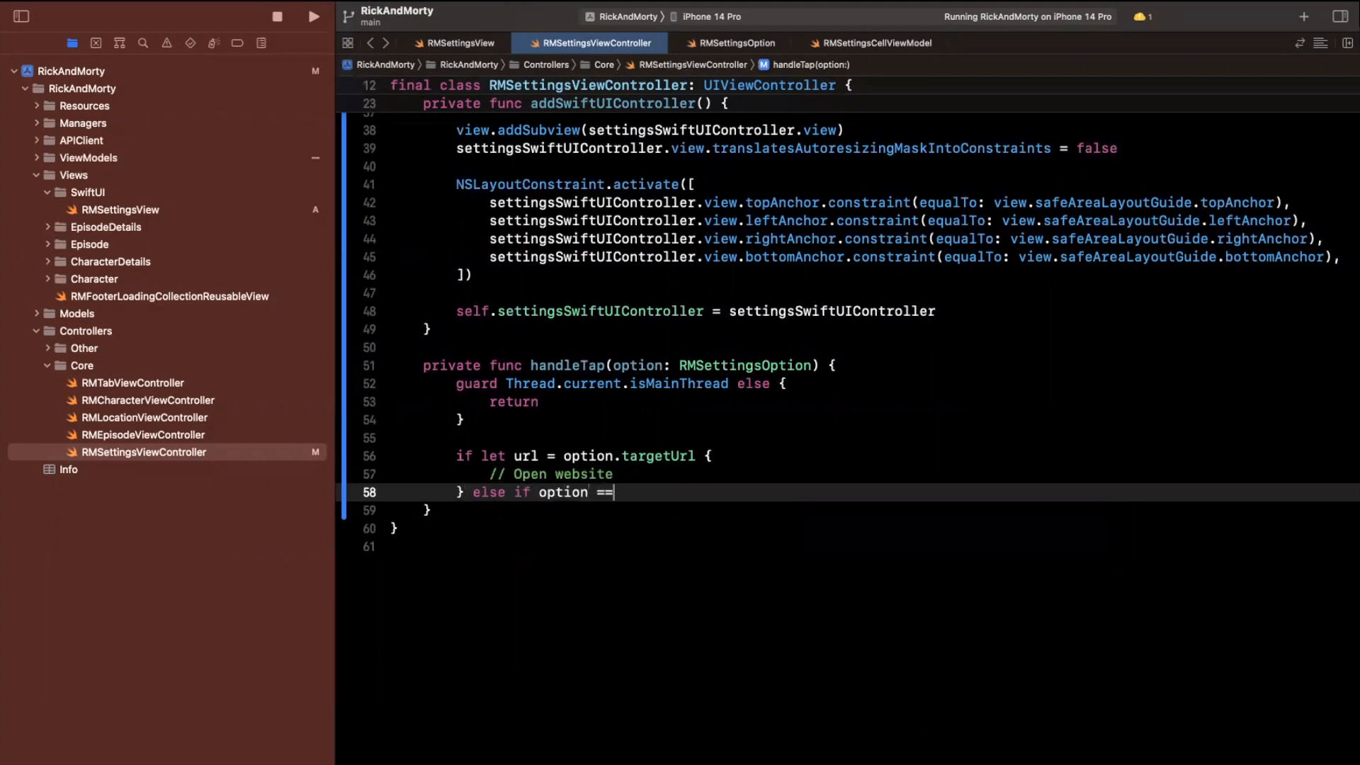
{"action": "type", "text": ".rateApp {"}
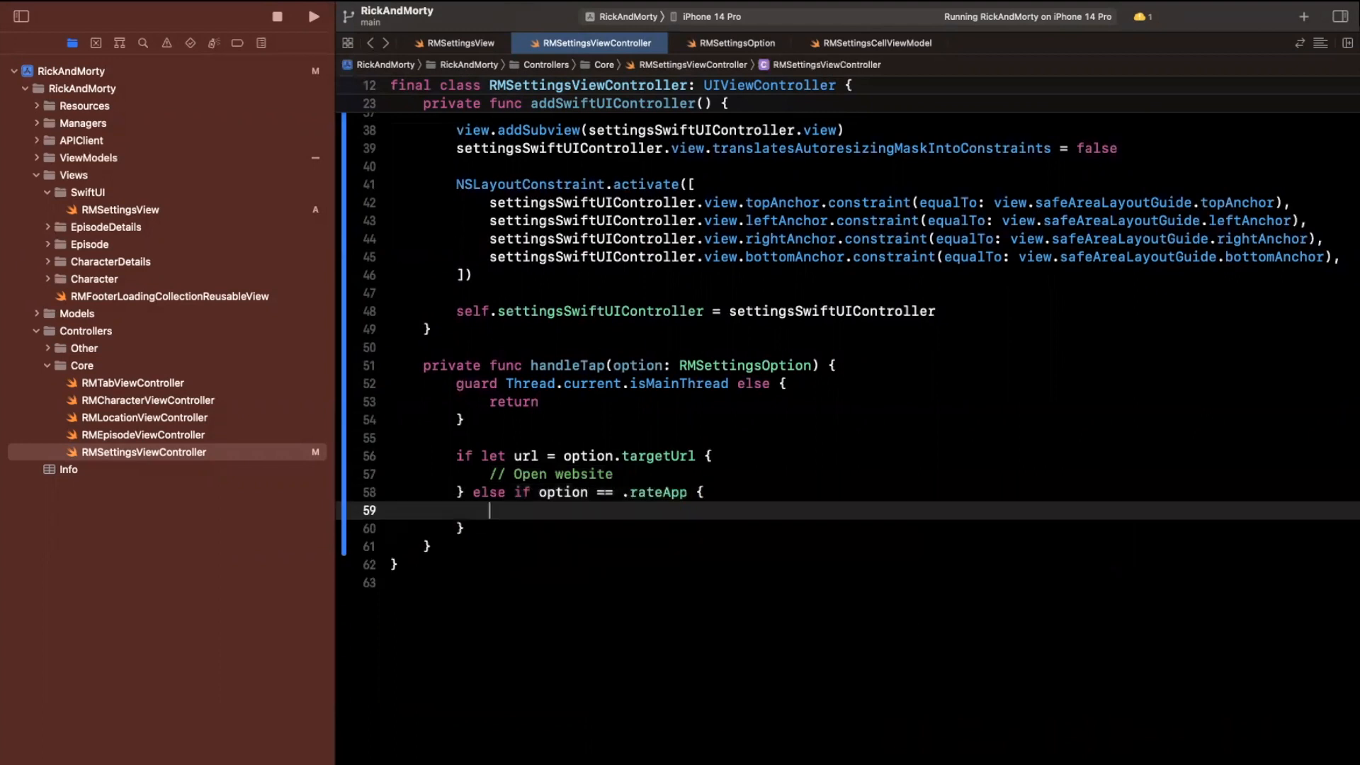
{"action": "type", "text": "// Show"}
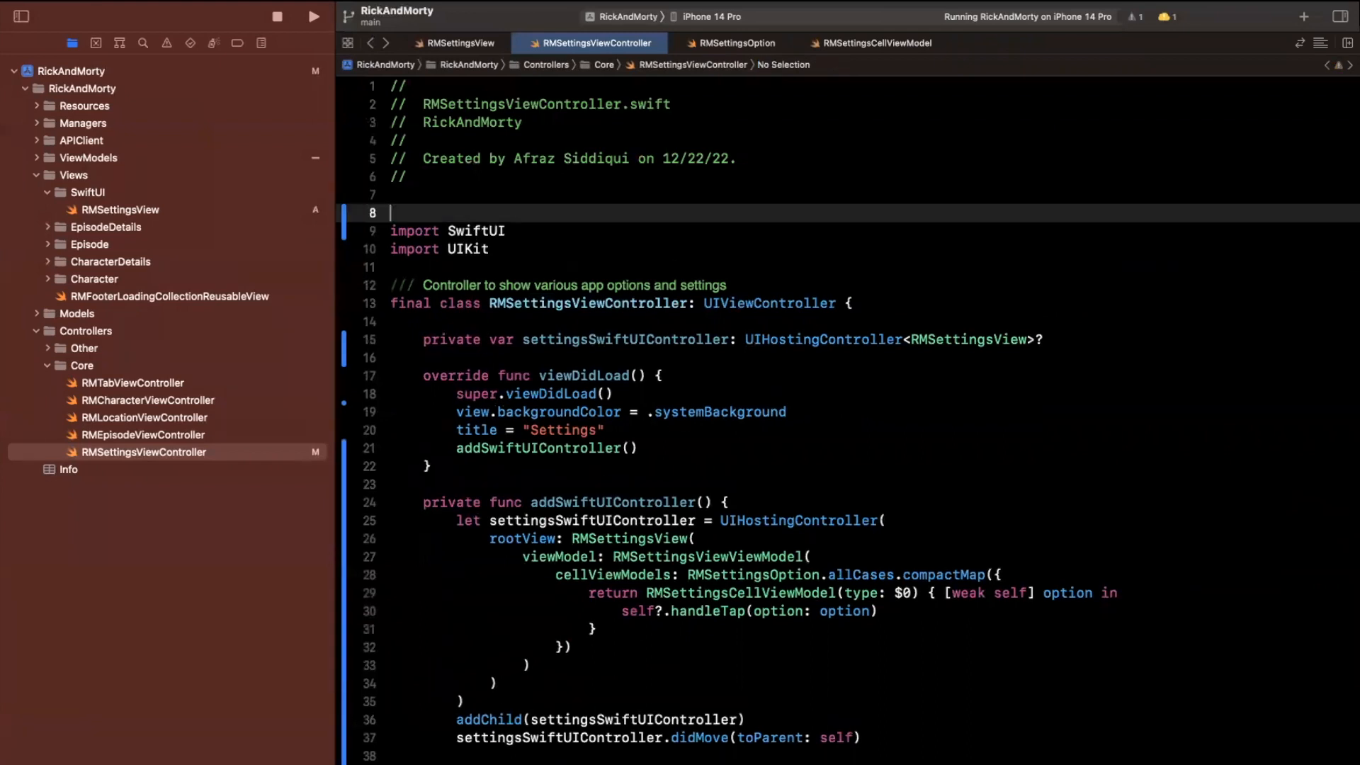
Import SafariServices and create let vc = SFSafariViewController(url: url) in the if-let.
{"action": "type", "text": "safar"}
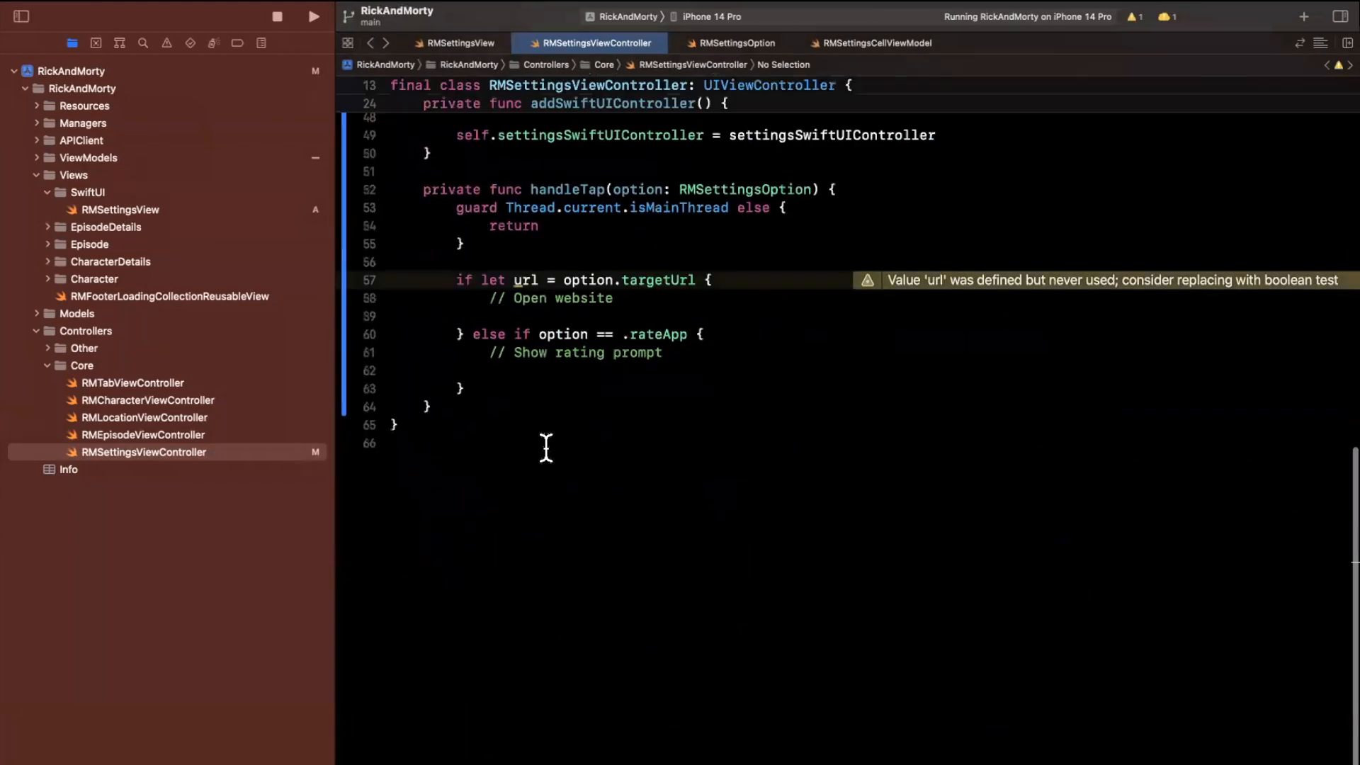
{"action": "type", "text": "le"}
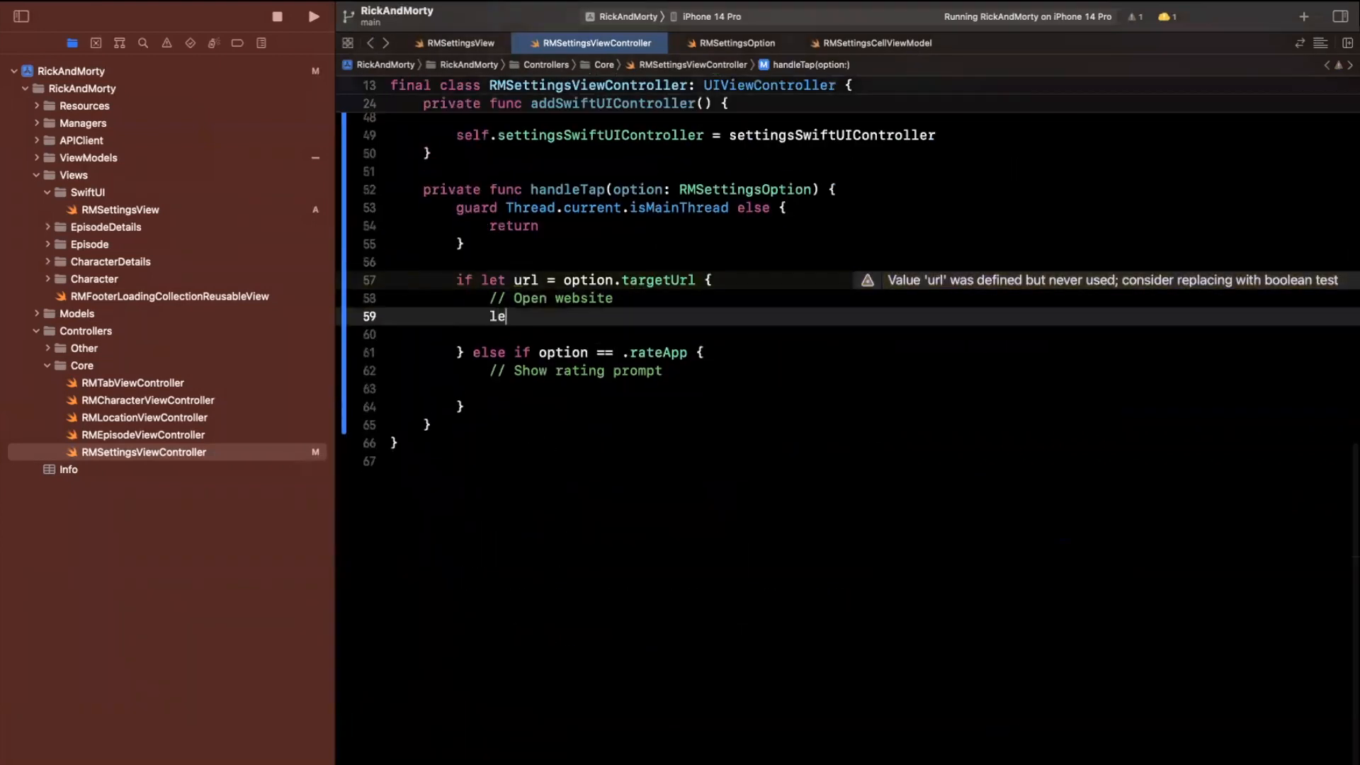
{"action": "type", "text": "t vc = SFSafariViewController"}
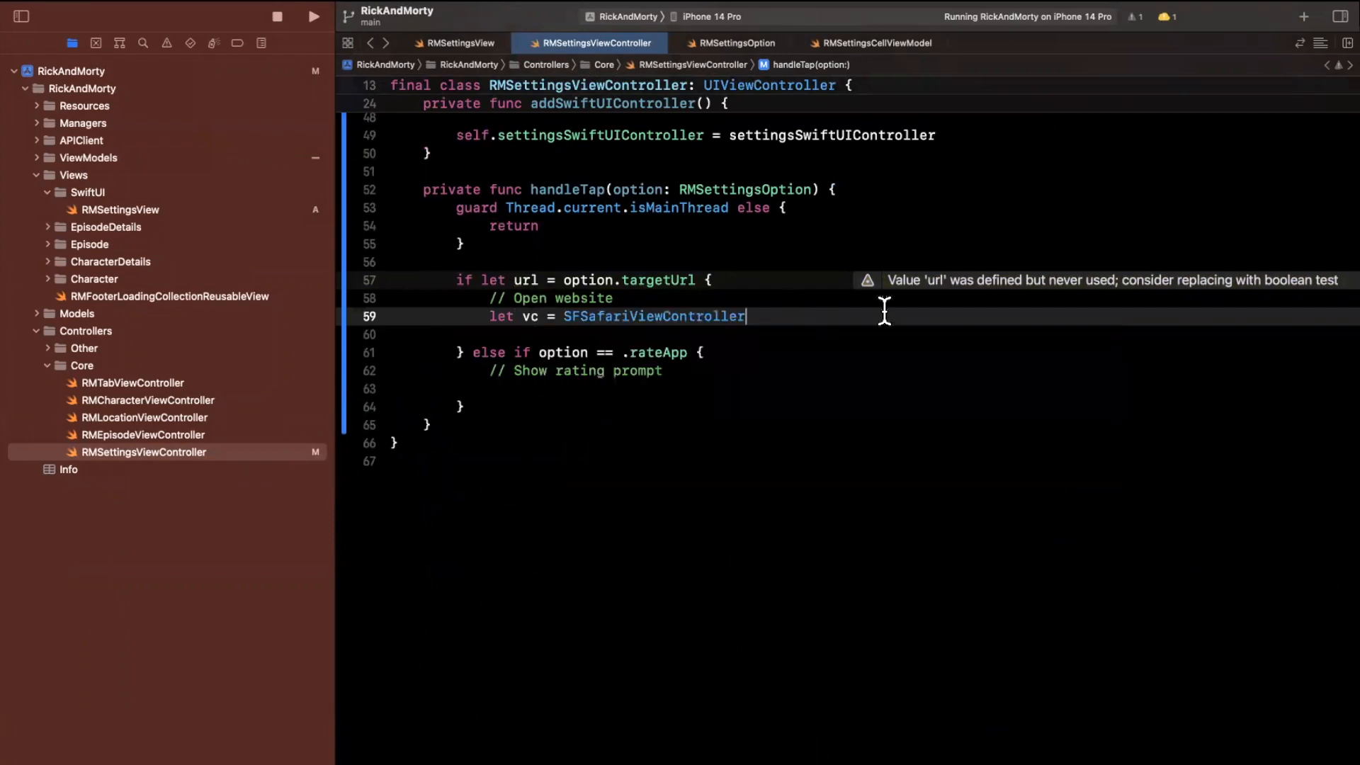
{"action": "type", "text": "(url: ur"}
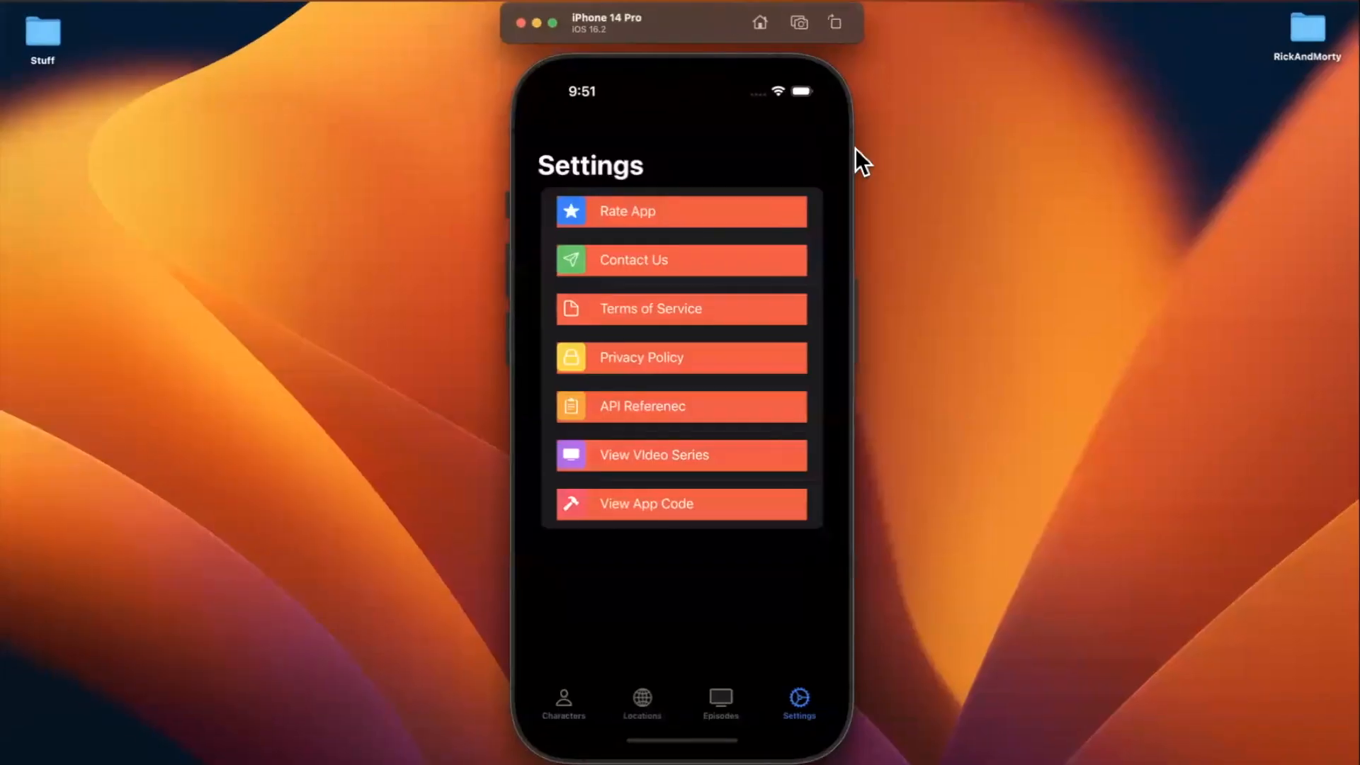
{"action": "mouse_move", "coordinate": [490, 278]}
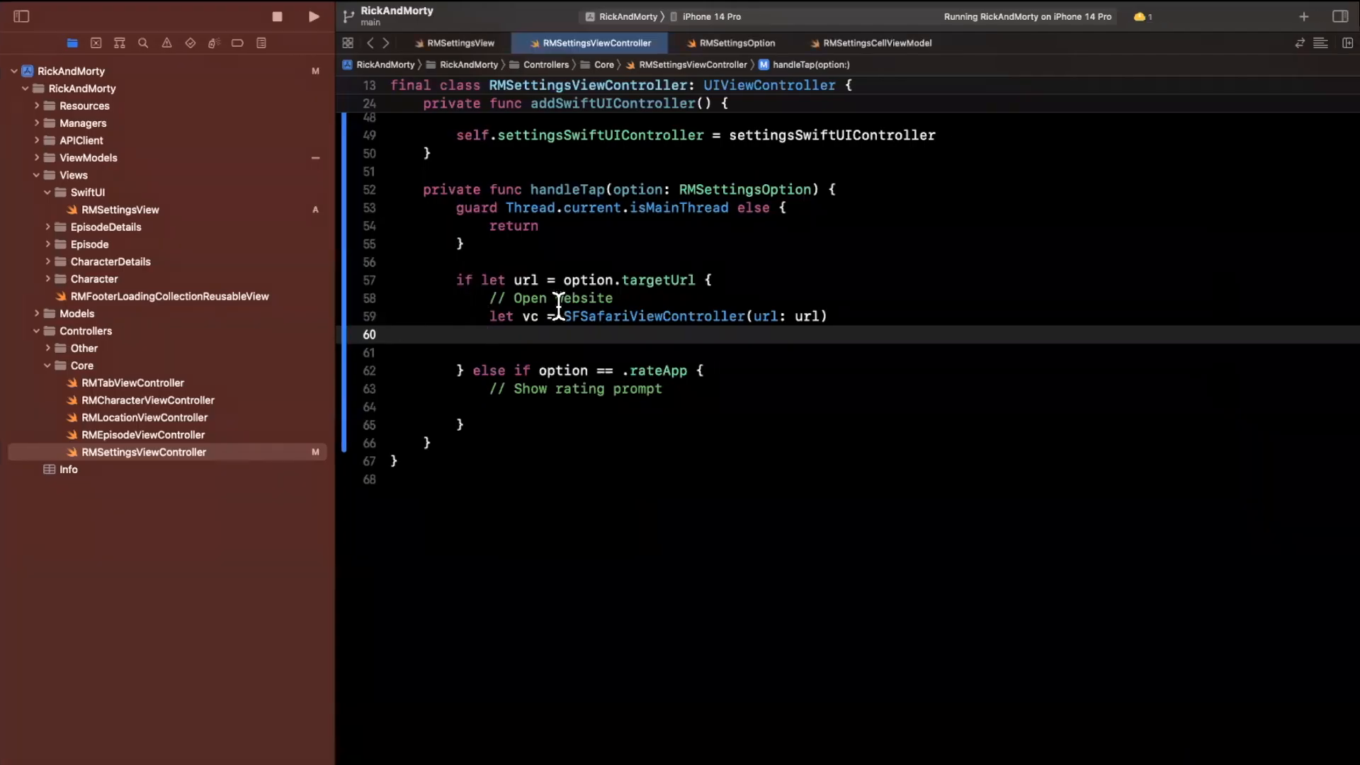
Present the Safari view controller with present(vc, animated: true).
{"action": "type", "text": "pre"}
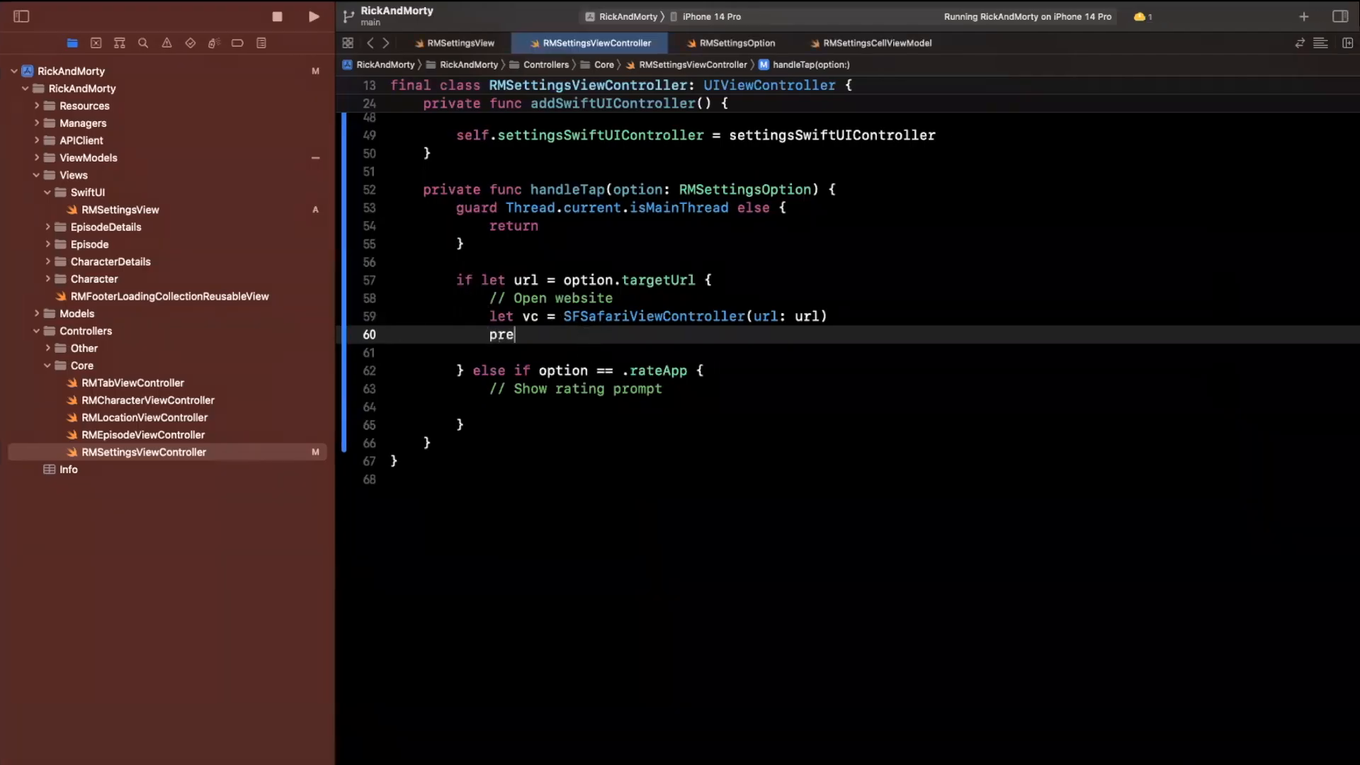
{"action": "type", "text": "sent("}
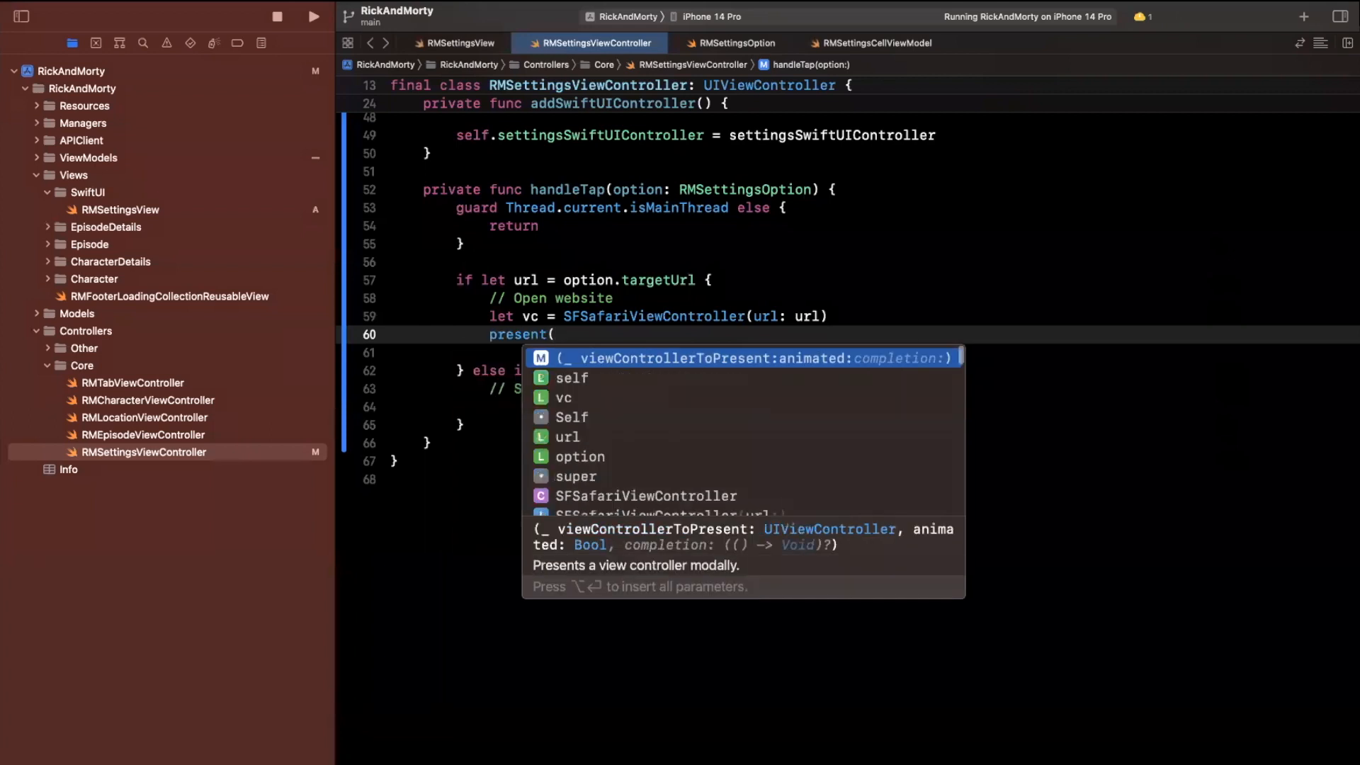
{"action": "type", "text": "vc, animated: tr"}
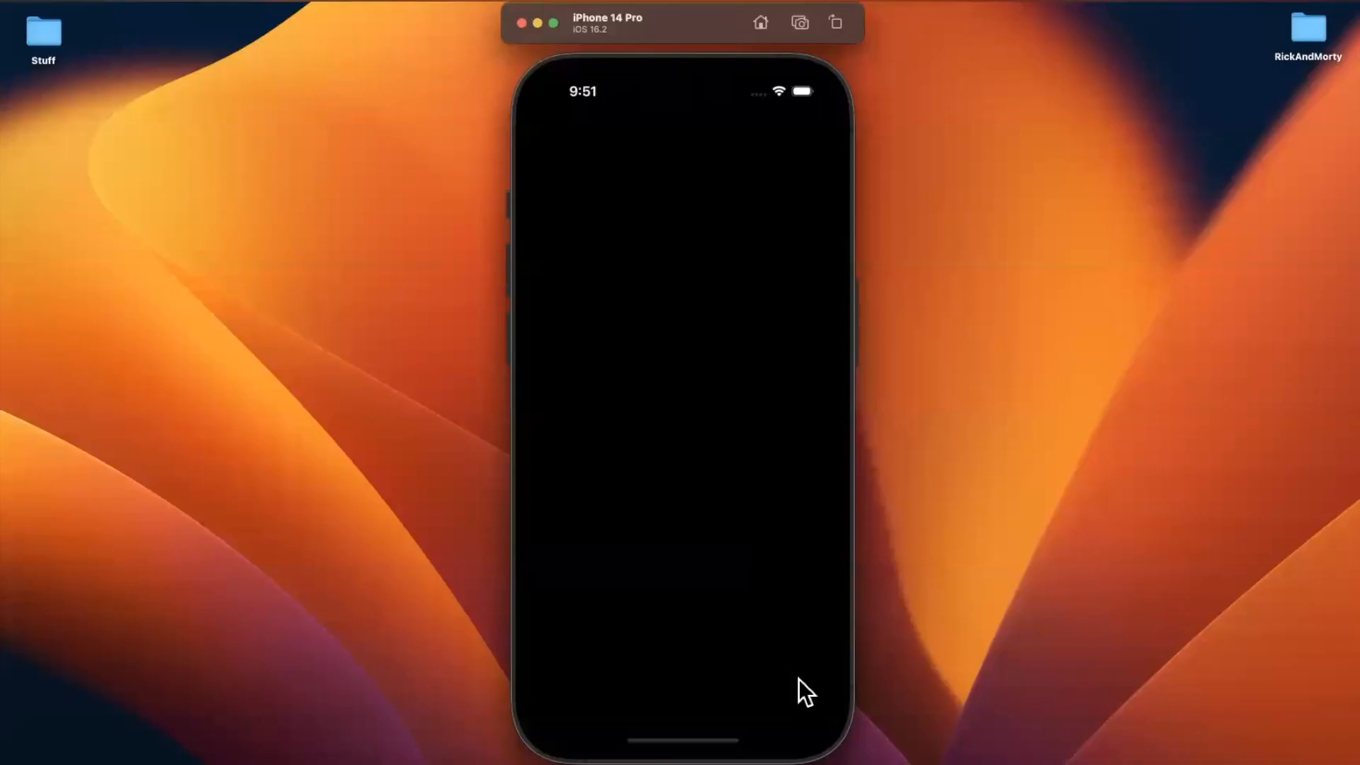
In the Simulator open Settings, tap View Video Series to see its in-app page, then Done.
{"action": "left_click", "coordinate": [797, 699]}
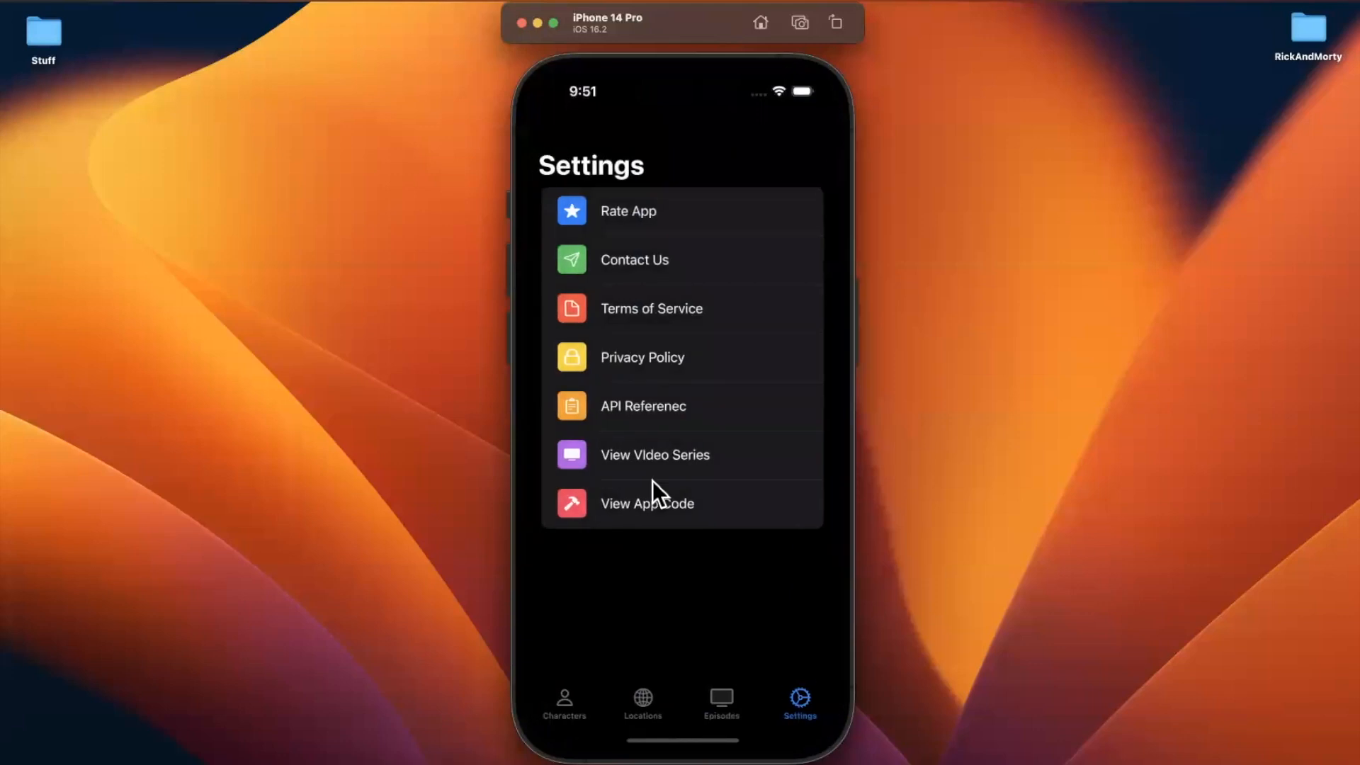
{"action": "left_click", "coordinate": [654, 455]}
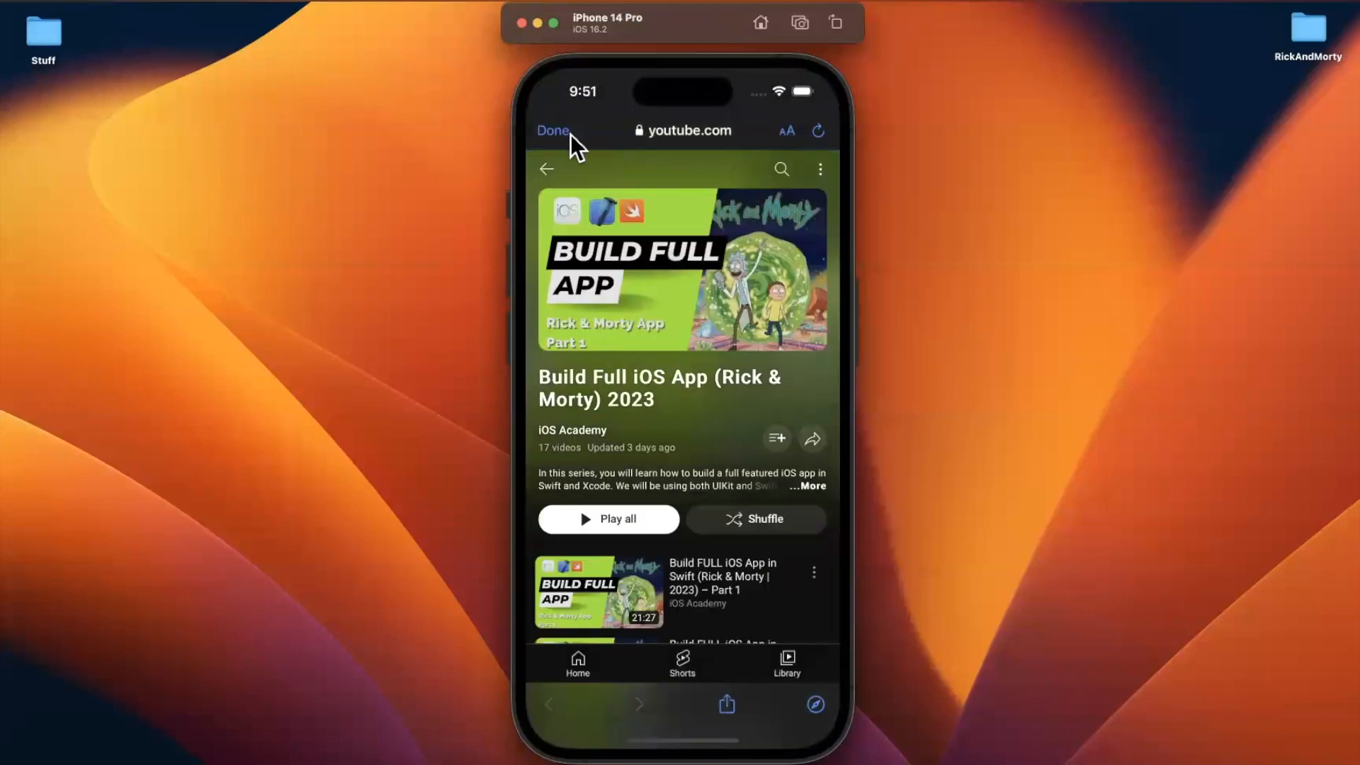
{"action": "left_click", "coordinate": [552, 130]}
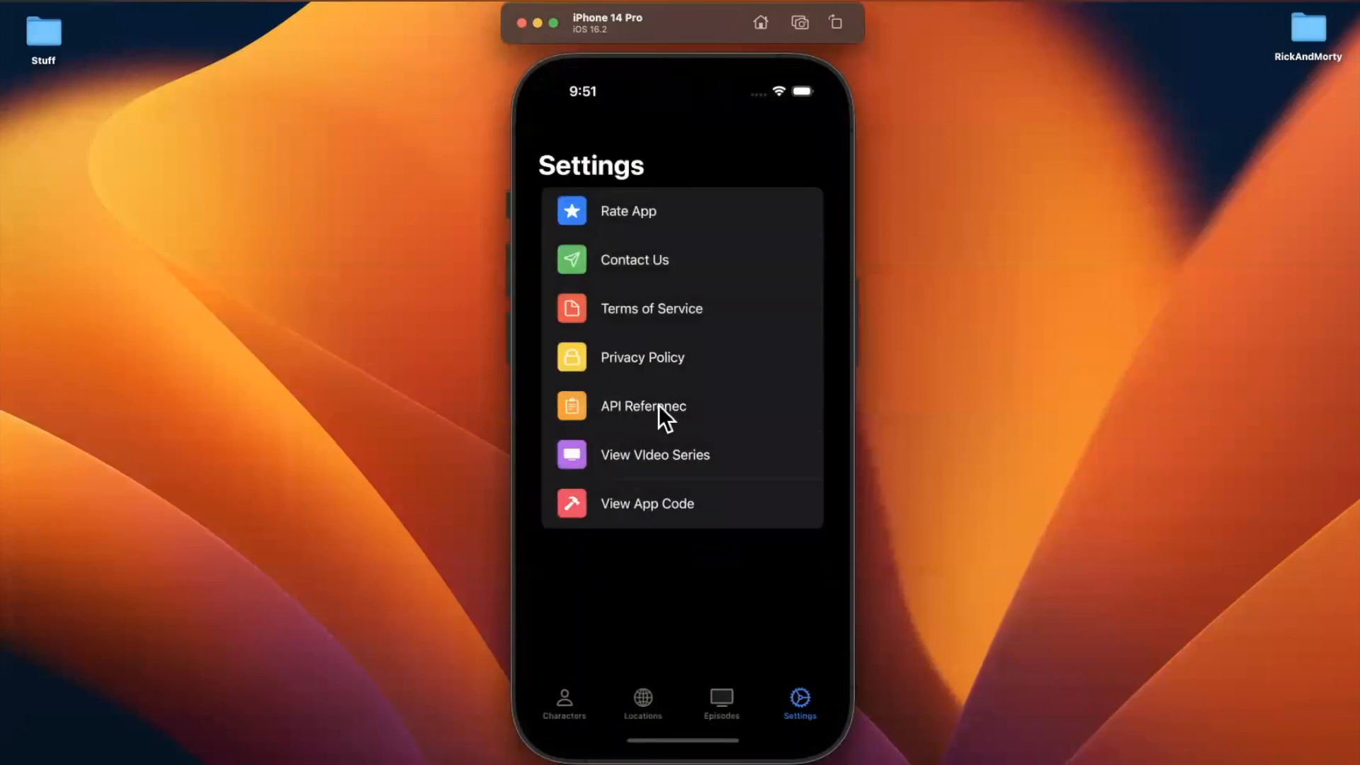
Tap Privacy Policy, browse the in-app page, and tap Done to return to Settings.
{"action": "left_click", "coordinate": [643, 407]}
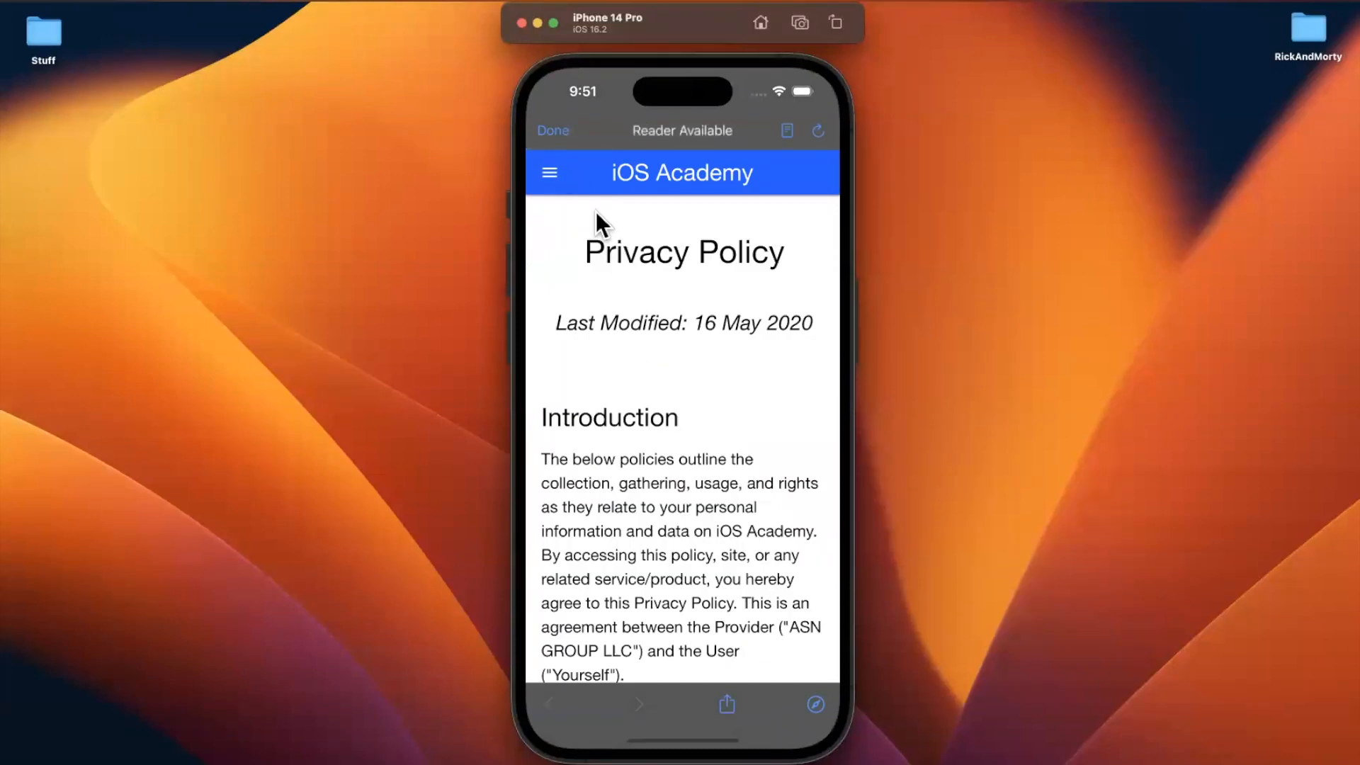
{"action": "left_click", "coordinate": [786, 130]}
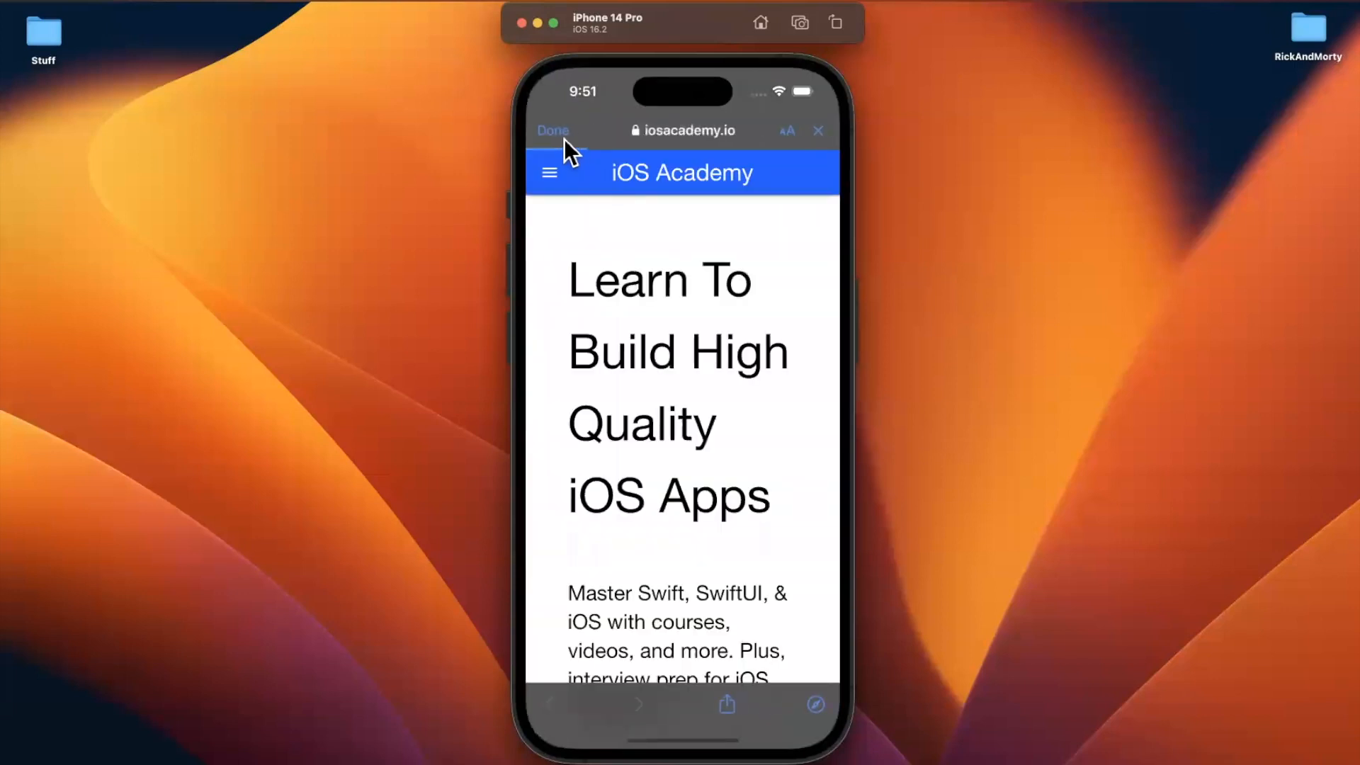
{"action": "left_click", "coordinate": [550, 173]}
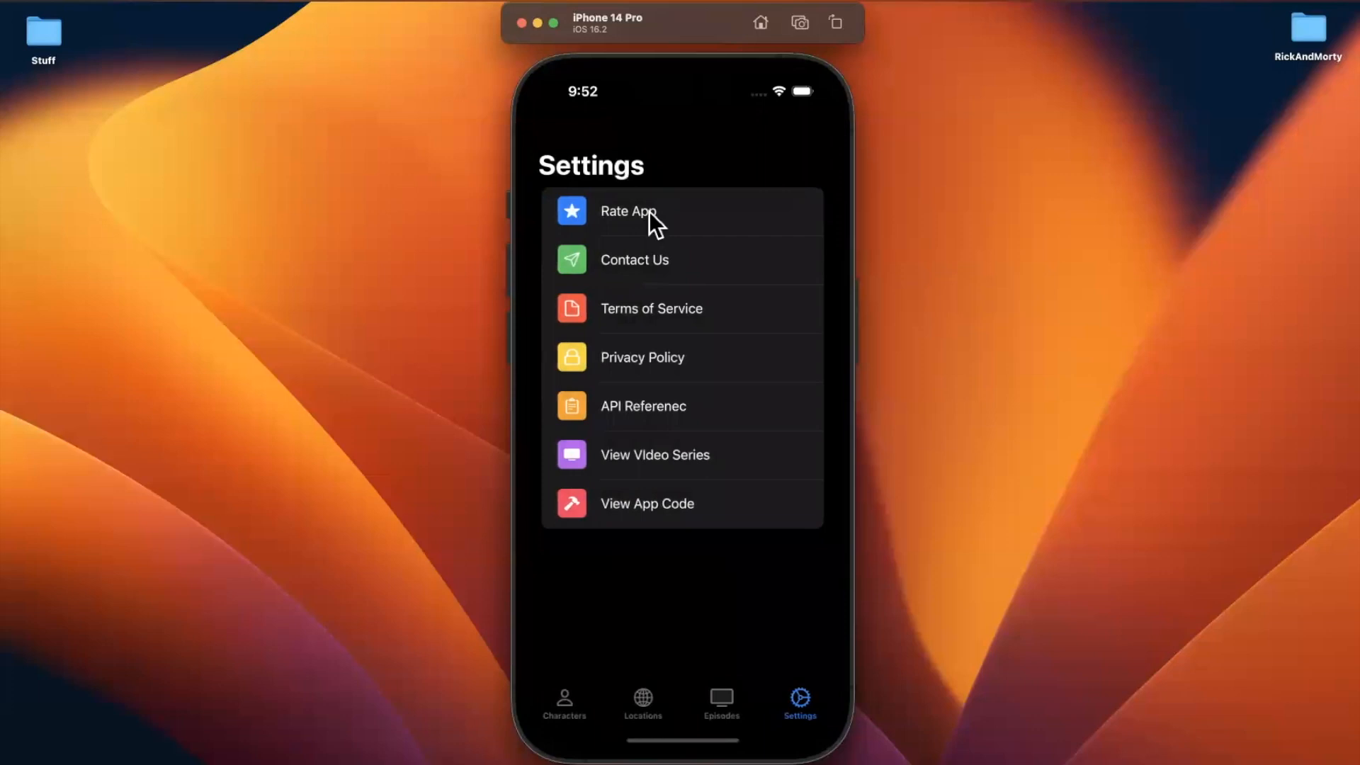
{"action": "mouse_move", "coordinate": [725, 483]}
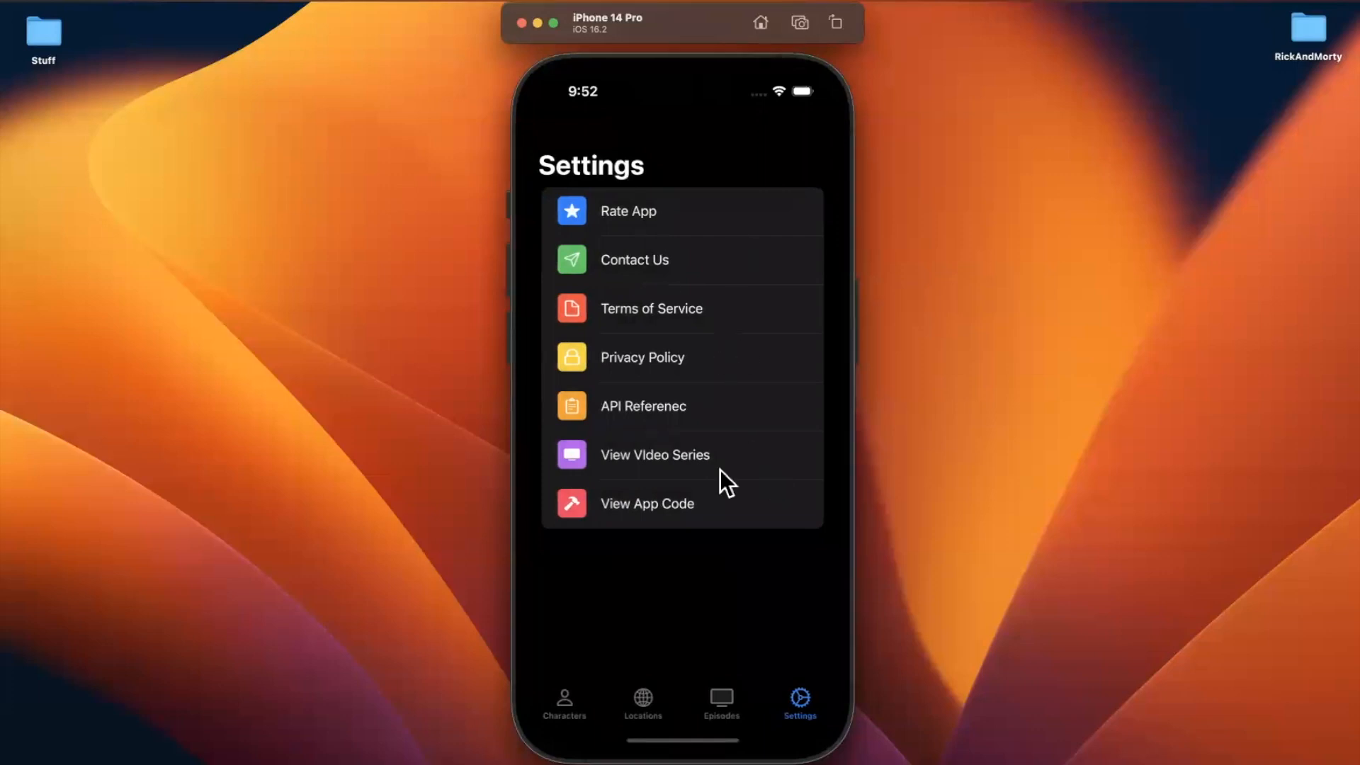
{"action": "mouse_move", "coordinate": [725, 520]}
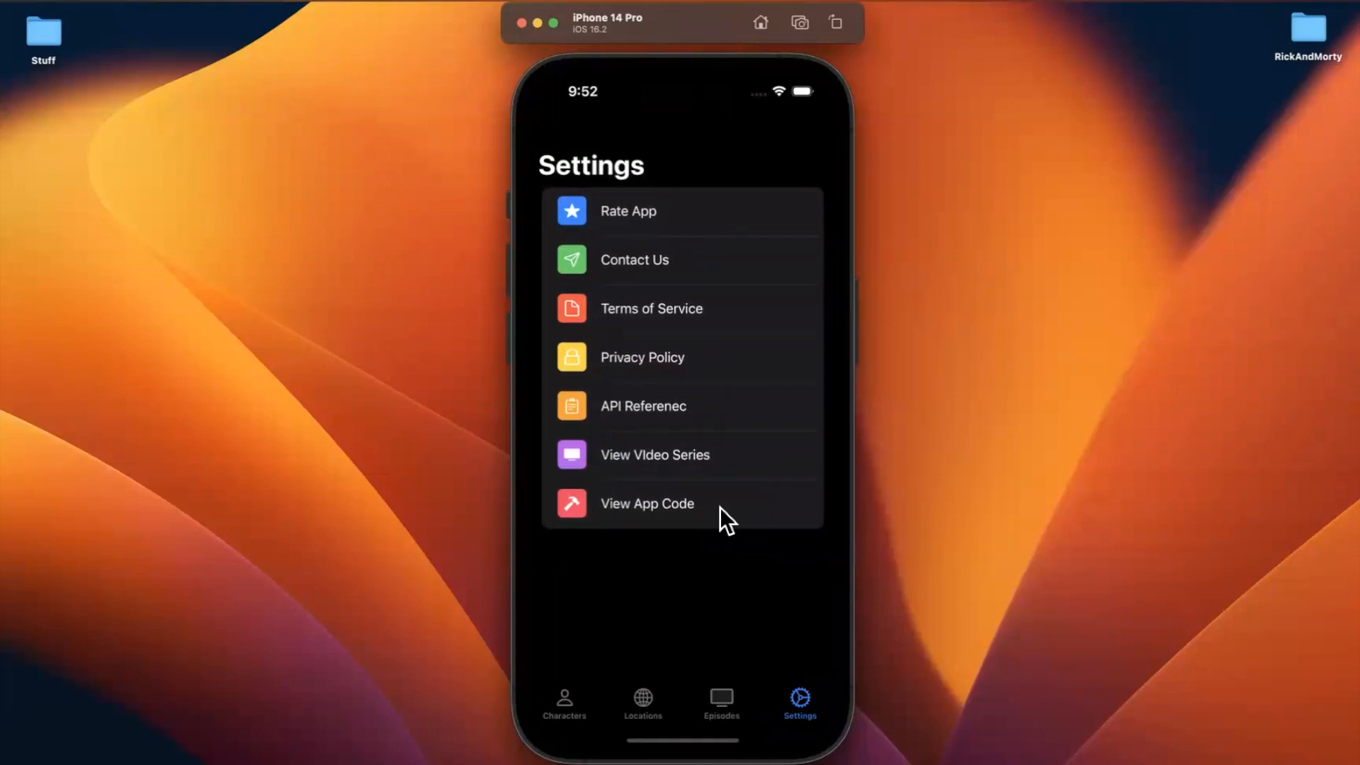
{"action": "mouse_move", "coordinate": [731, 221]}
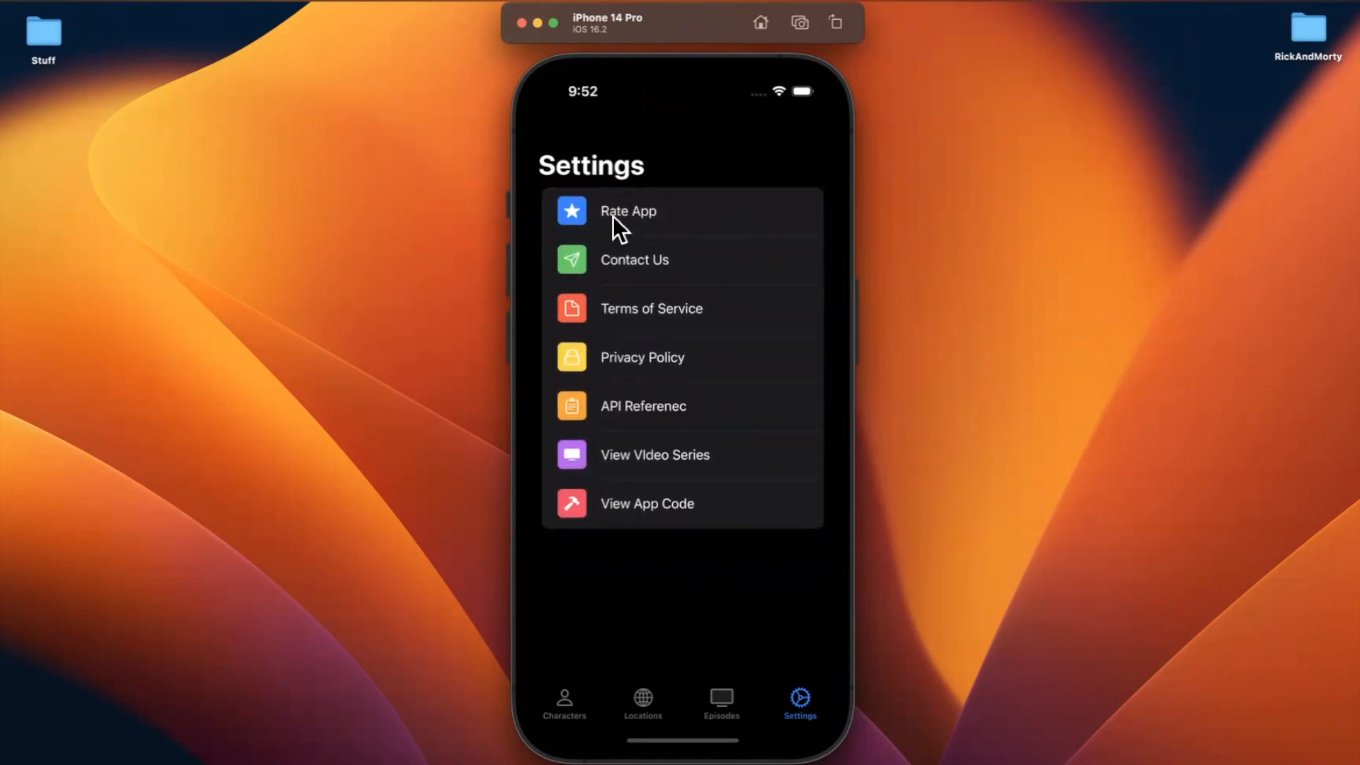
{"action": "mouse_move", "coordinate": [728, 163]}
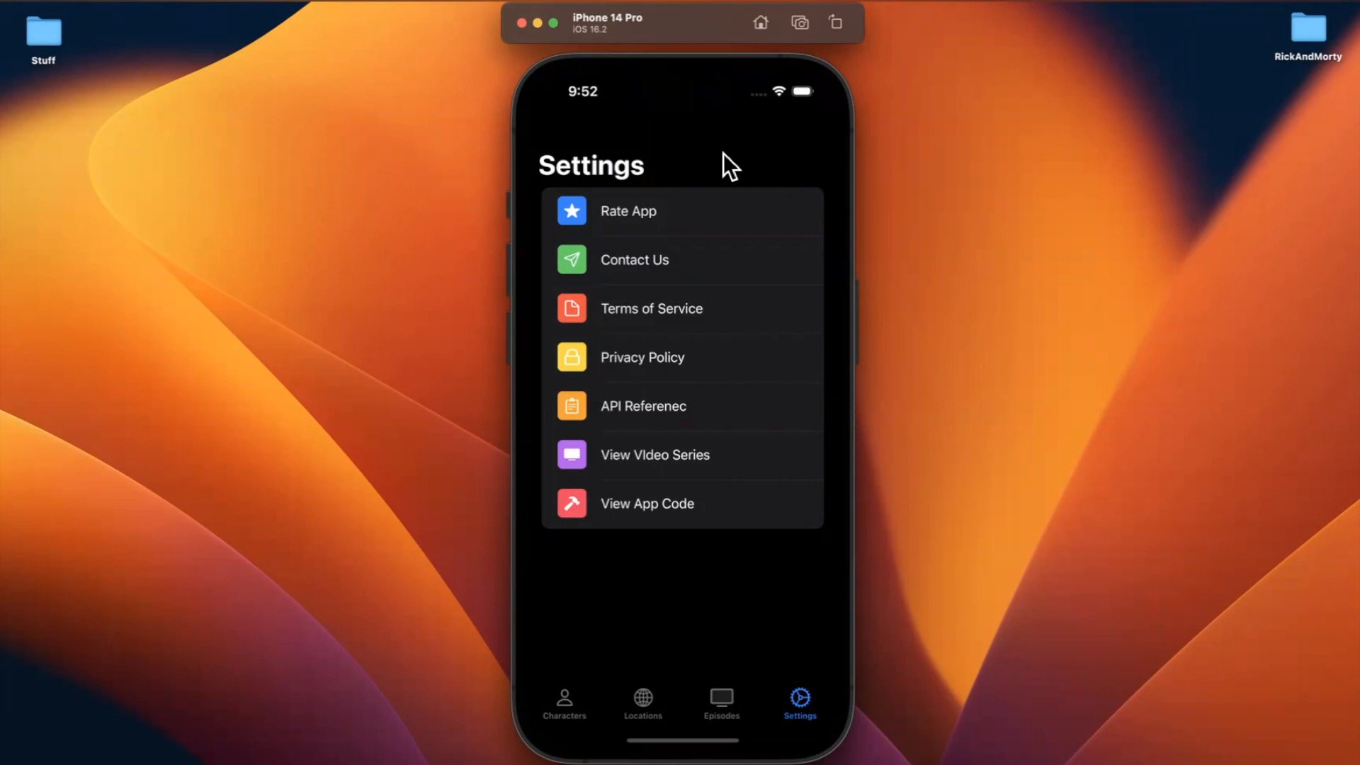
{"action": "mouse_move", "coordinate": [741, 83]}
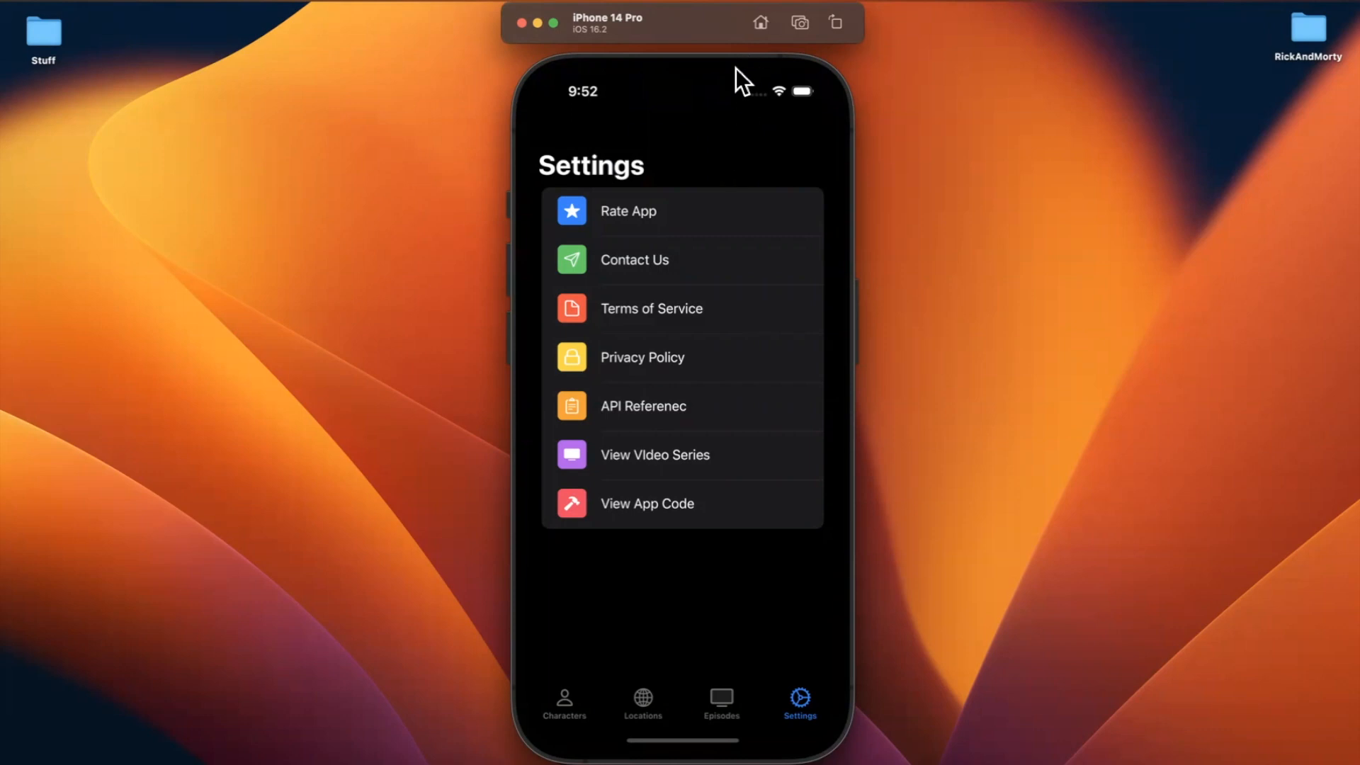